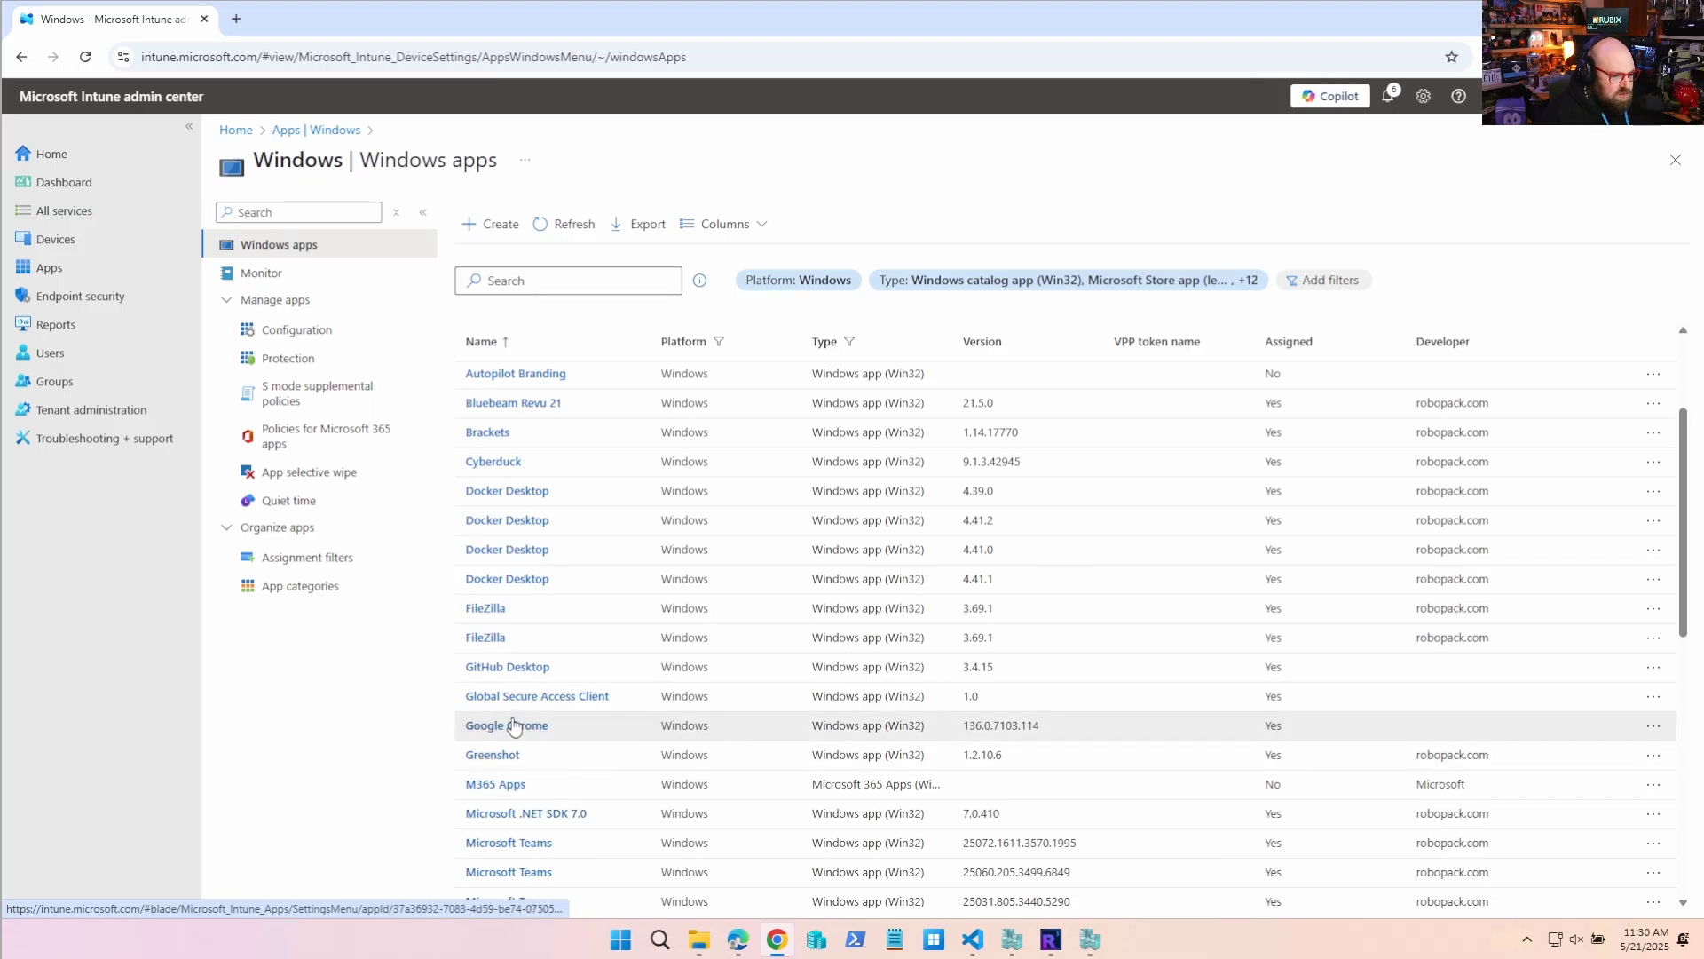
Open the Google Chrome Win32 app's details from Intune's Windows apps list.
{"action": "left_click", "coordinate": [506, 725]}
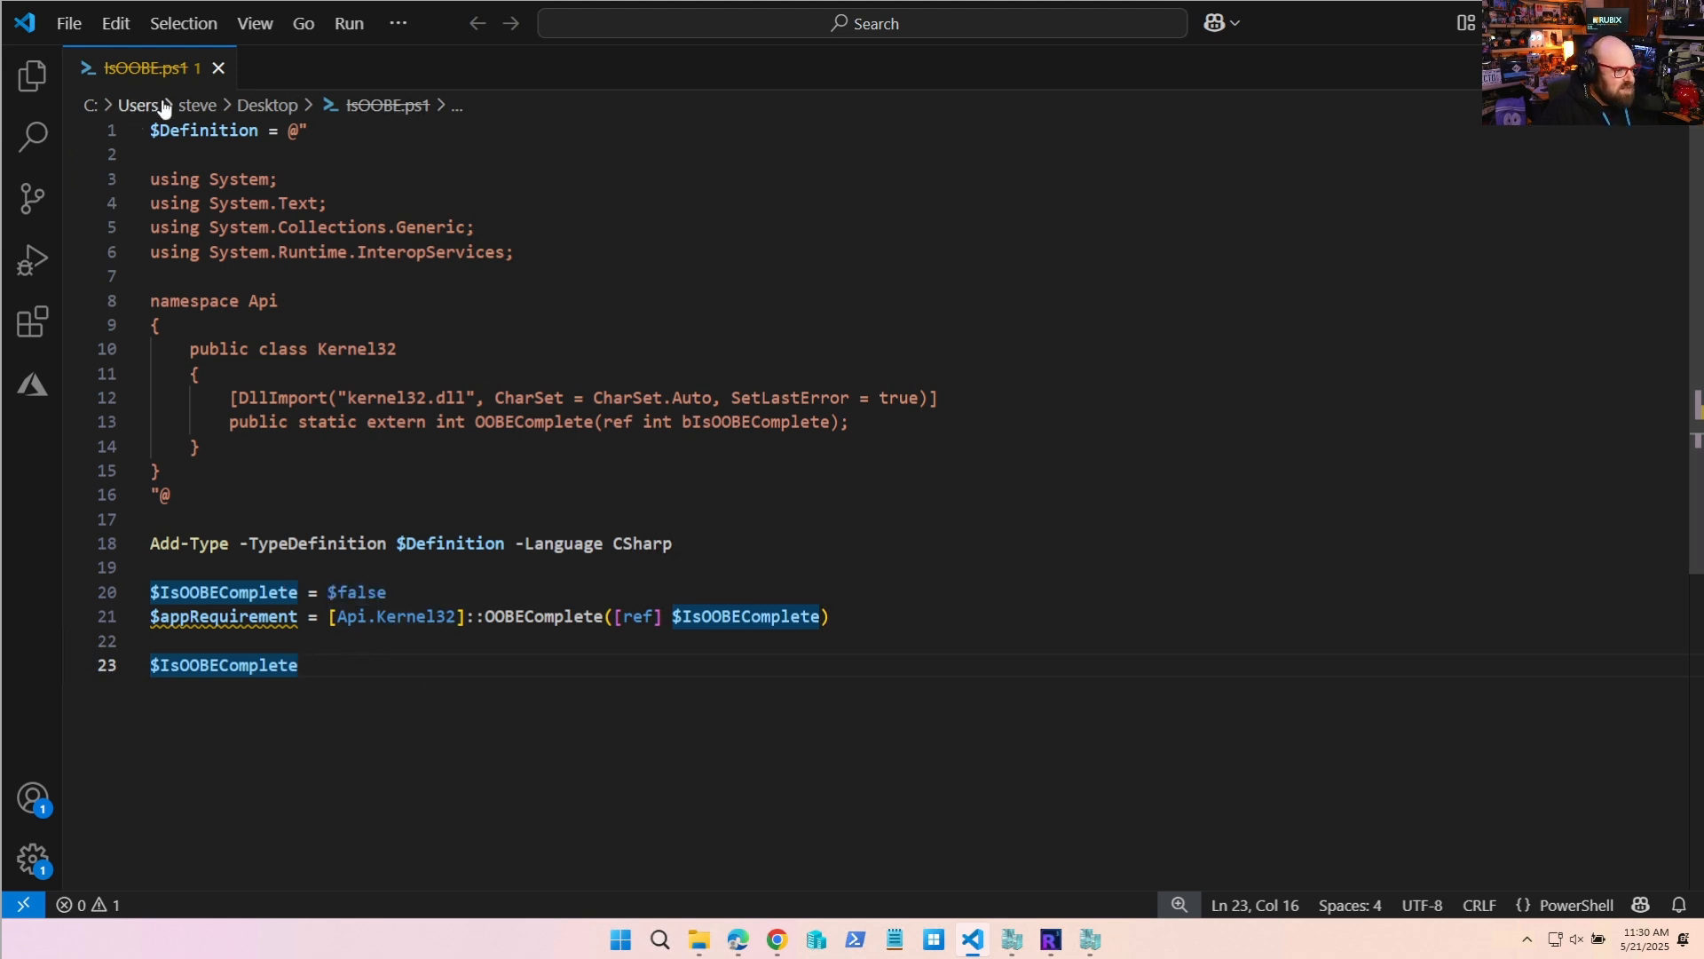
{"action": "mouse_move", "coordinate": [352, 701]}
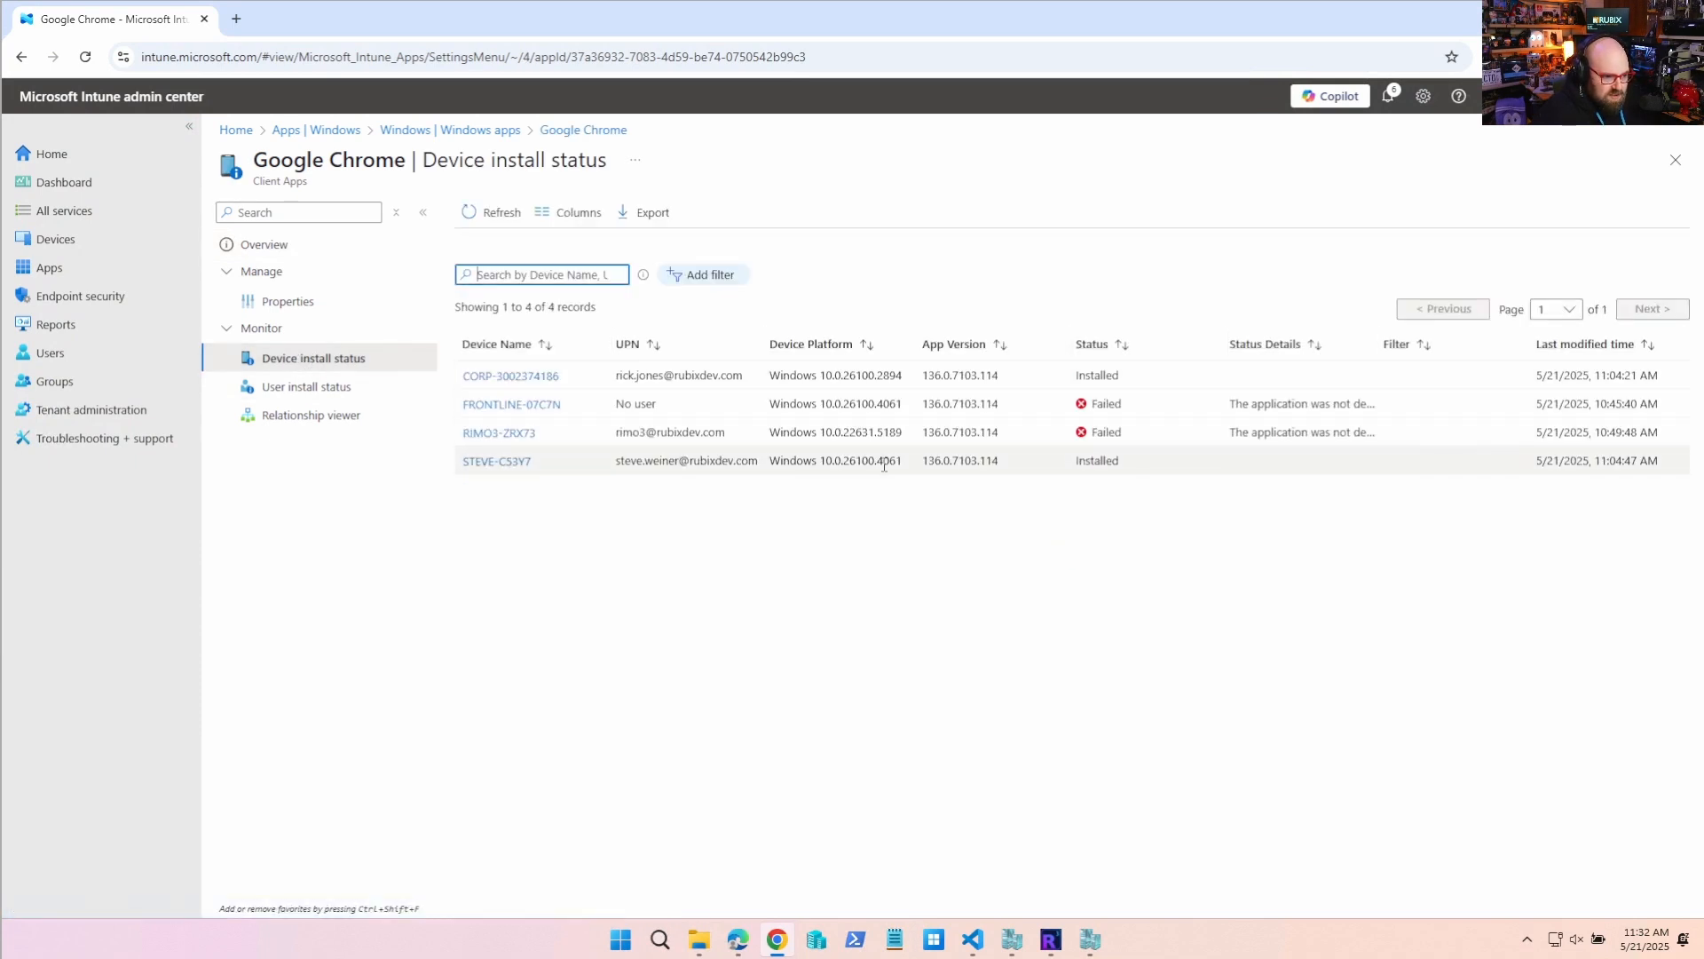
{"action": "mouse_move", "coordinate": [1328, 424]}
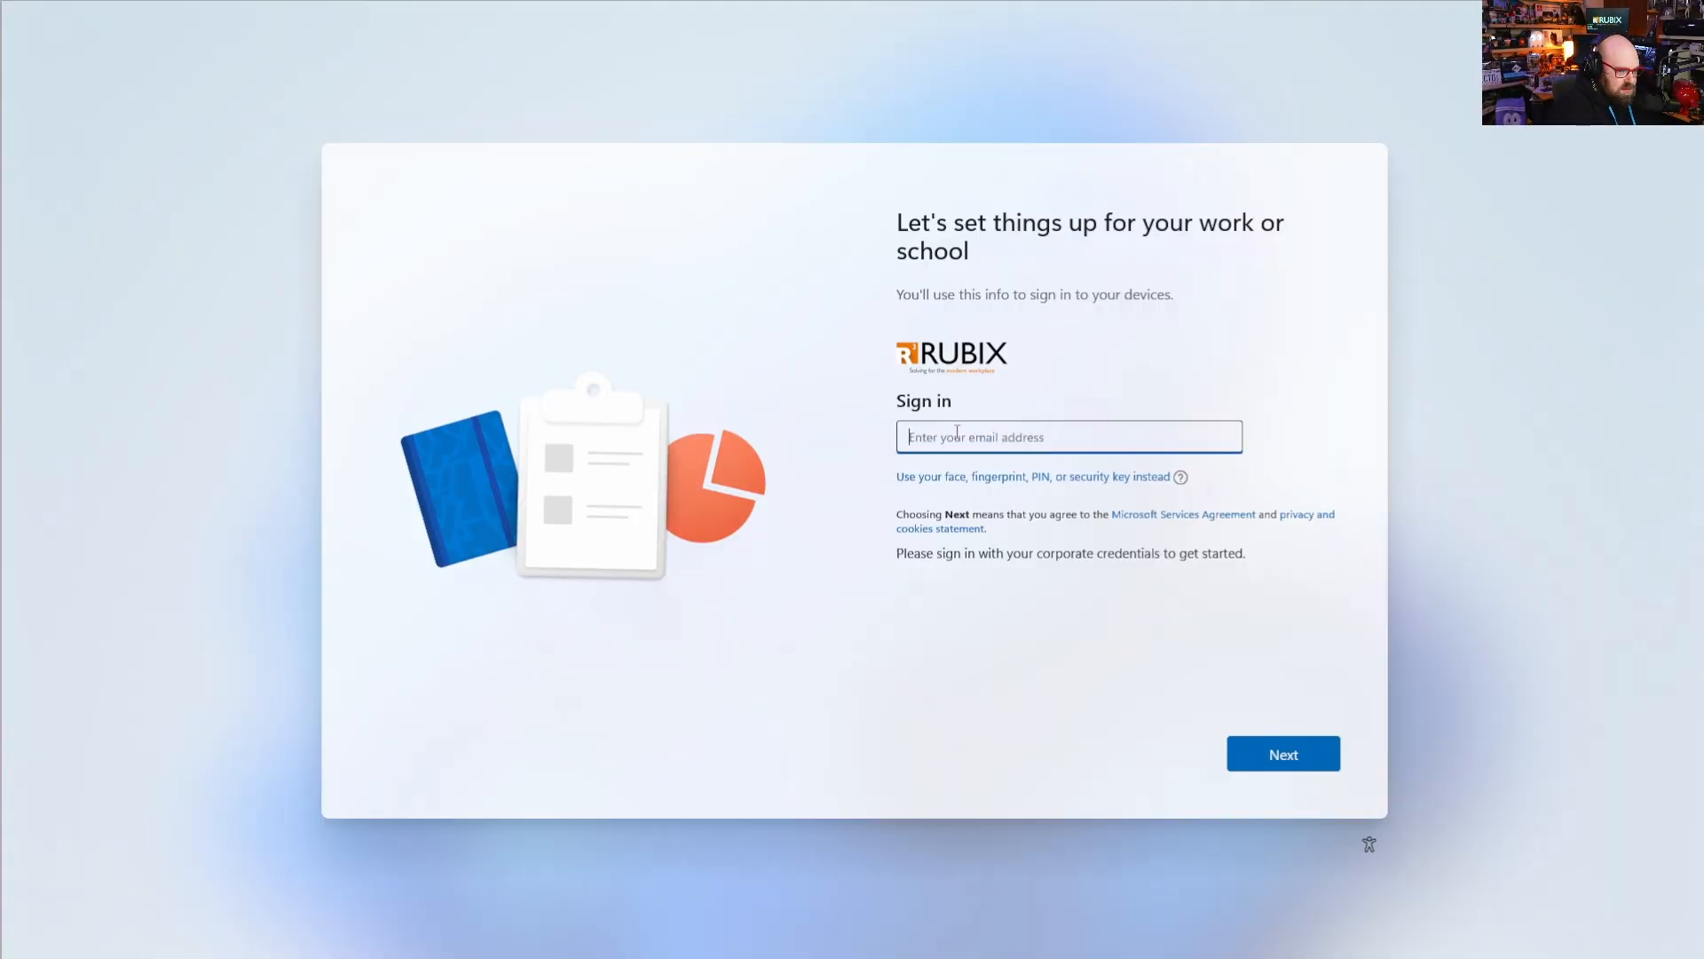
Enter 'morty.smith' on the OOBE work account sign-in page, then return to the host desktop.
{"action": "type", "text": "morty.smith"}
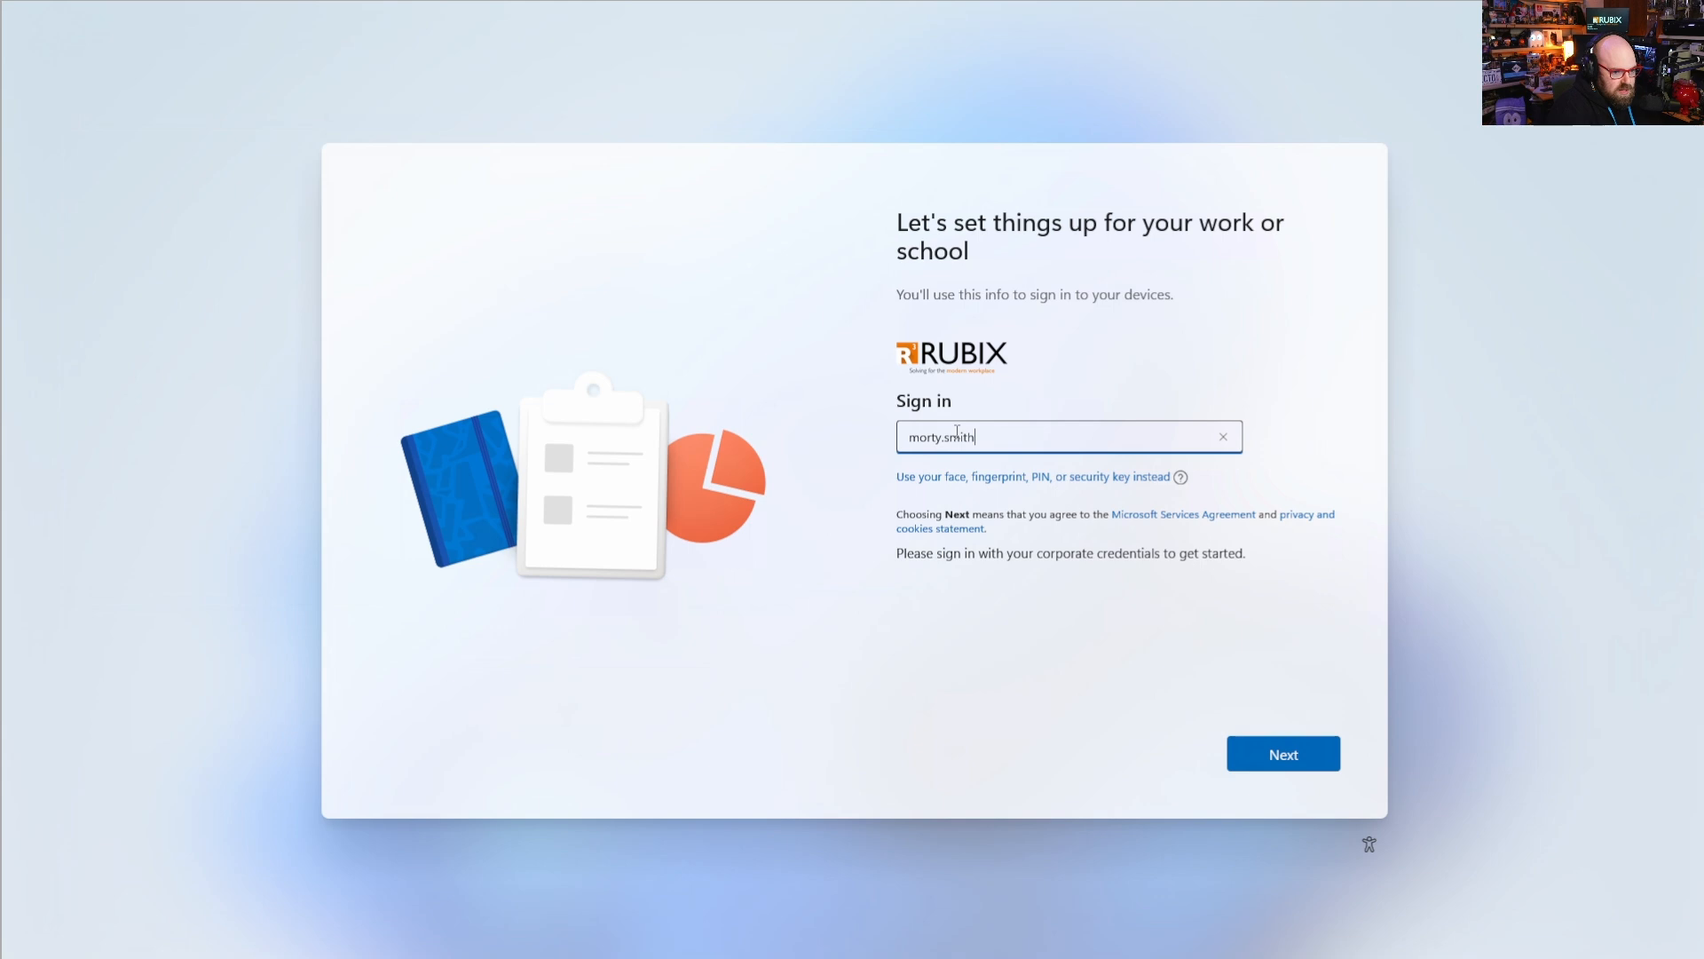
{"action": "left_click", "coordinate": [1282, 754]}
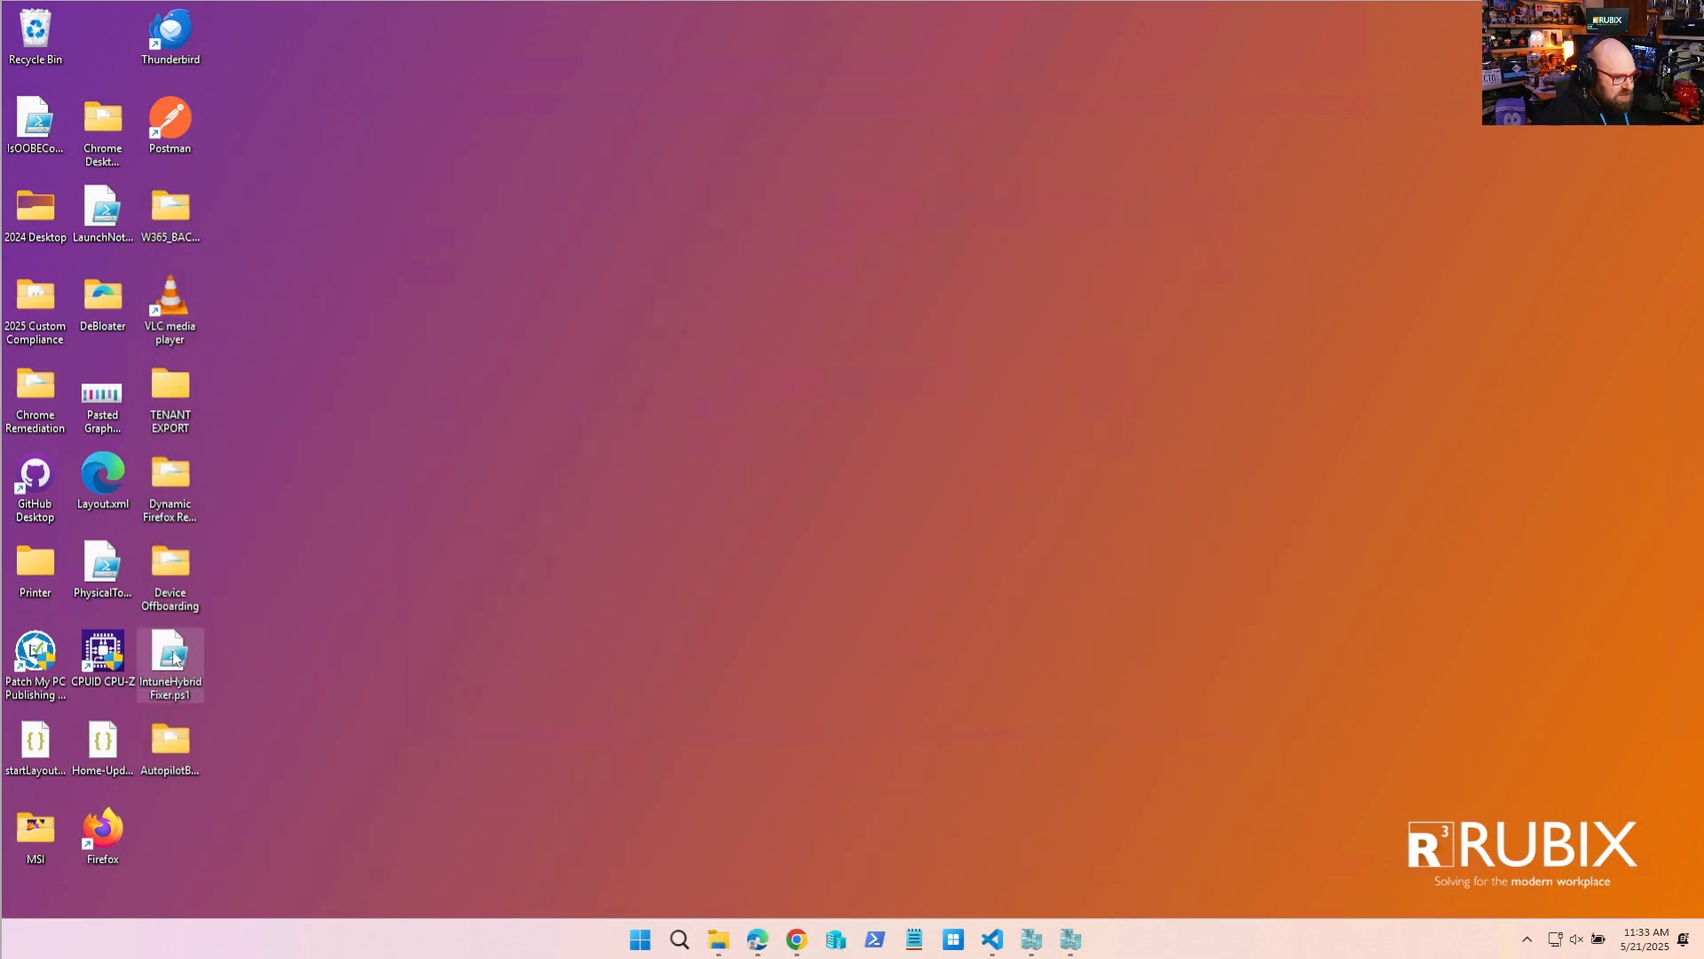
Open IsOOBEComplete.ps1 in Code, then create InstallChrome.ps1 in GoogleChrome and open it in Code.
{"action": "right_click", "coordinate": [35, 120]}
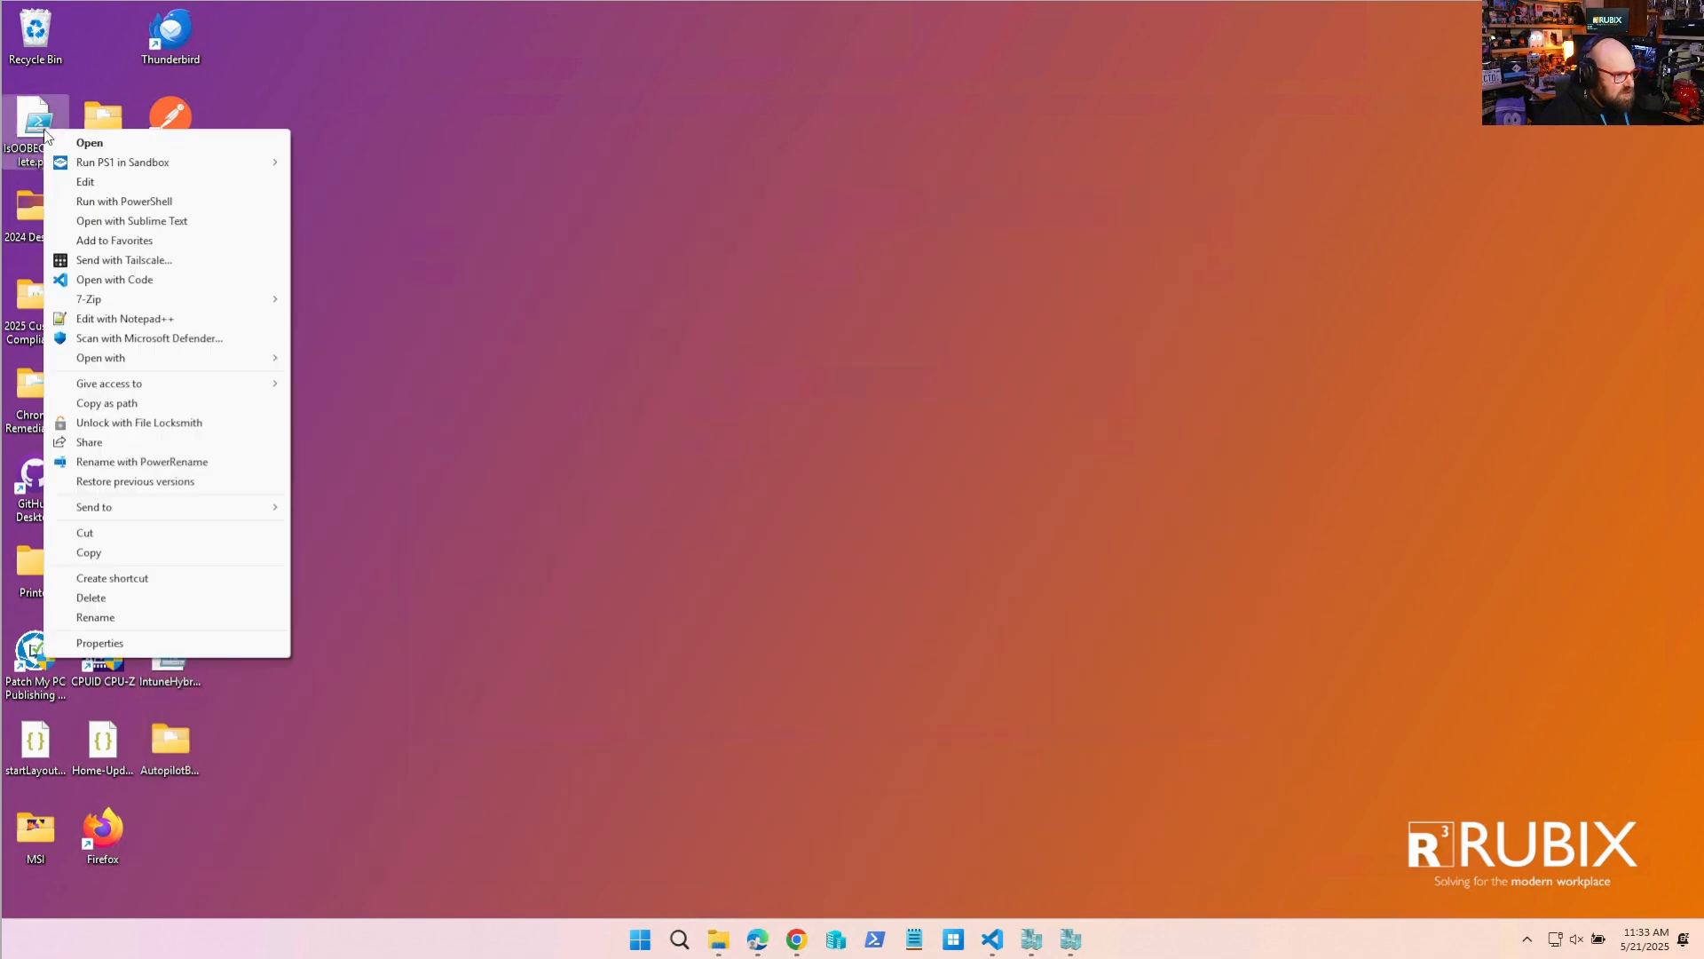
{"action": "mouse_move", "coordinate": [115, 241]}
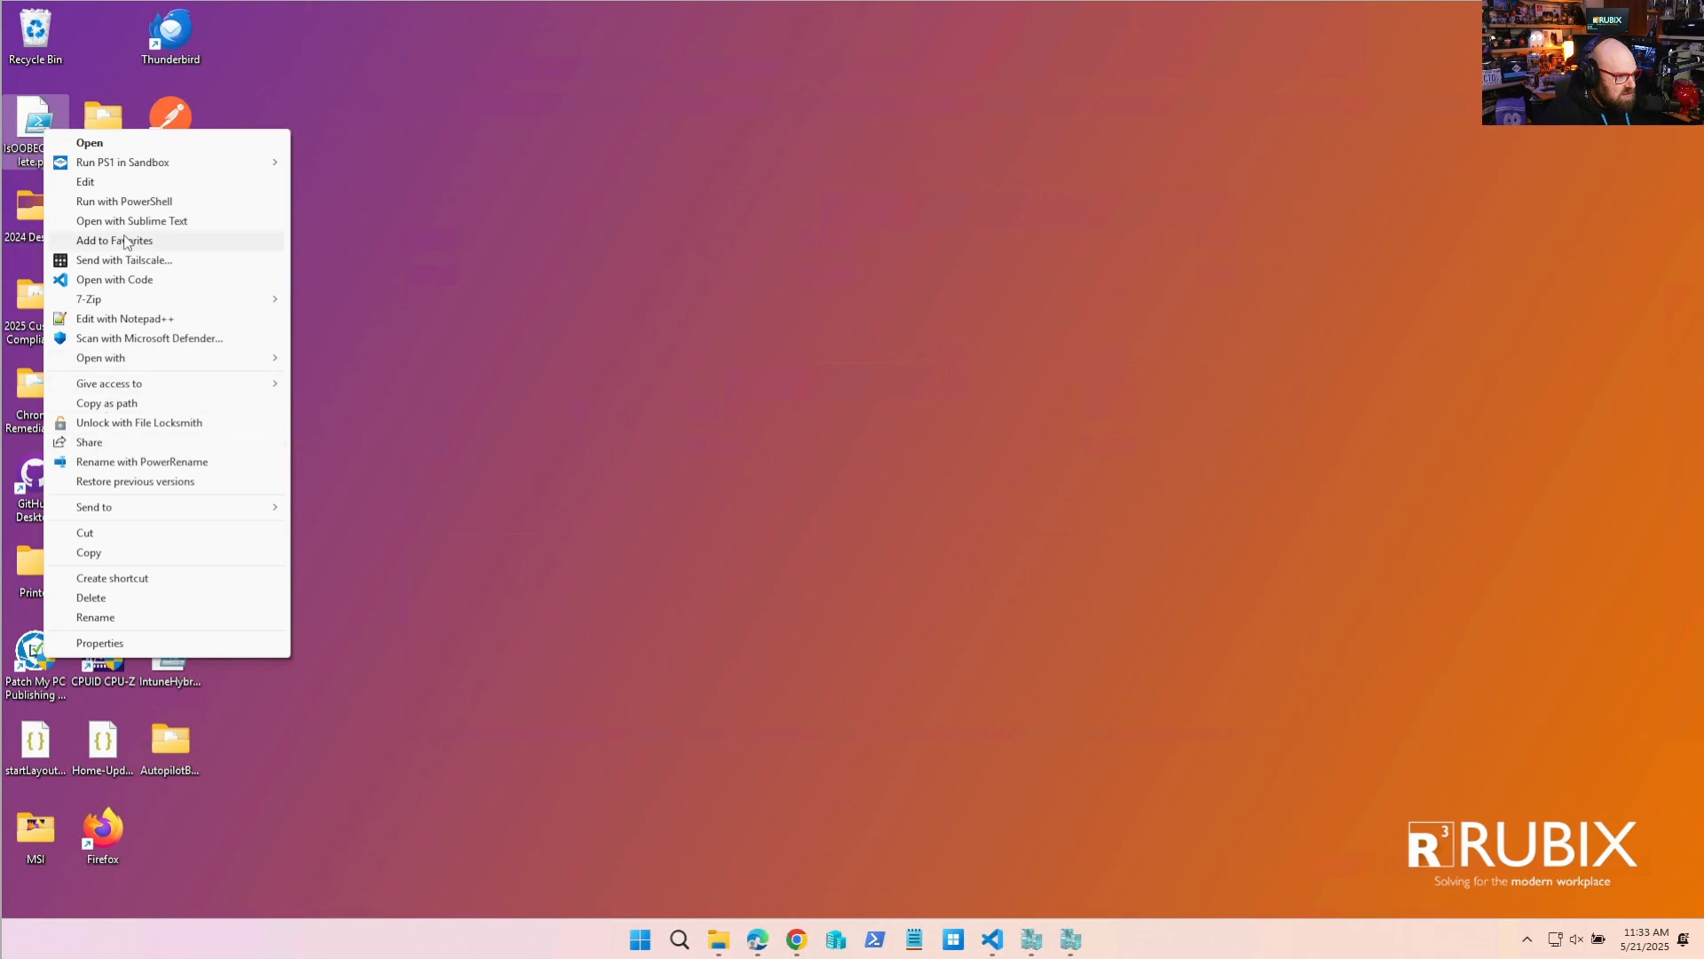
{"action": "left_click", "coordinate": [115, 280]}
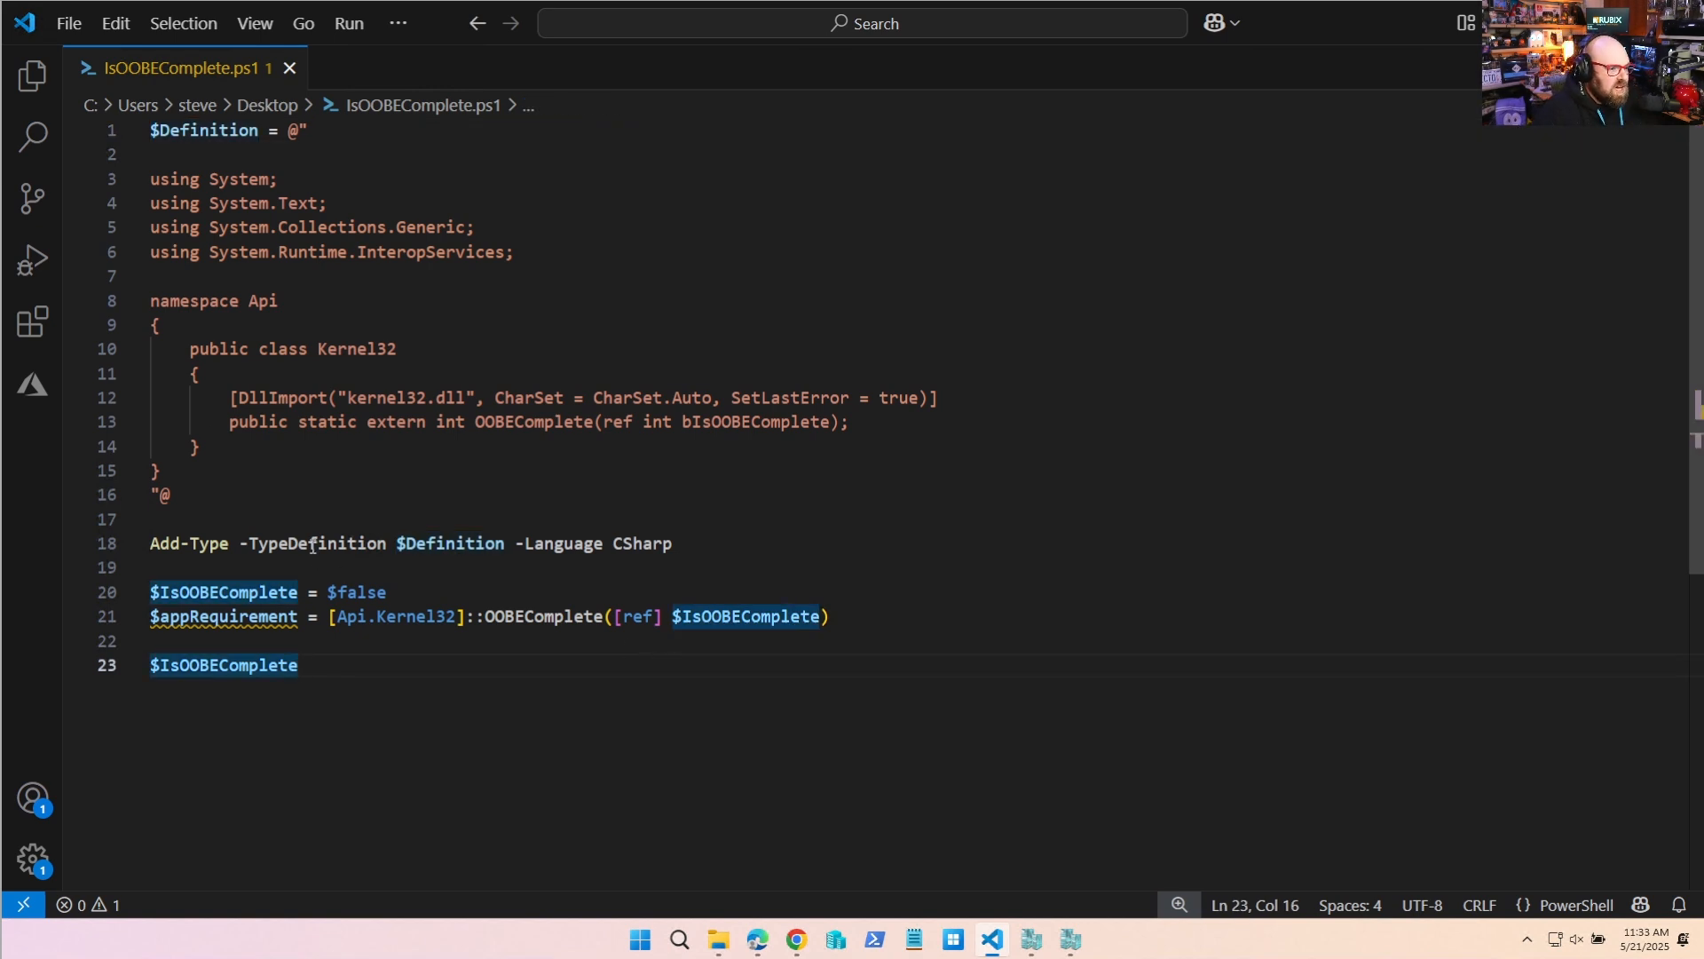
{"action": "mouse_move", "coordinate": [354, 378]}
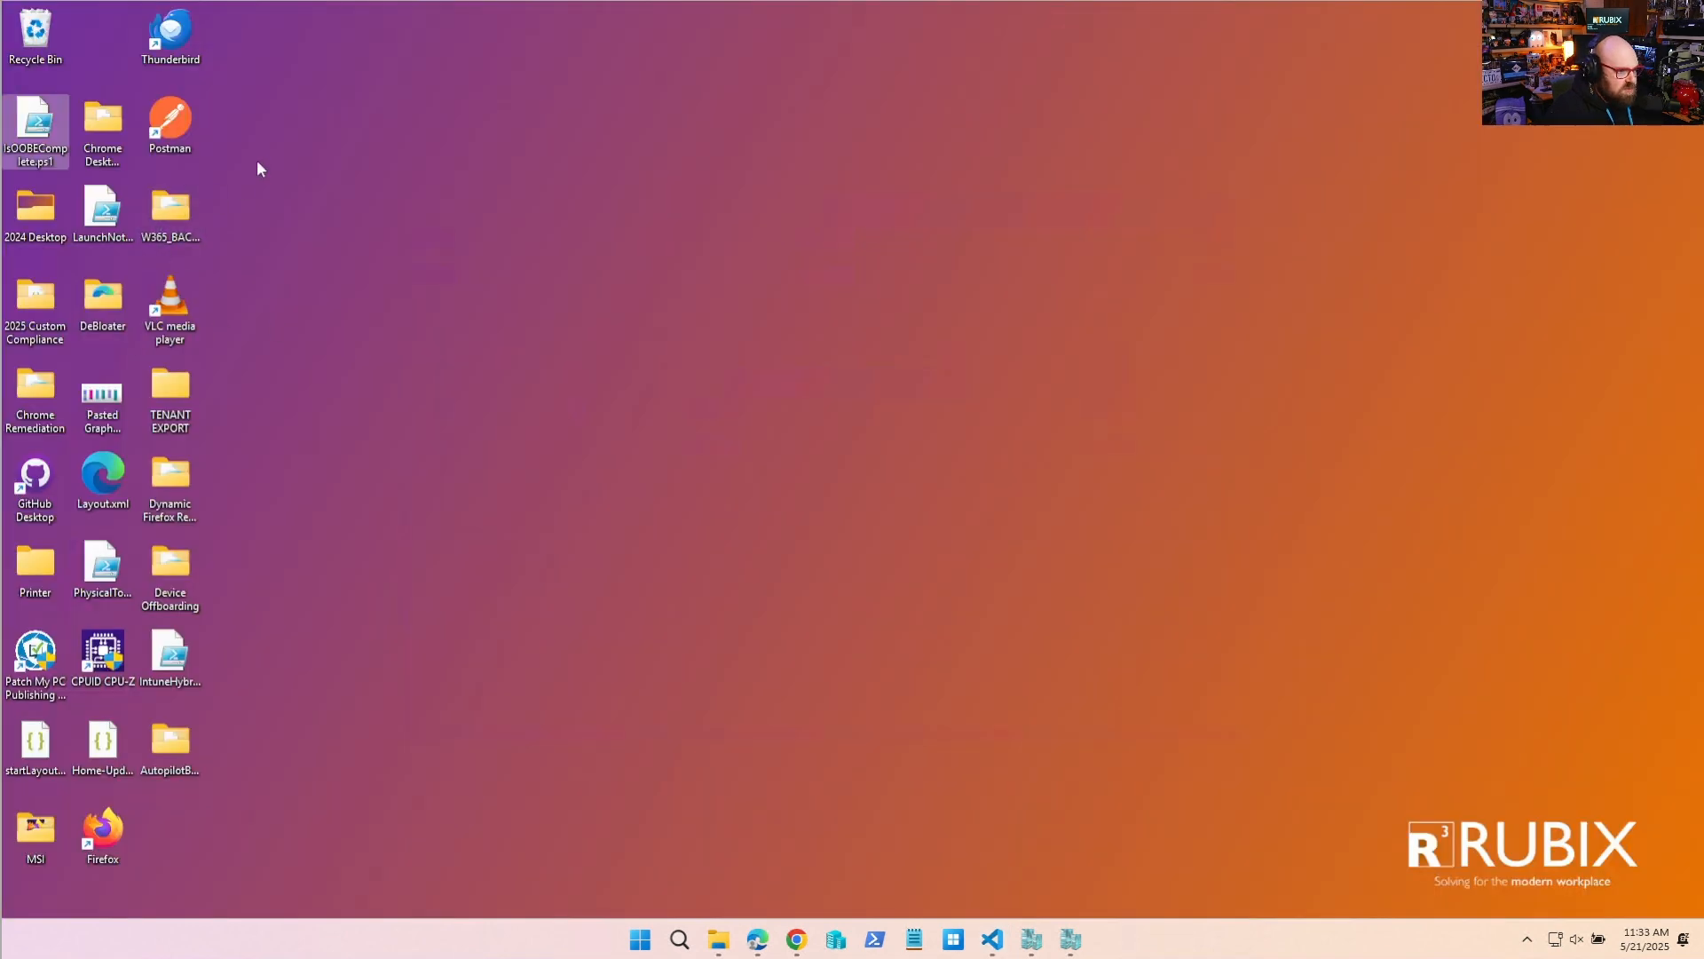
{"action": "right_click", "coordinate": [259, 168]}
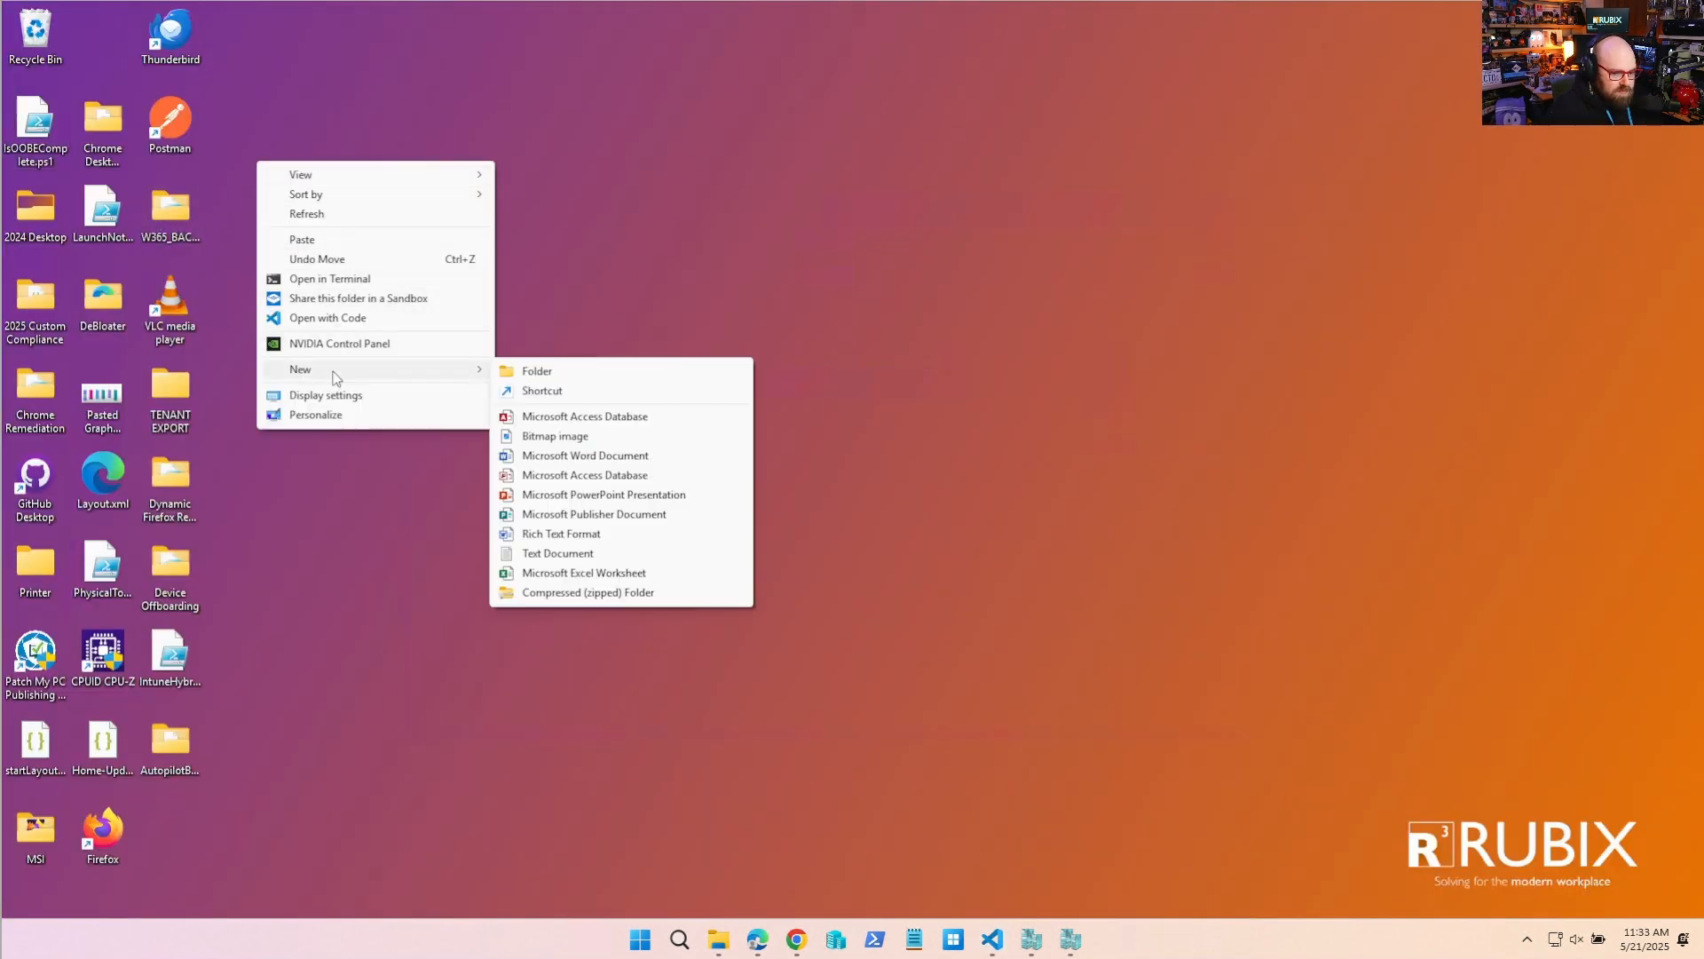
{"action": "left_click", "coordinate": [536, 371]}
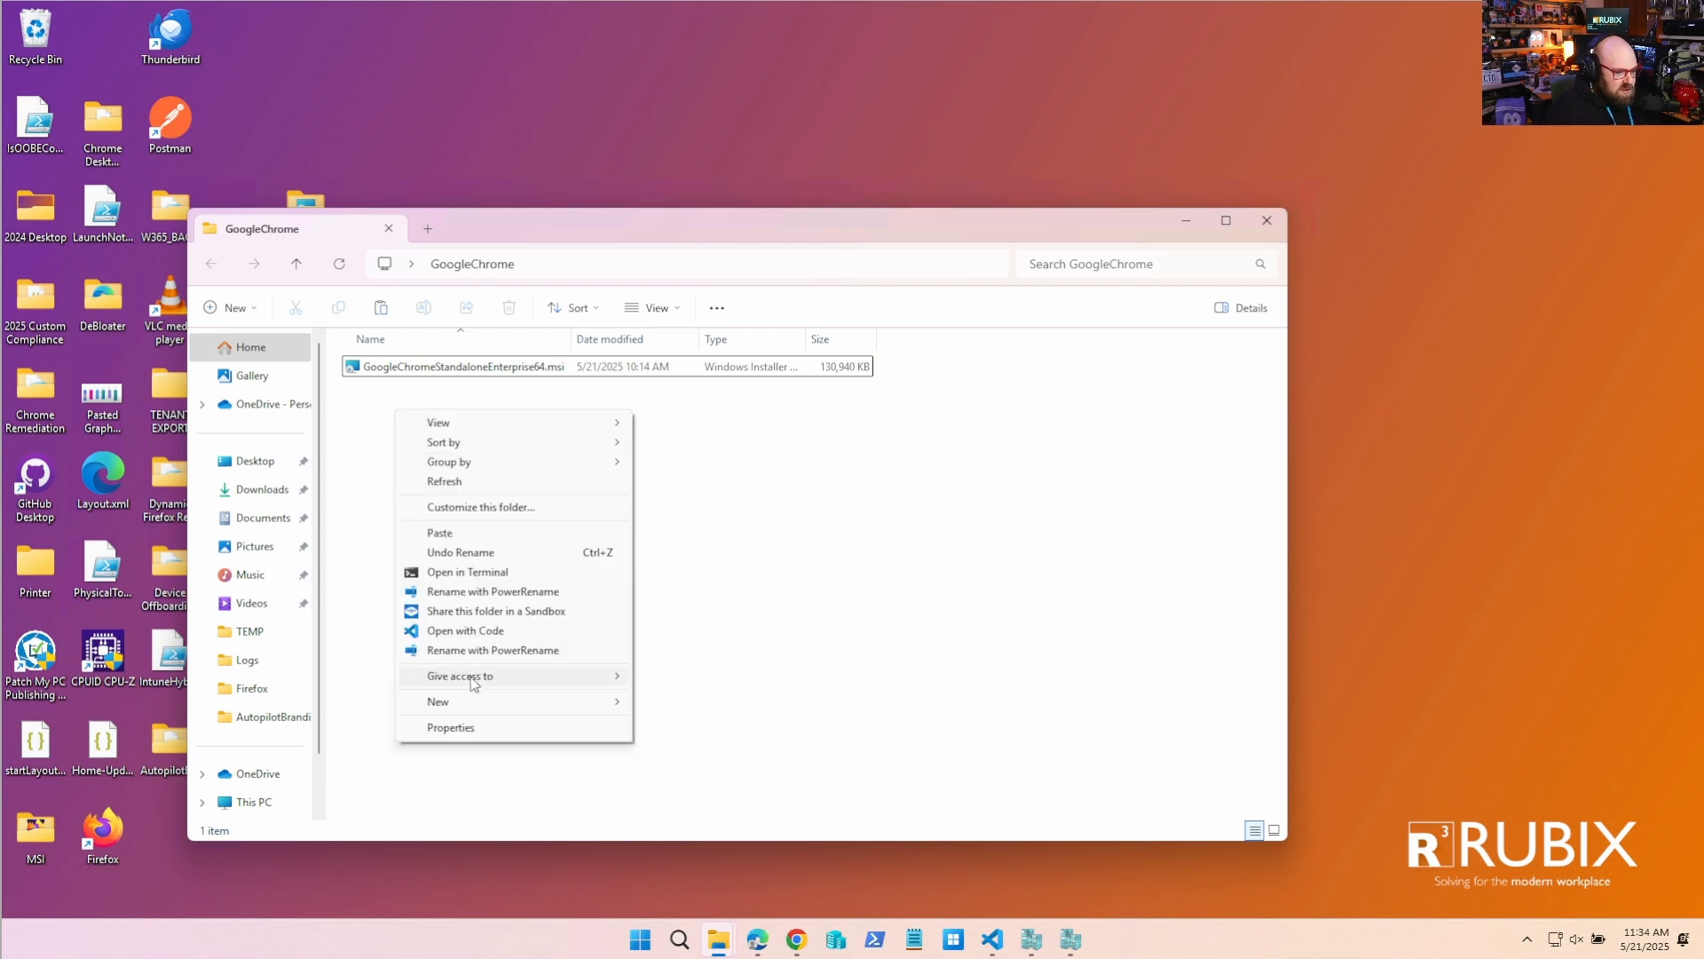
{"action": "left_click", "coordinate": [438, 702]}
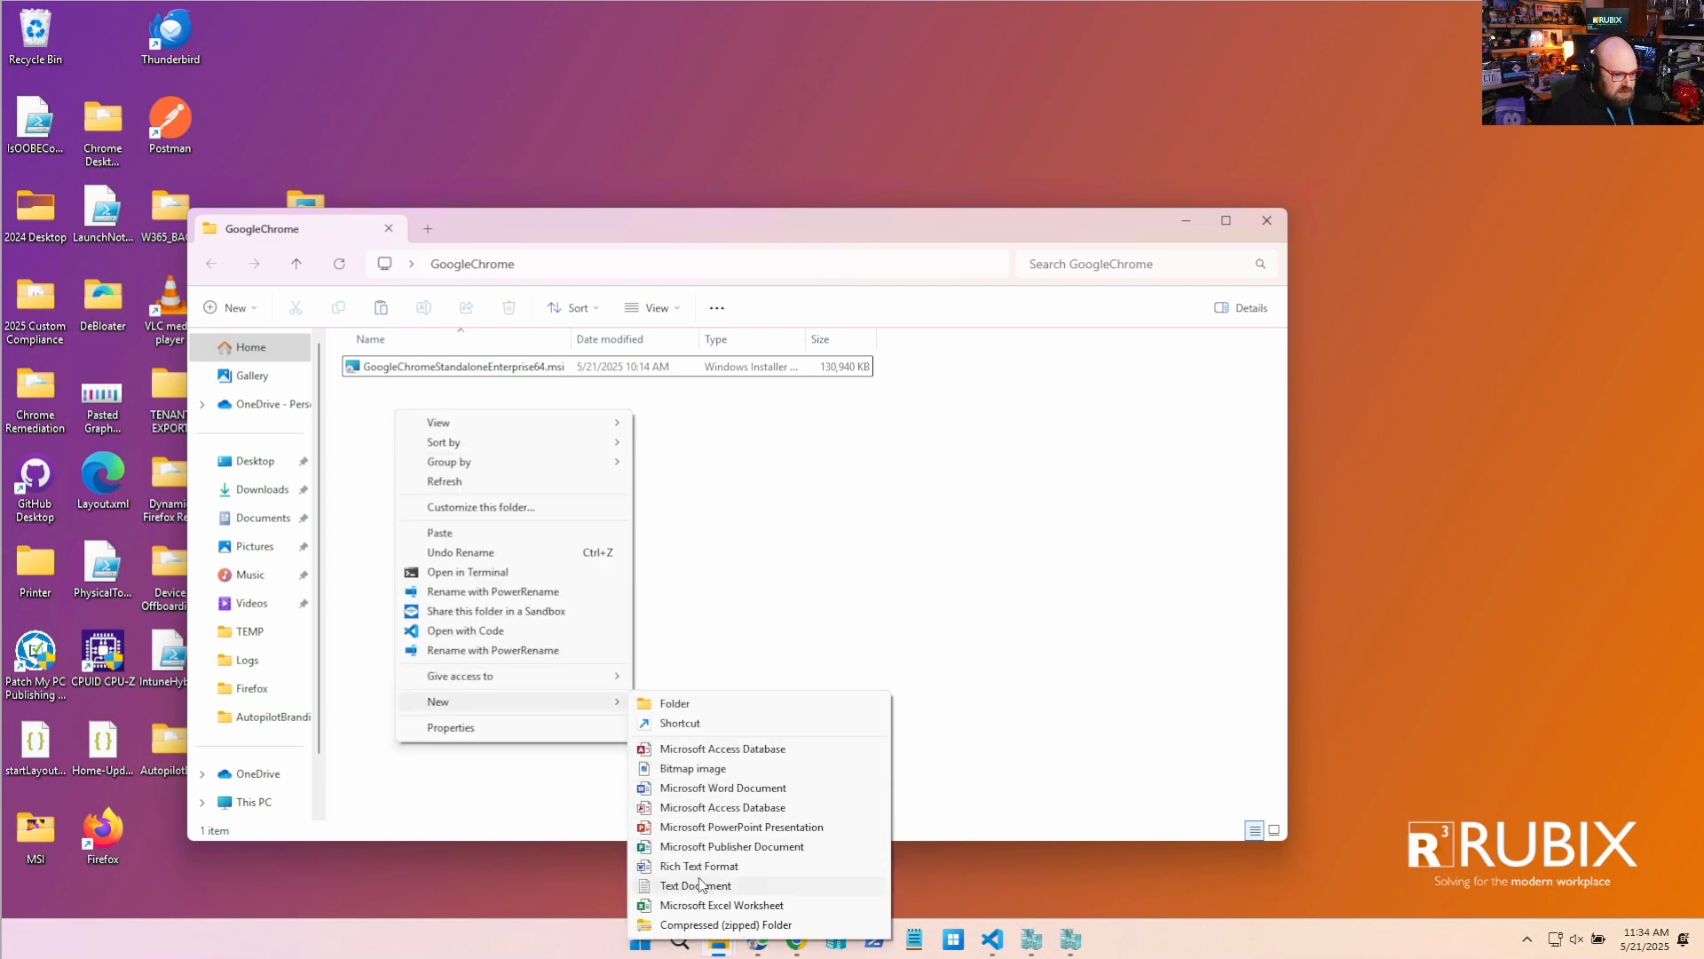
{"action": "left_click", "coordinate": [696, 885]}
{"action": "type", "text": "InstallChrome.ps1"}
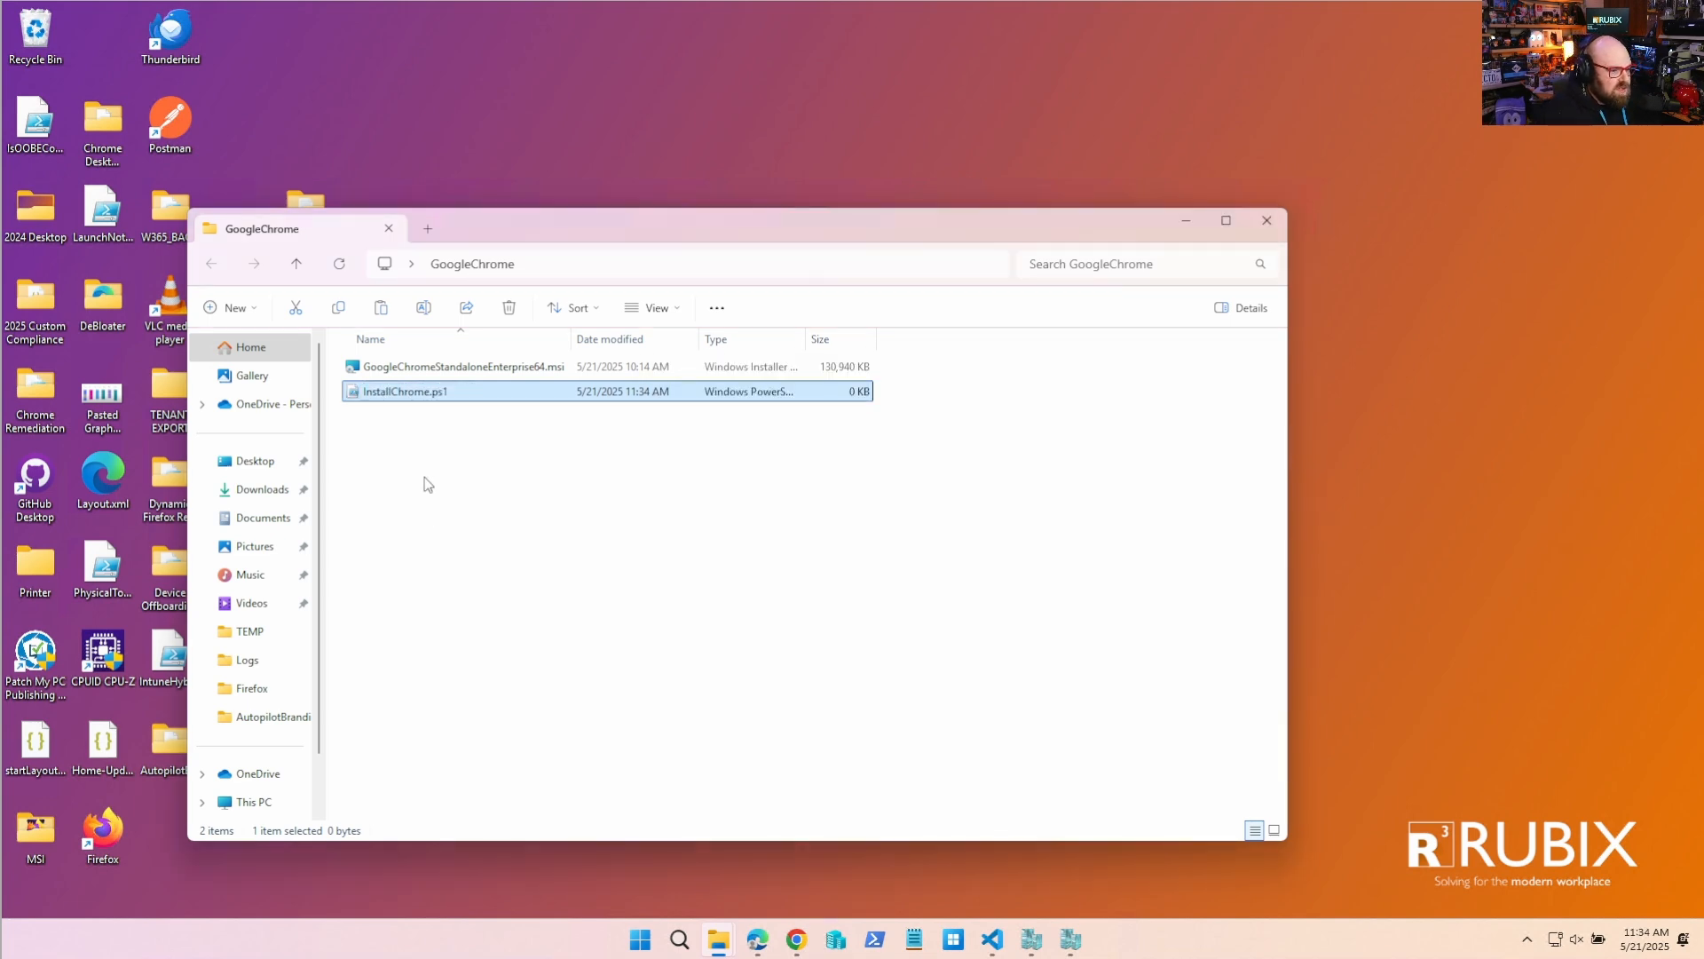
{"action": "right_click", "coordinate": [404, 390]}
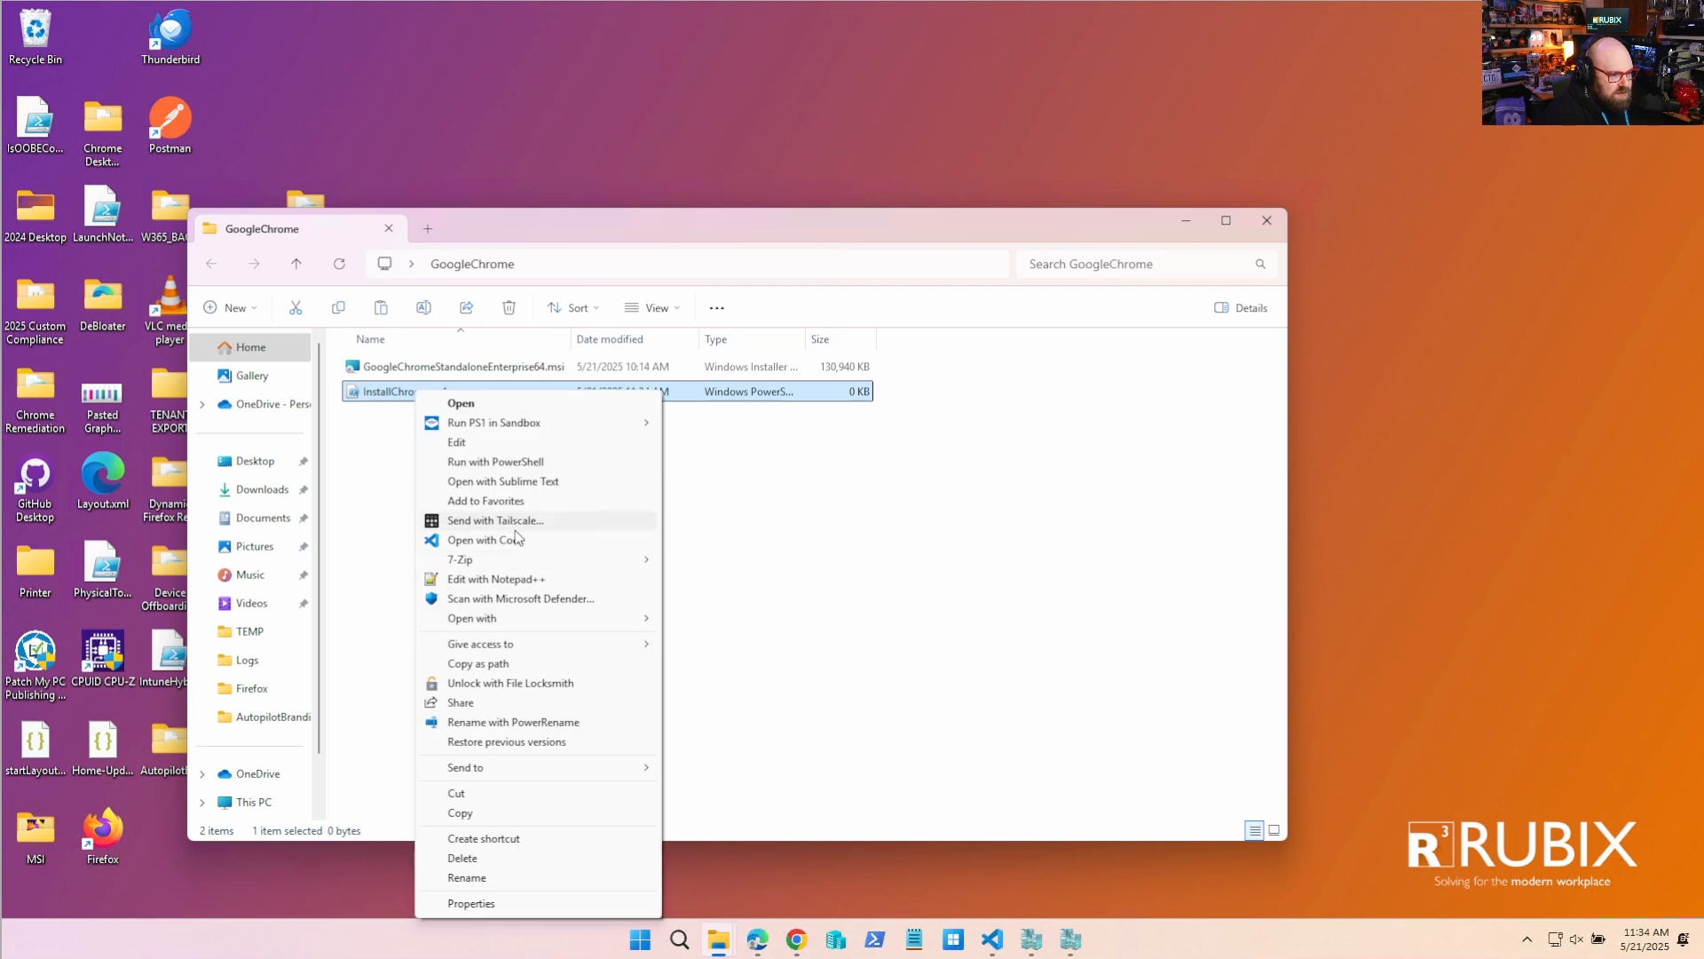
{"action": "left_click", "coordinate": [456, 441]}
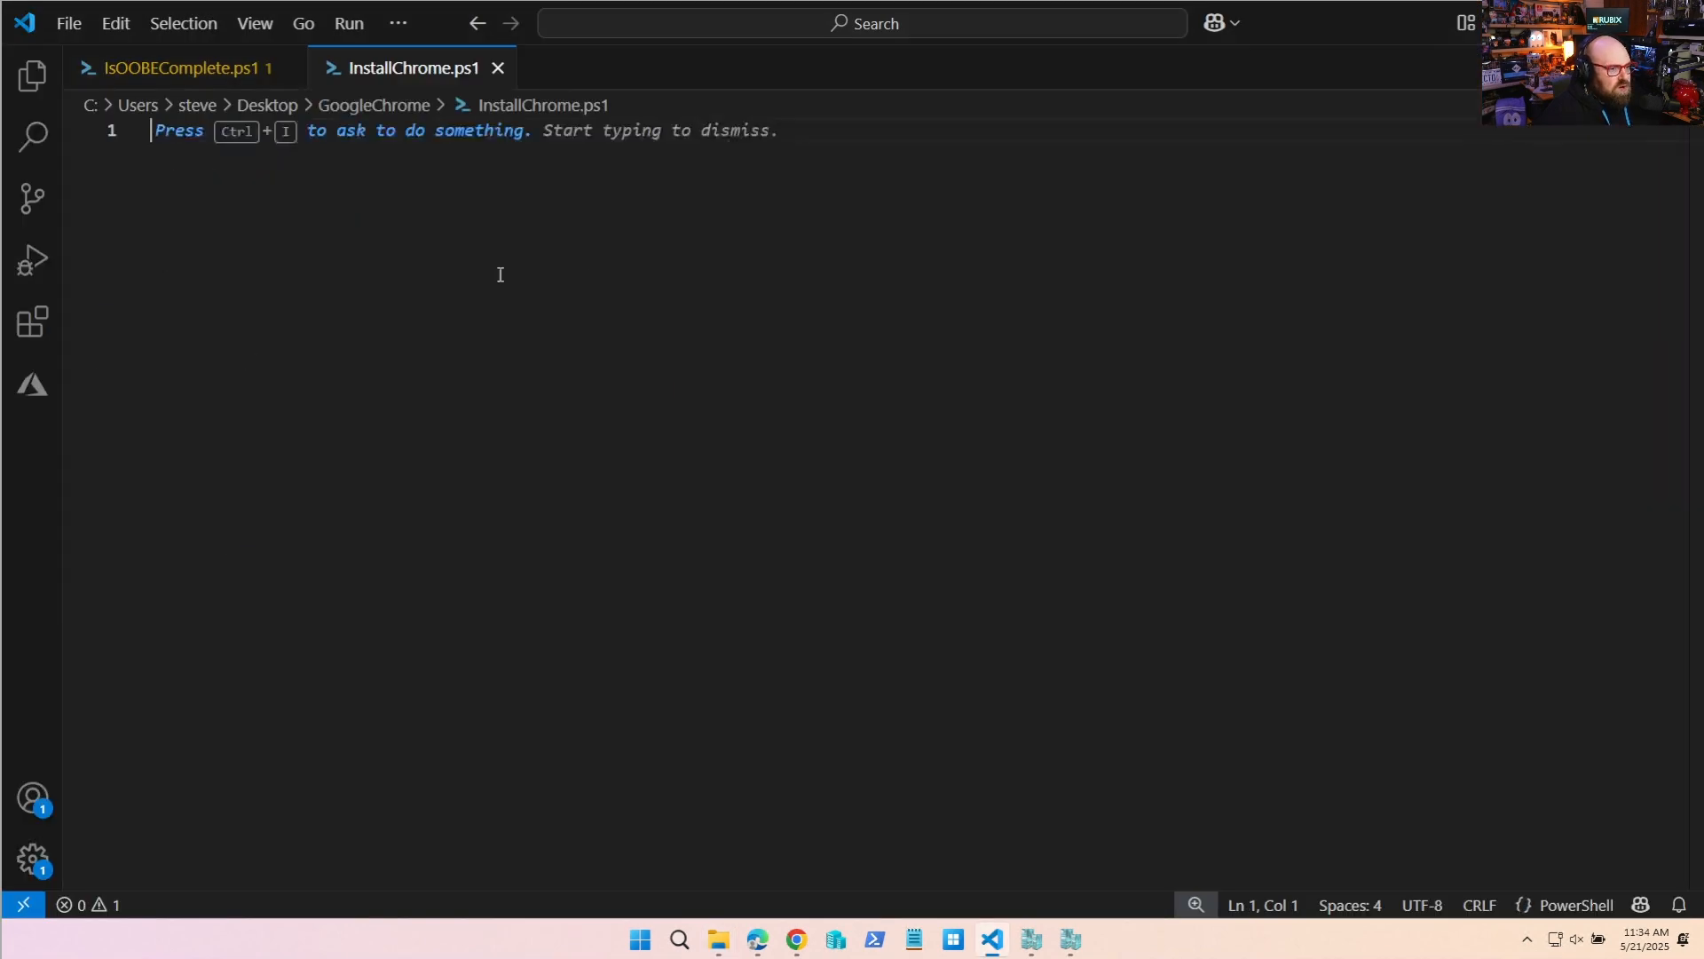
{"action": "mouse_move", "coordinate": [66, 24]}
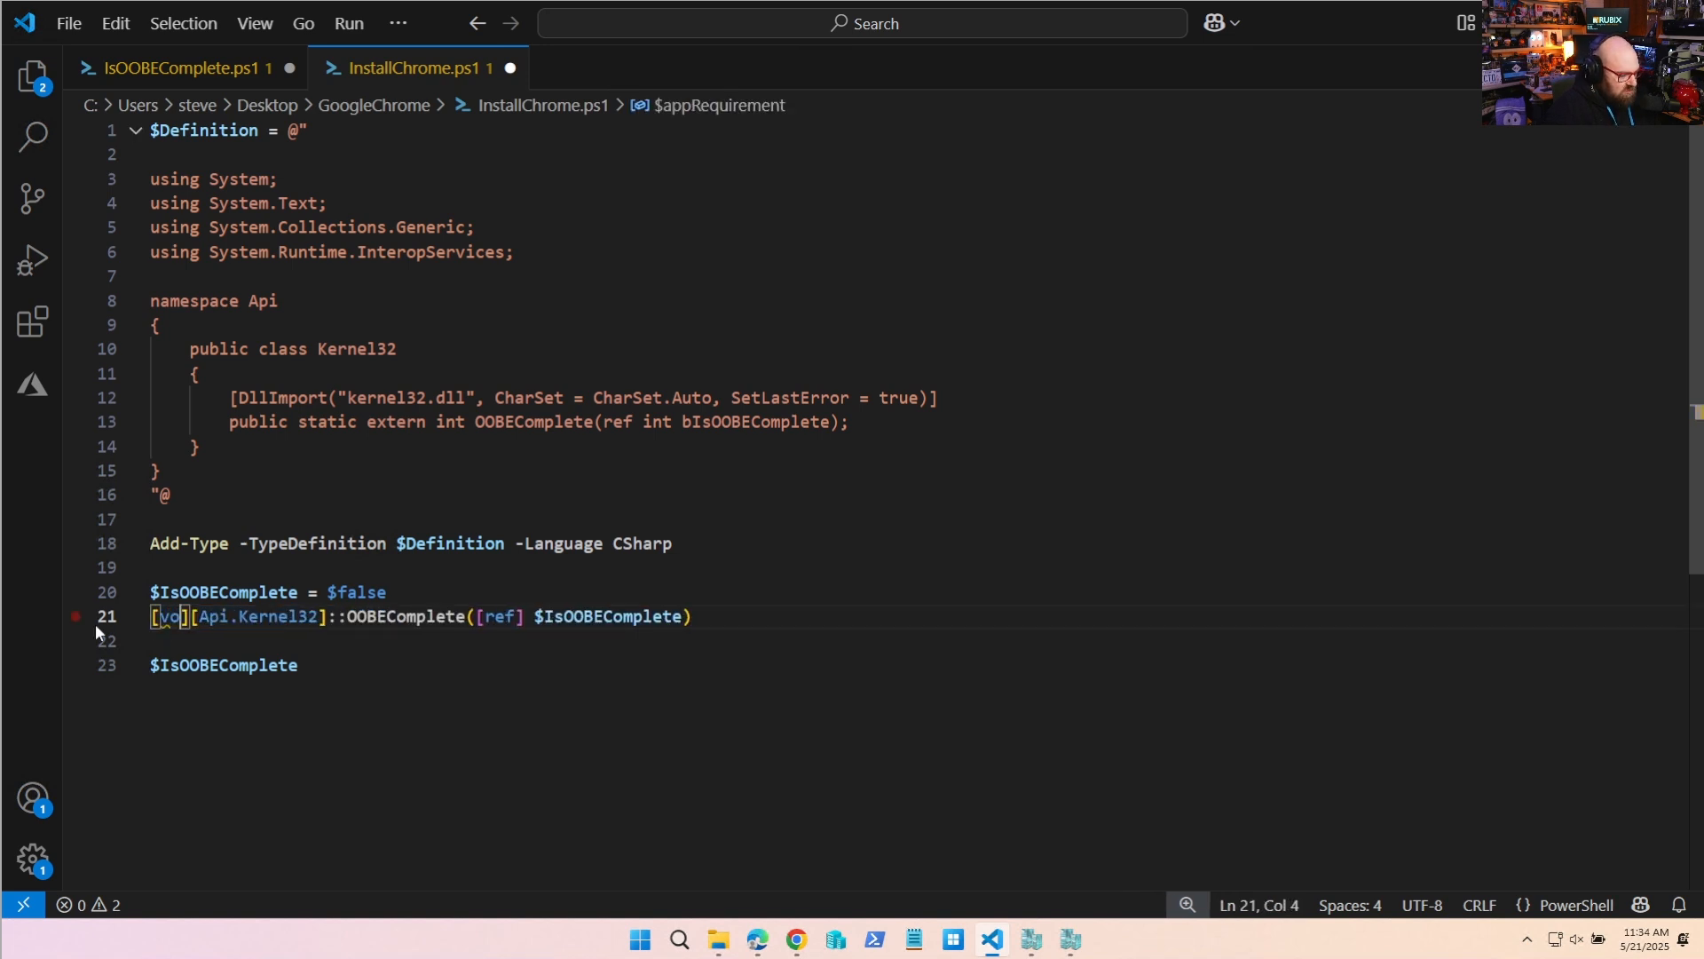
Move the OOBE-check code into InstallChrome.ps1 and close IsOOBEComplete.ps1 without saving.
{"action": "type", "text": "id"}
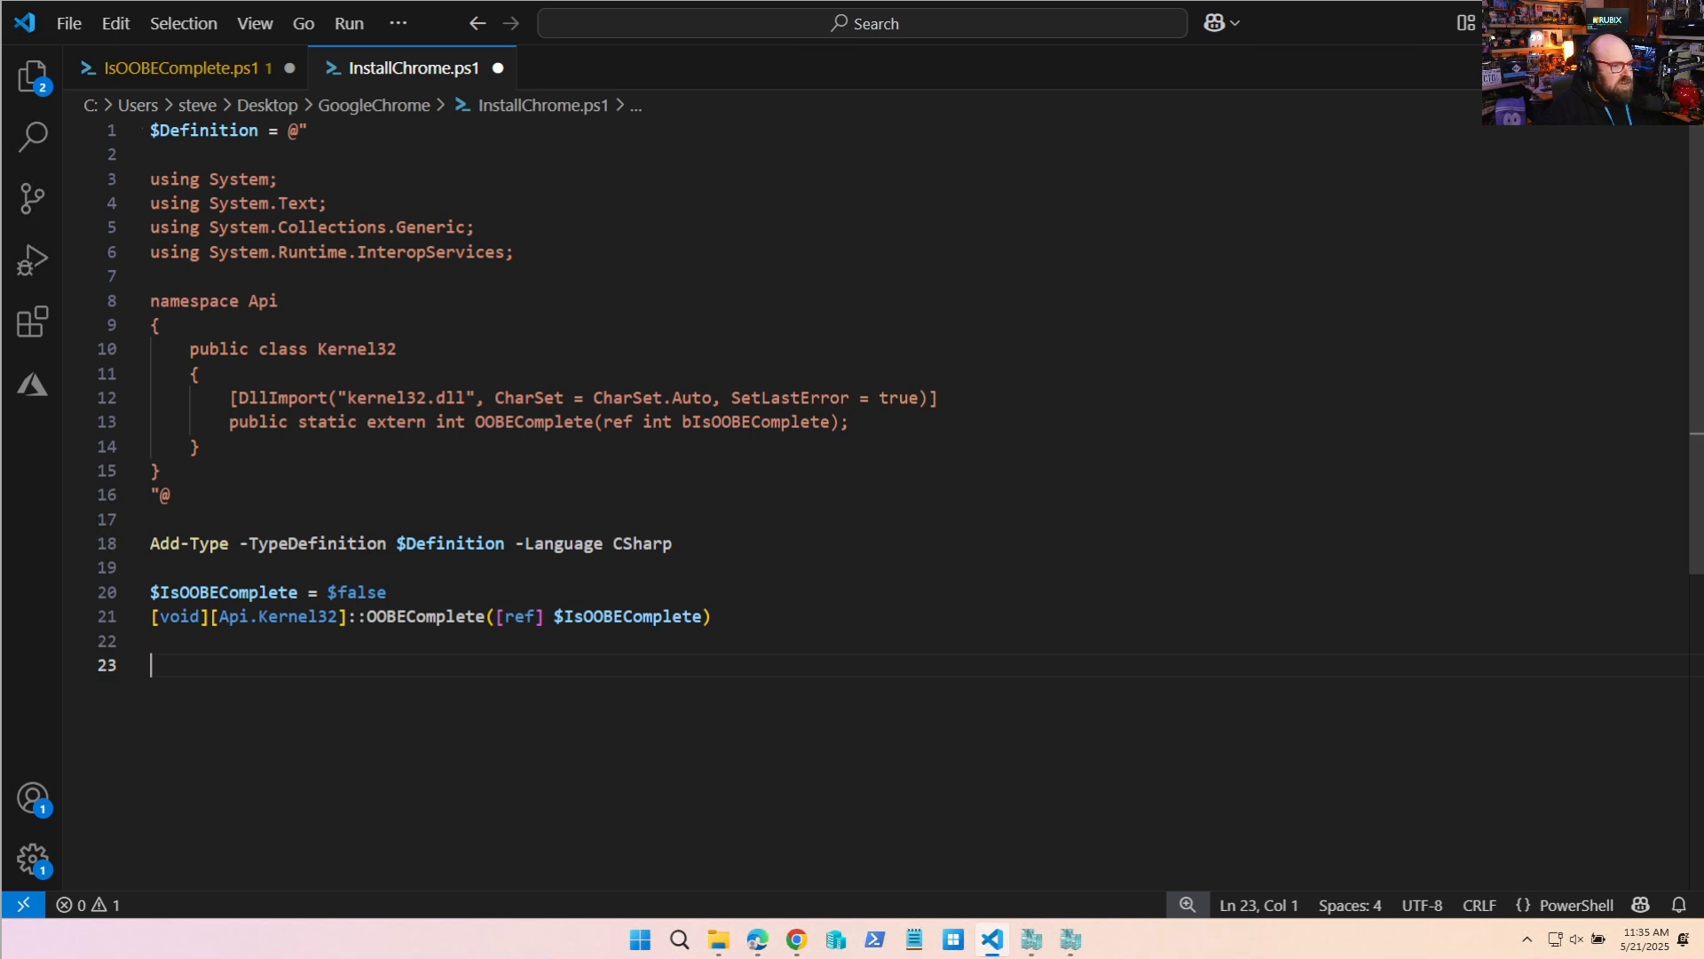
{"action": "left_click", "coordinate": [288, 67]}
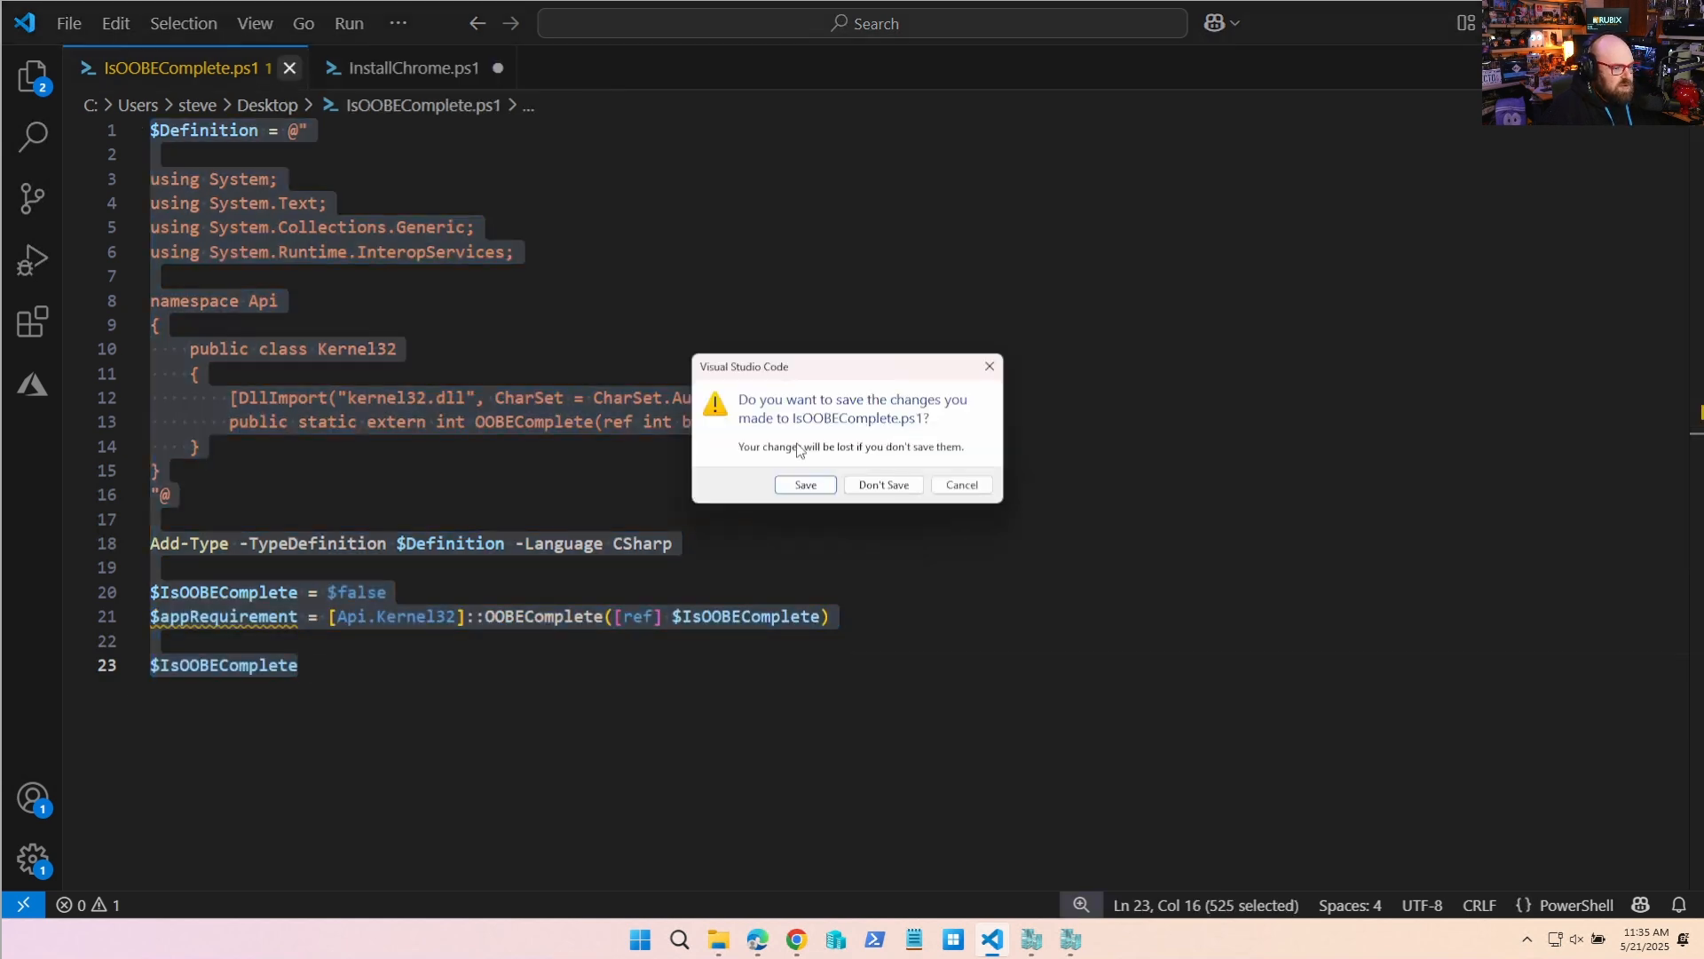
{"action": "left_click", "coordinate": [882, 484]}
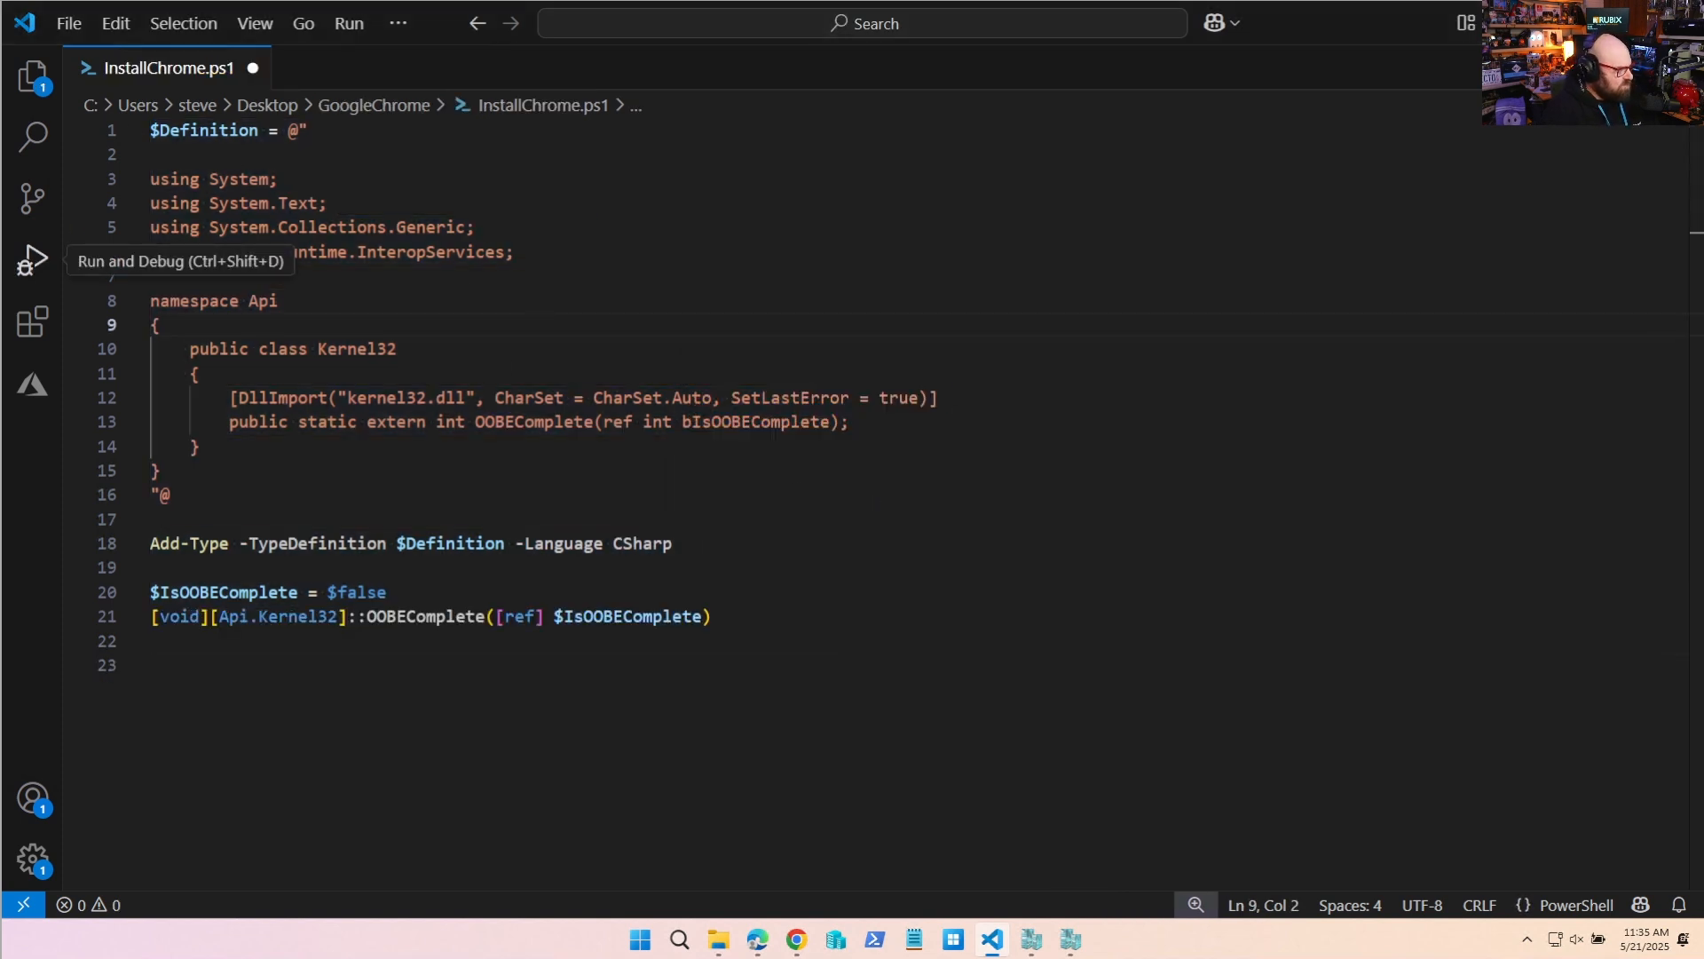
{"action": "mouse_move", "coordinate": [249, 497]}
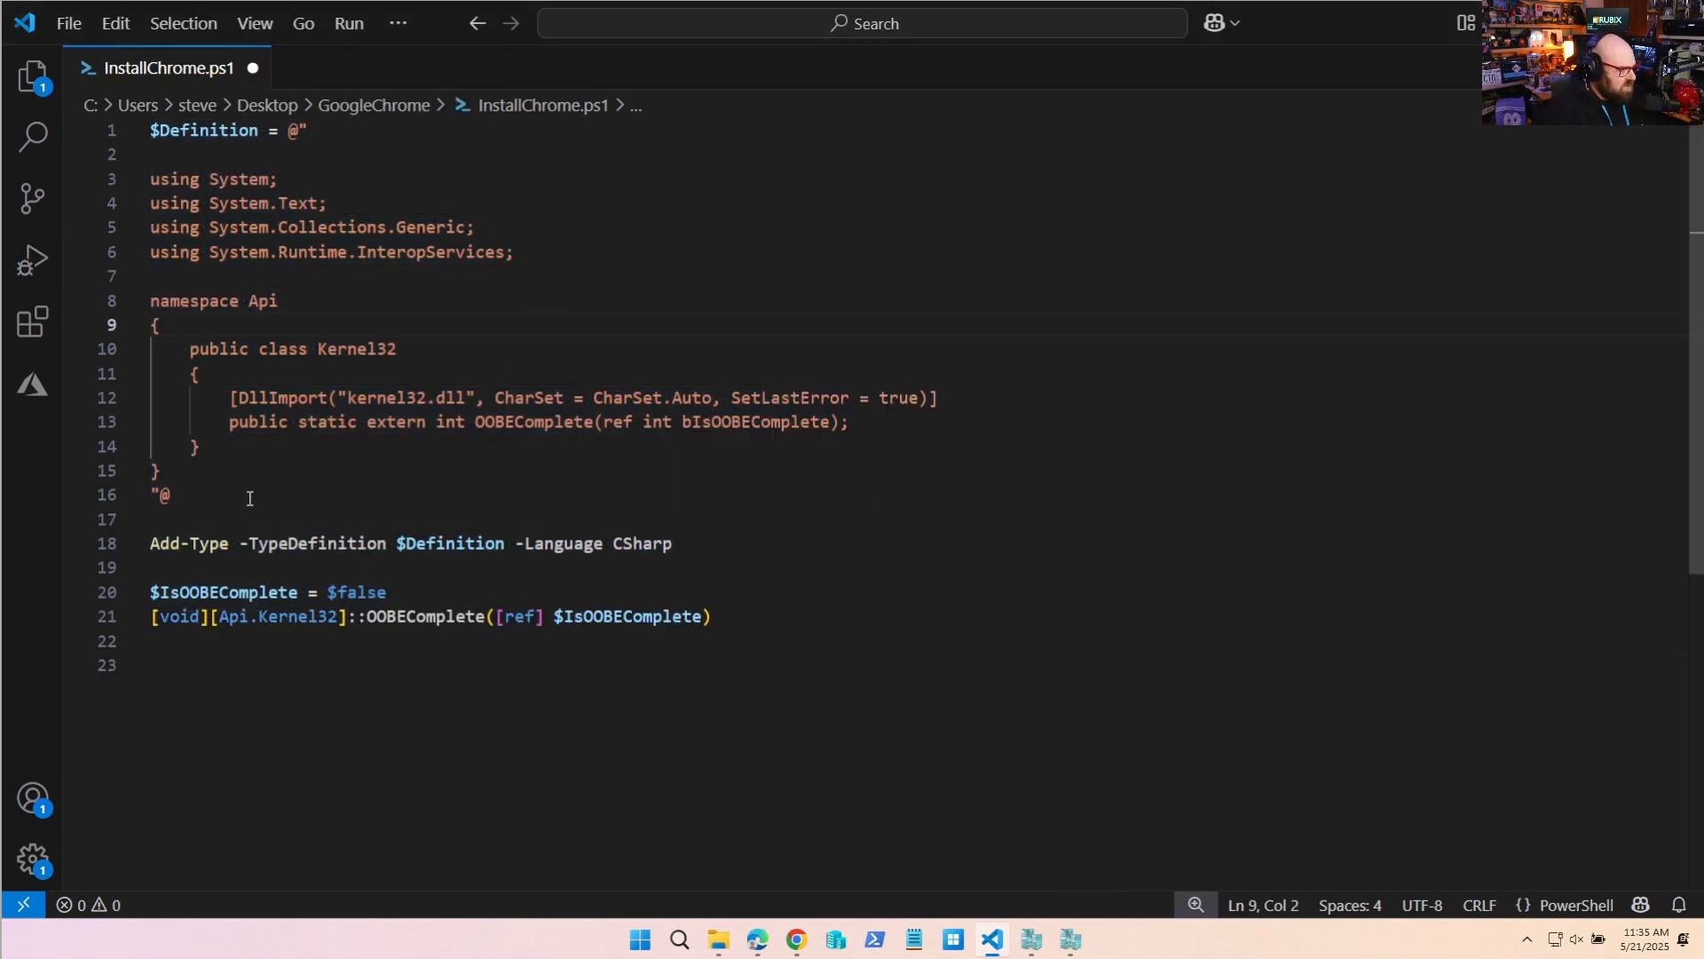
{"action": "key", "text": "enter"}
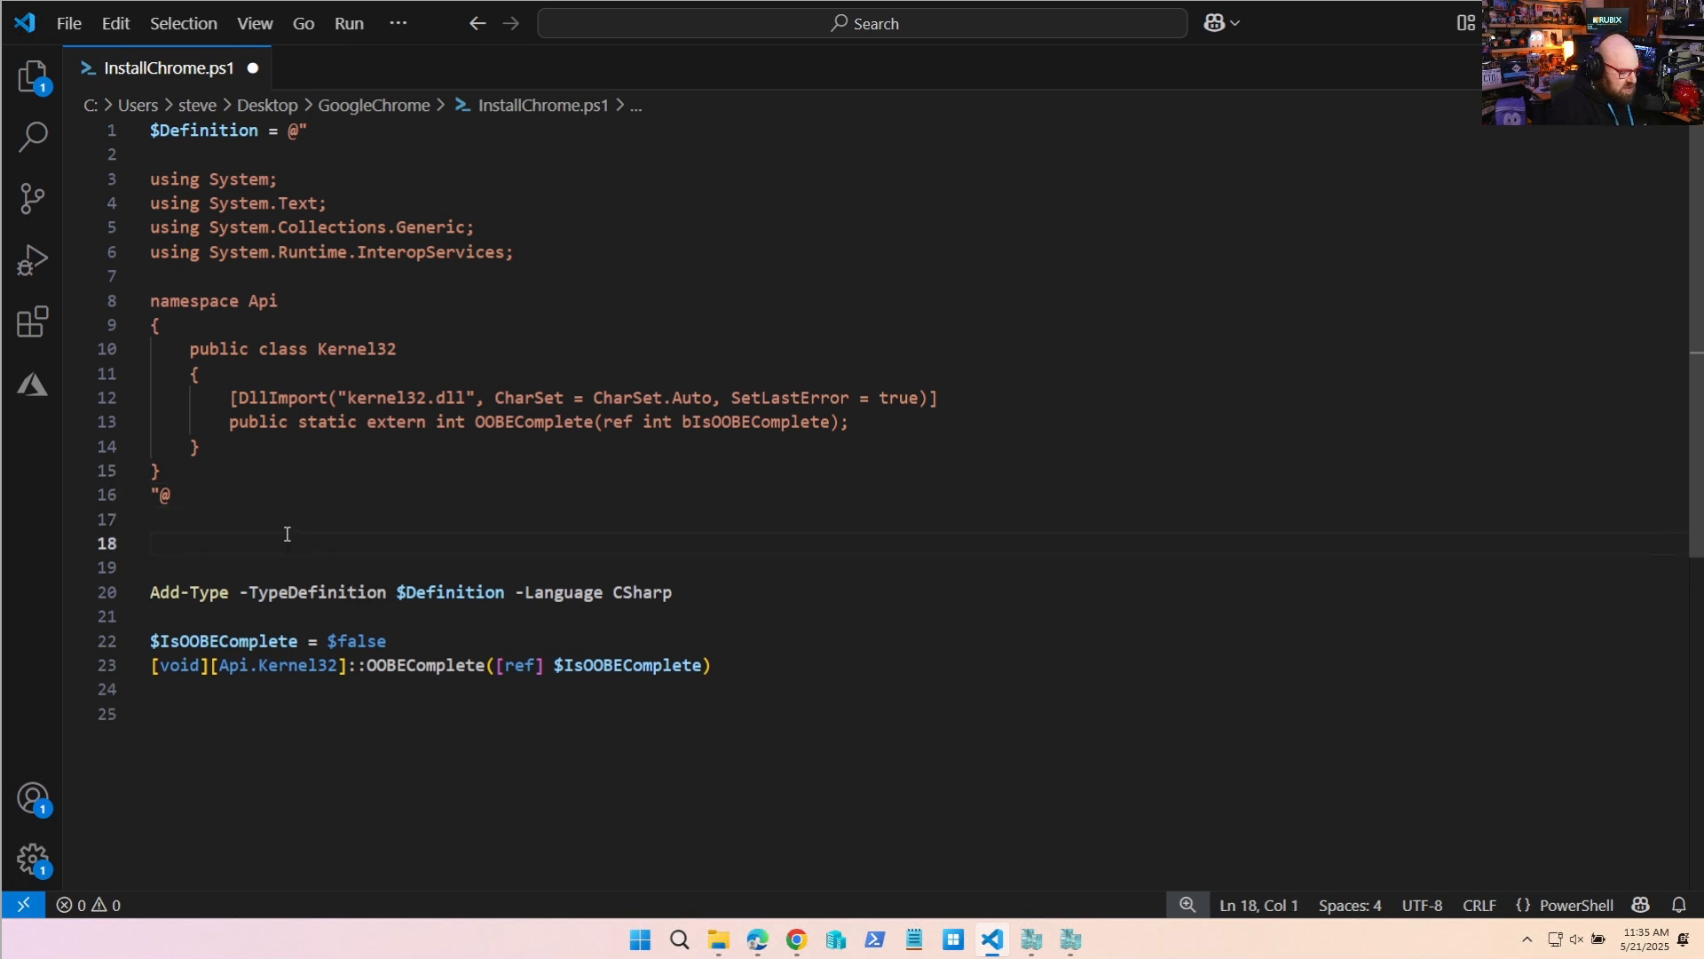
Define a log function that takes a [string]$message parameter.
{"action": "type", "text": "function log"}
{"action": "type", "text": "Param("}
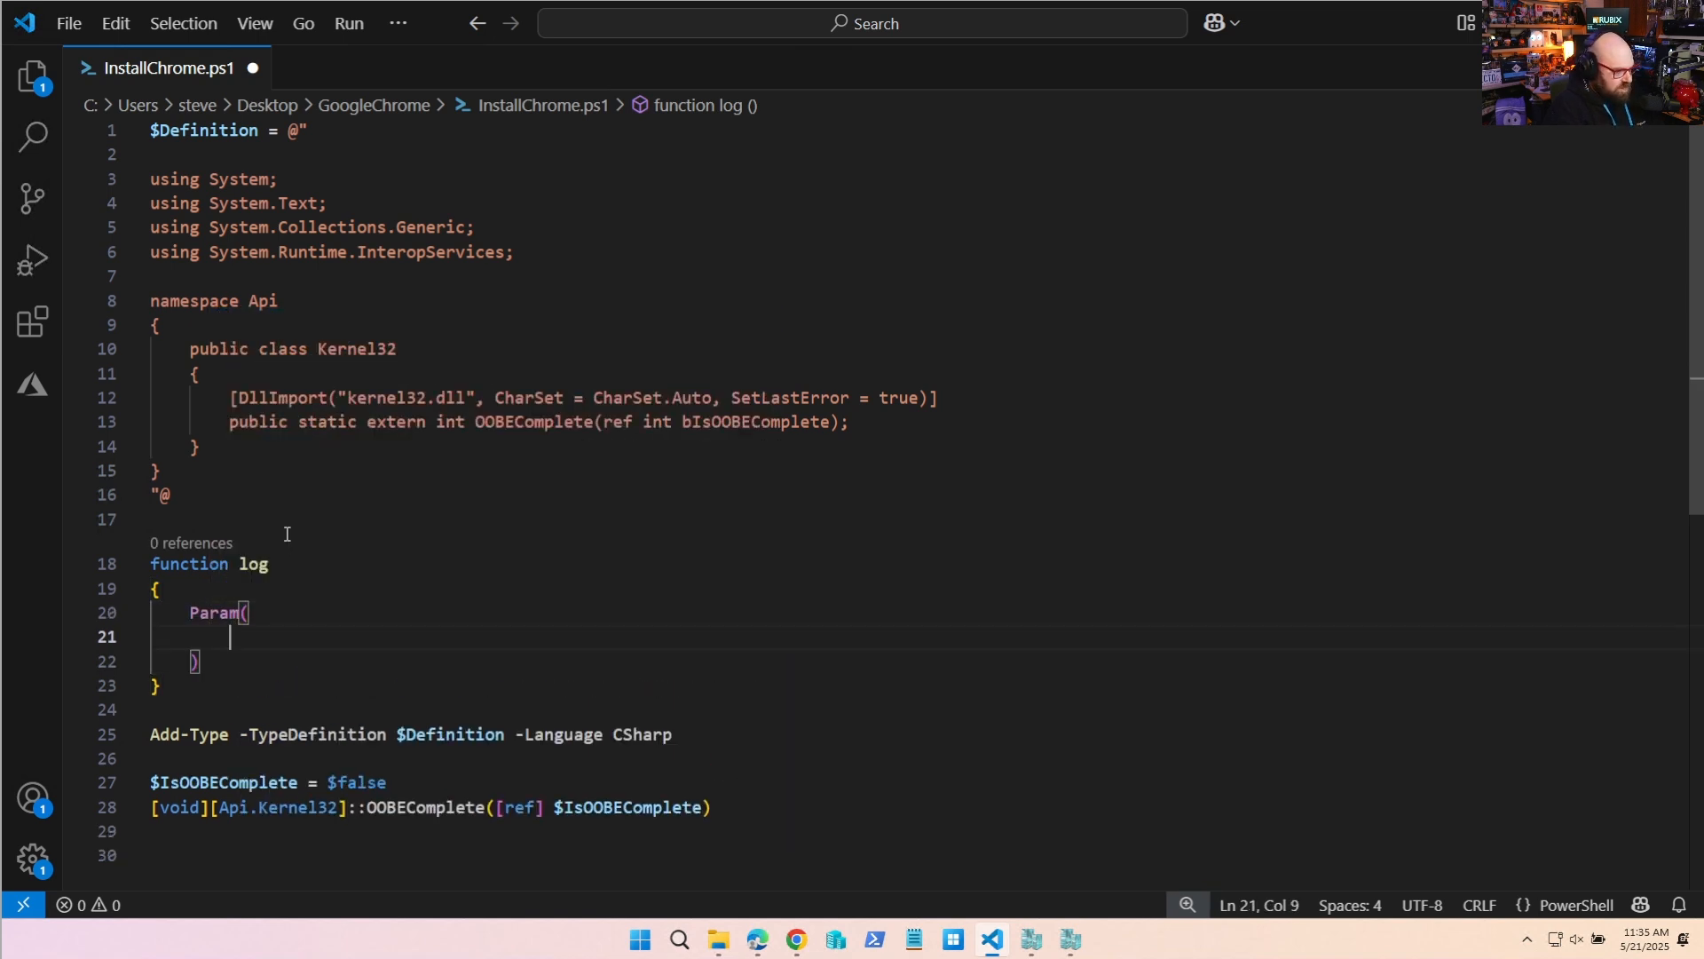
{"action": "type", "text": "[string]"}
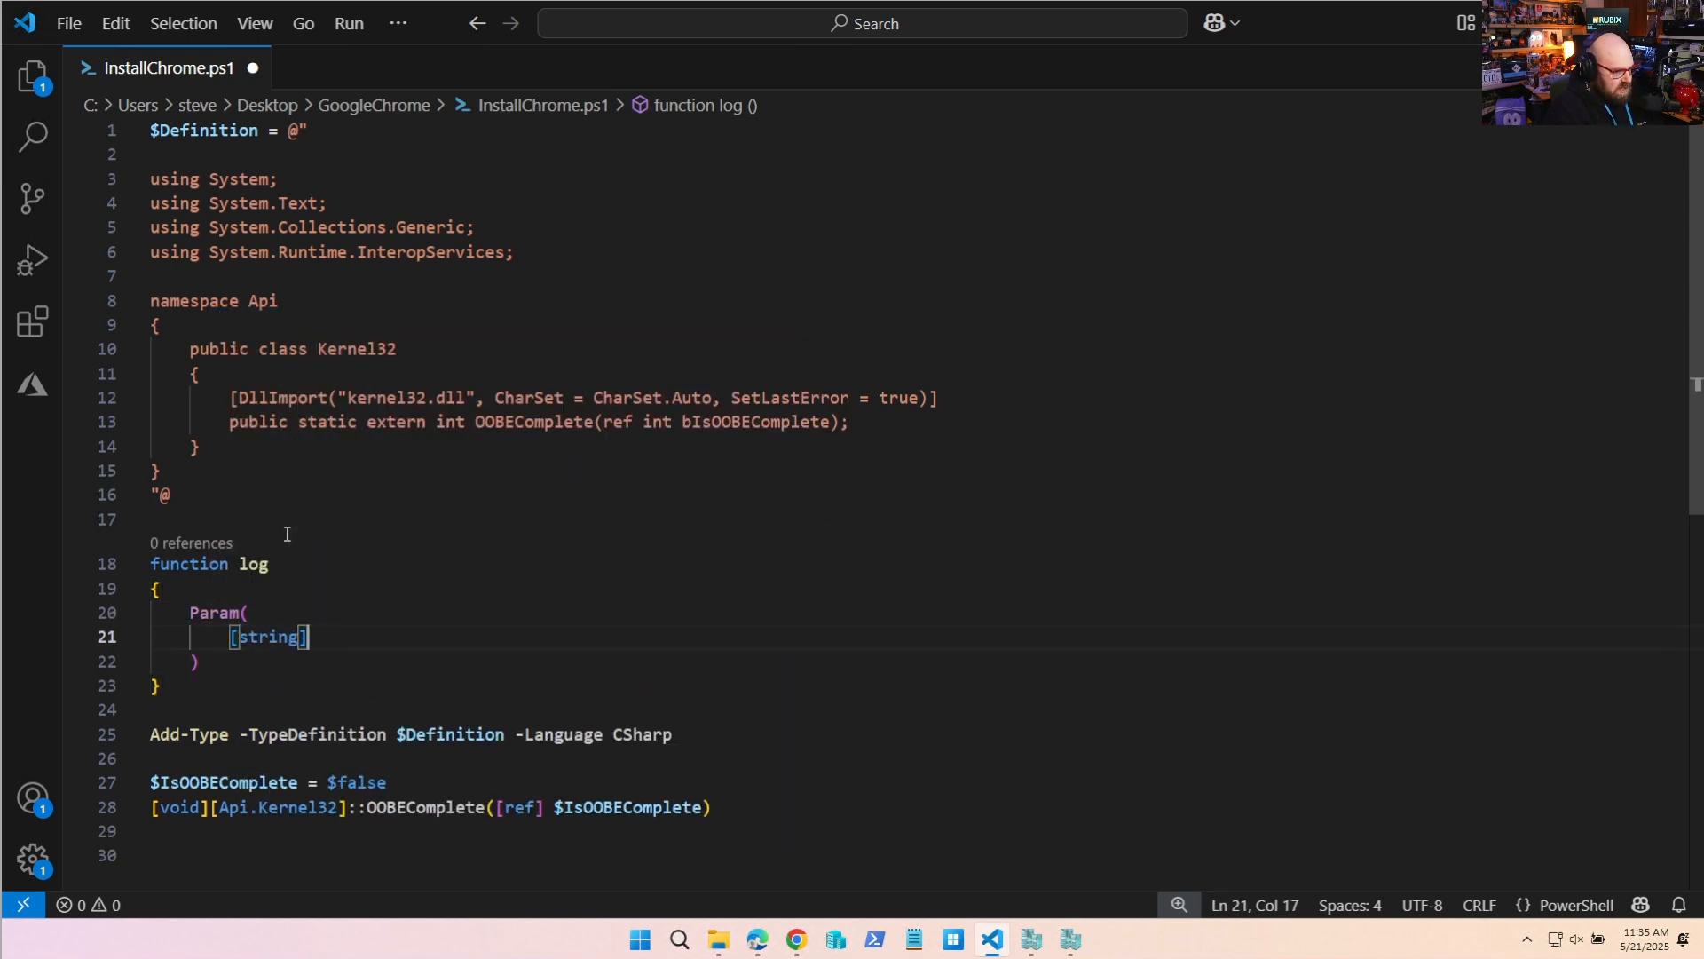
{"action": "type", "text": "$message"}
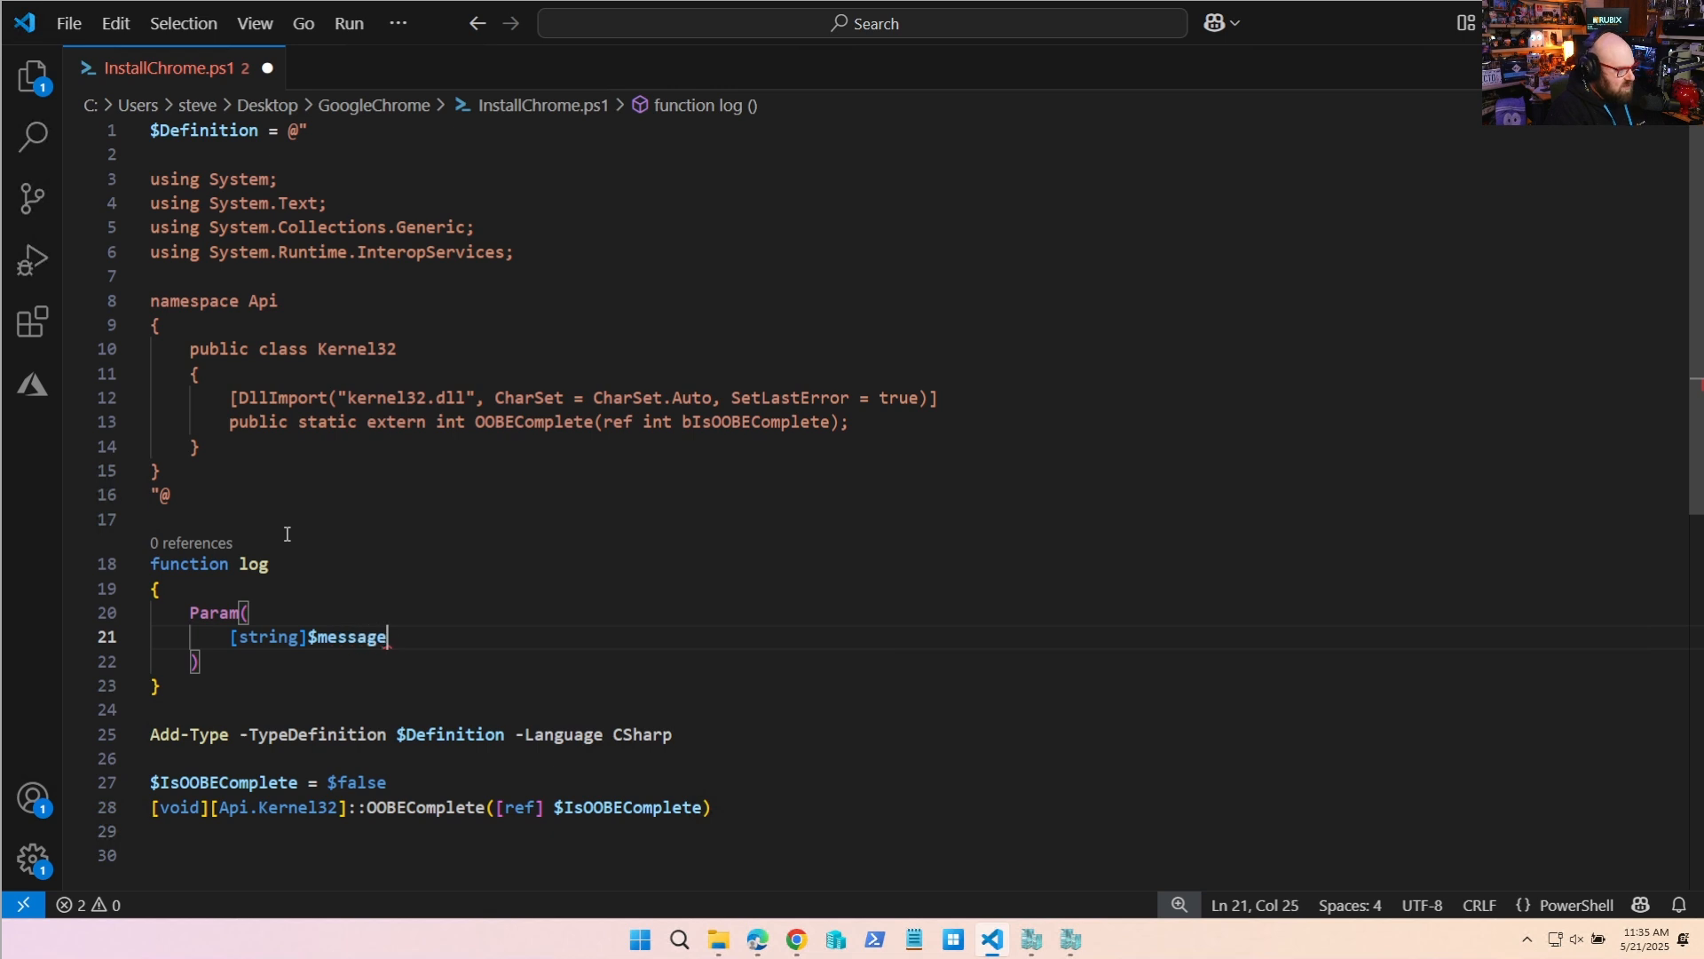
{"action": "key", "text": "Enter"}
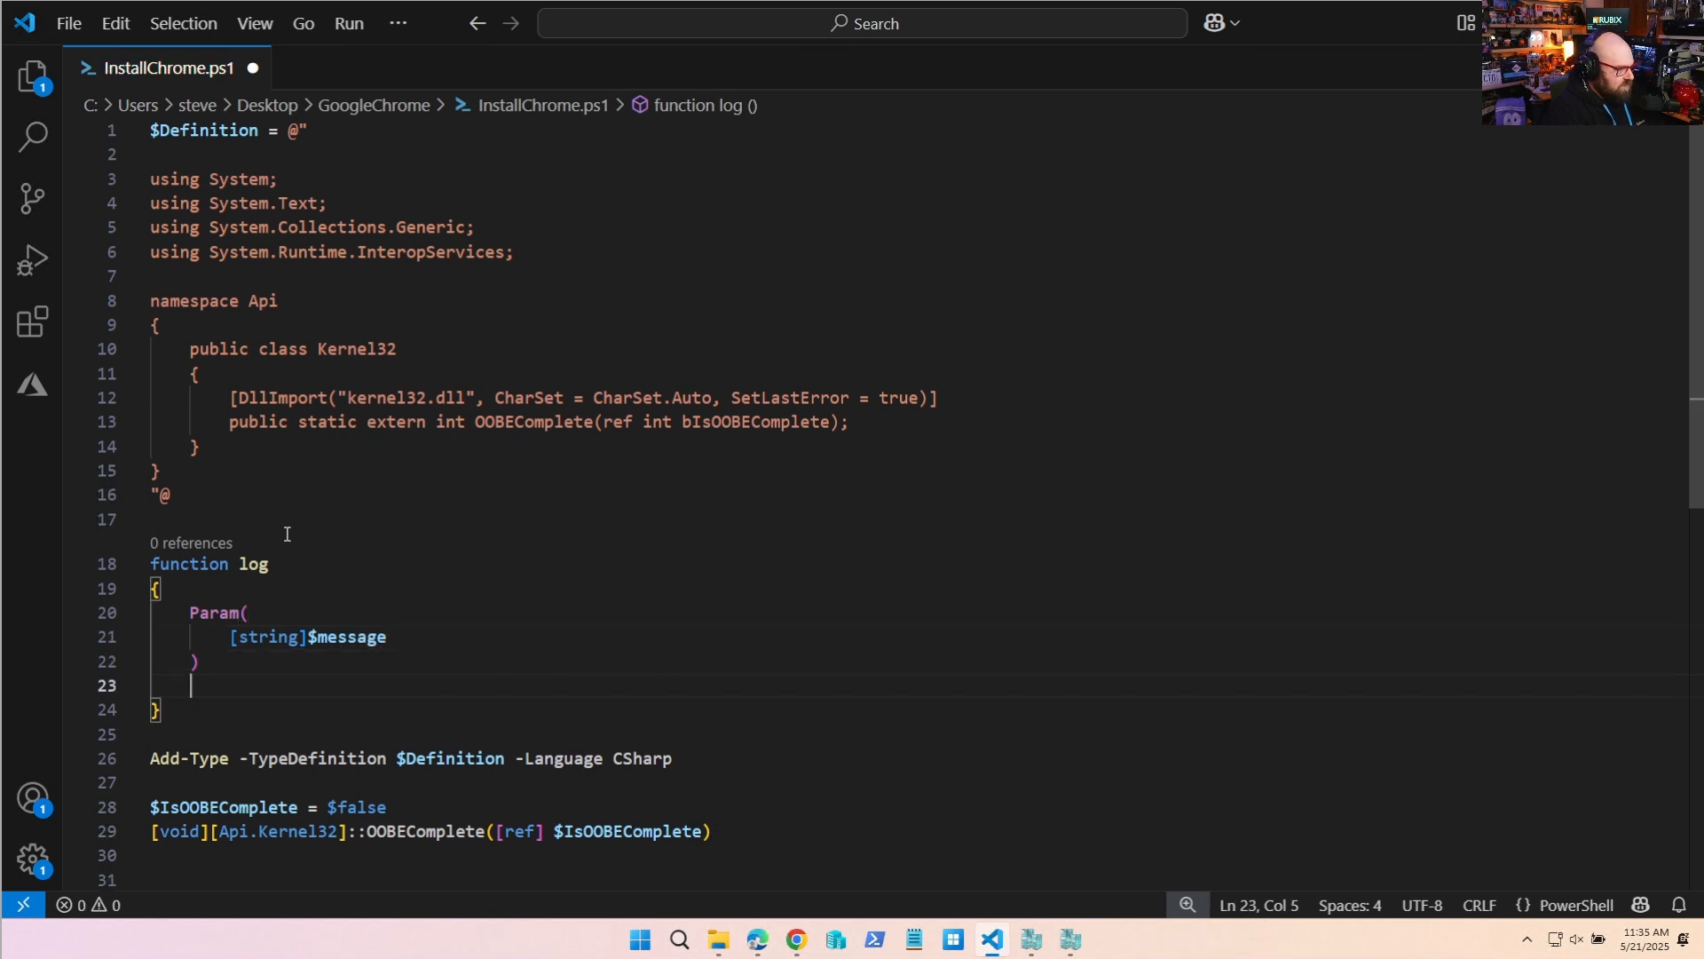
Prefix $message with a 'yyyy-MM-dd HH:mm:ss tt' timestamp and Write-Output the combined line.
{"action": "type", "text": "$time = Ge"}
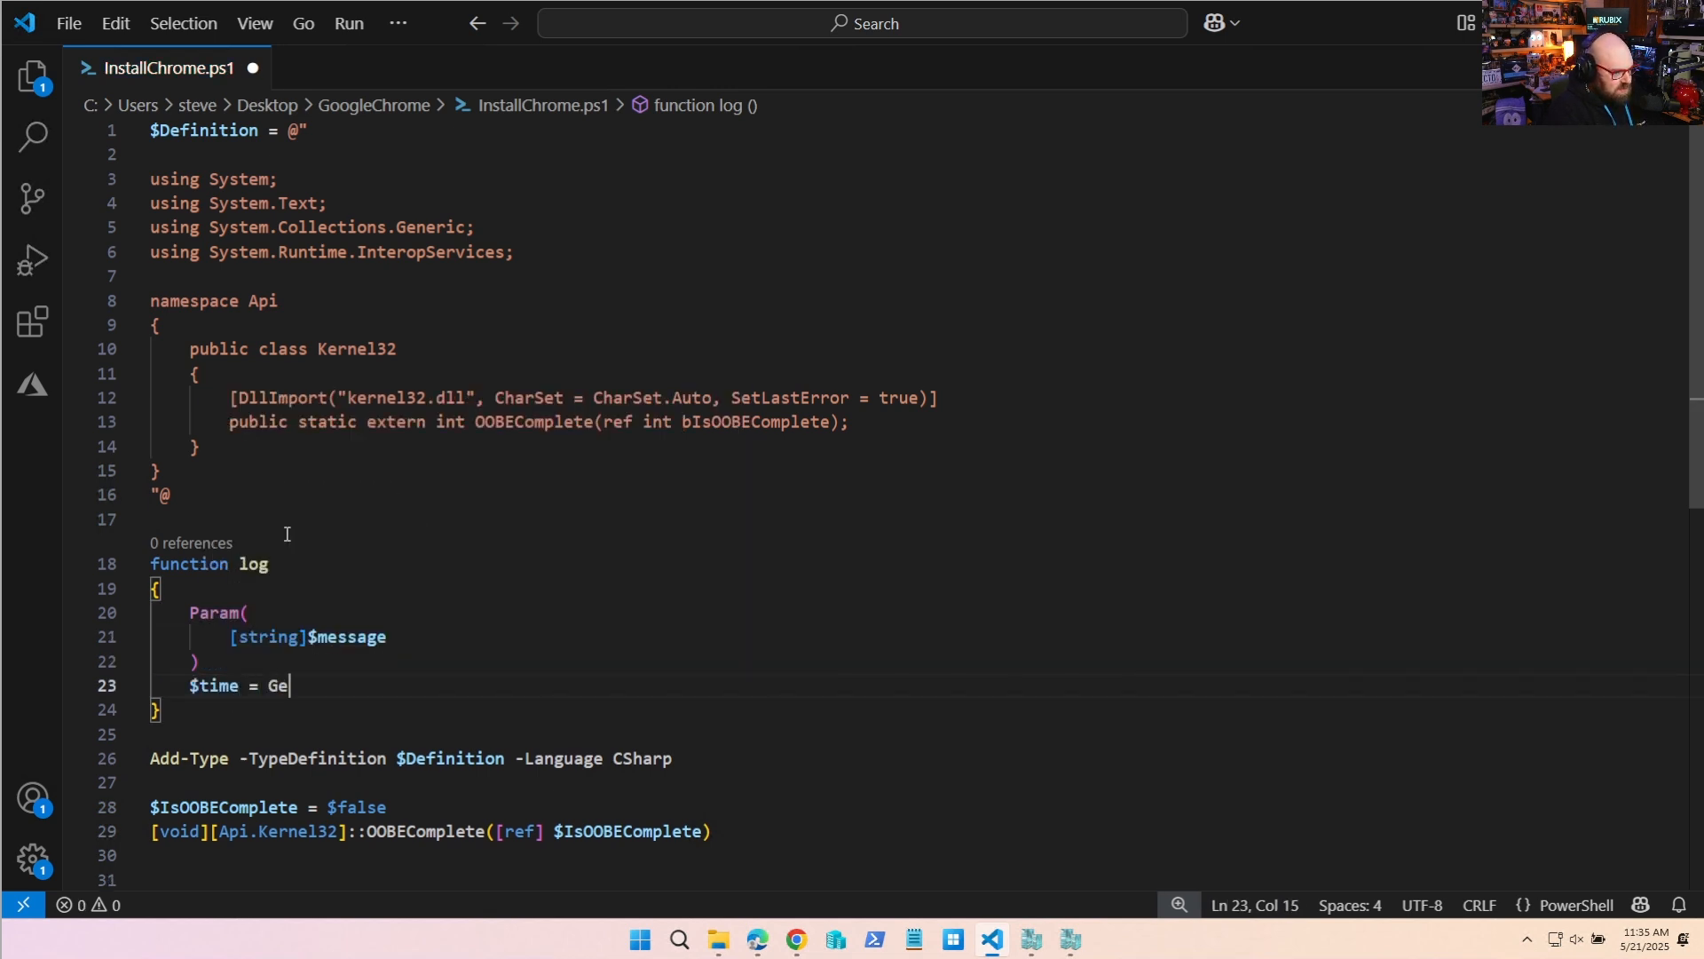
{"action": "type", "text": "t-Date -FOrmat \""}
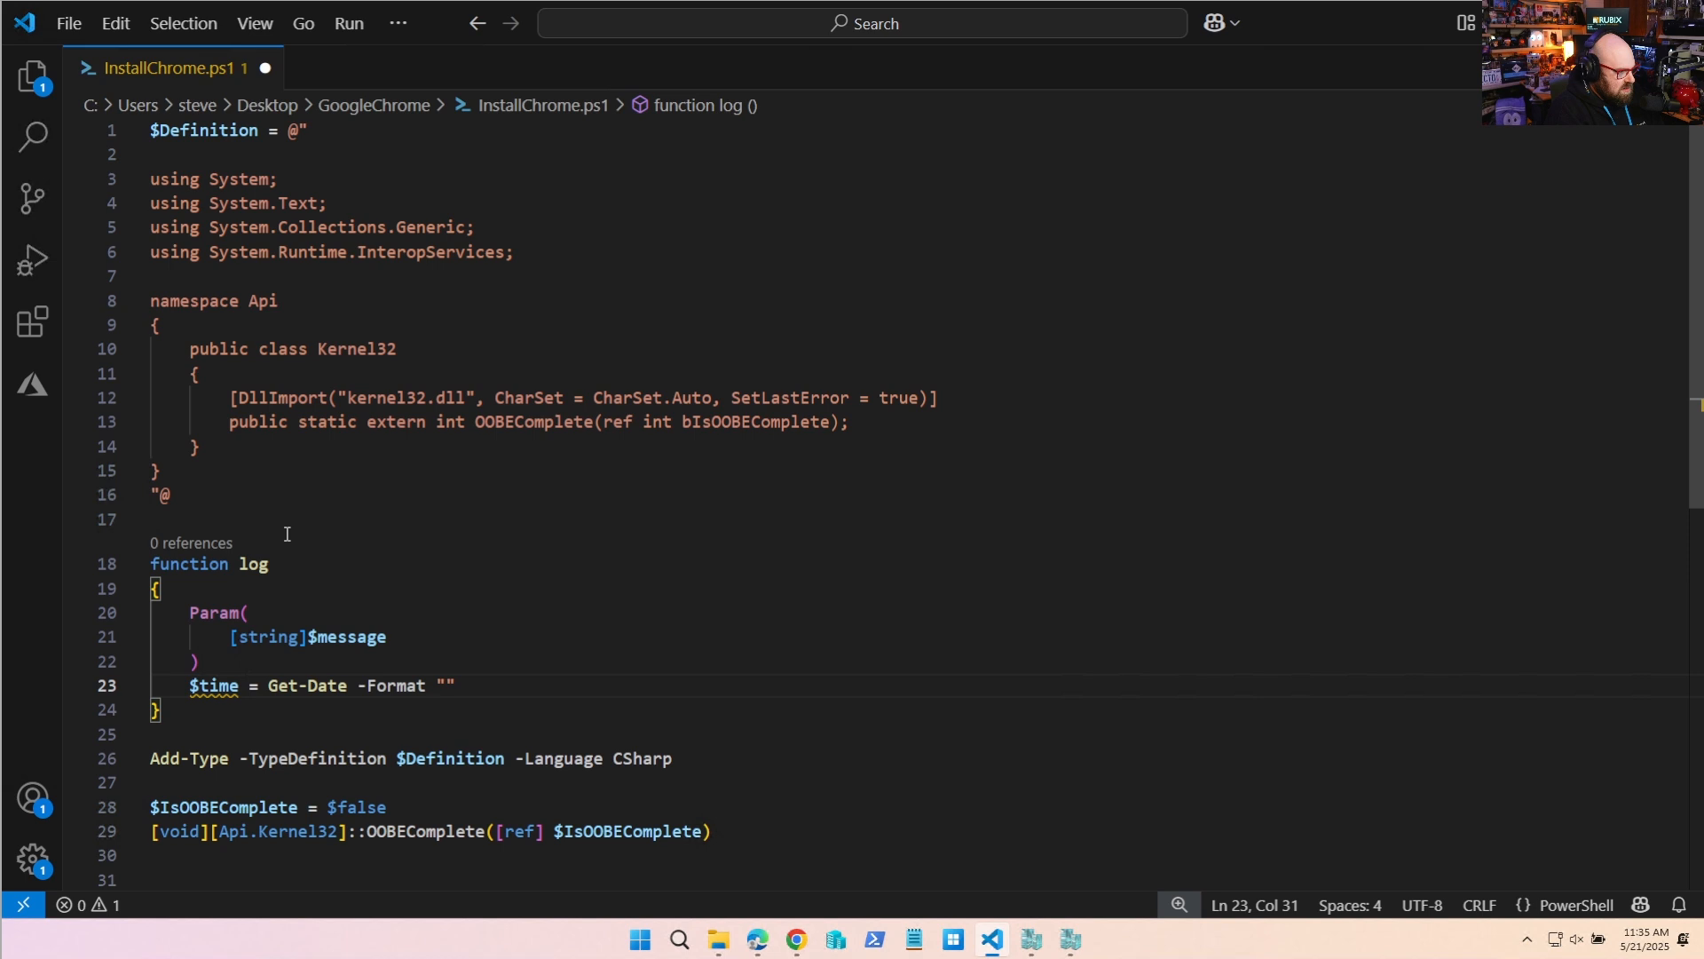
{"action": "type", "text": "yyyy-MM"}
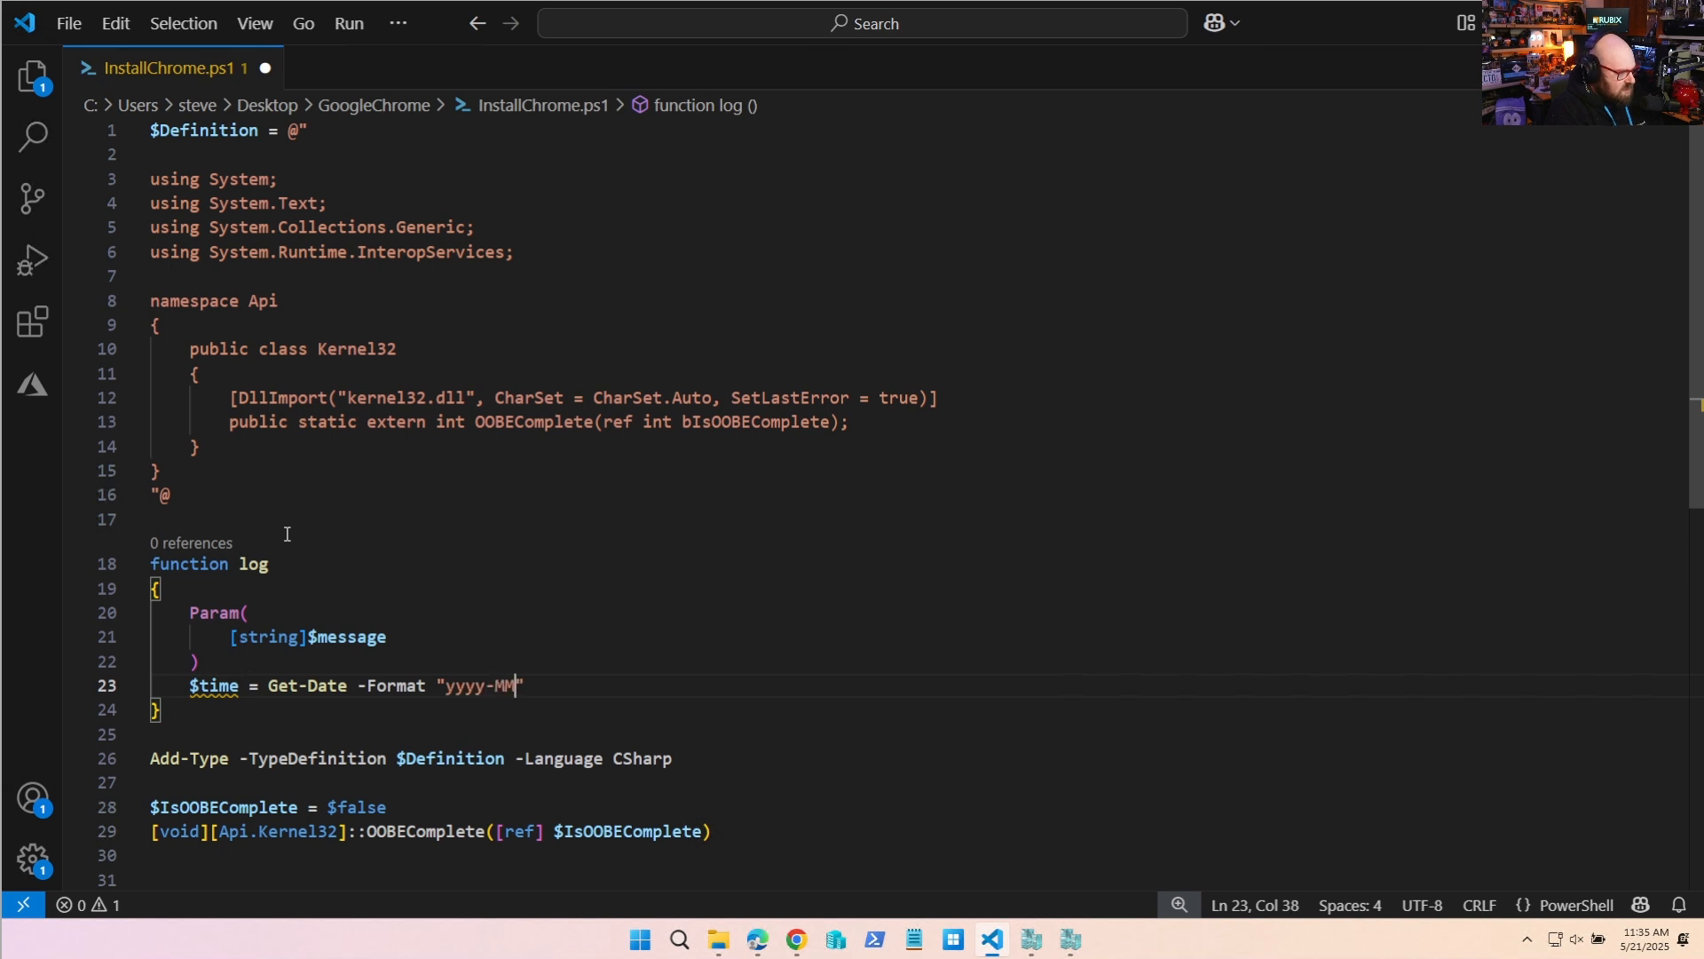
{"action": "type", "text": "-dd HH:m"}
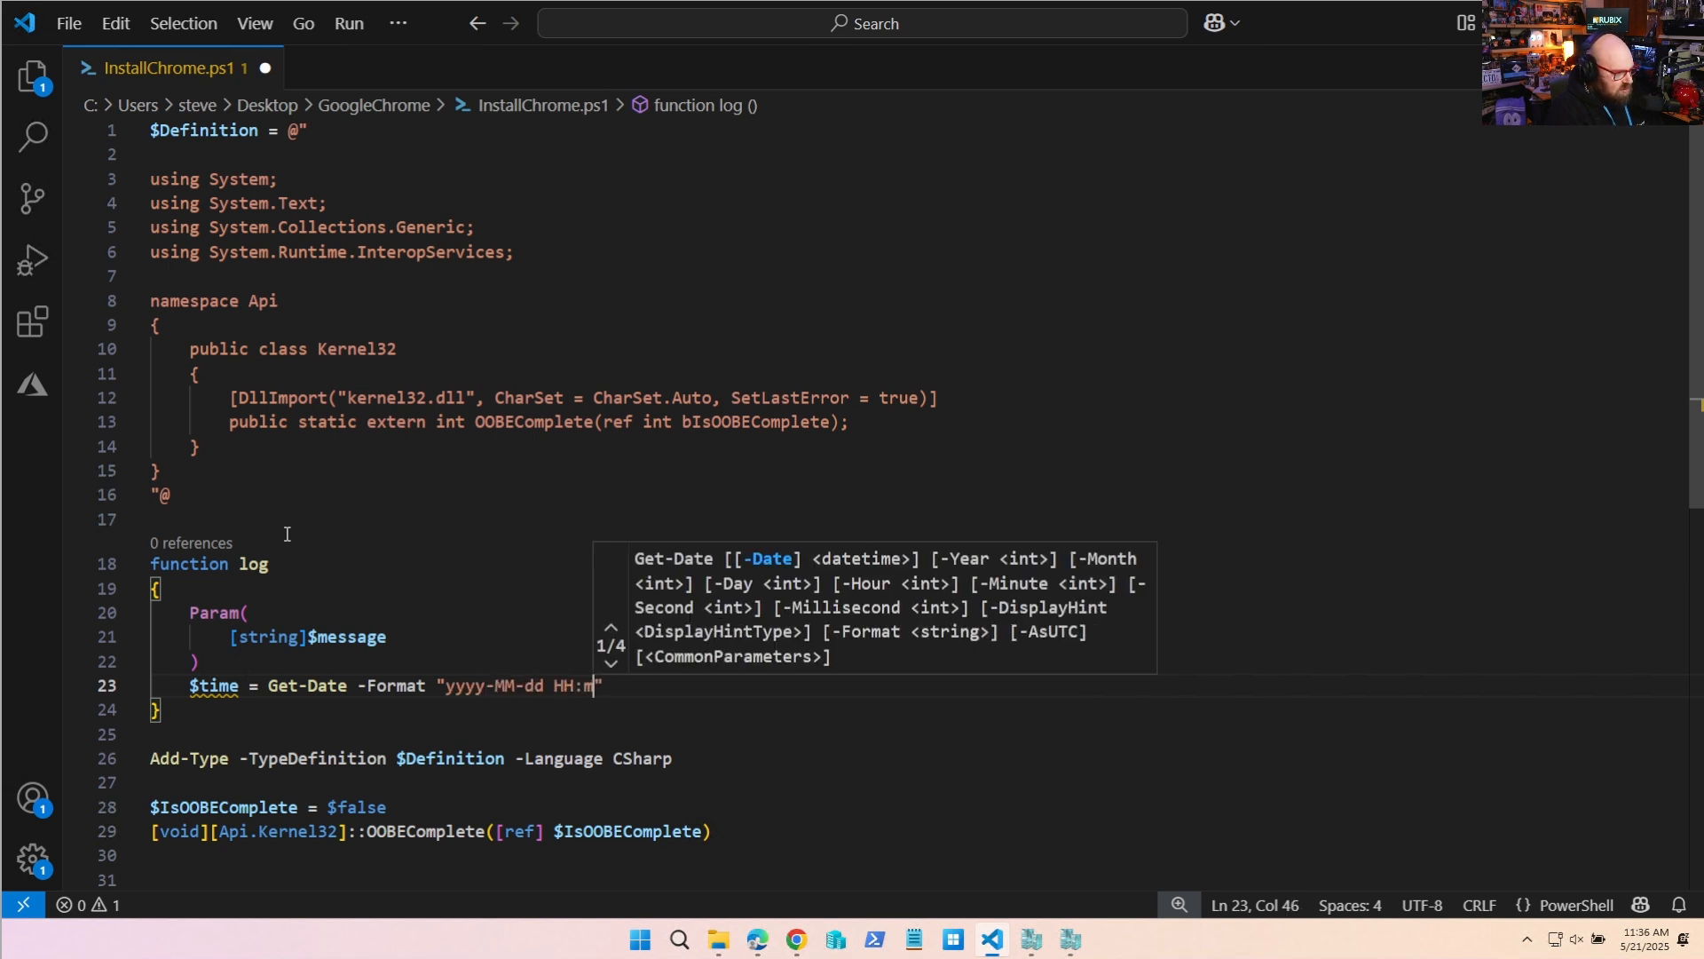
{"action": "type", "text": "m:ss tt"}
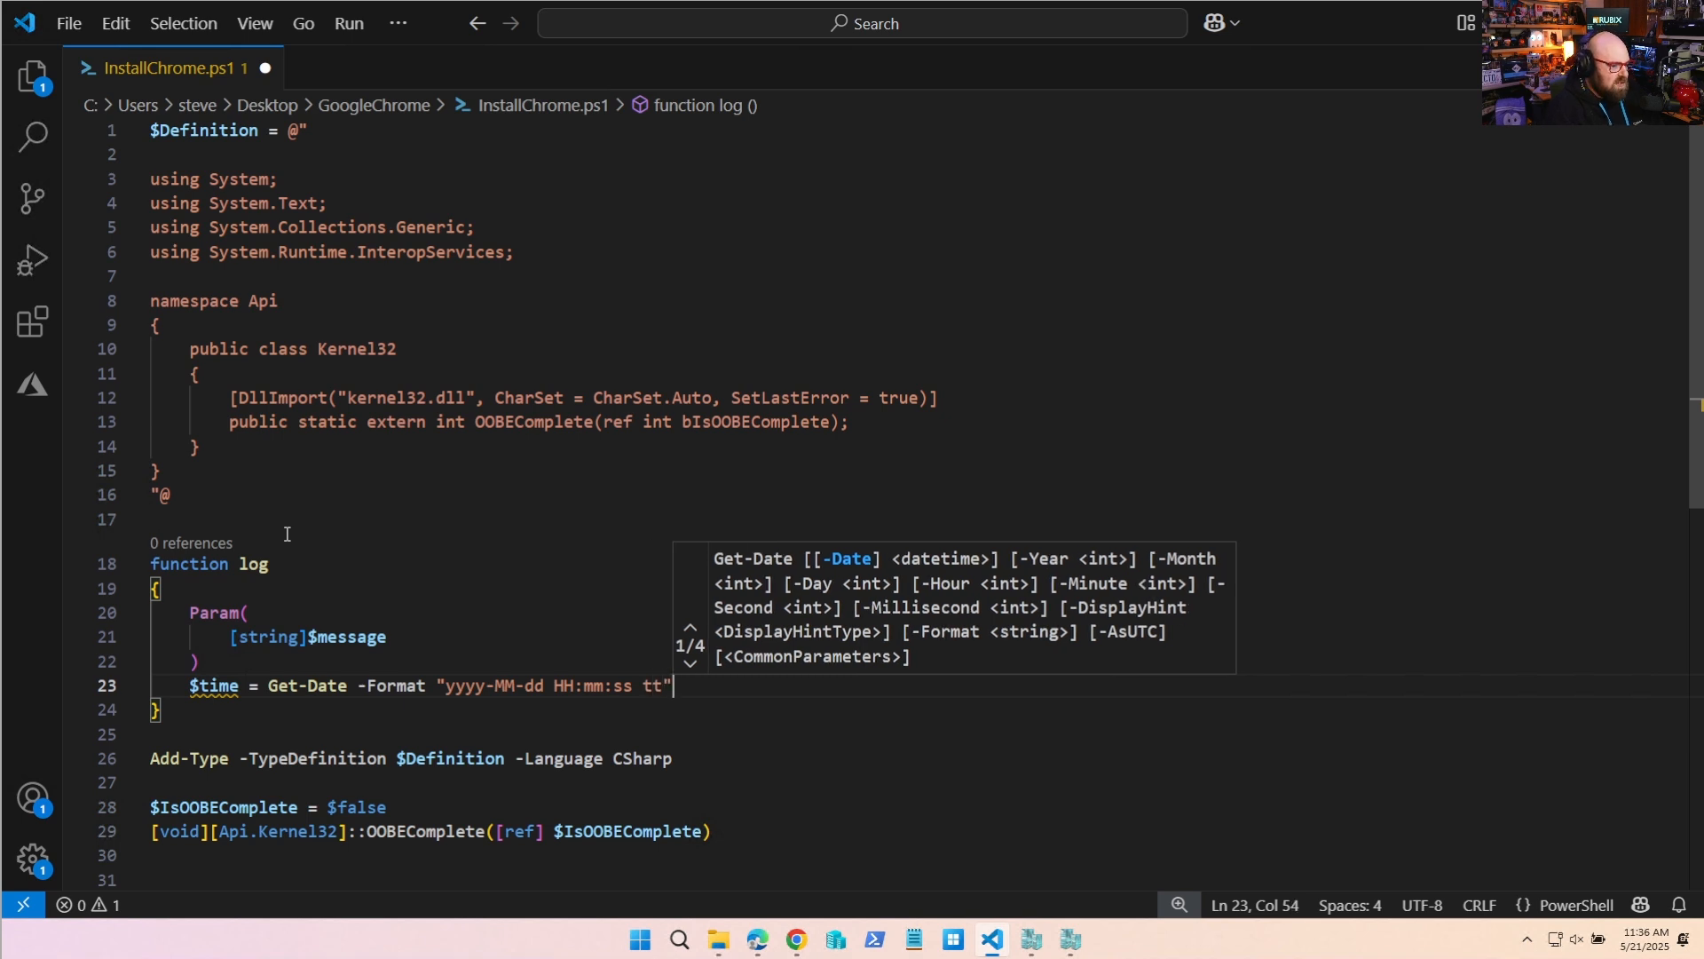
{"action": "type", "text": "$output ="}
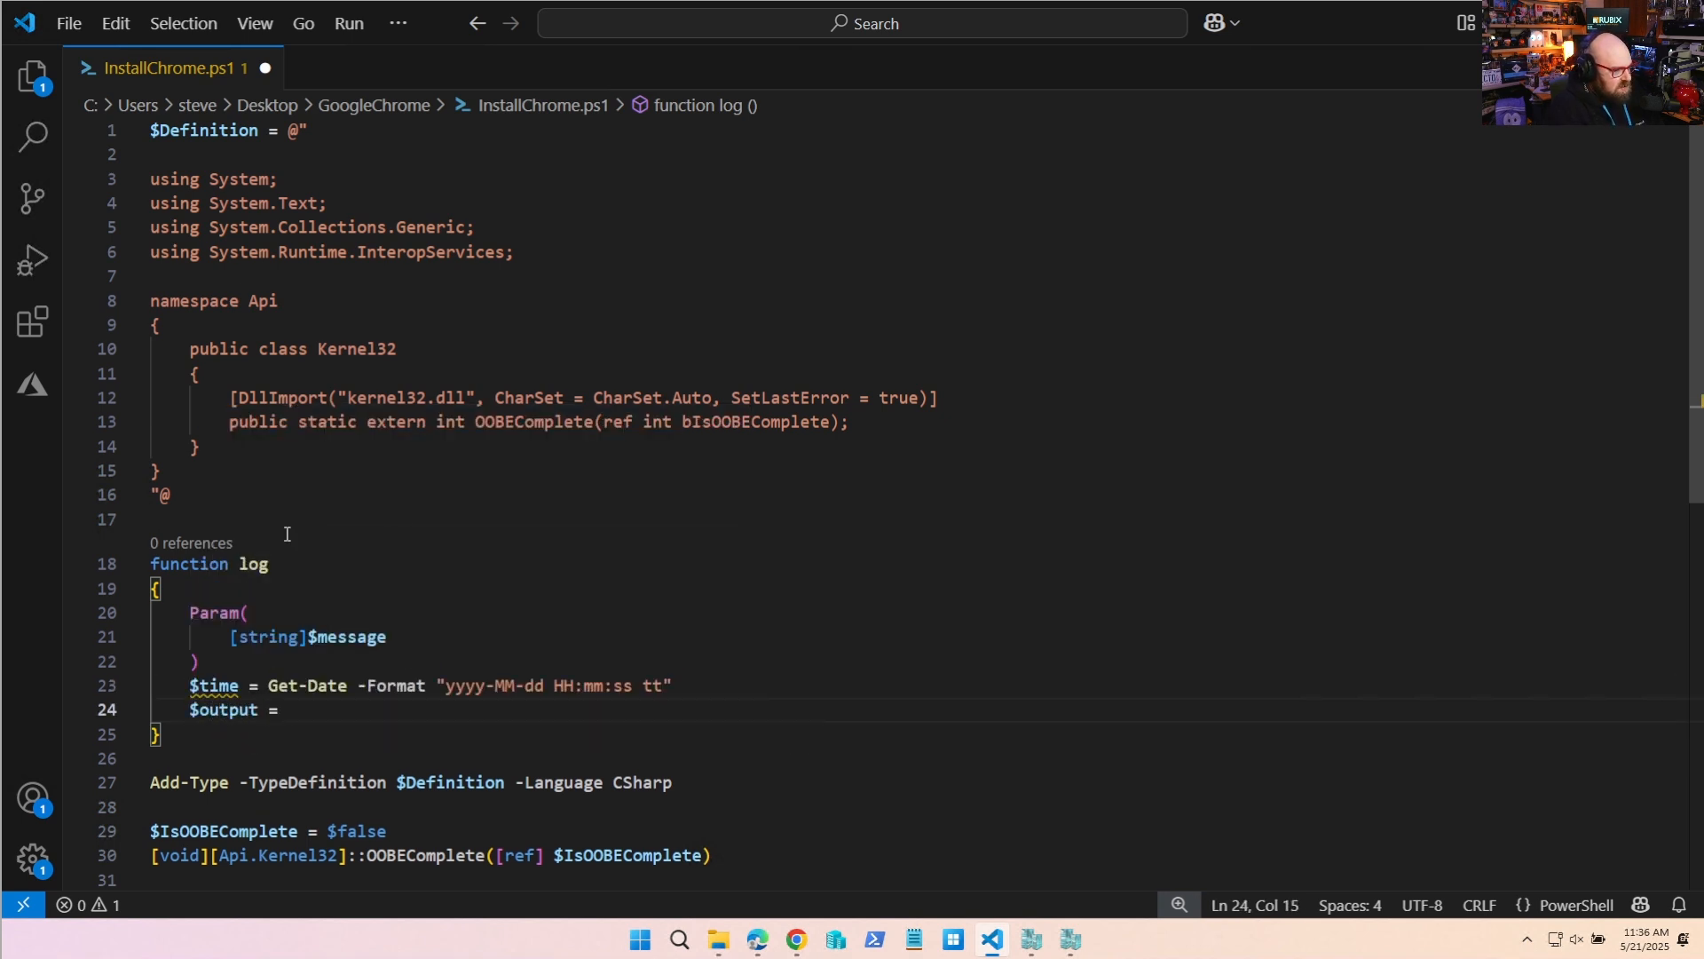
{"action": "type", "text": "\"$time"}
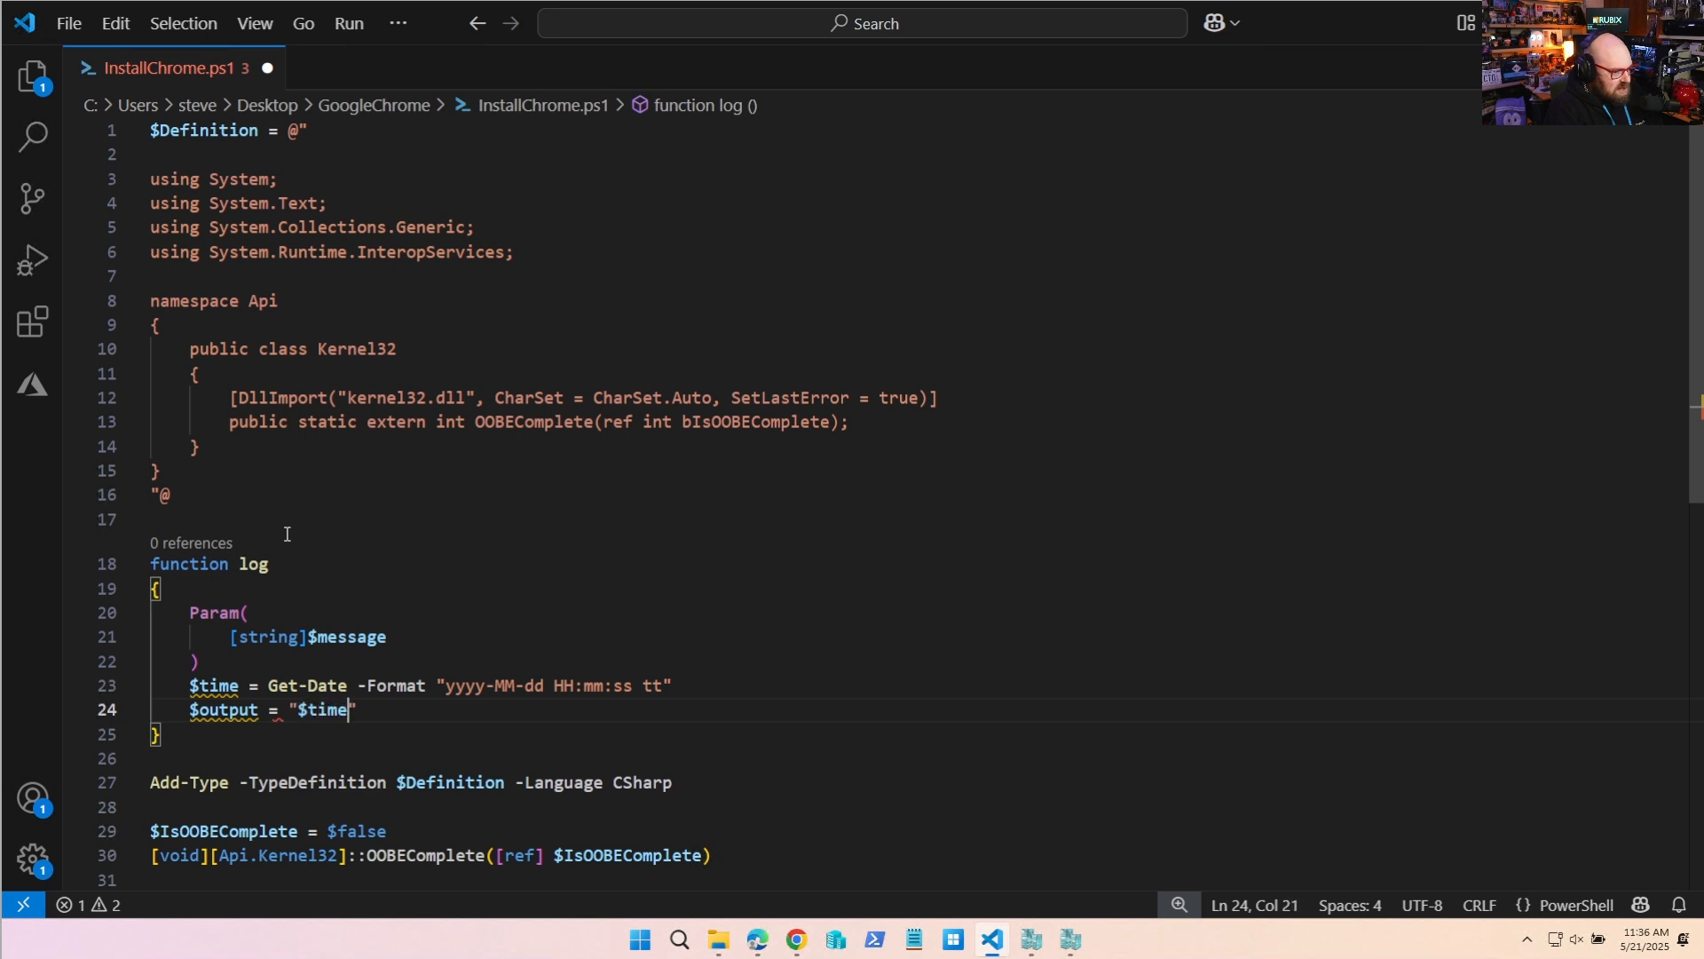
{"action": "type", "text": "- $message"}
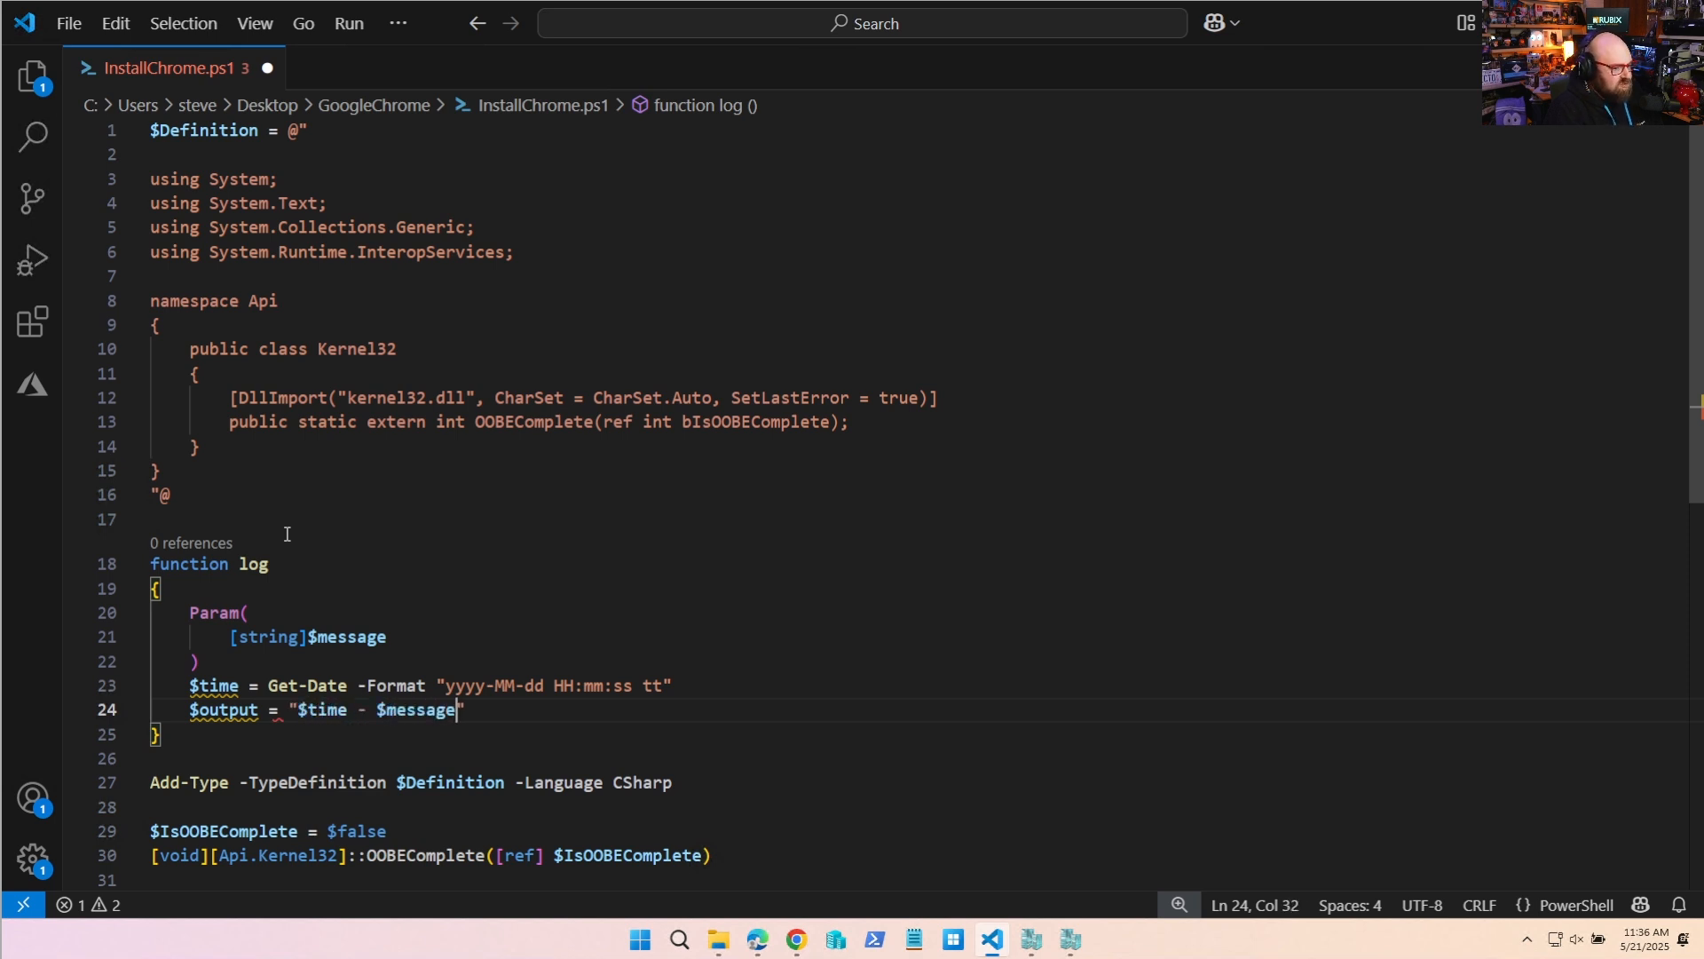
{"action": "type", "text": "Write-Output $"}
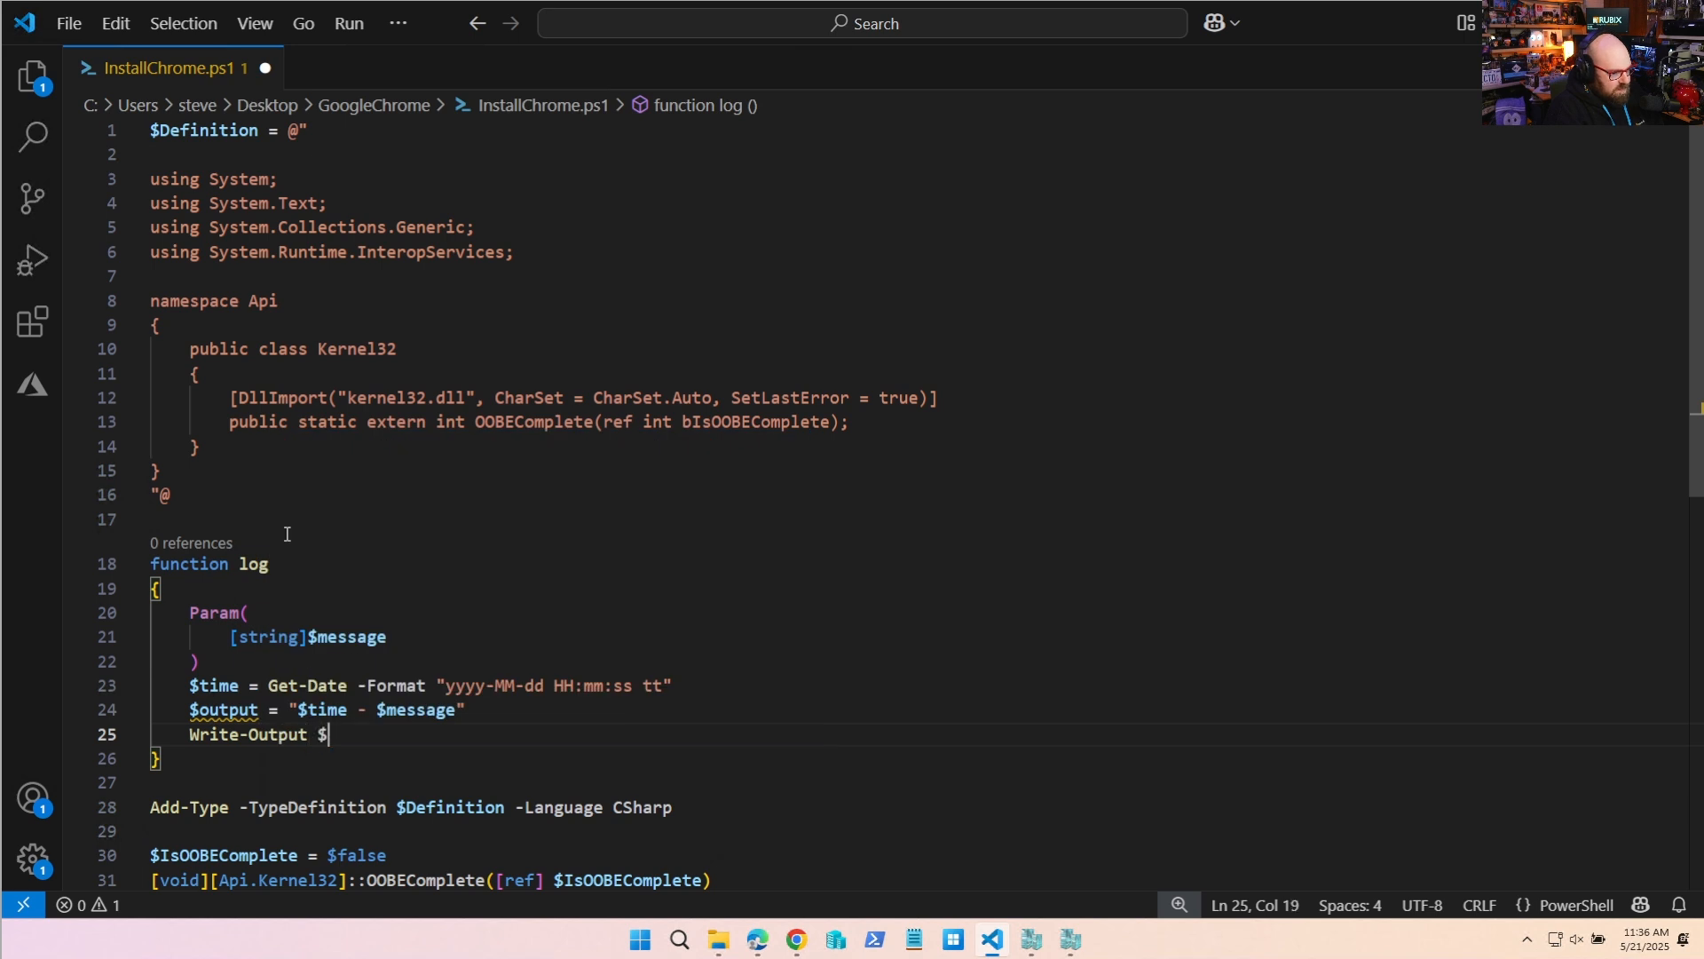
{"action": "type", "text": "output"}
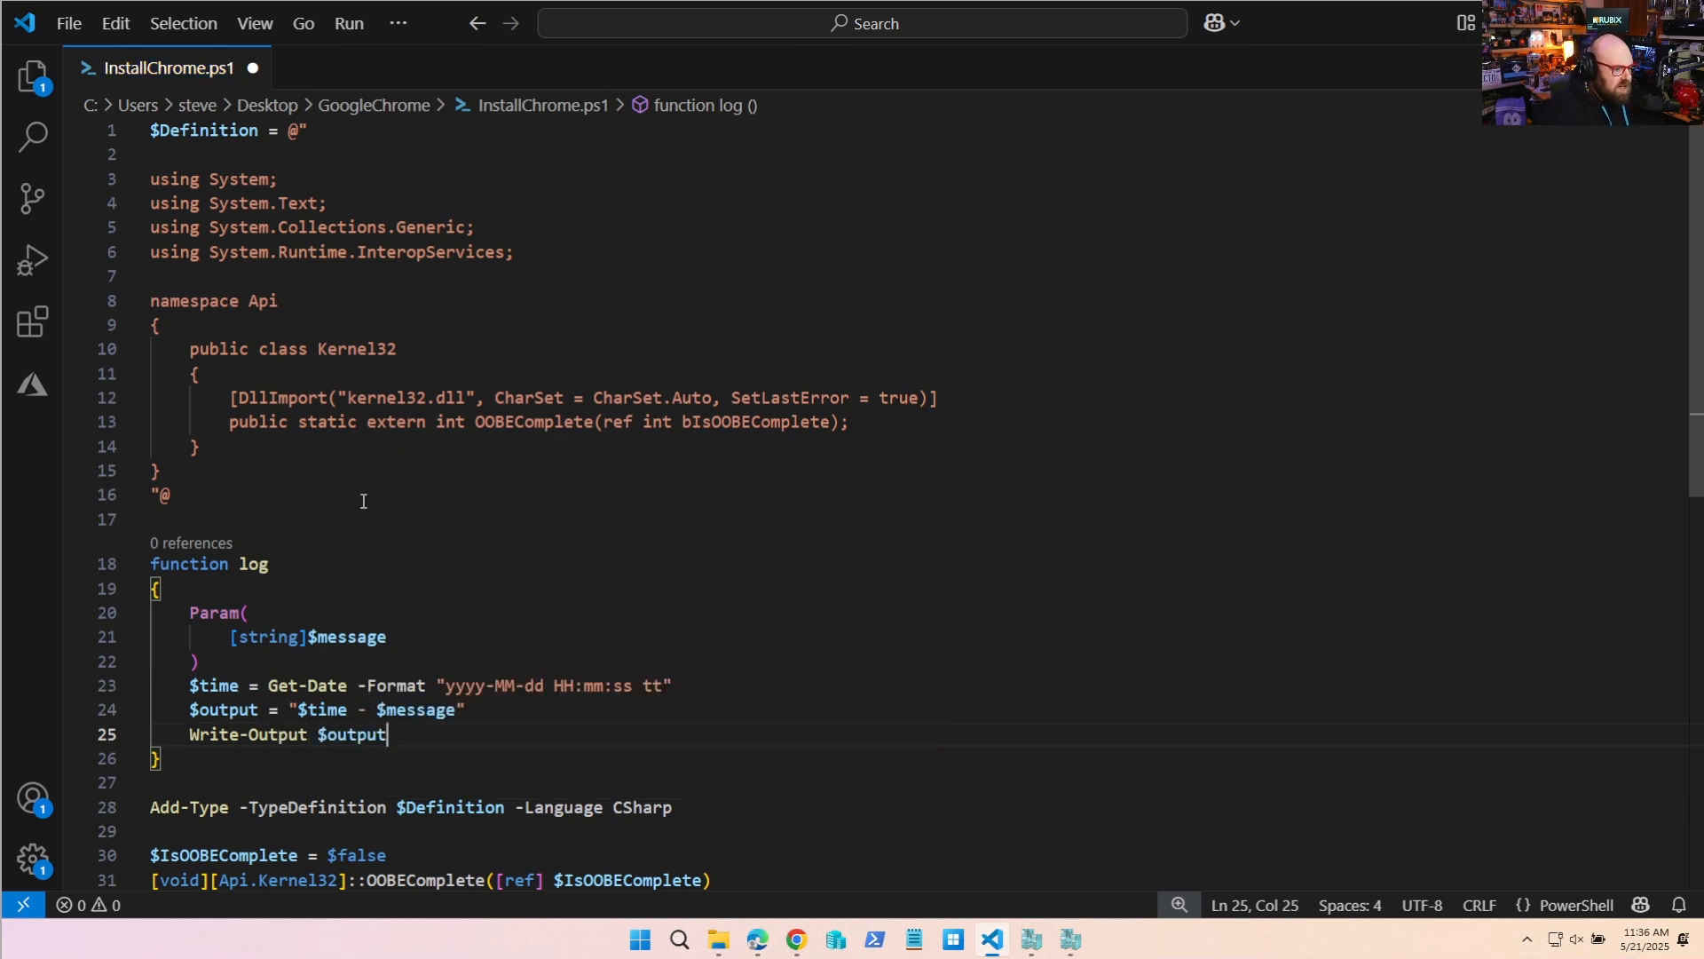
{"action": "scroll", "scroll_direction": "down", "scroll_amount": 3}
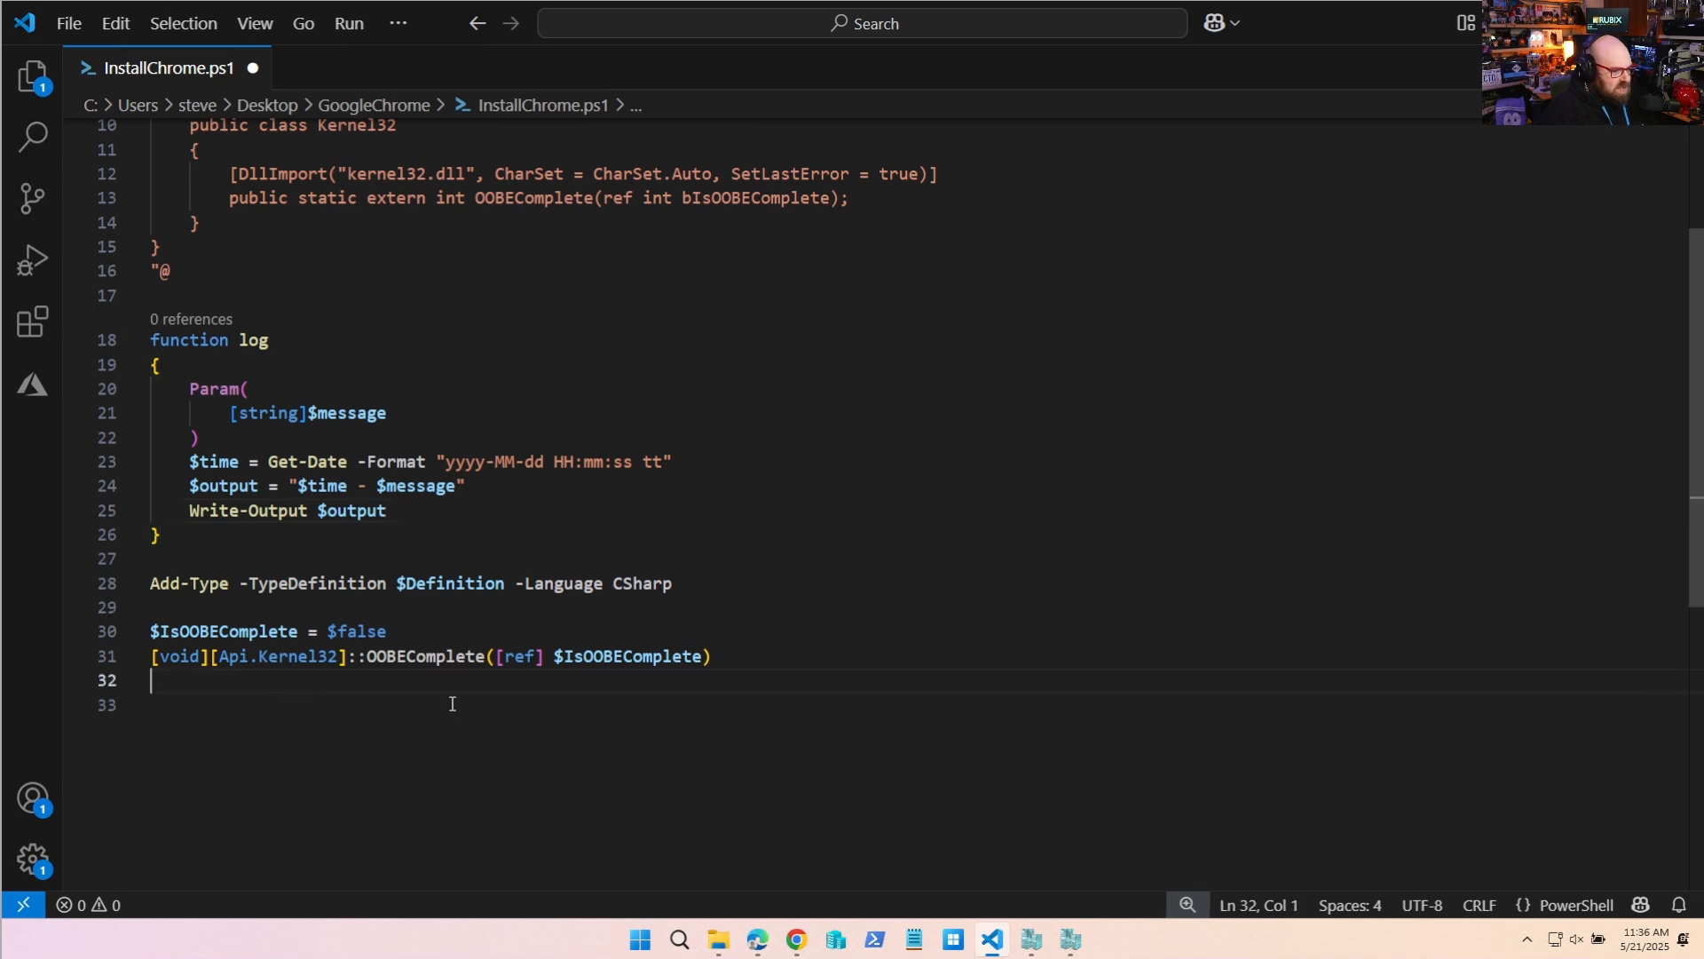
Set $logFile to C:\ProgramData\Microsoft\IntuneManagementExtension\Logs\ChromeInstaller.log.
{"action": "type", "text": "$log"}
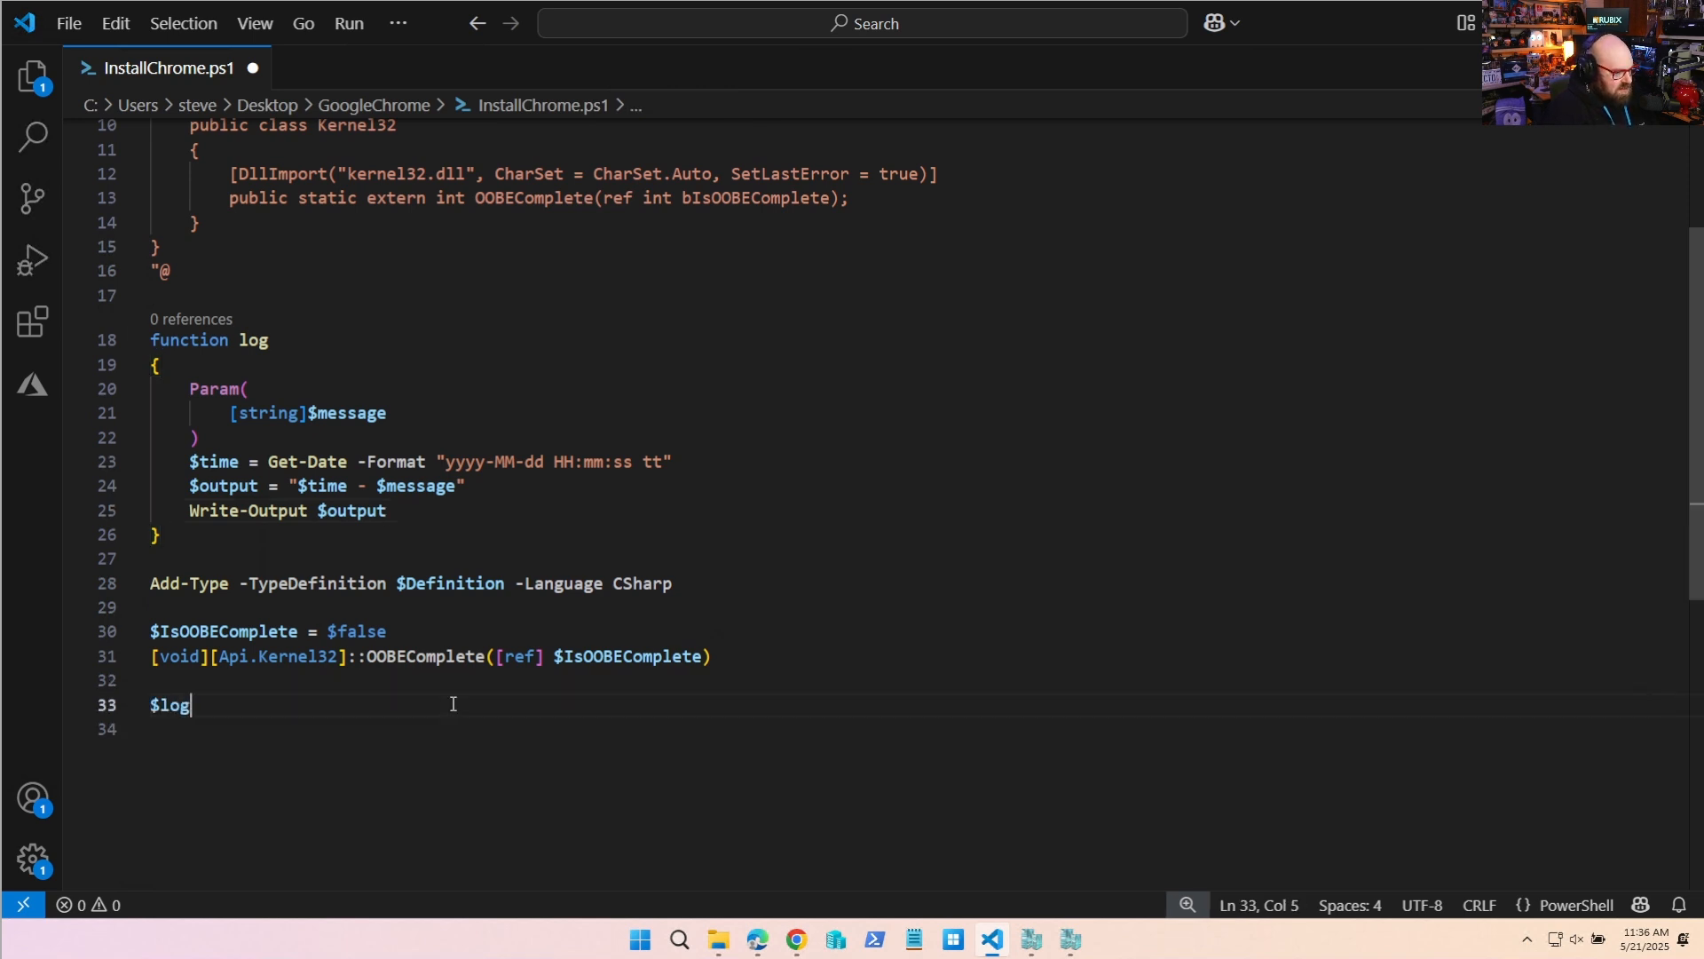
{"action": "type", "text": "File = \""}
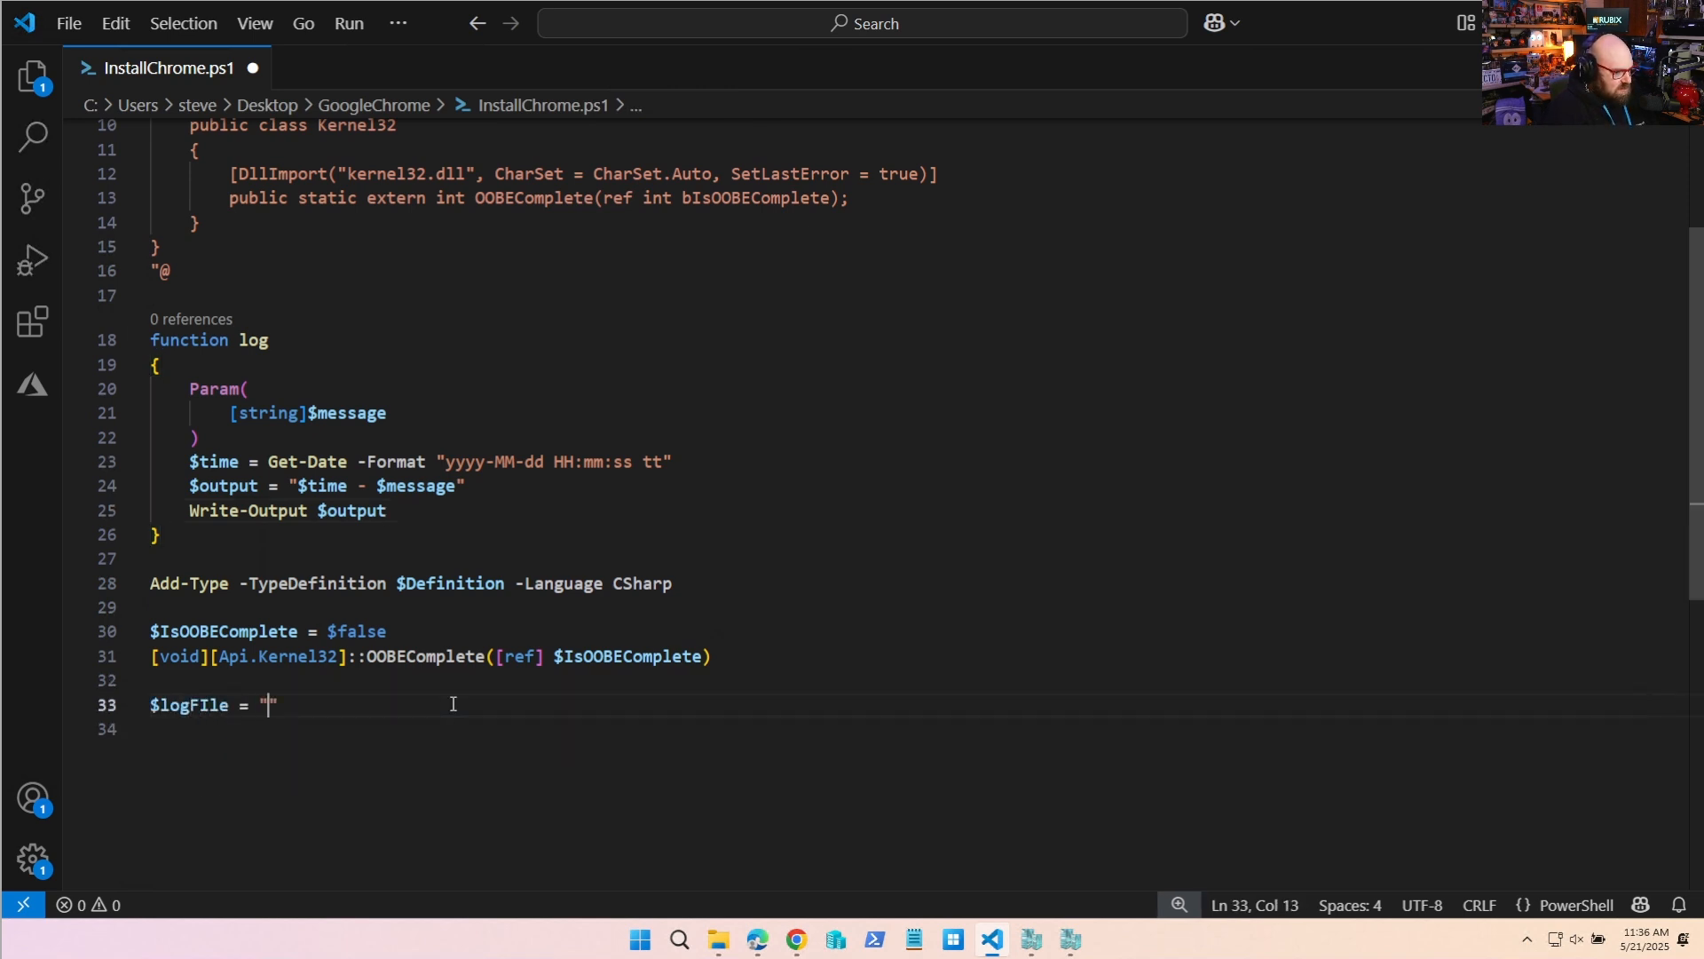
{"action": "key", "text": "Backspace"}
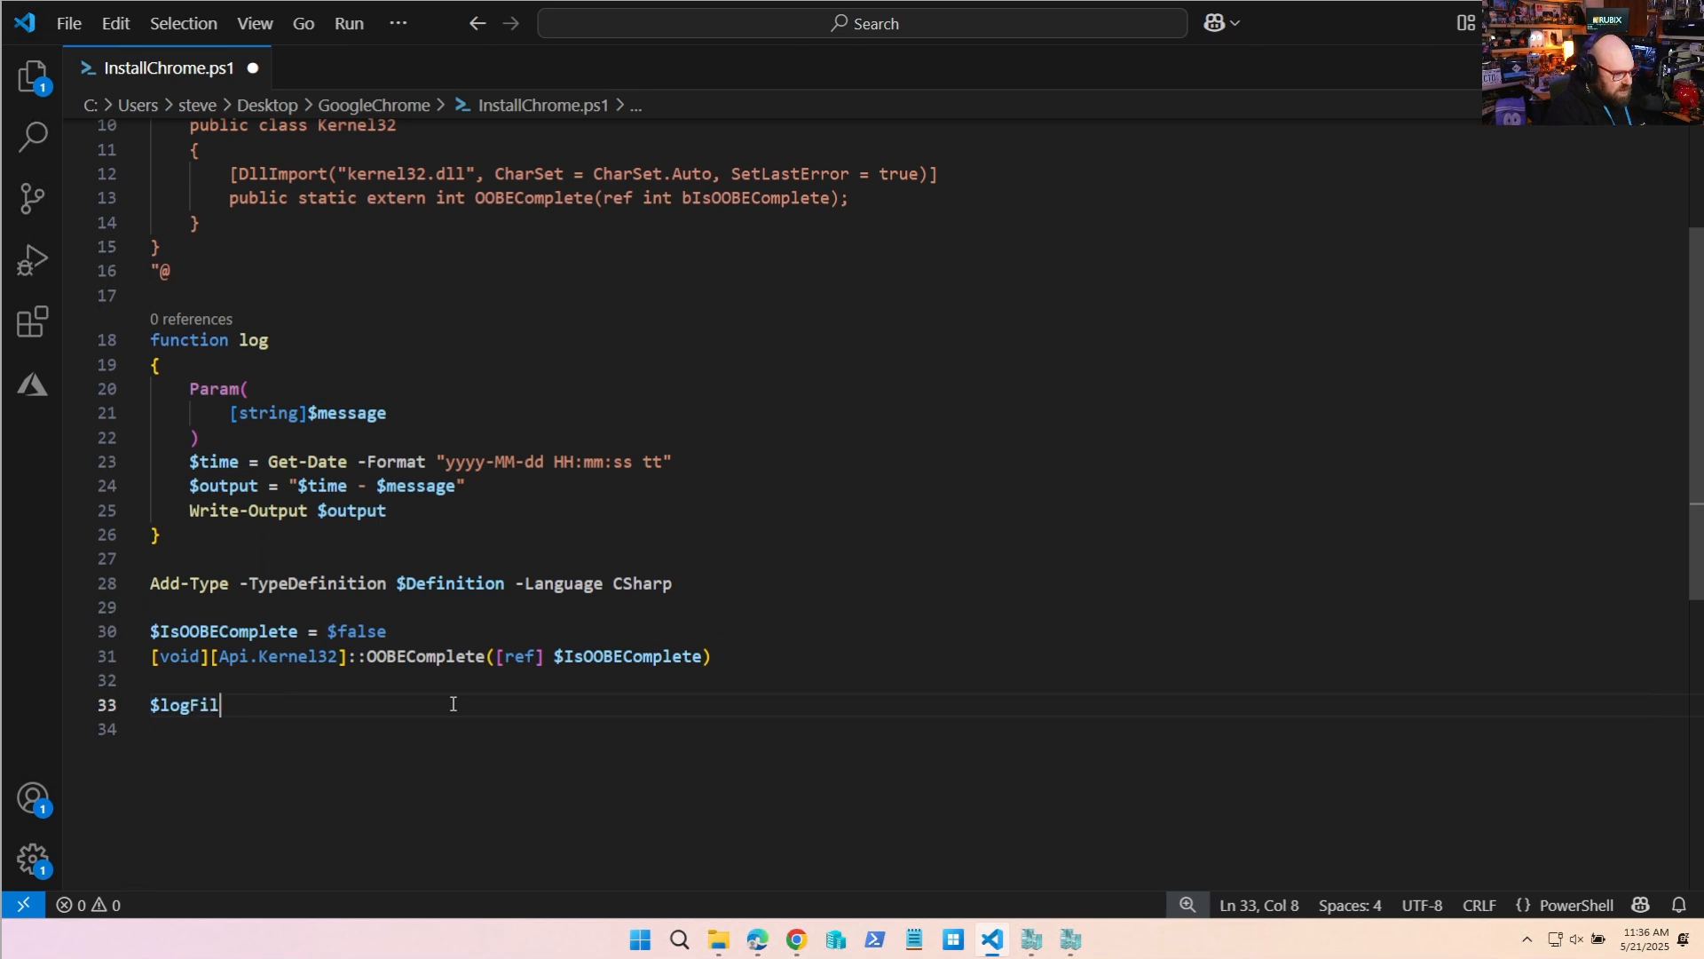
{"action": "type", "text": "e = \"C:\\"}
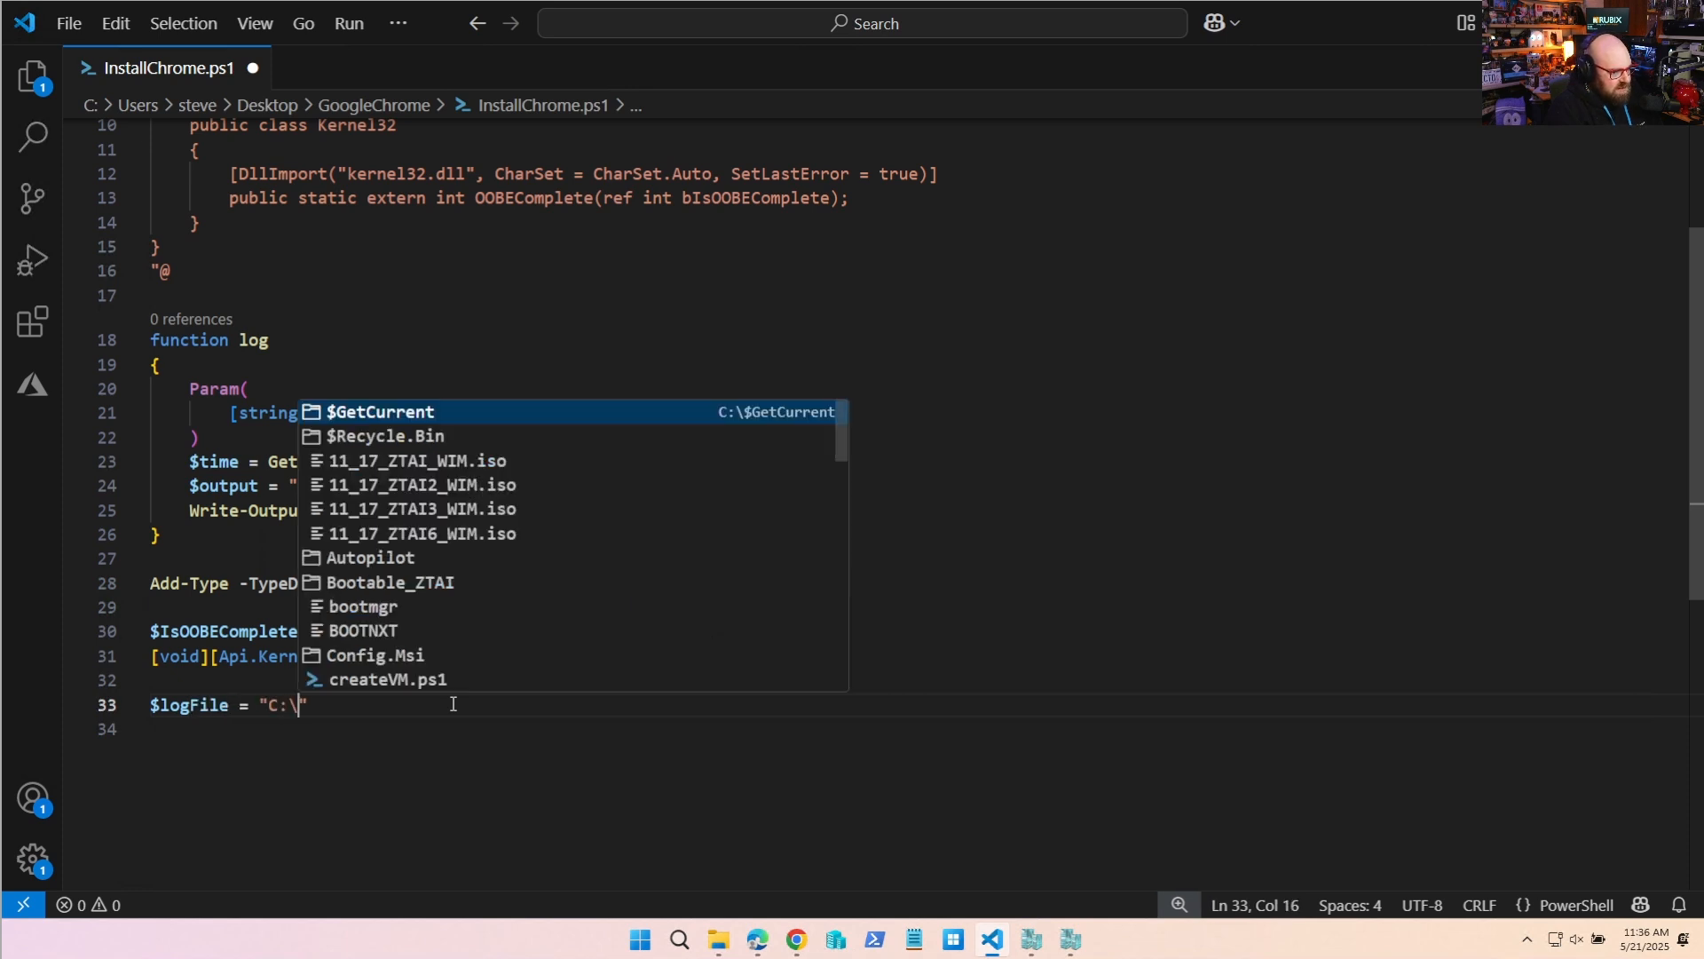
{"action": "type", "text": "ProgramData\\"}
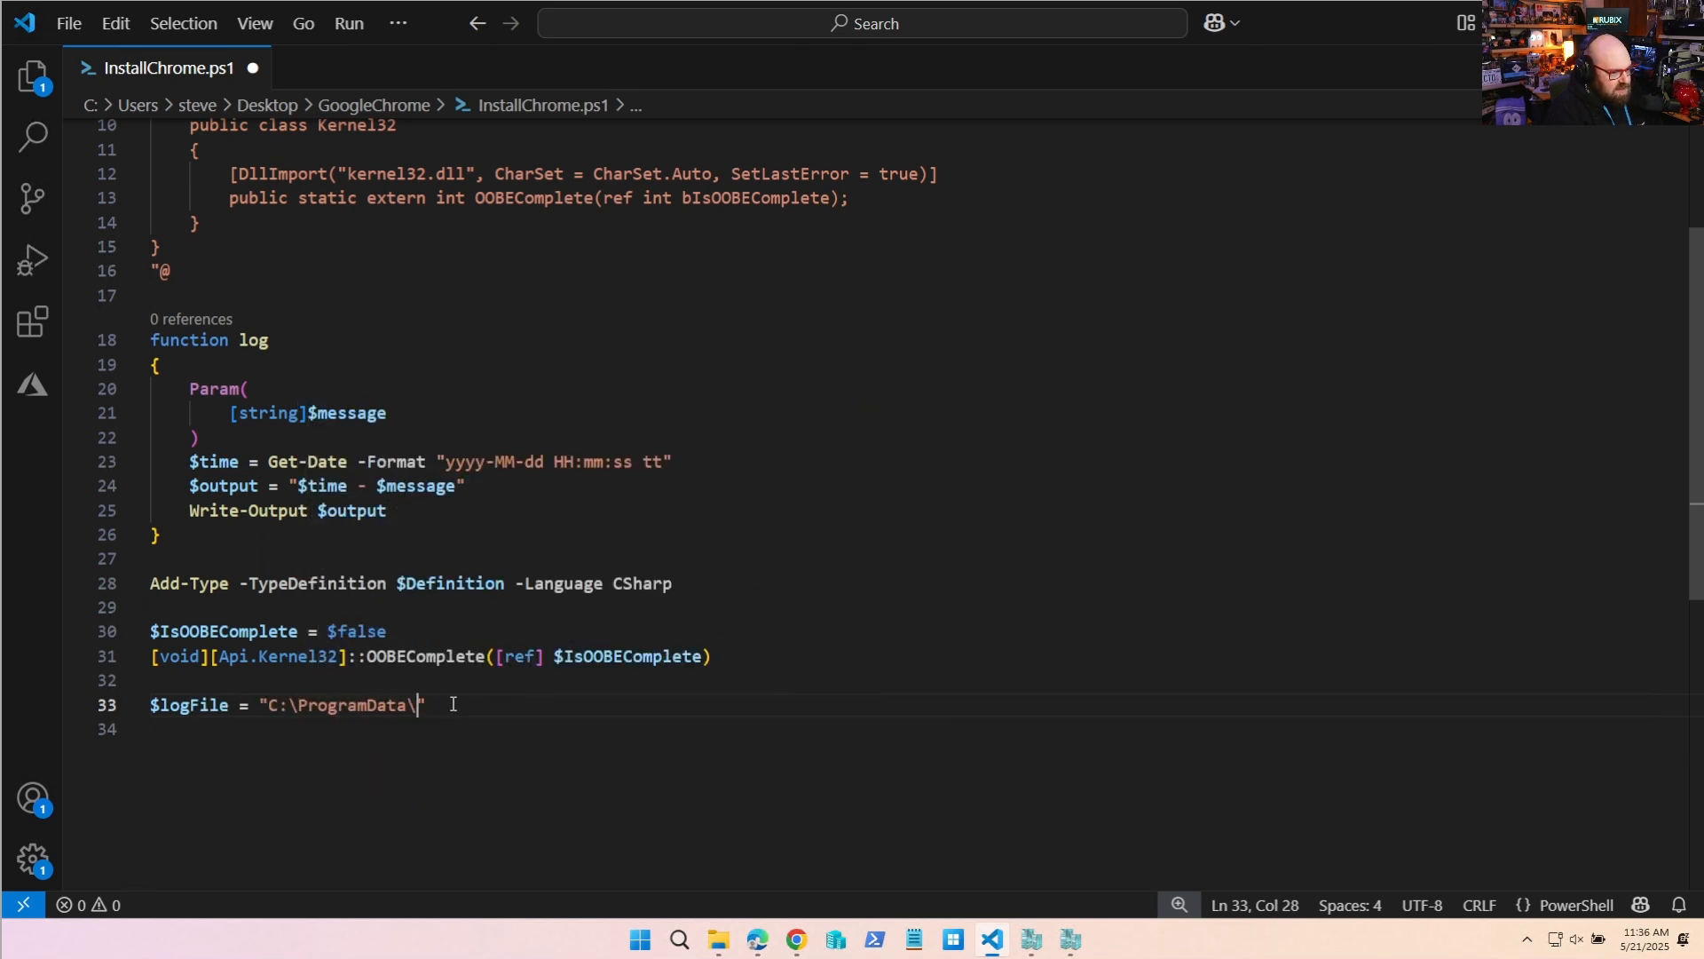
{"action": "type", "text": "Microsof"}
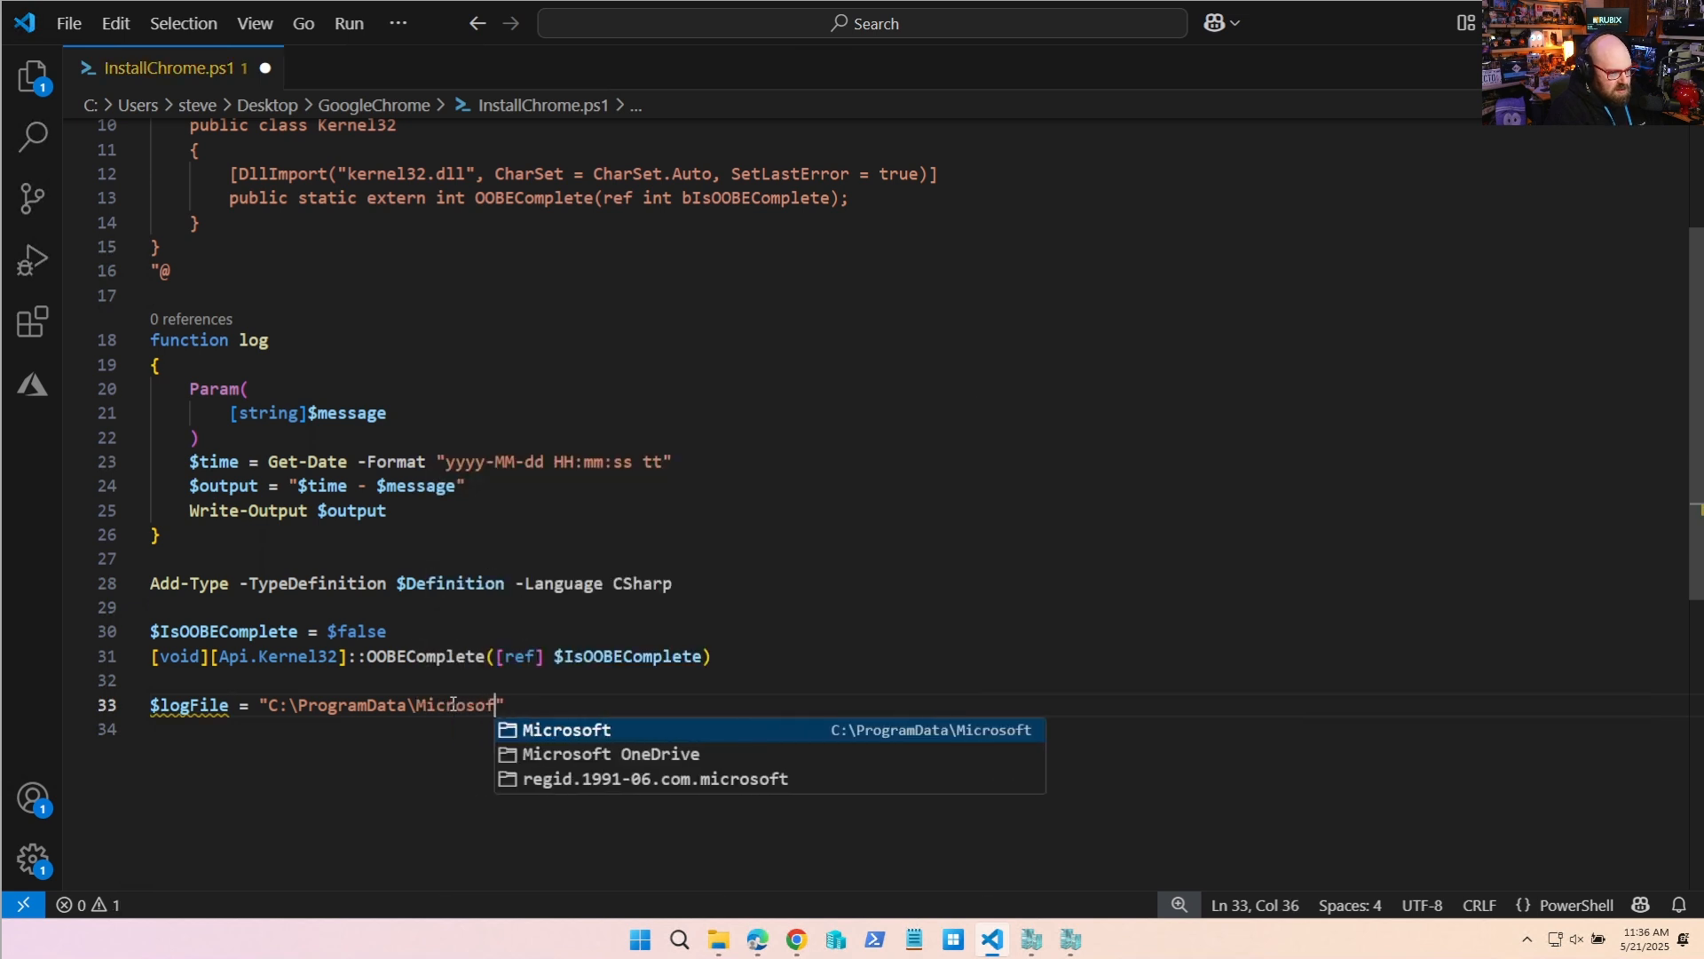
{"action": "type", "text": "\\IntuneManagementExtension"}
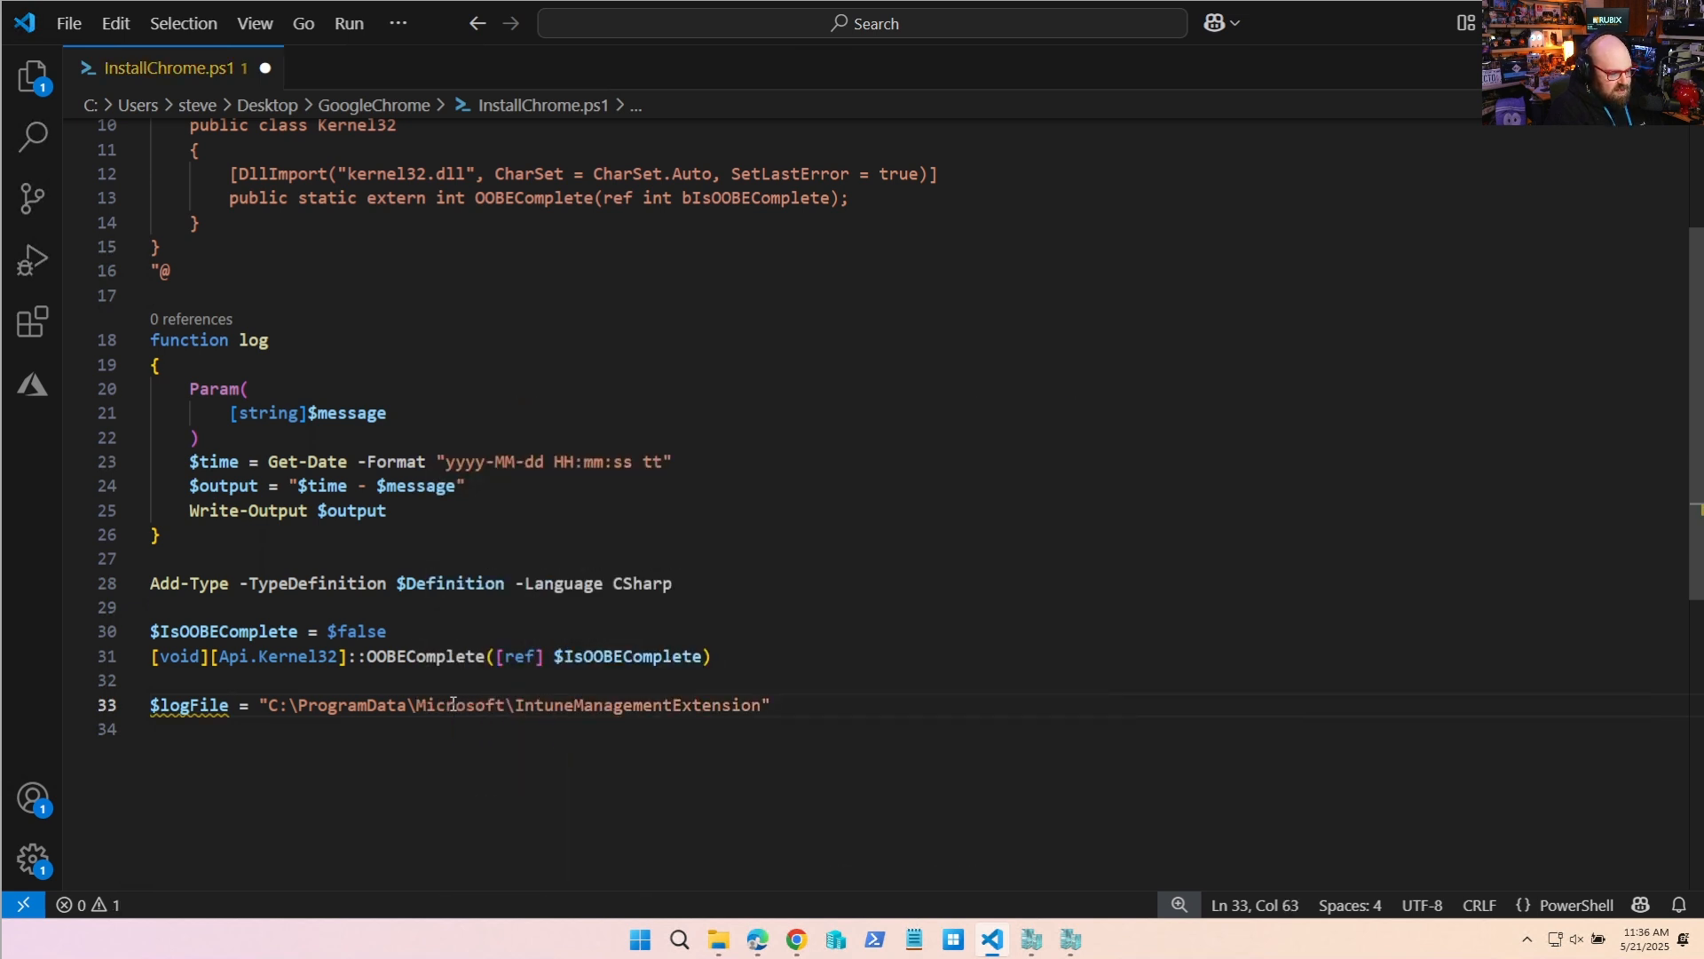
{"action": "type", "text": "\\Logs"}
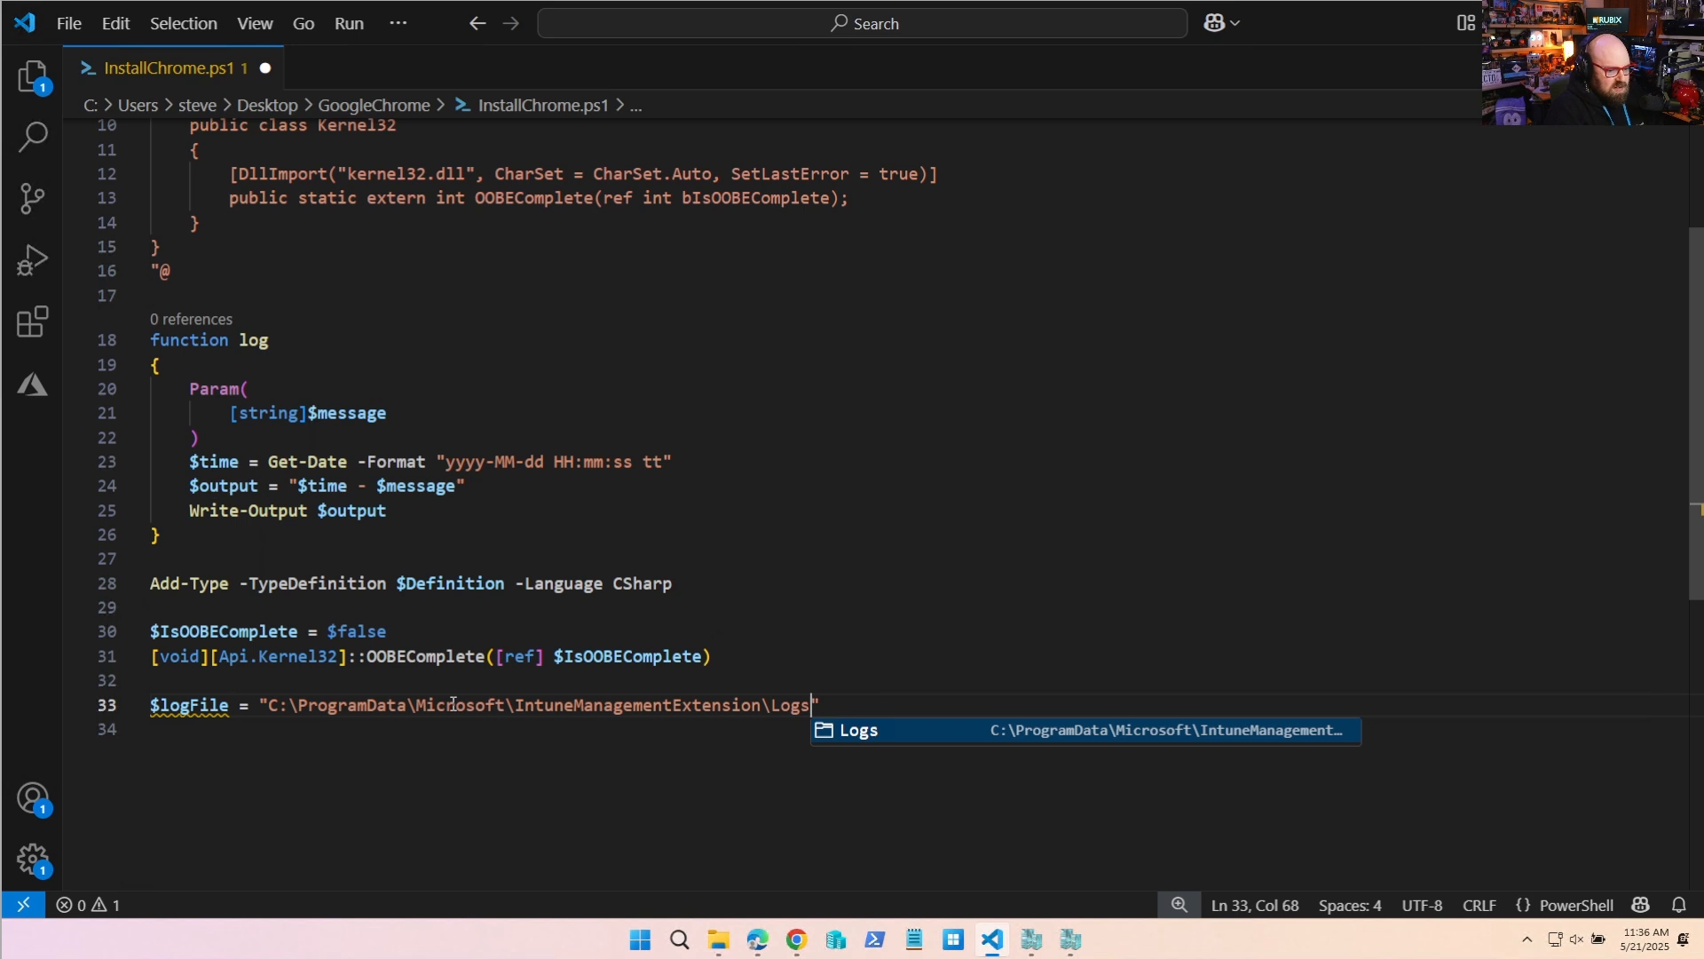
{"action": "type", "text": "\\chromeInstaller."}
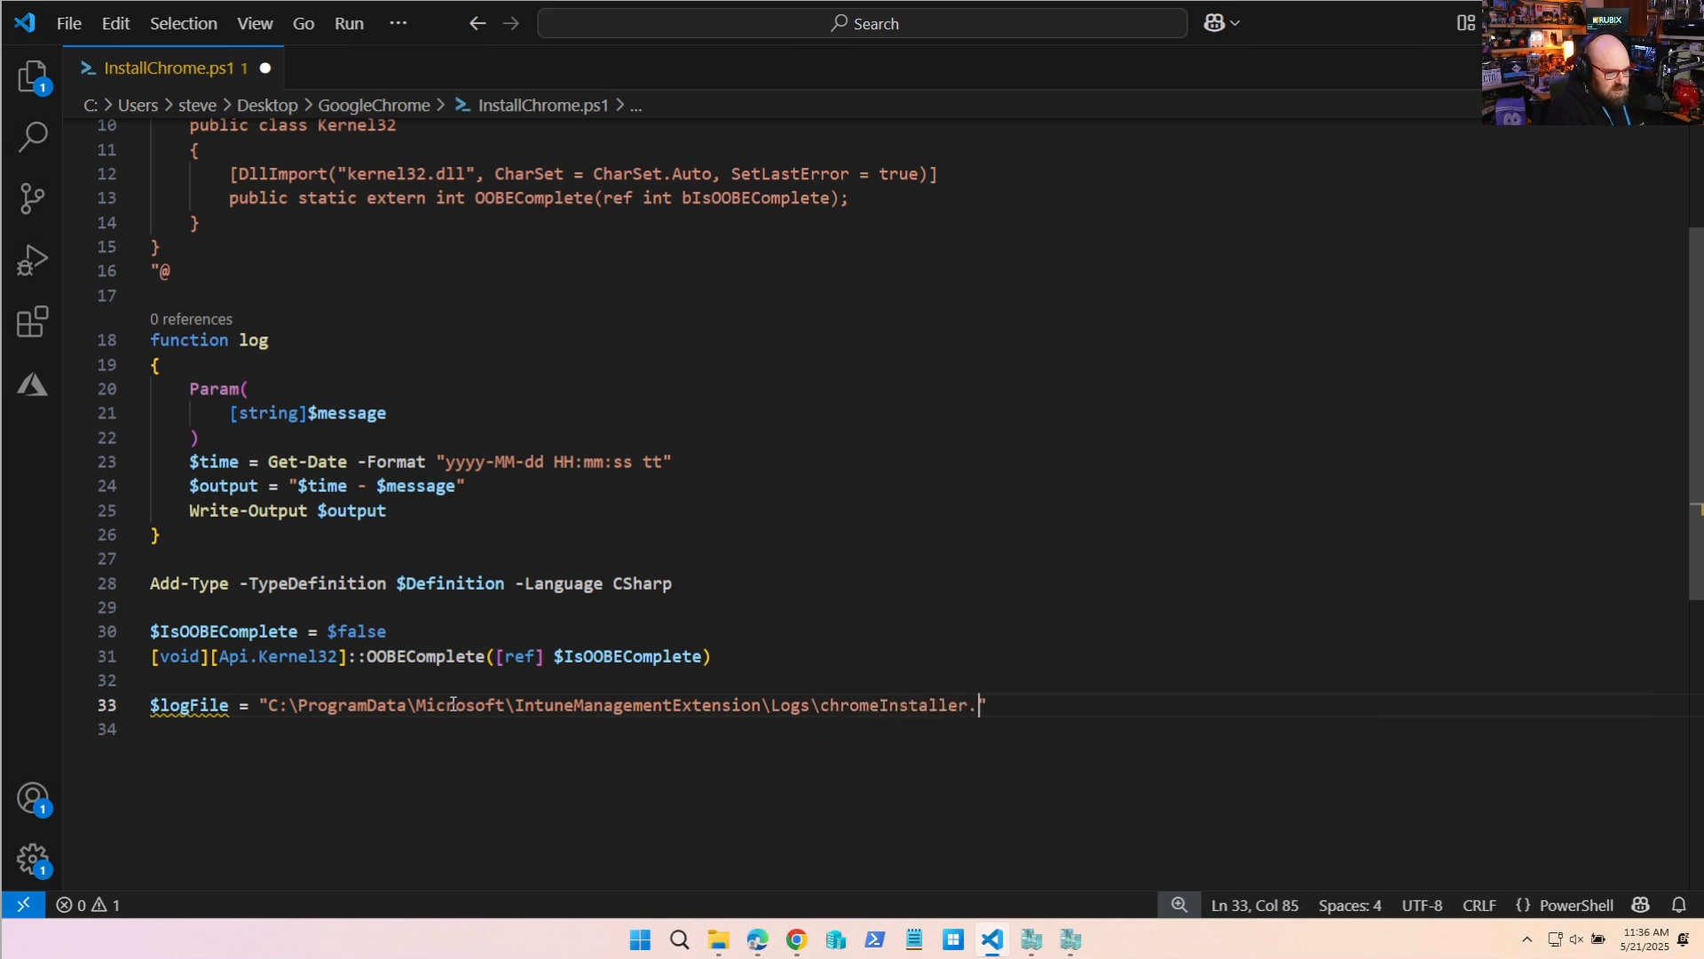
{"action": "type", "text": "log"}
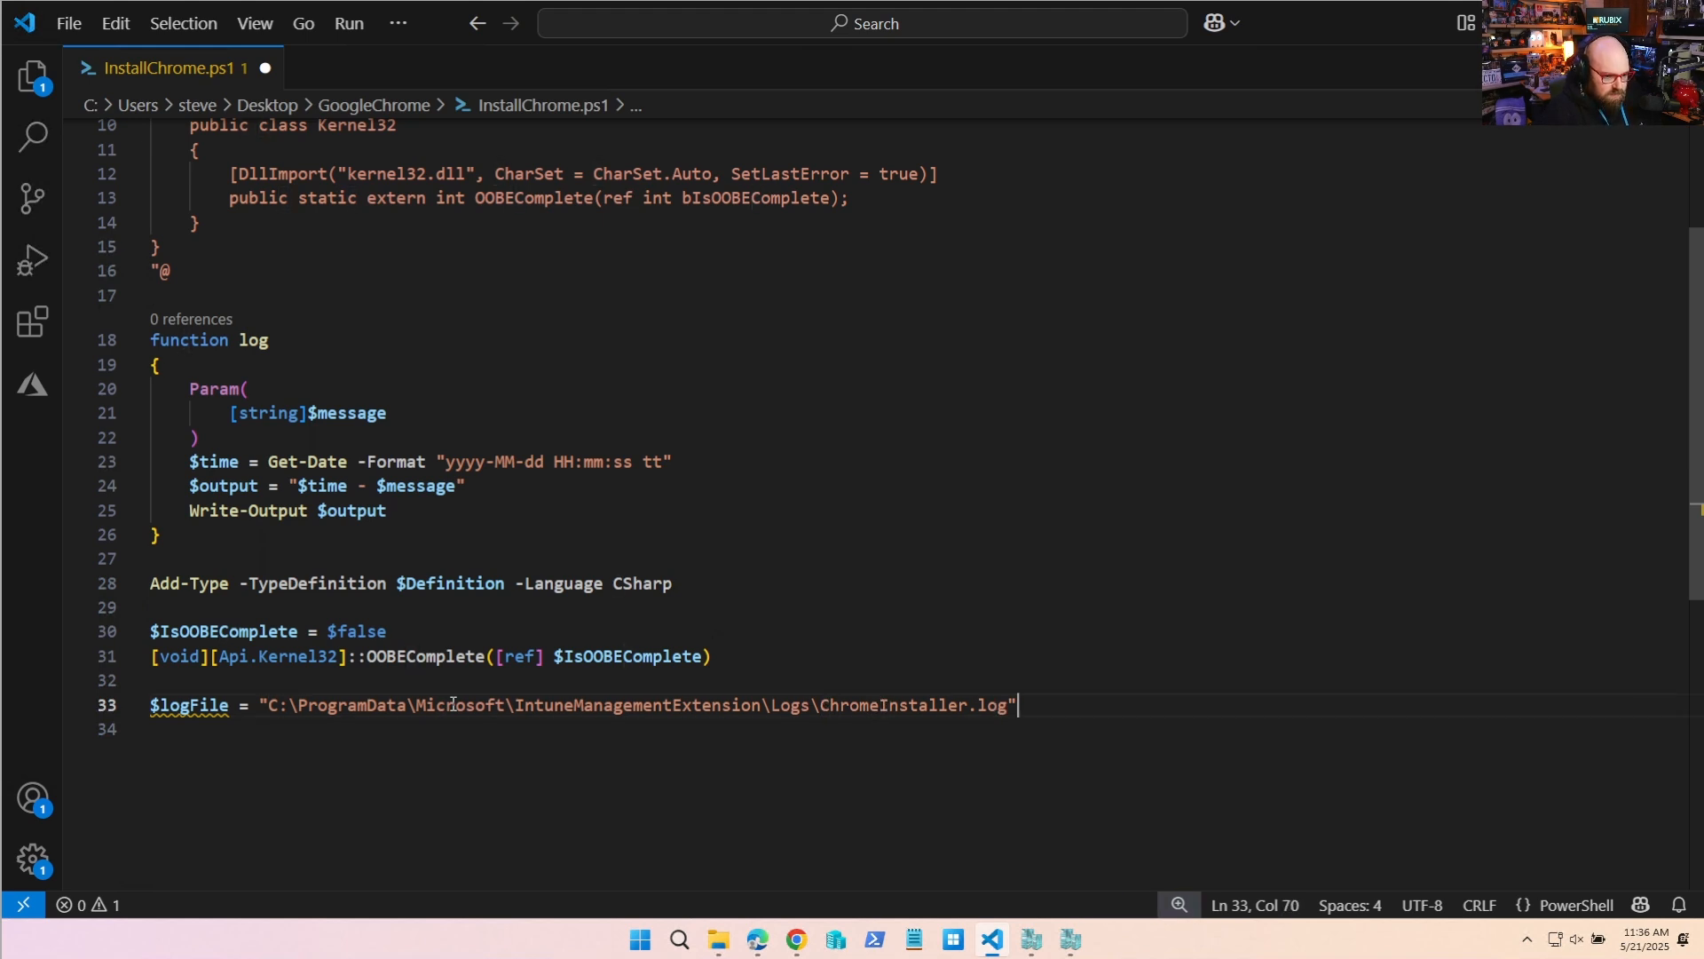
{"action": "key", "text": "Enter"}
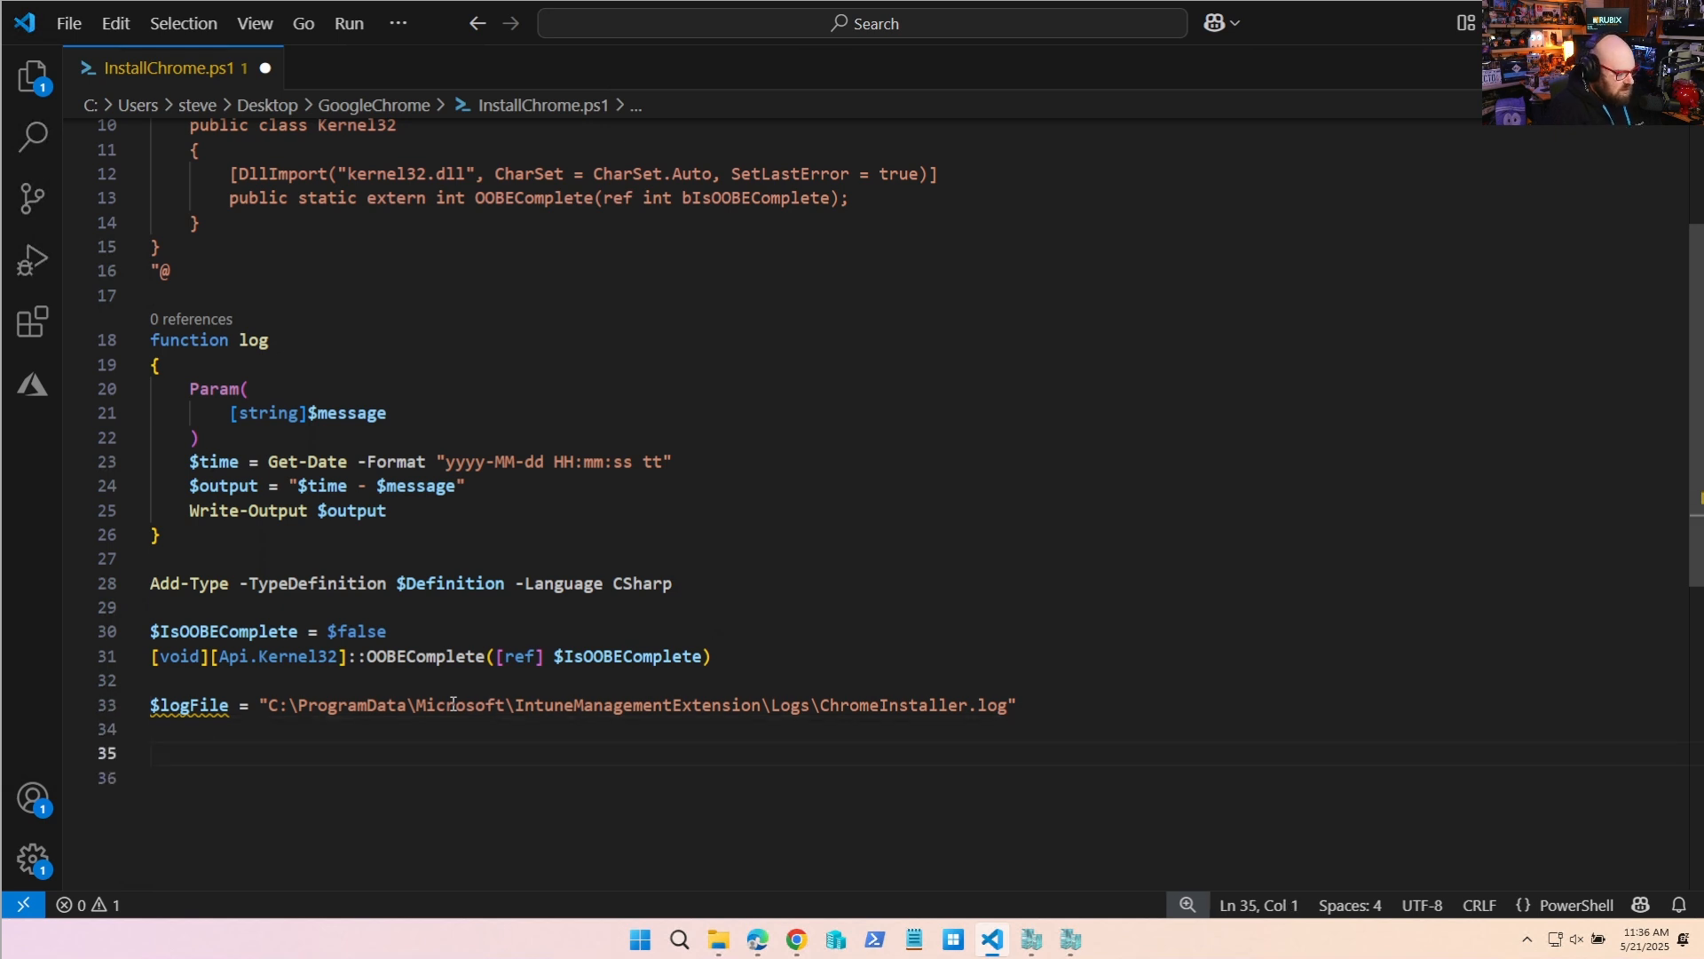
Create the log file with New-Item -ItemType File -Force when Test-Path finds it missing.
{"action": "type", "text": "if(-not"}
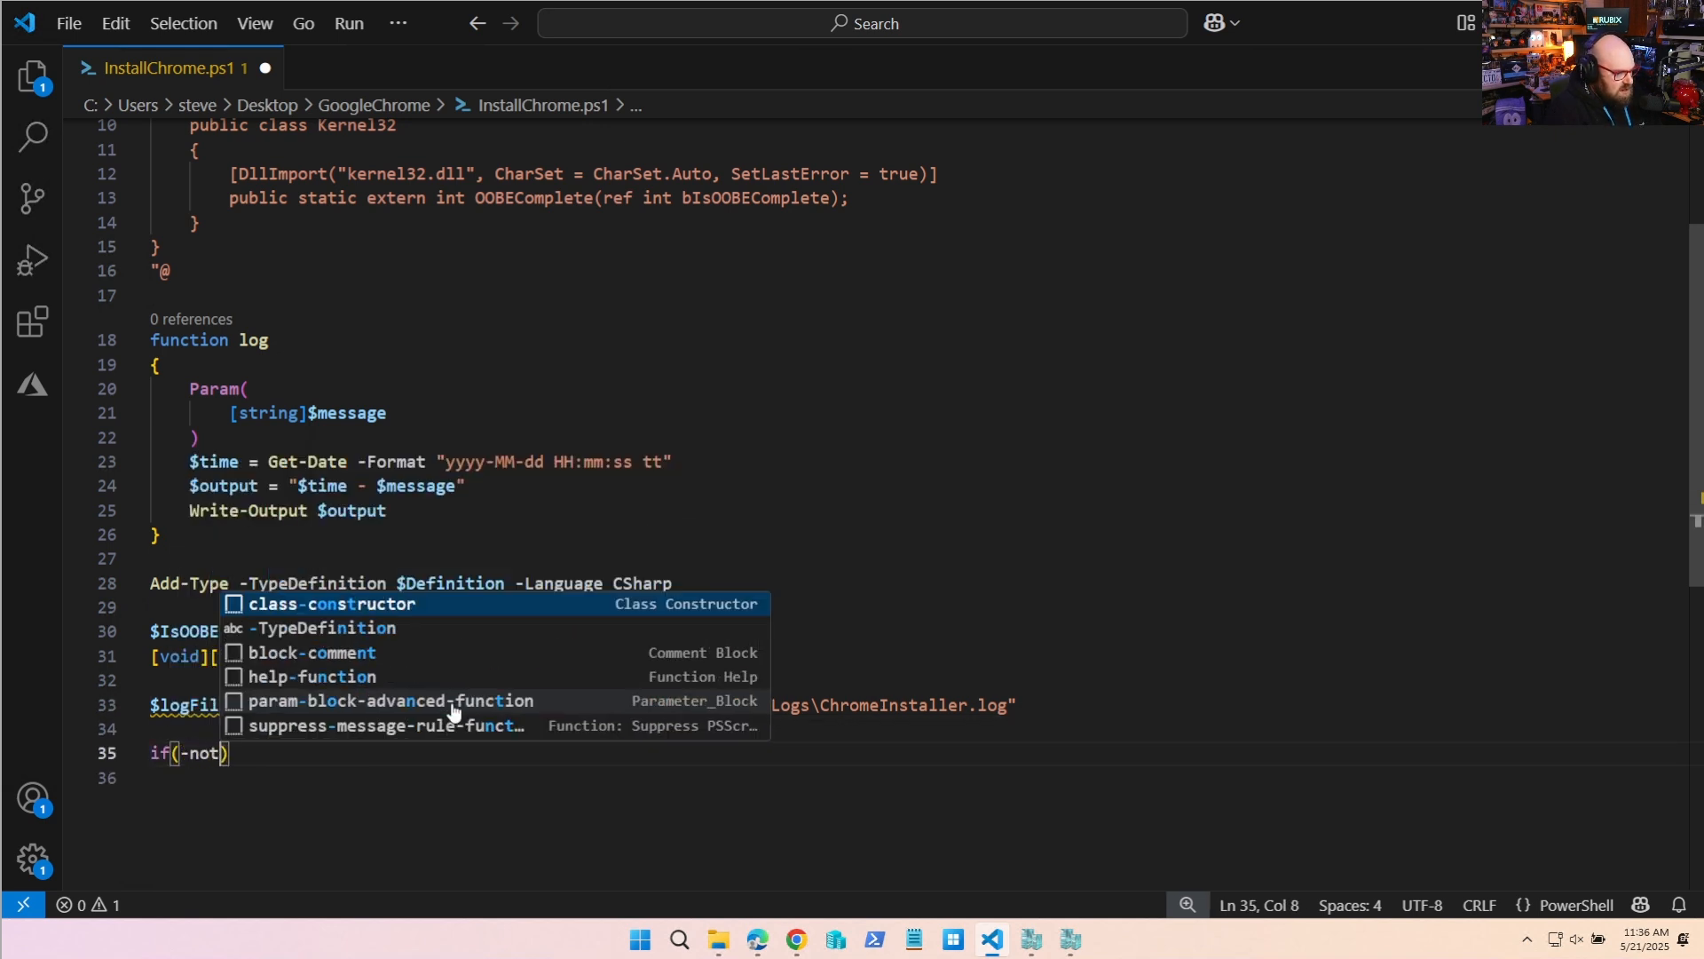
{"action": "type", "text": "Test-Path $logFi"}
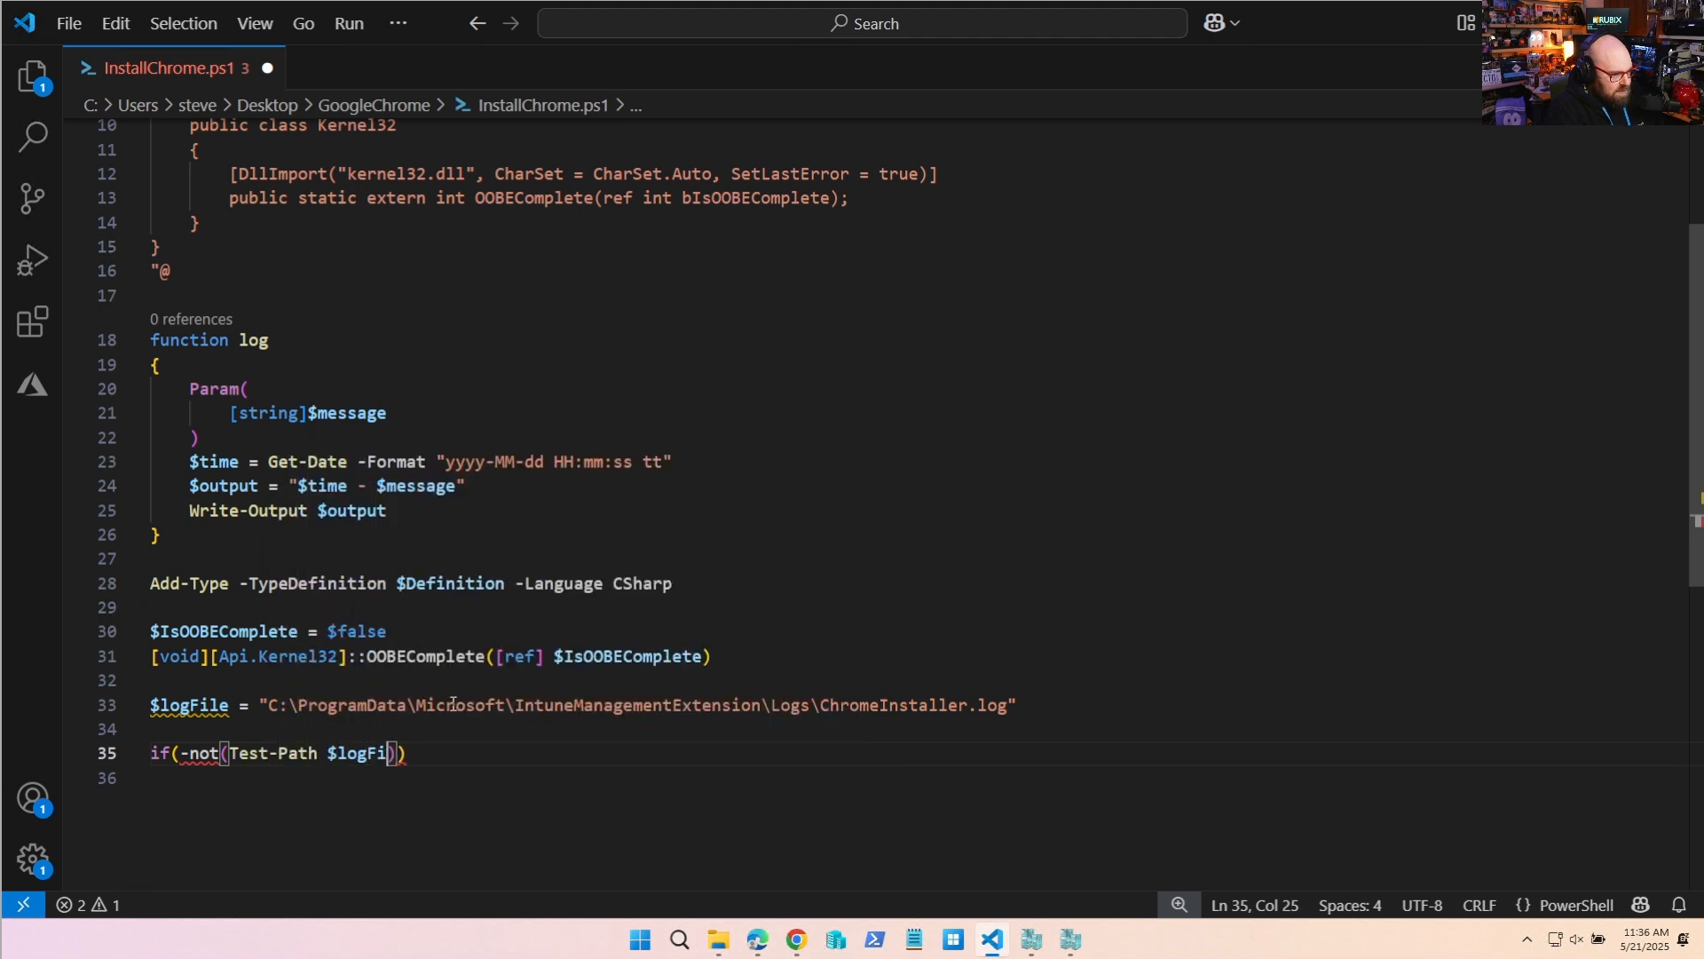
{"action": "type", "text": "e"}
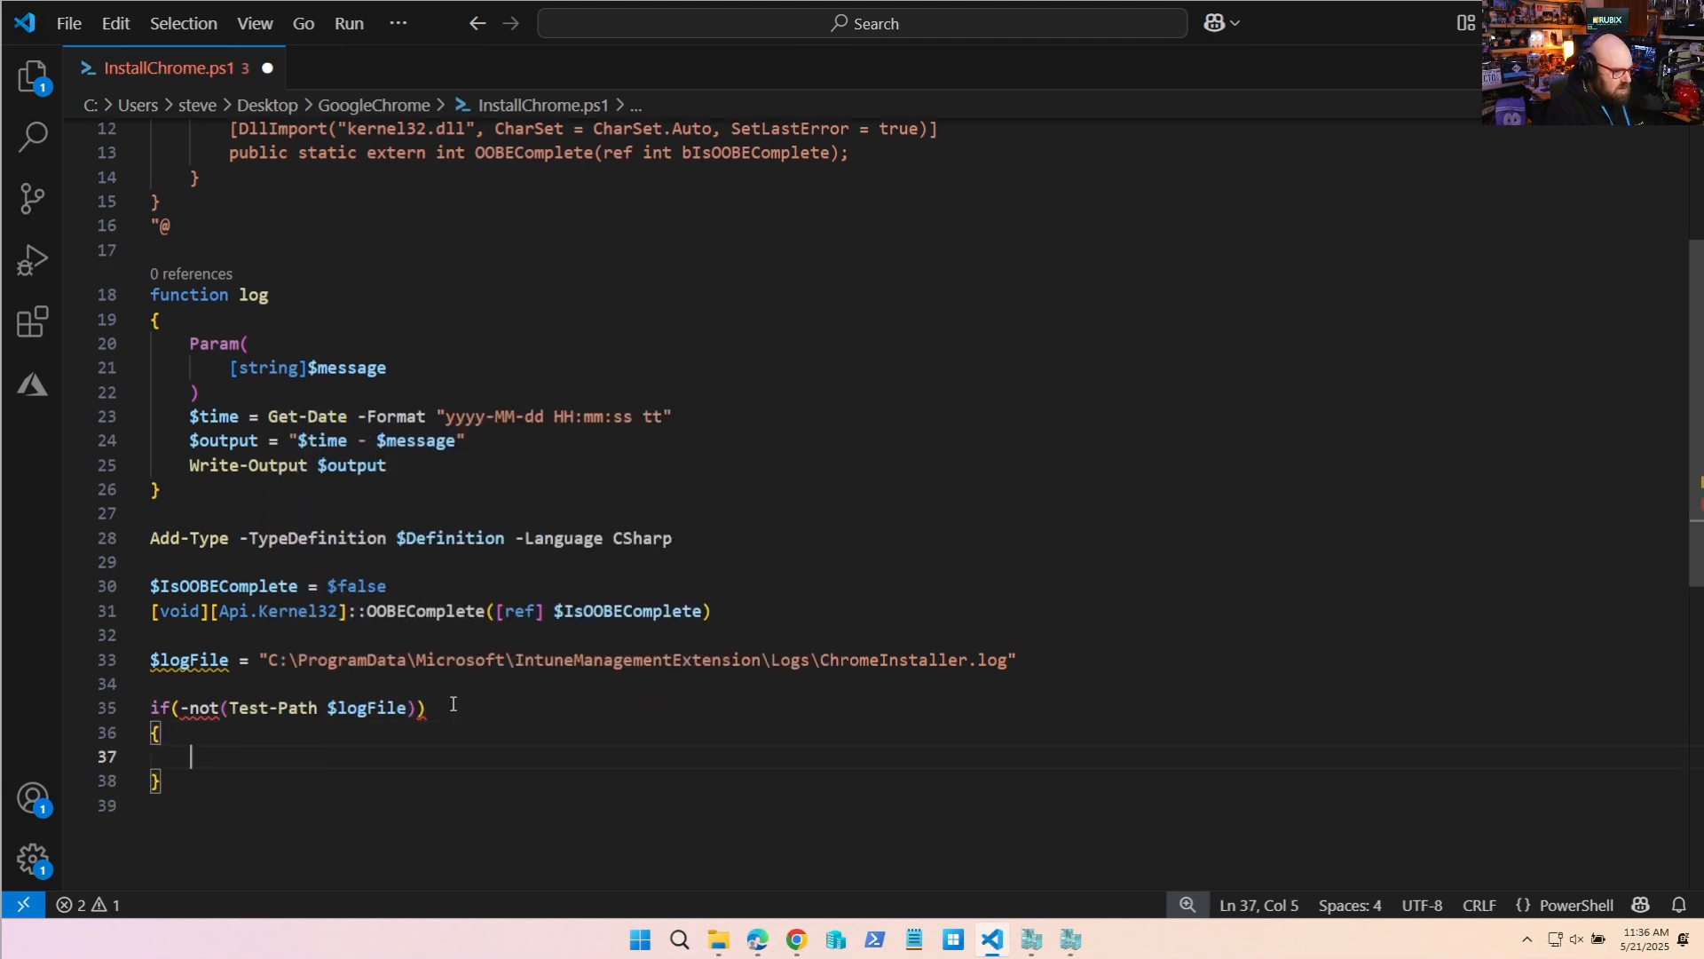
{"action": "type", "text": "New-Item -Path $lo"}
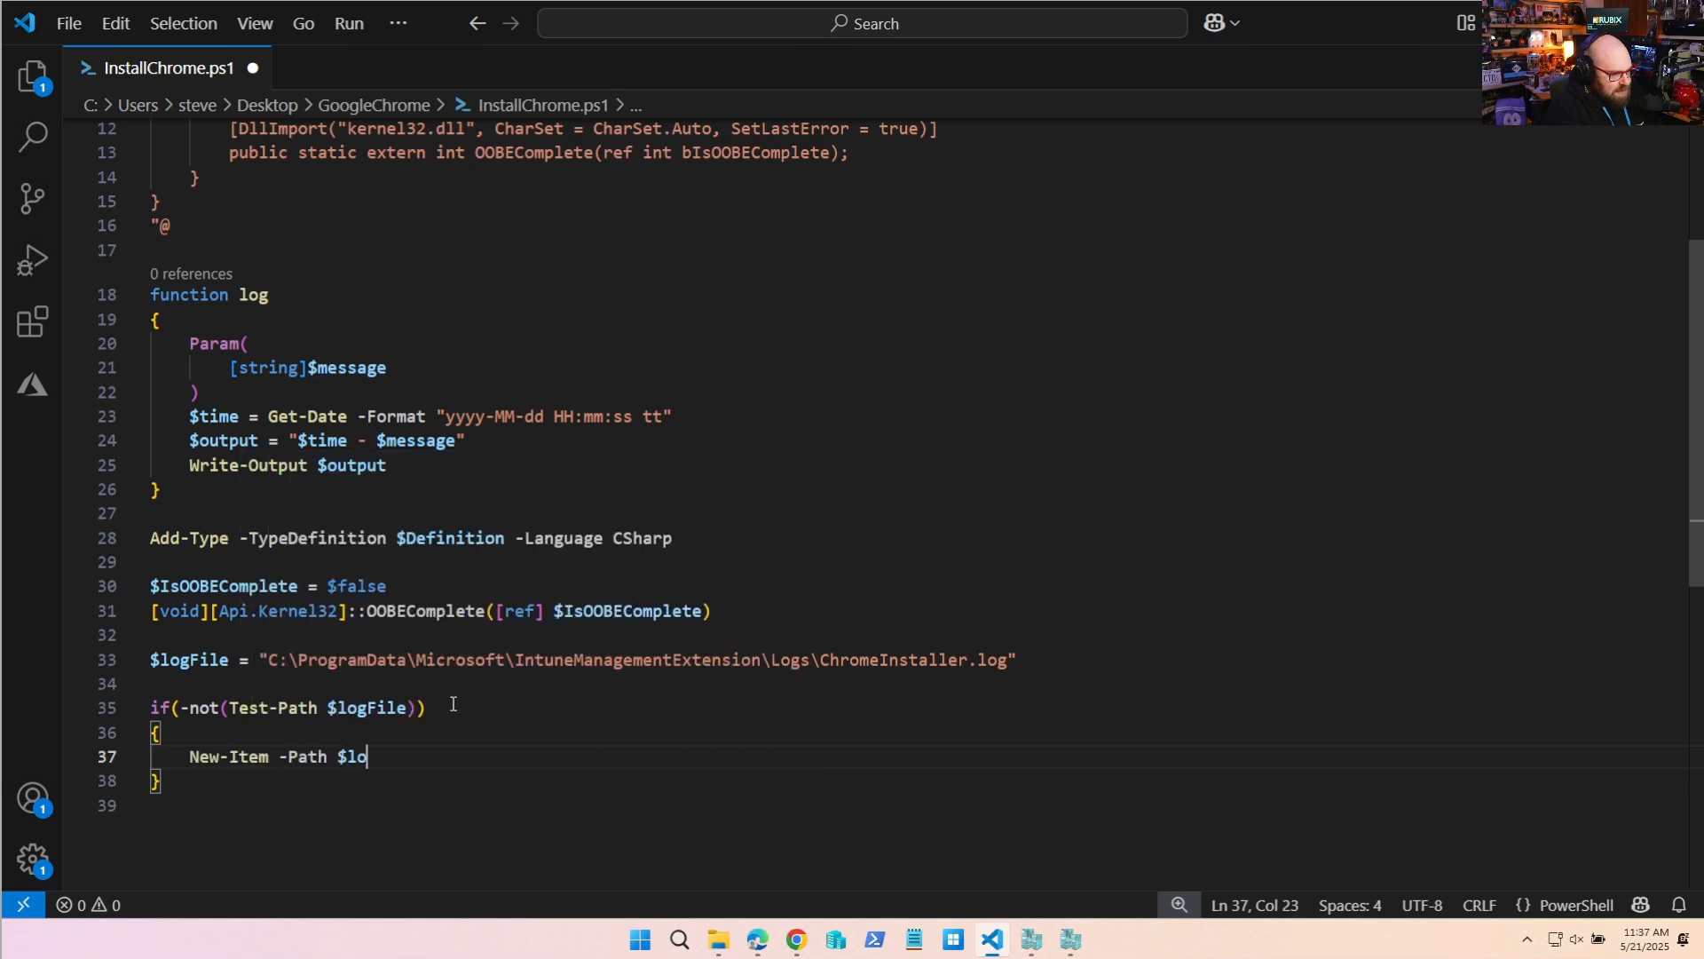
{"action": "type", "text": "gFile -ItemT"}
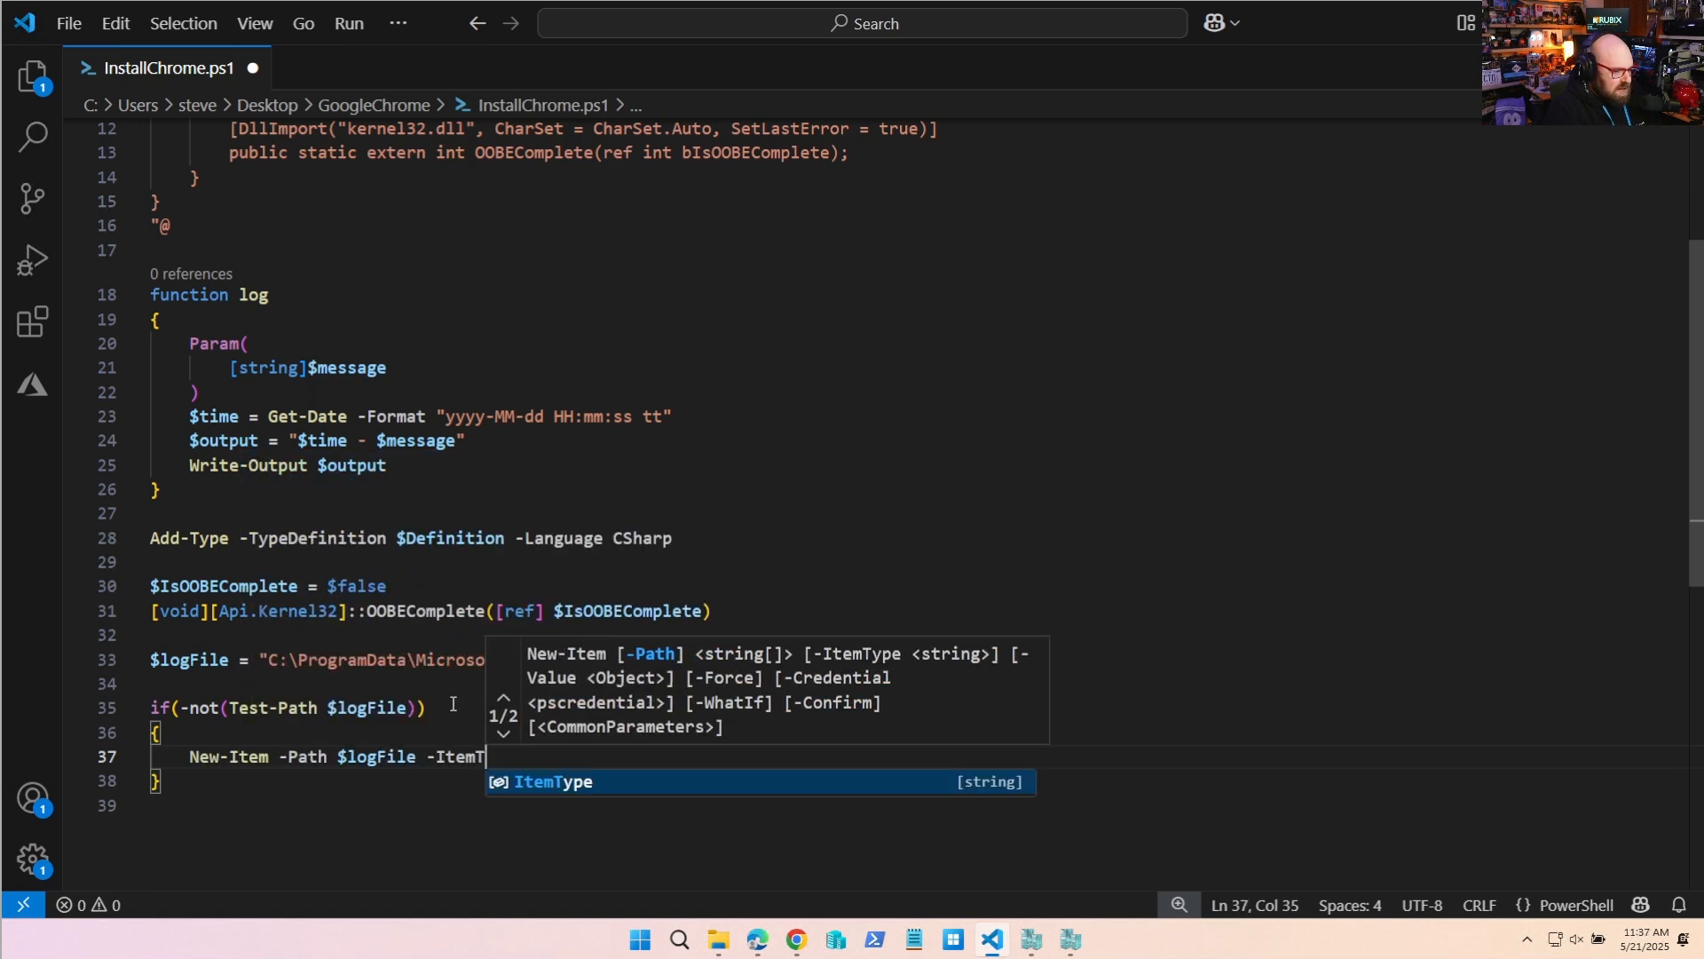
{"action": "type", "text": "ype File -Force | Out-Nul"}
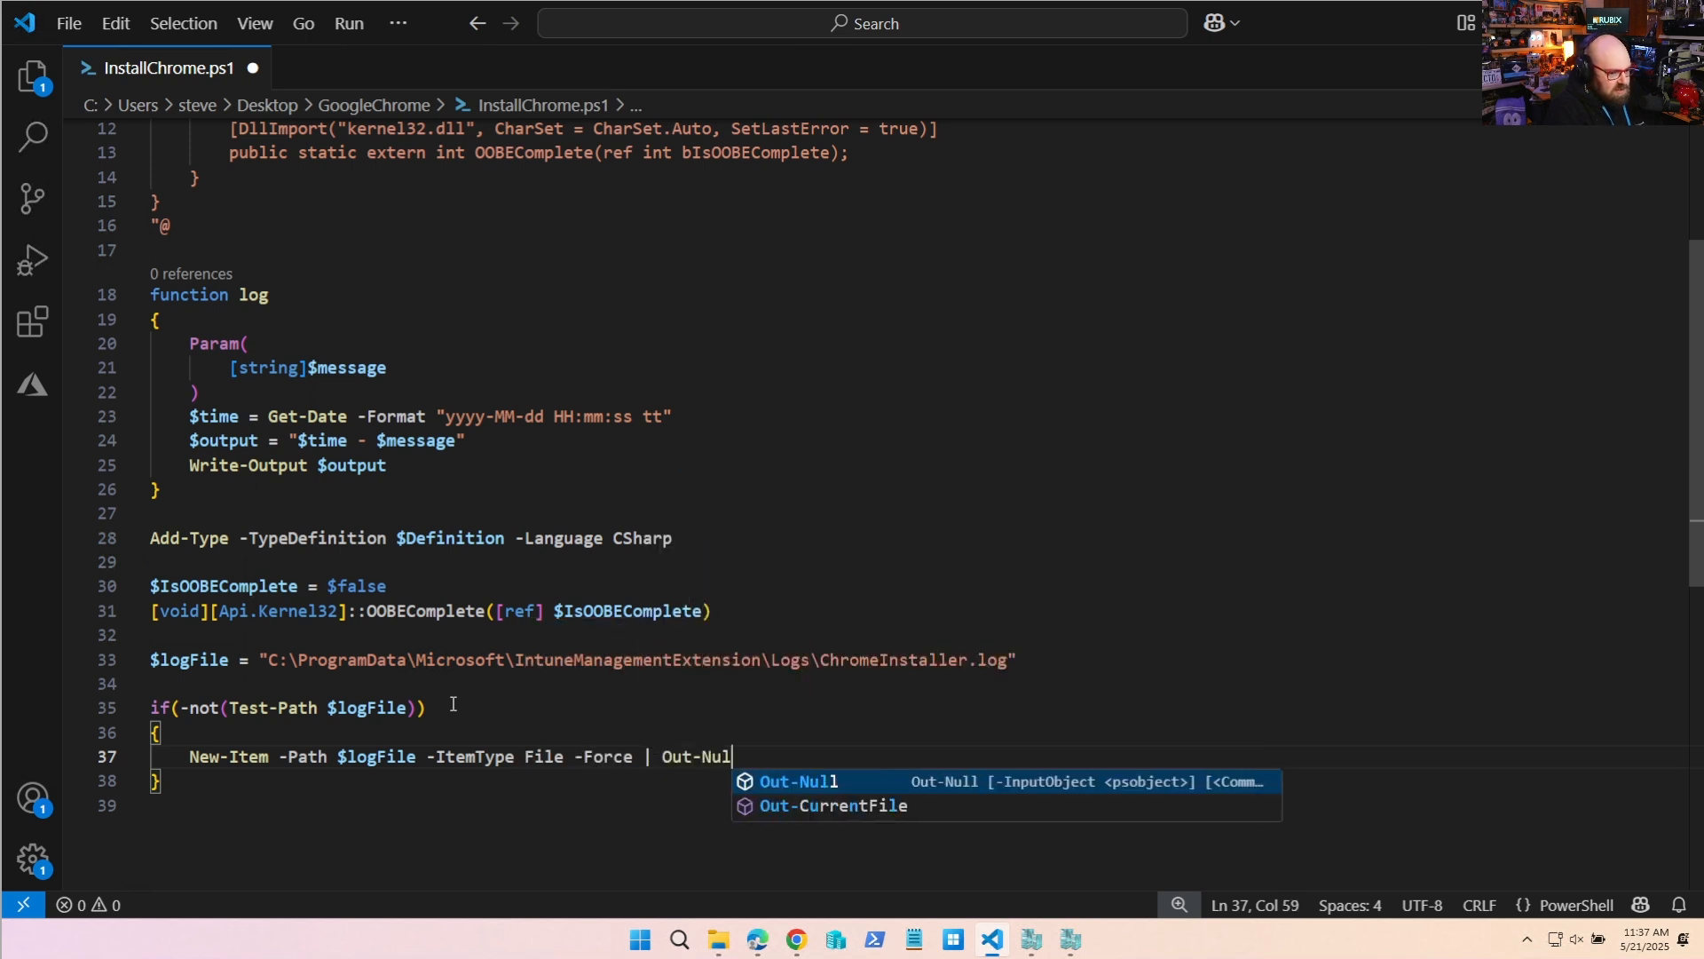
{"action": "key", "text": "Enter"}
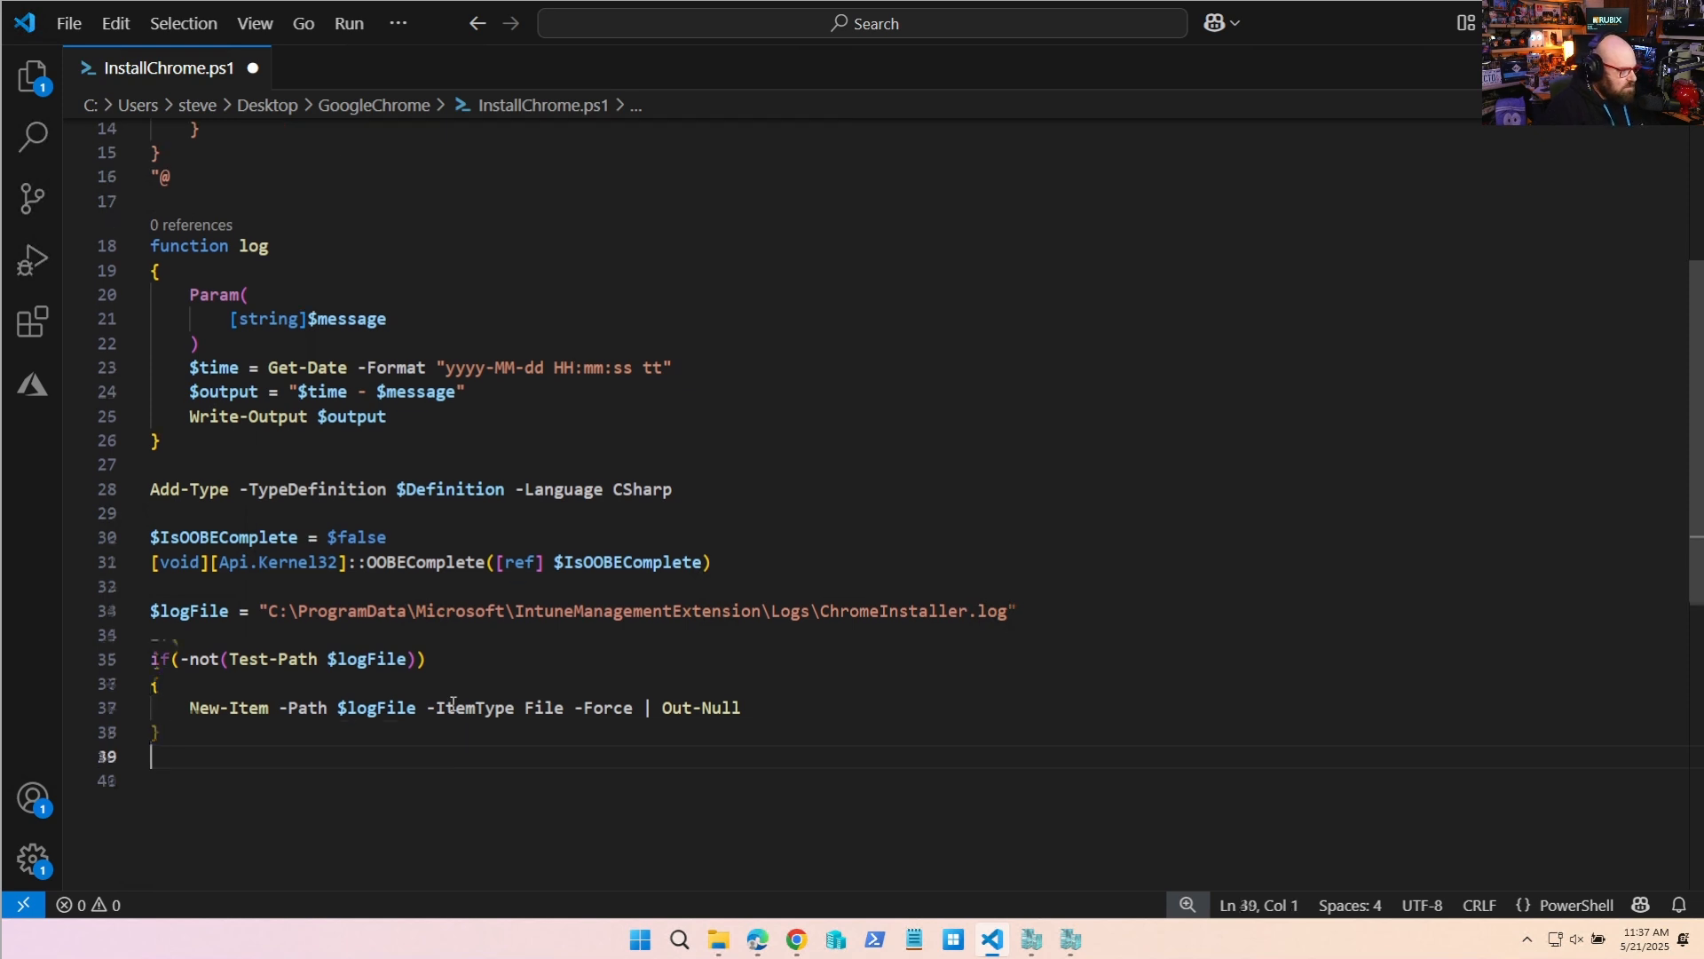
Start a transcript to $logFile with -Verbose and -Append.
{"action": "type", "text": "Start-"}
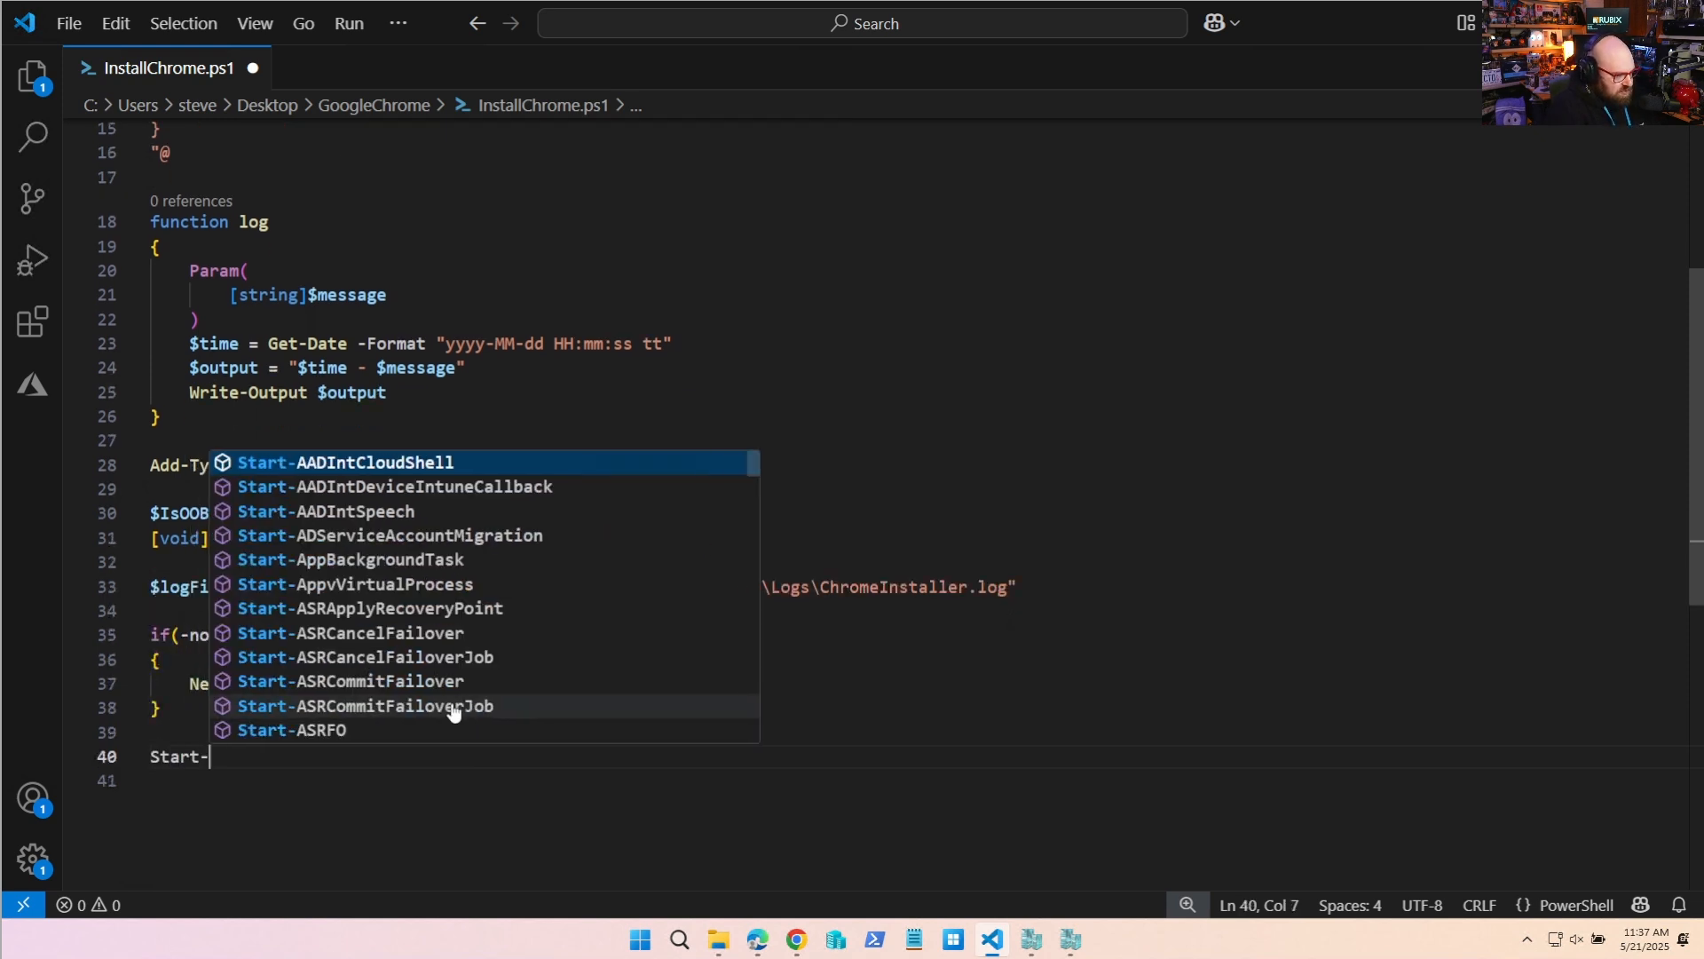
{"action": "type", "text": "Transcript"}
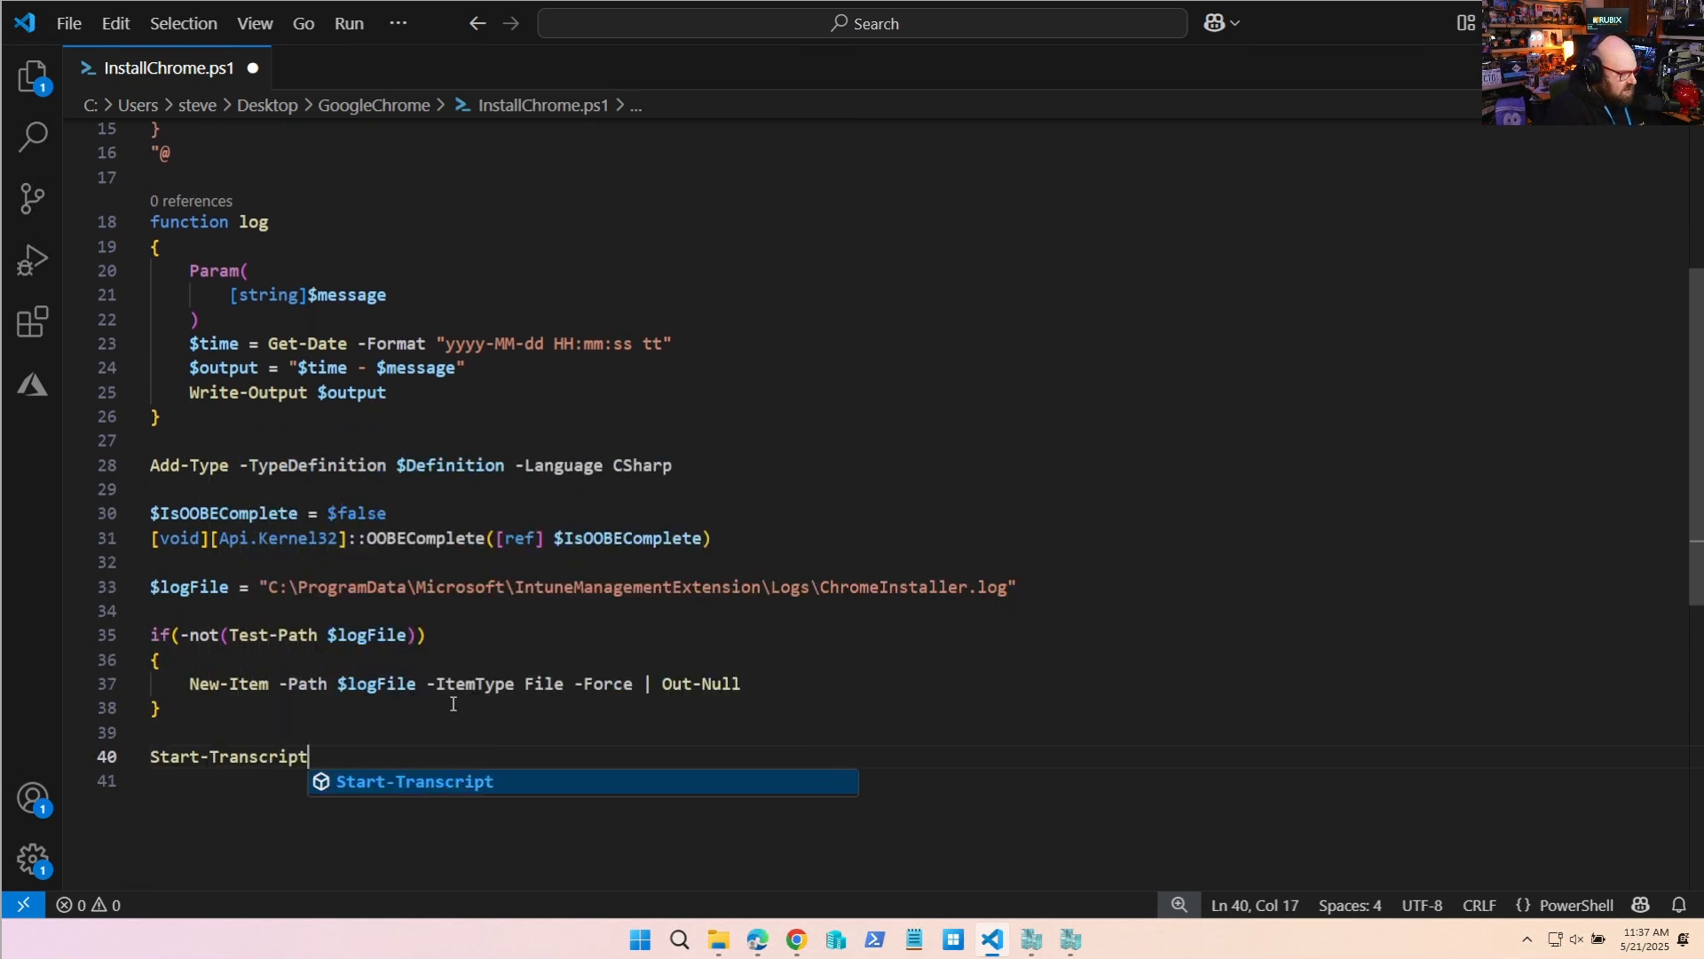
{"action": "type", "text": "-Path $l"}
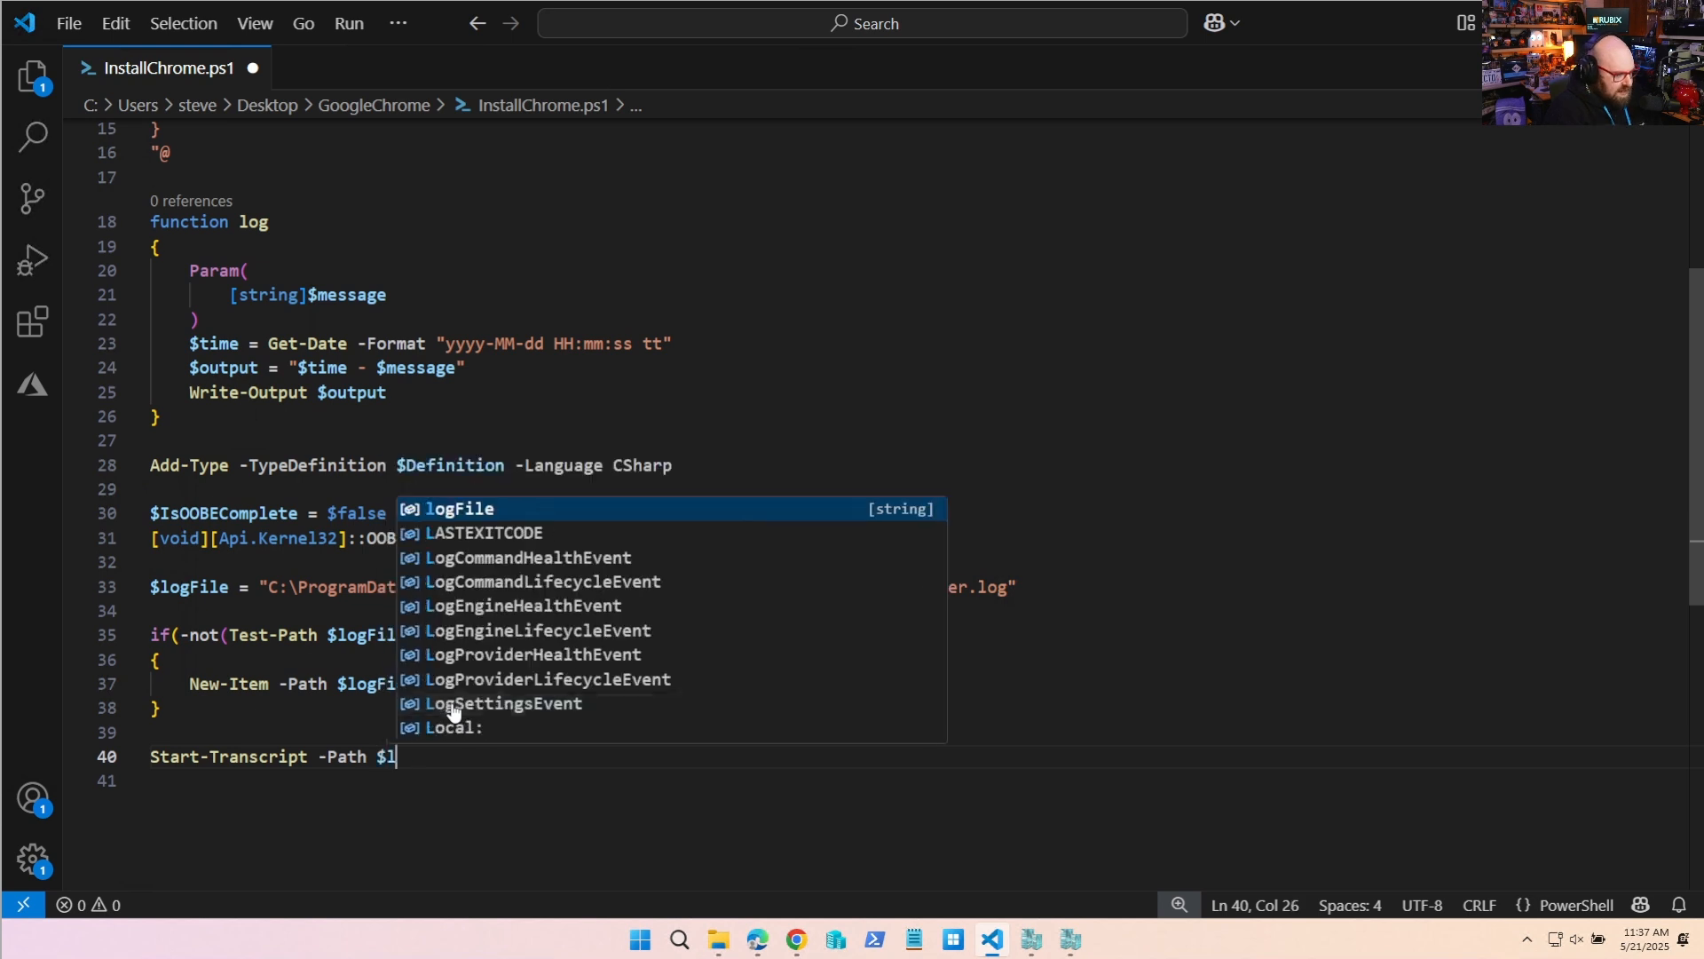
{"action": "key", "text": "Tab"}
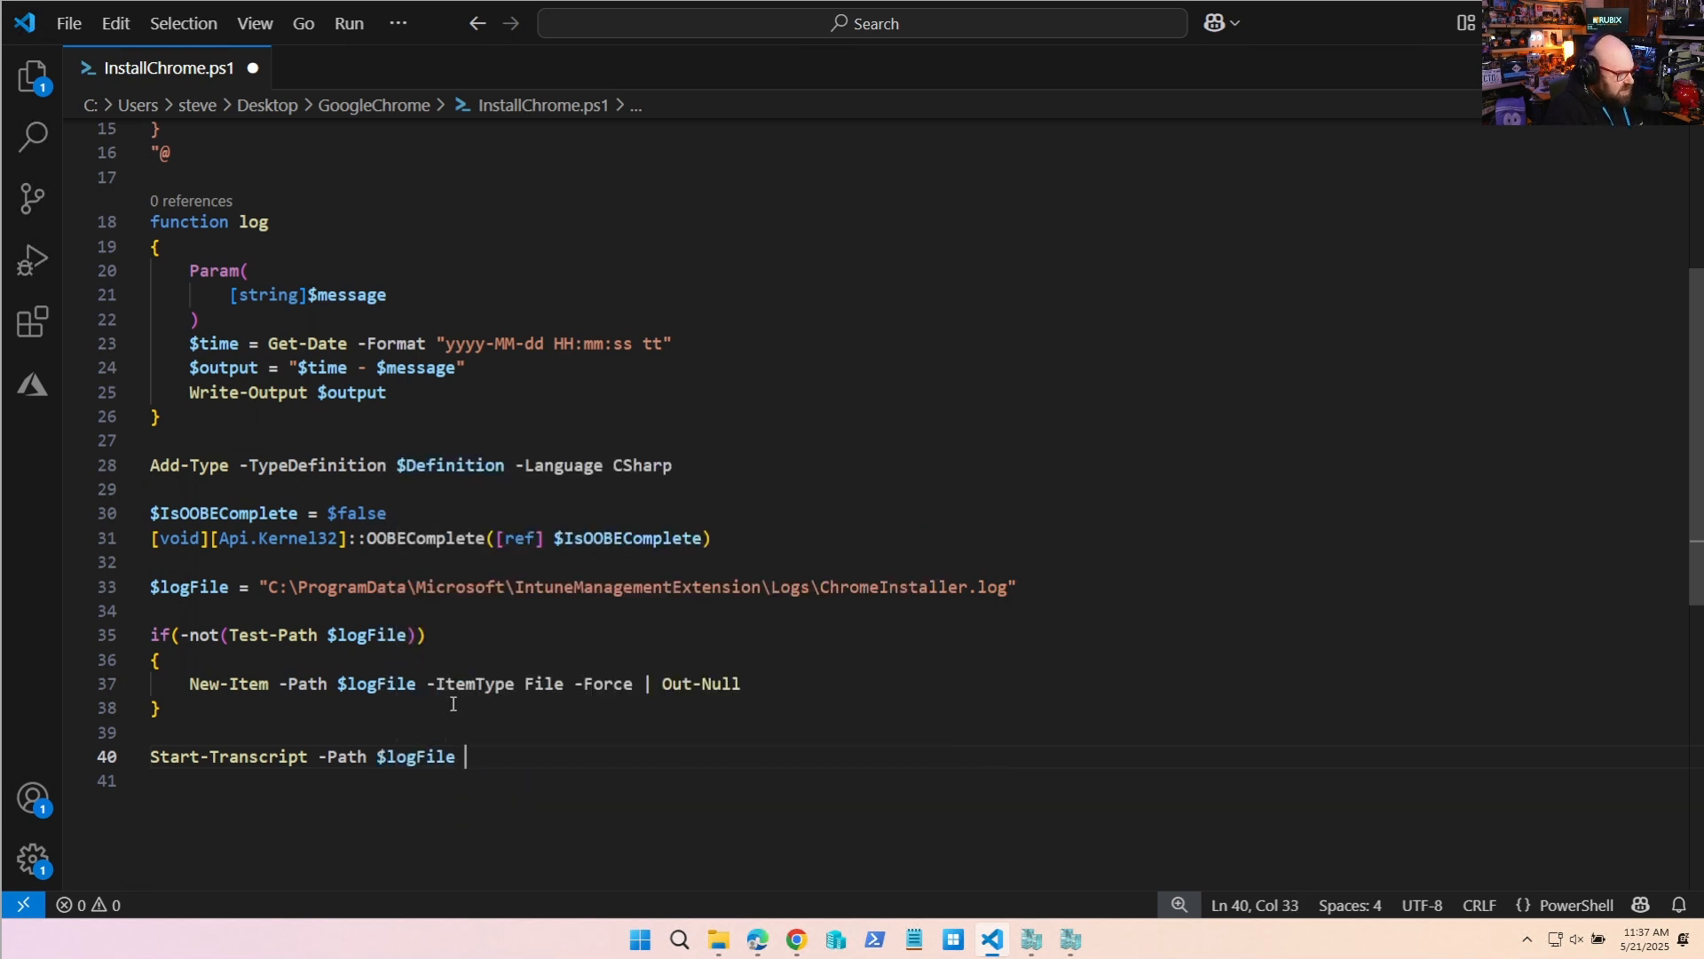
{"action": "type", "text": "-Verbose -"}
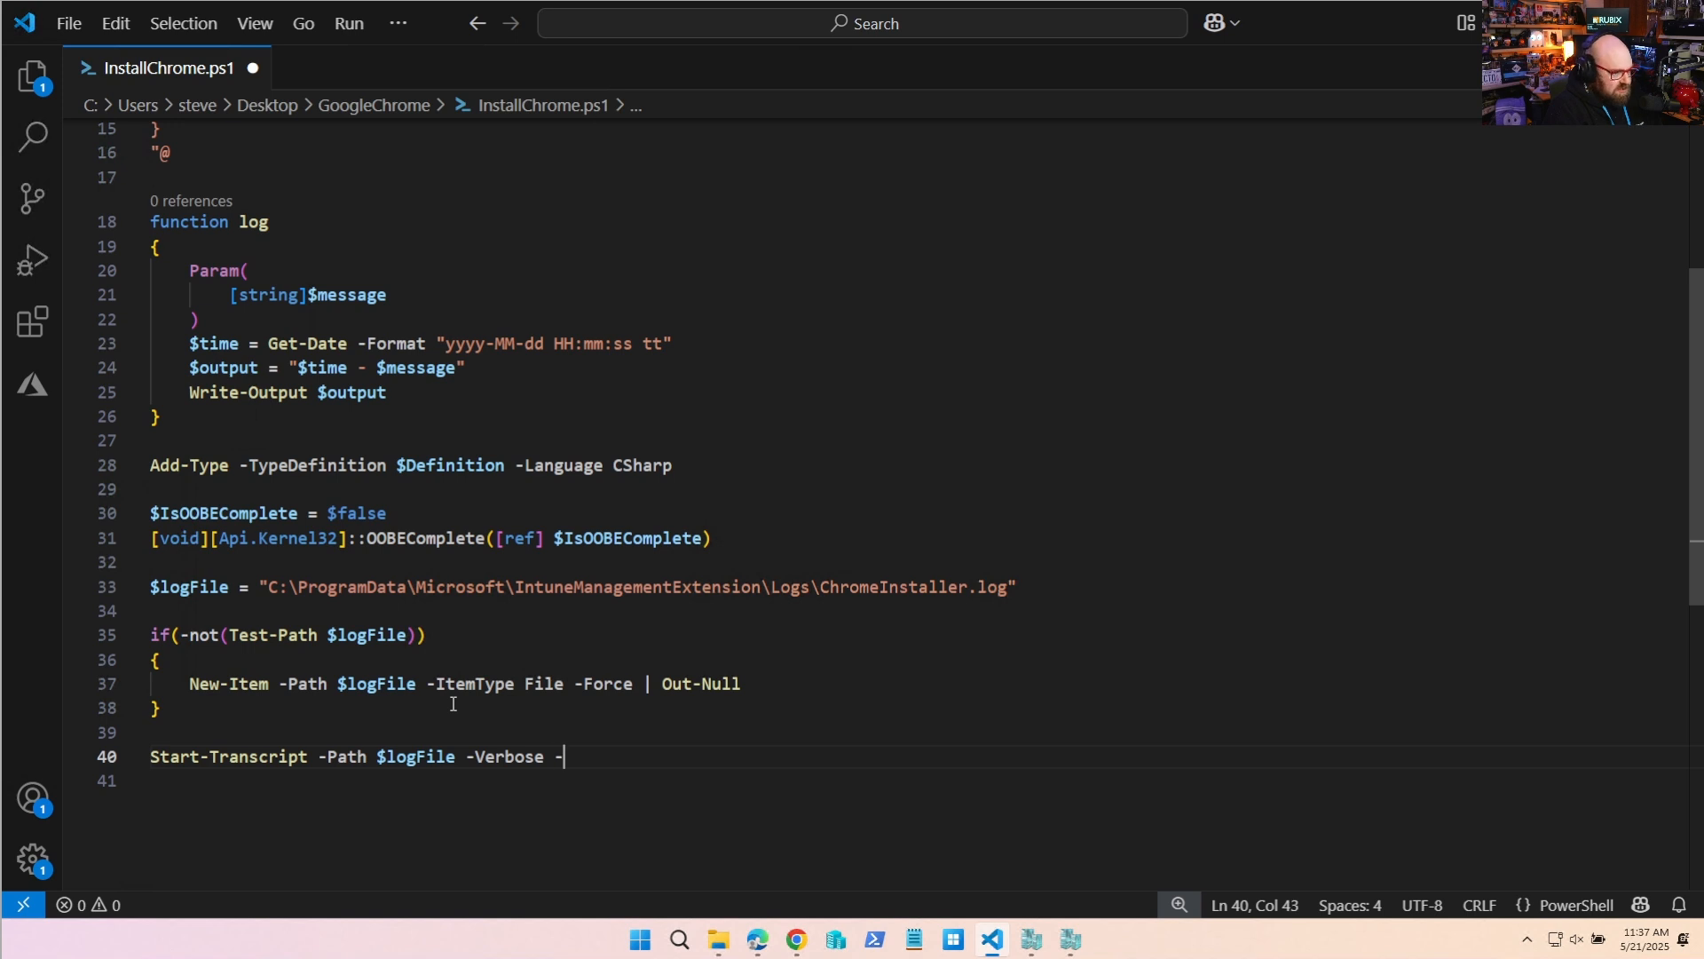
{"action": "type", "text": "Append"}
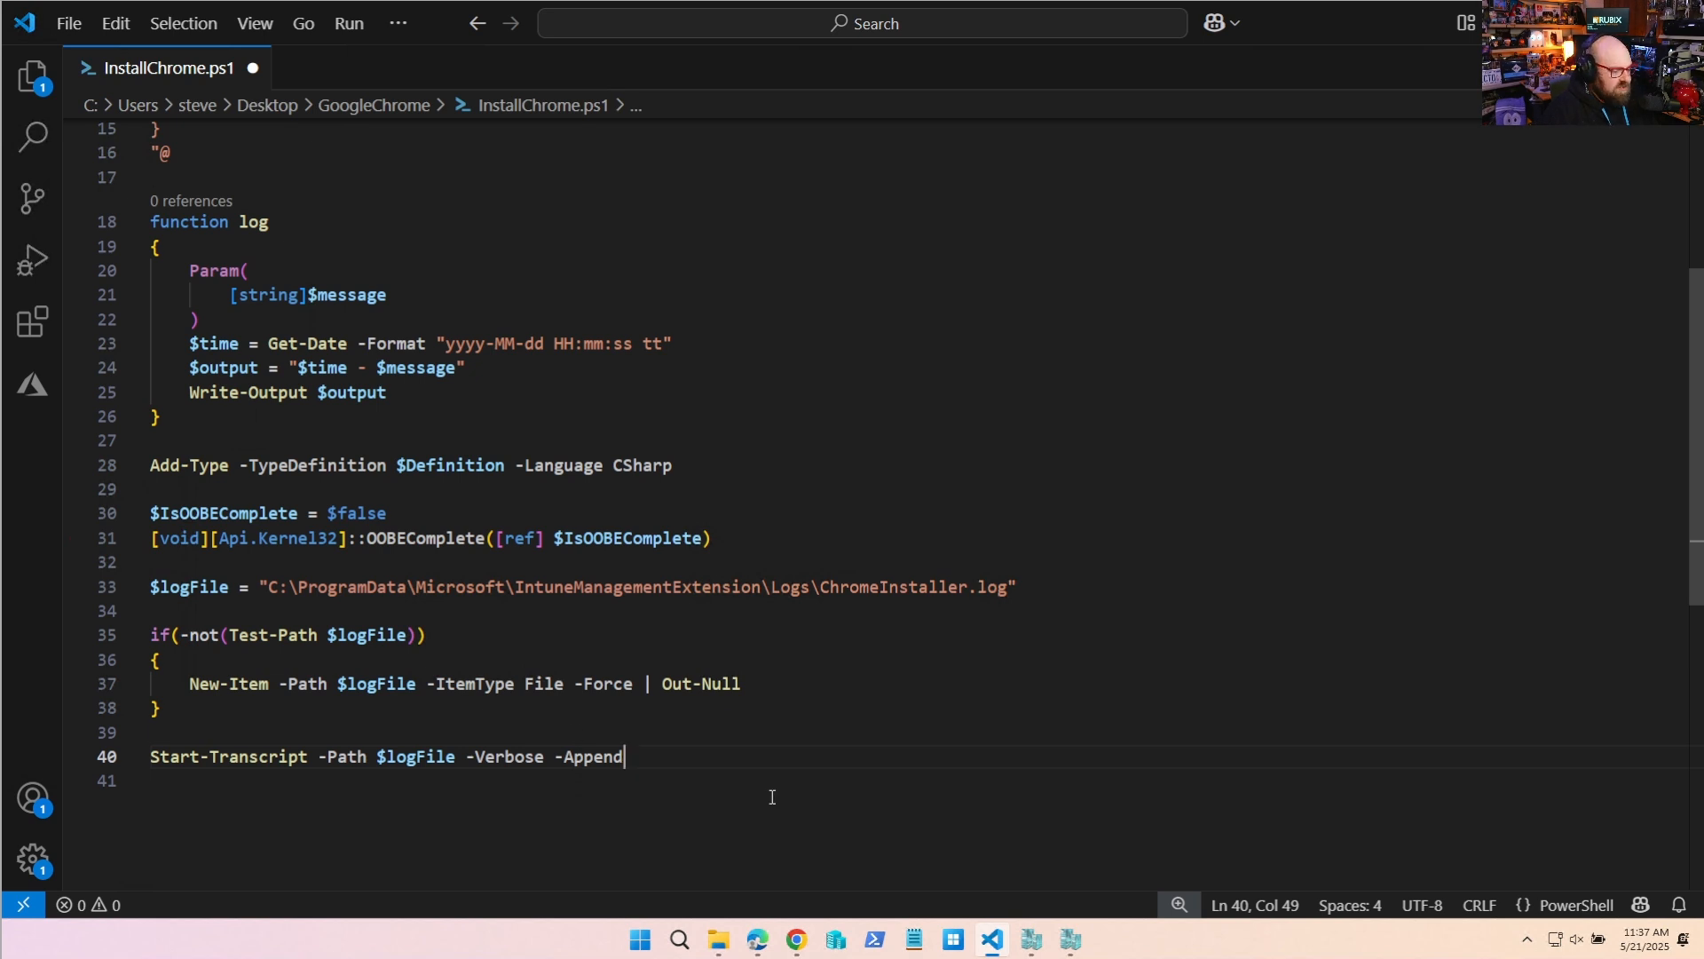
{"action": "scroll", "scroll_direction": "down", "scroll_amount": 3}
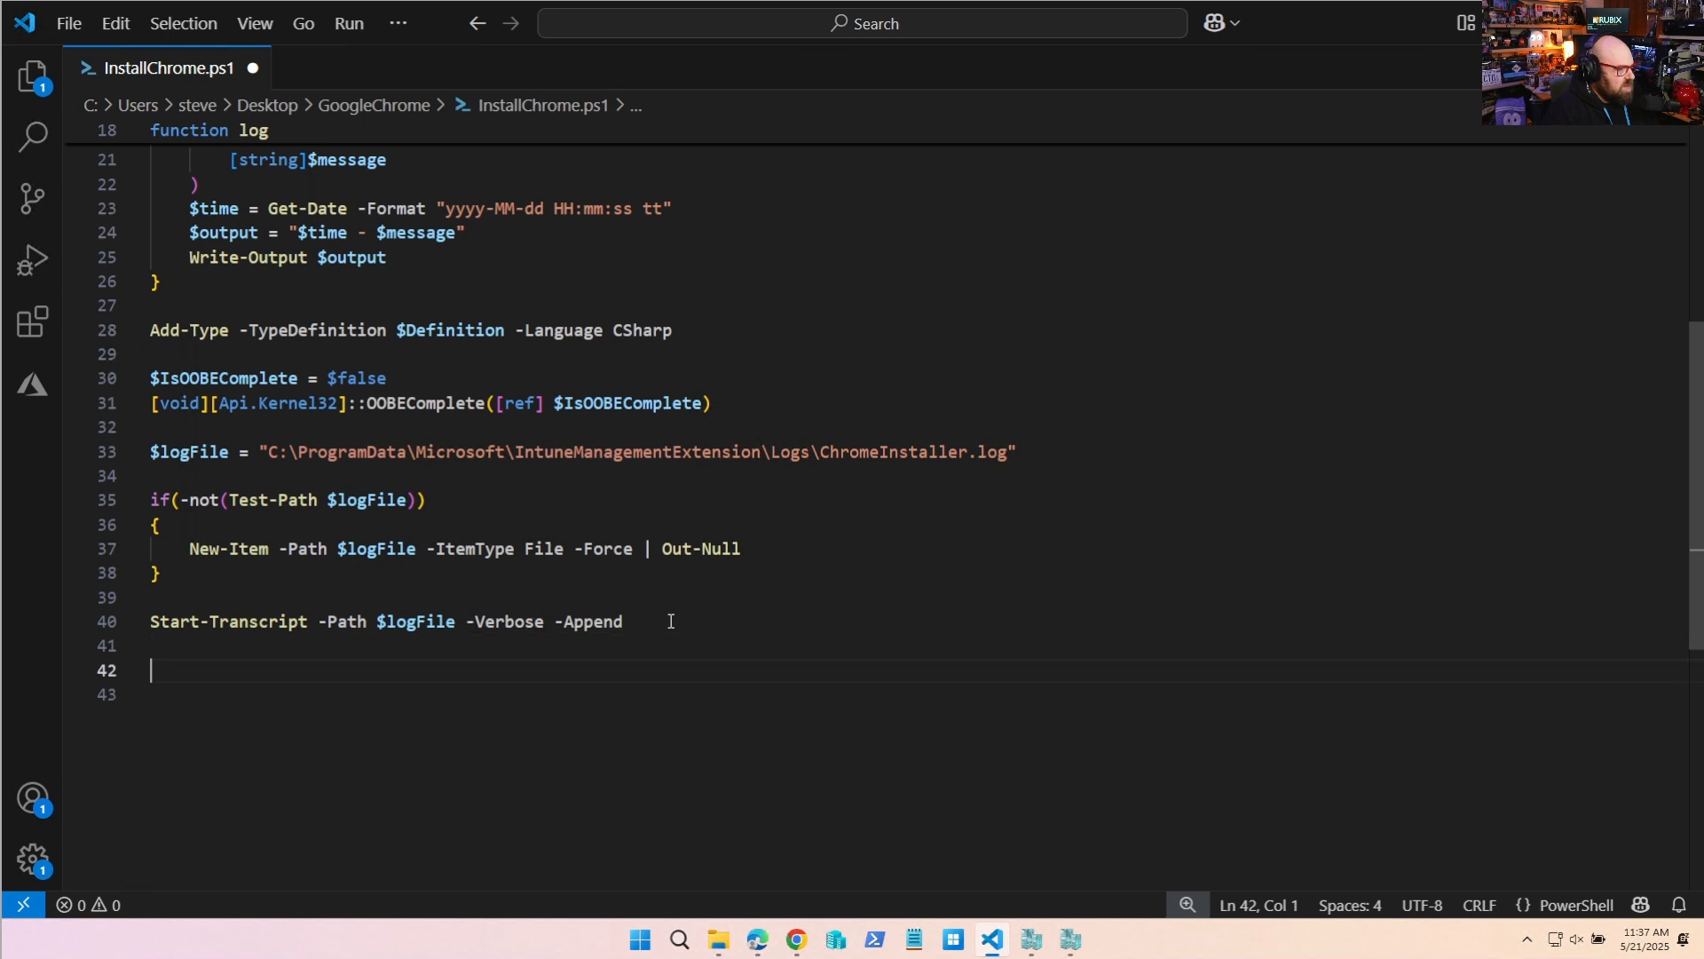
Log the IsOOBEComplete variable's value and begin an if(-not $IsOOBEComplete) block.
{"action": "type", "text": "Add-T"}
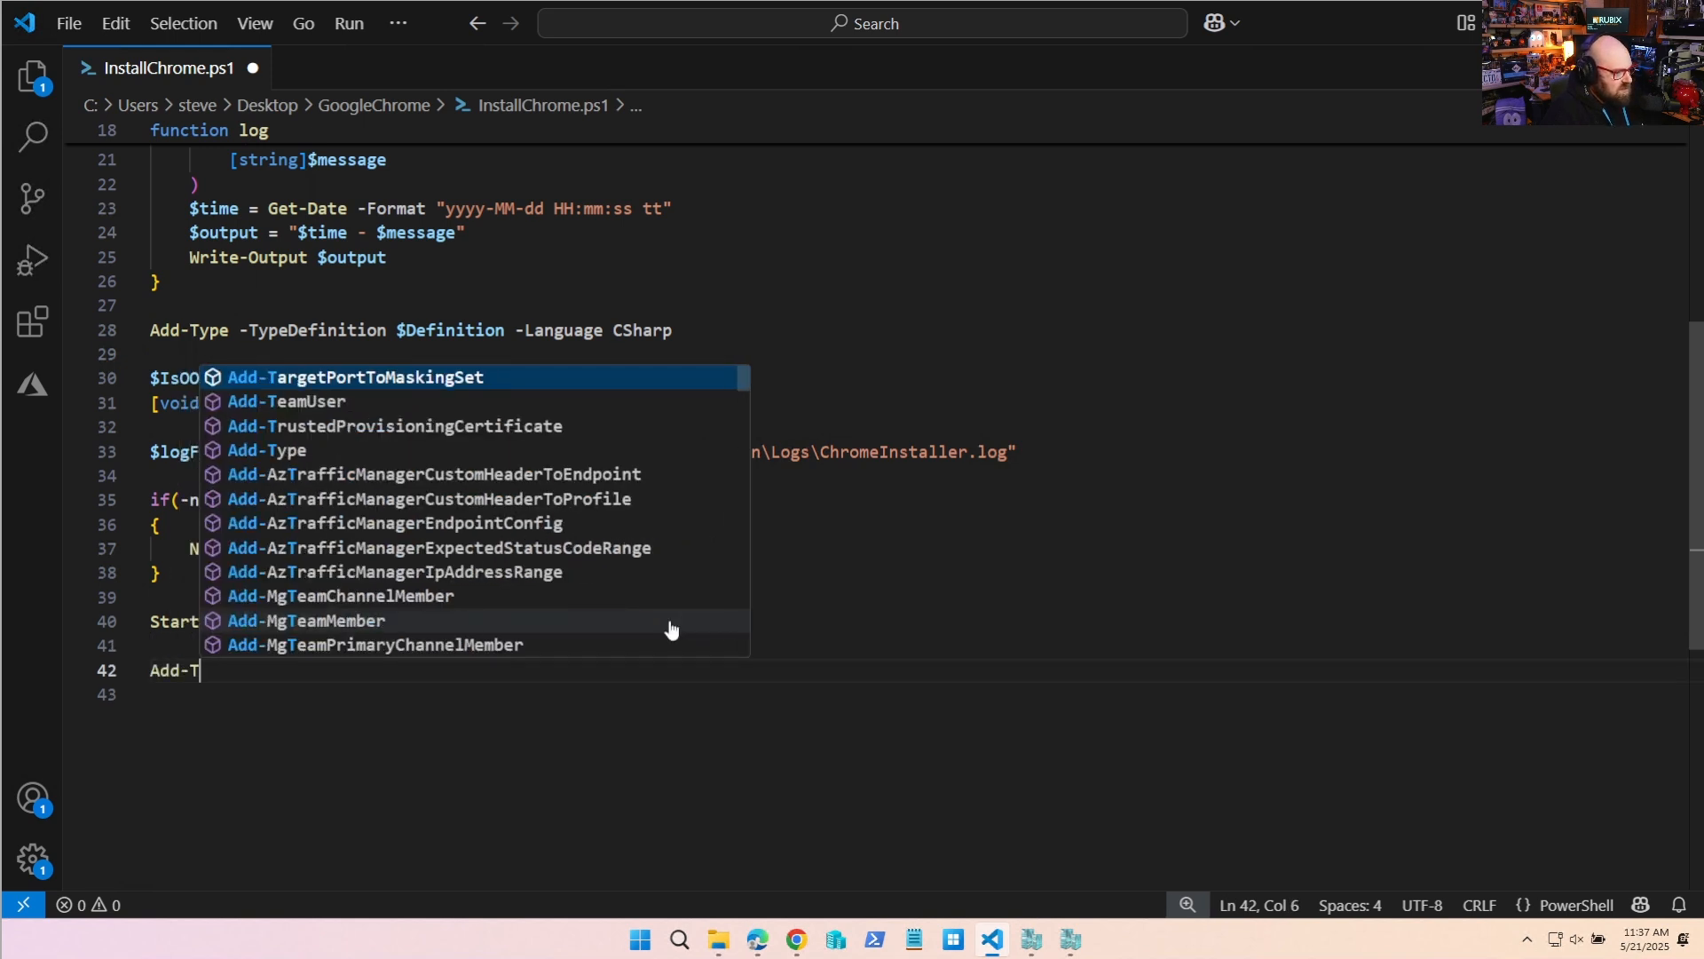
{"action": "type", "text": "ype -Ty"}
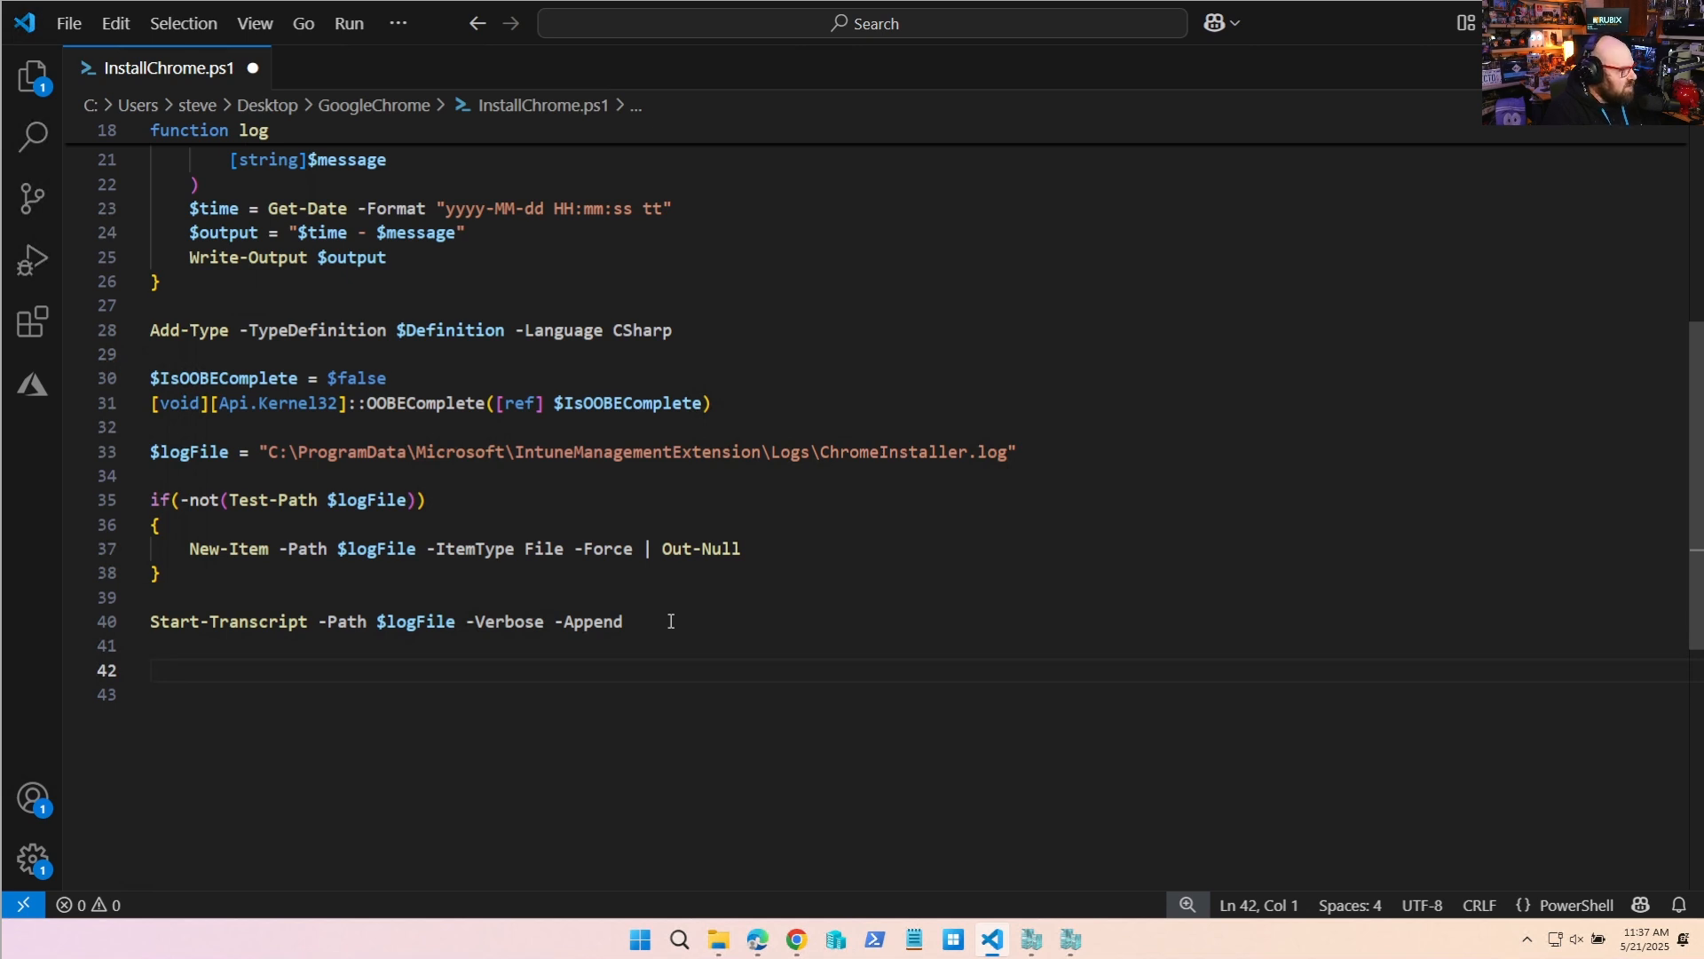
{"action": "type", "text": "1"}
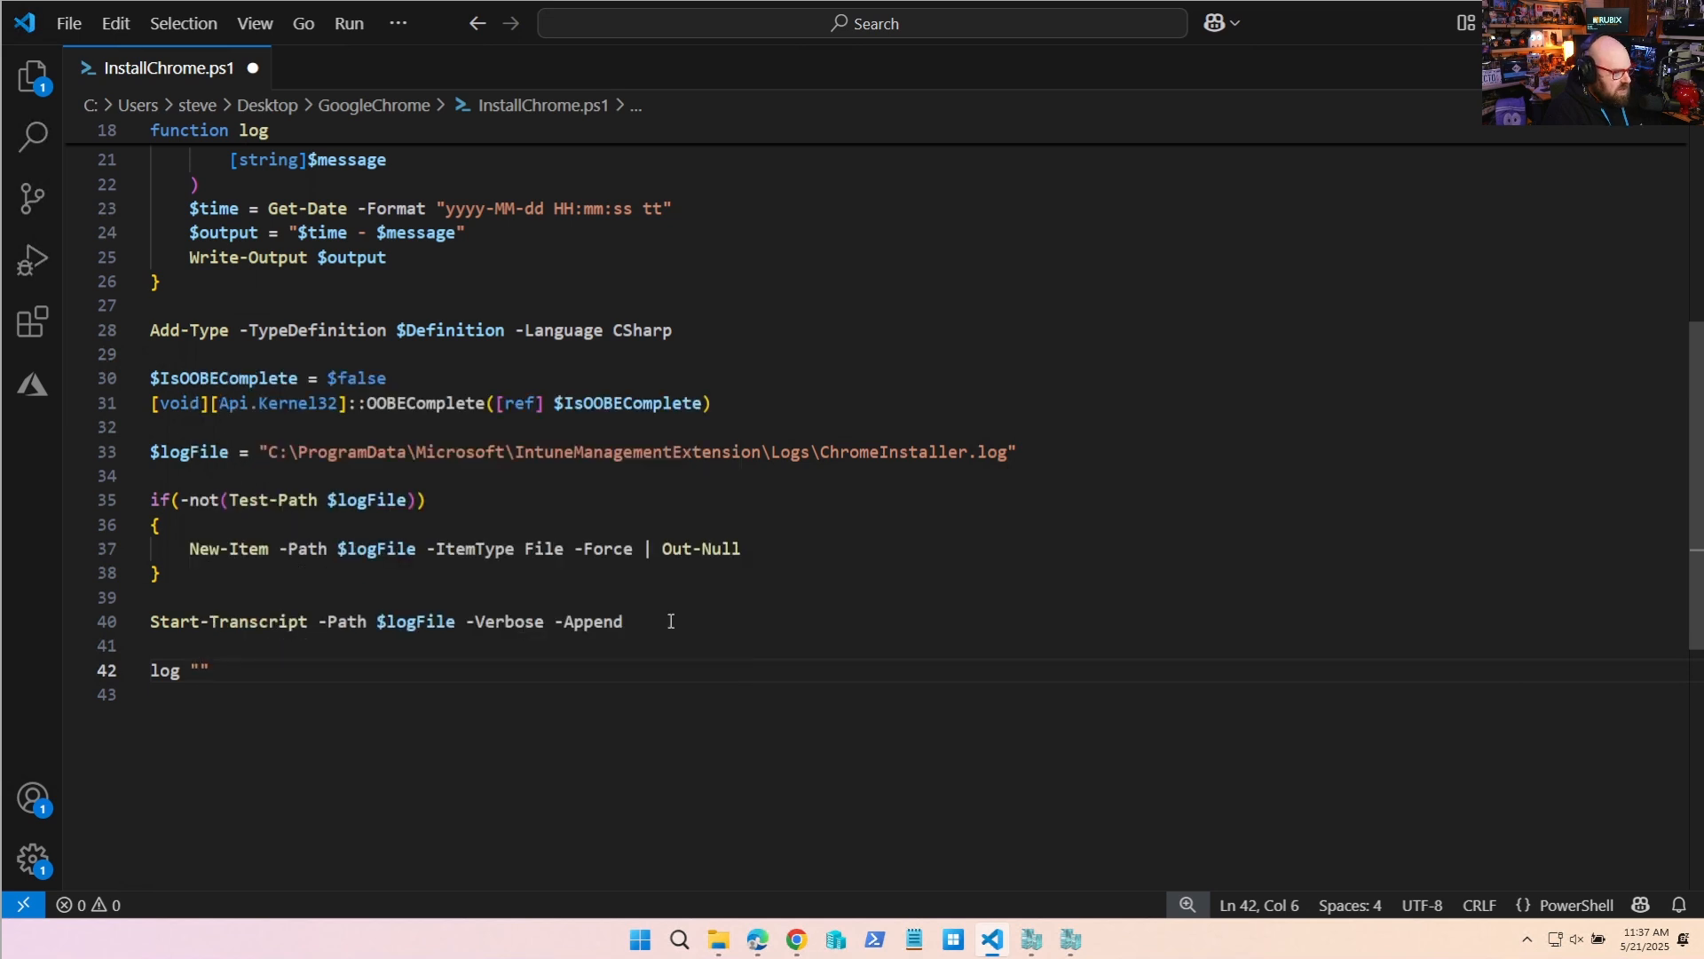
{"action": "type", "text": "IsOOBE"}
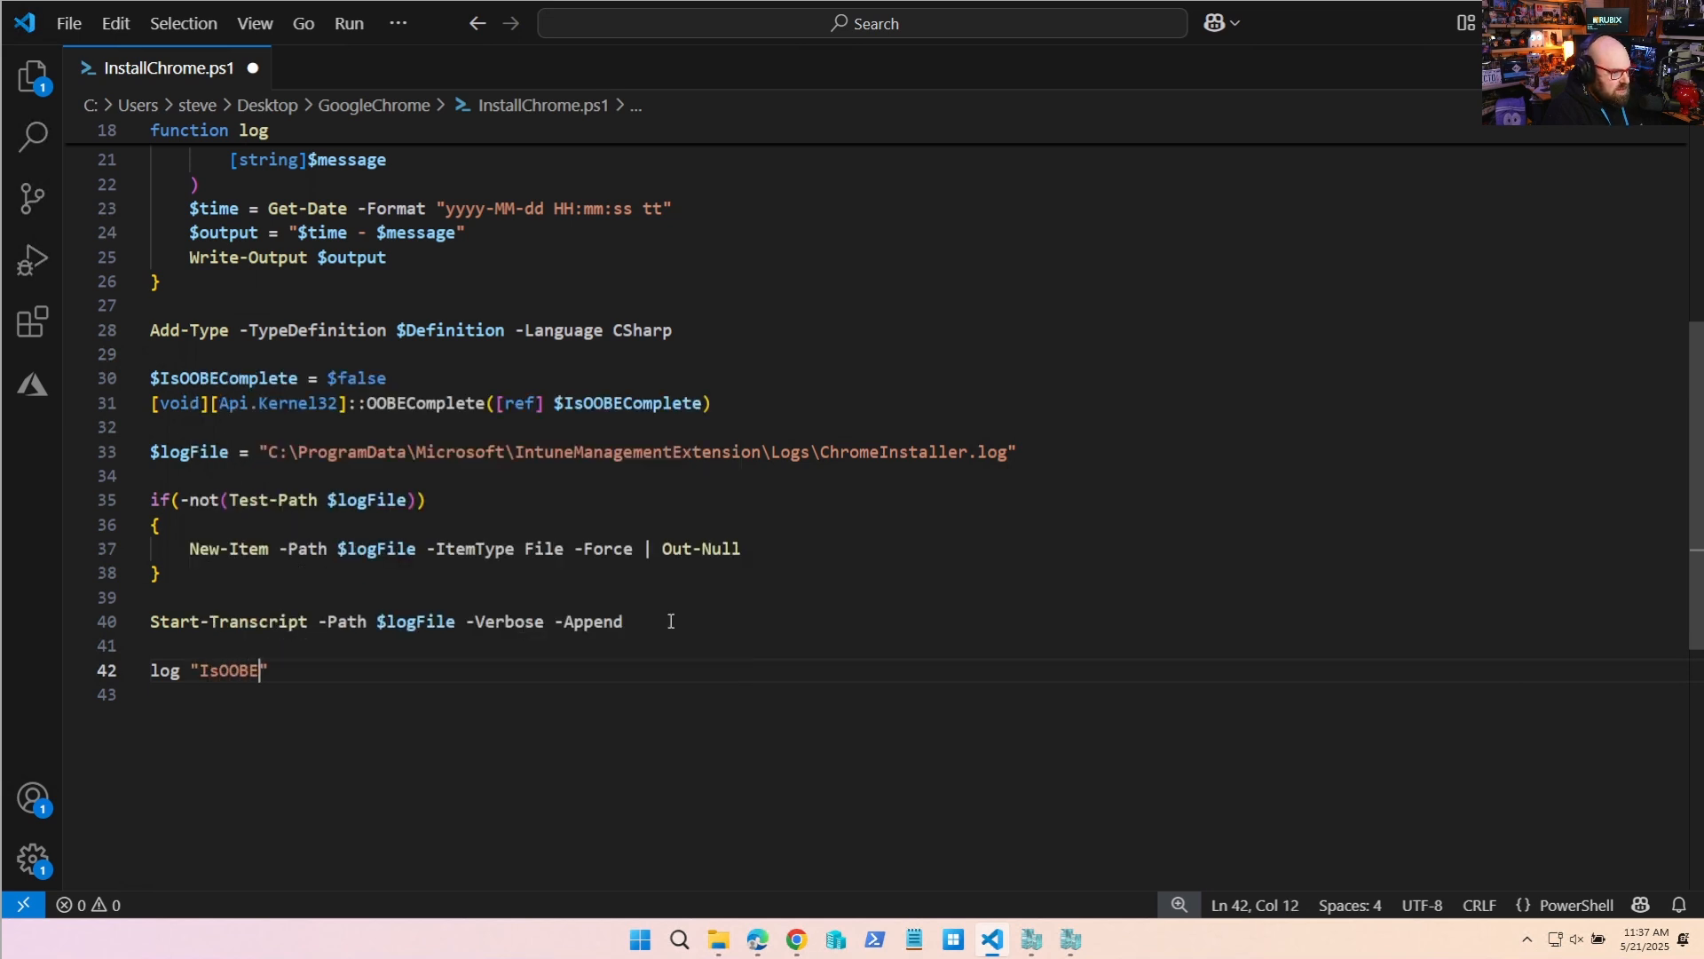
{"action": "type", "text": "Complete variable is equal"}
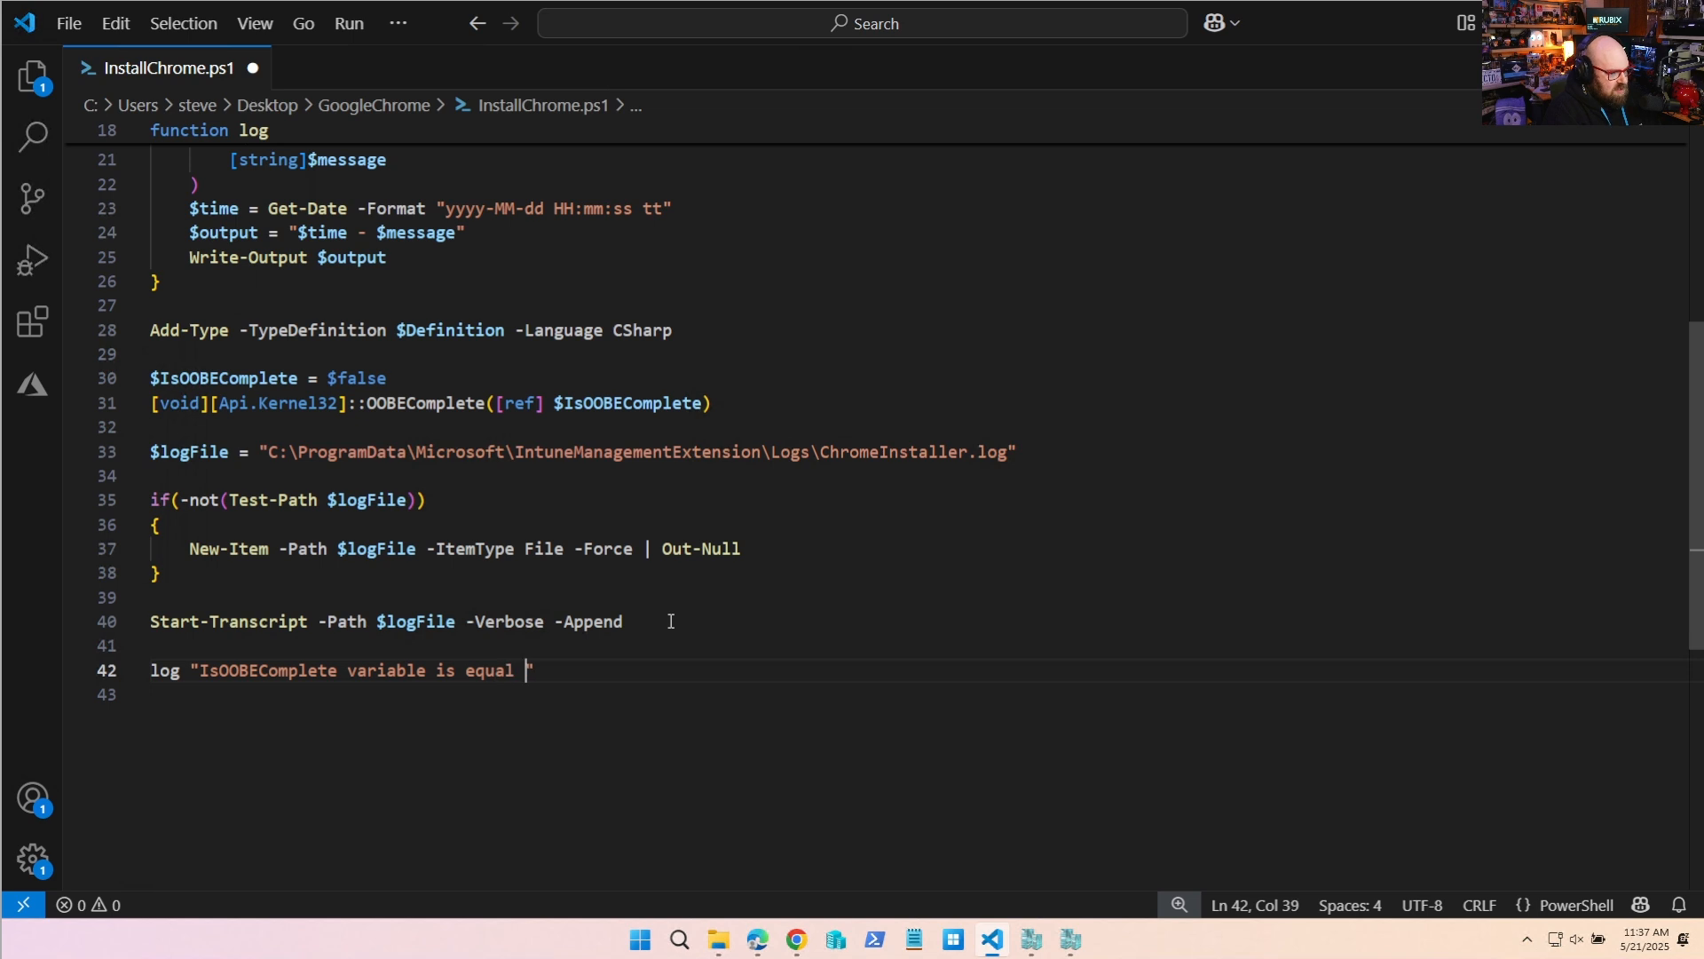
{"action": "type", "text": "to $($IsOOBEComplete"}
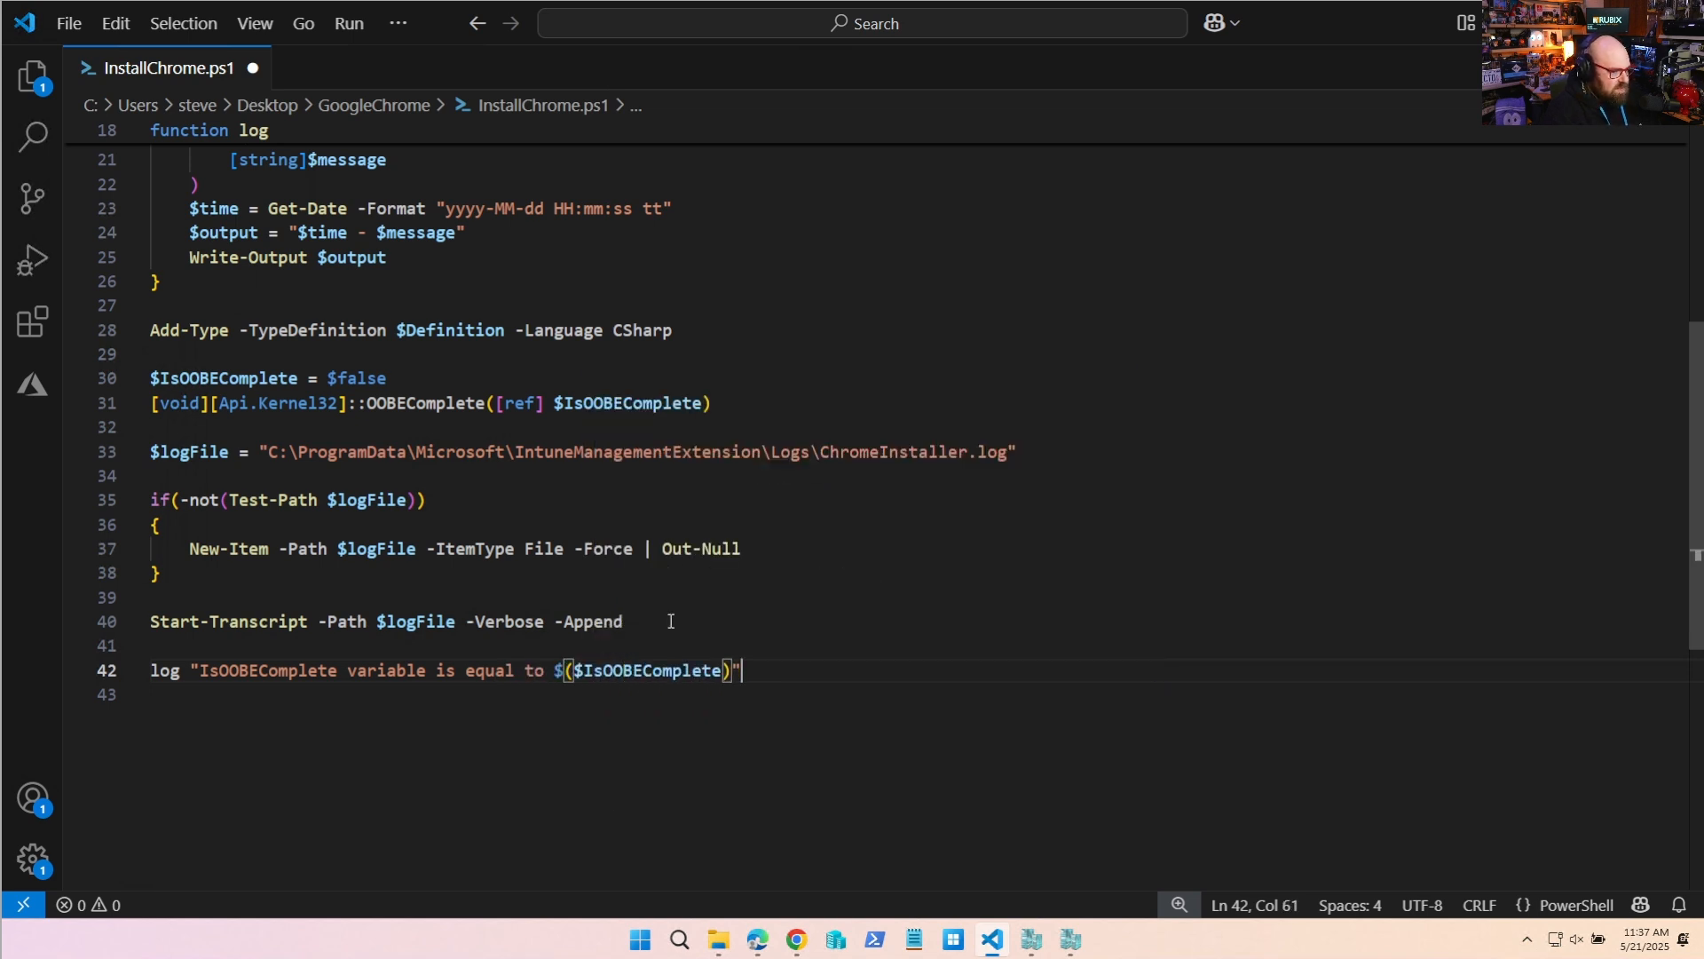
{"action": "key", "text": "Enter"}
{"action": "type", "text": "if(-not $IsOOBEComplete"}
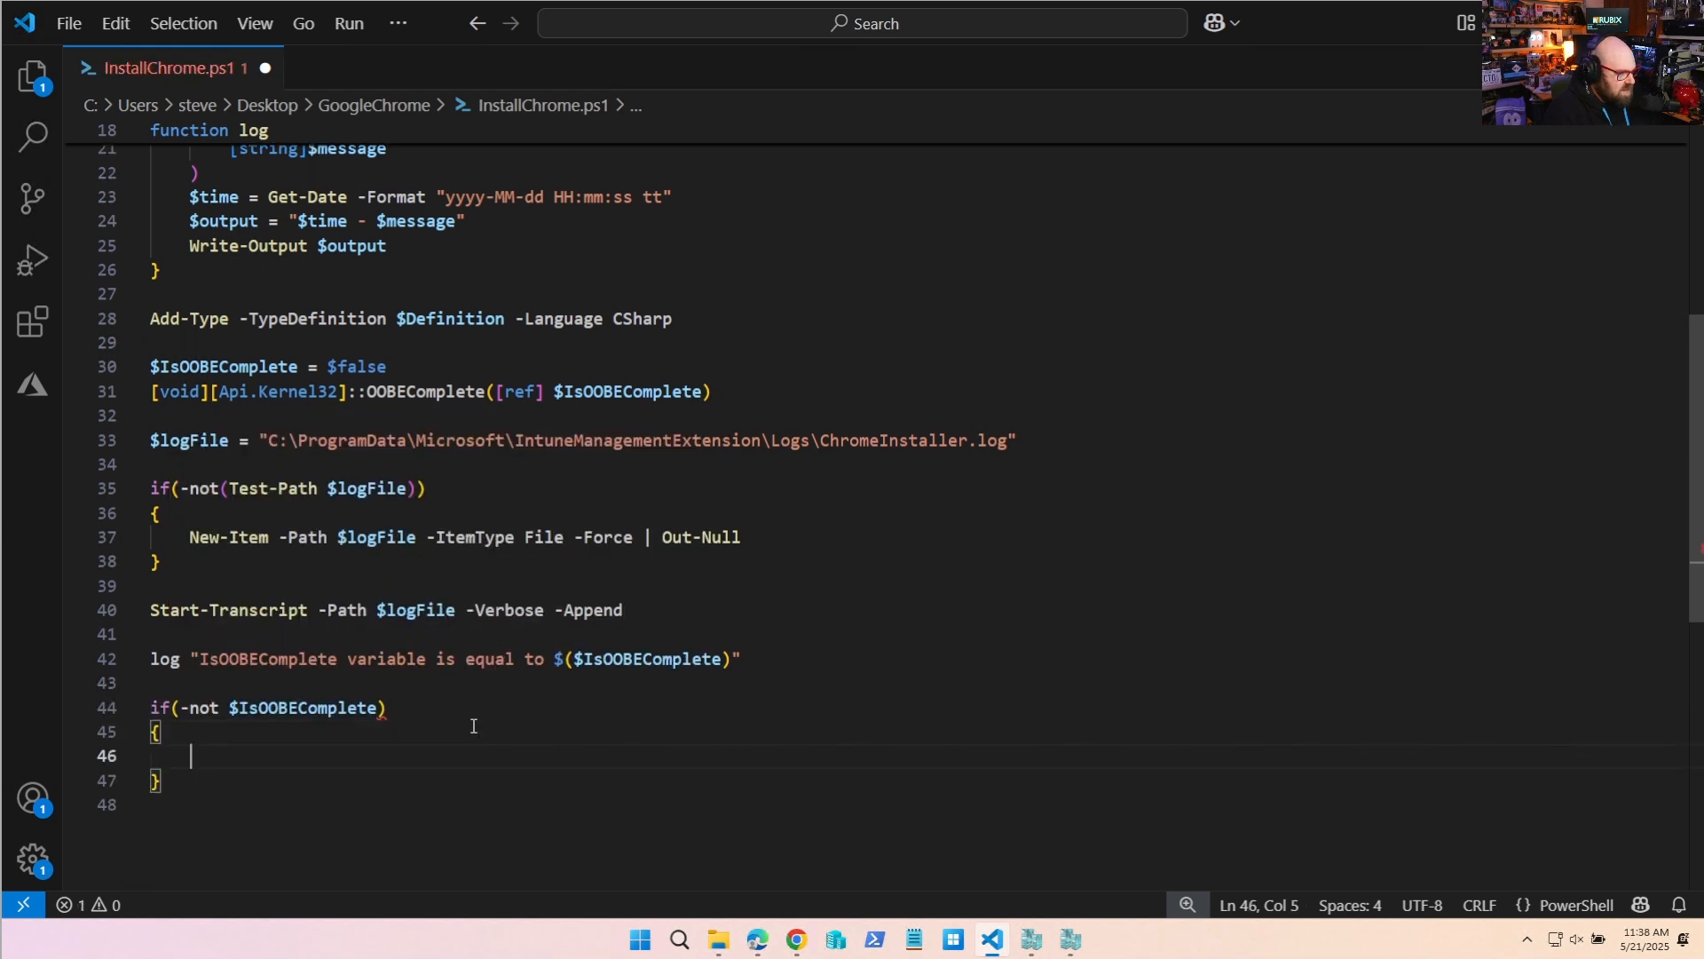
Log 'OOBE is not complete. Skipping Chrome install.' and Exit 0 so Intune retries later.
{"action": "type", "text": "log"}
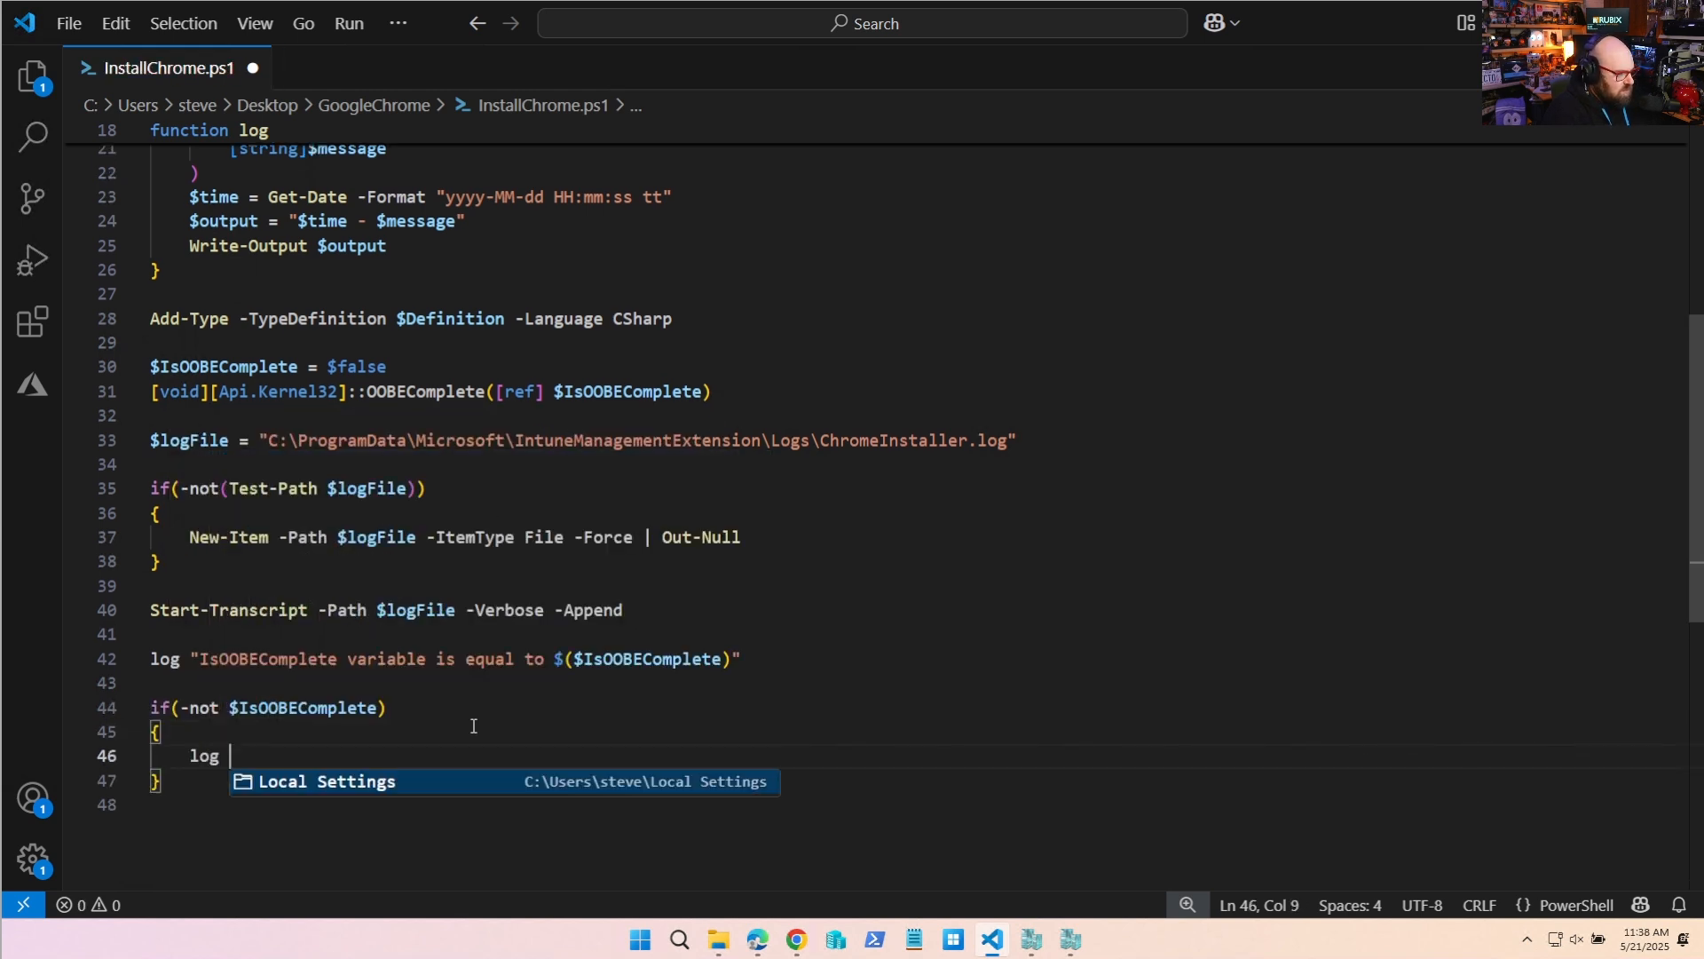
{"action": "type", "text": "\"OOBE\""}
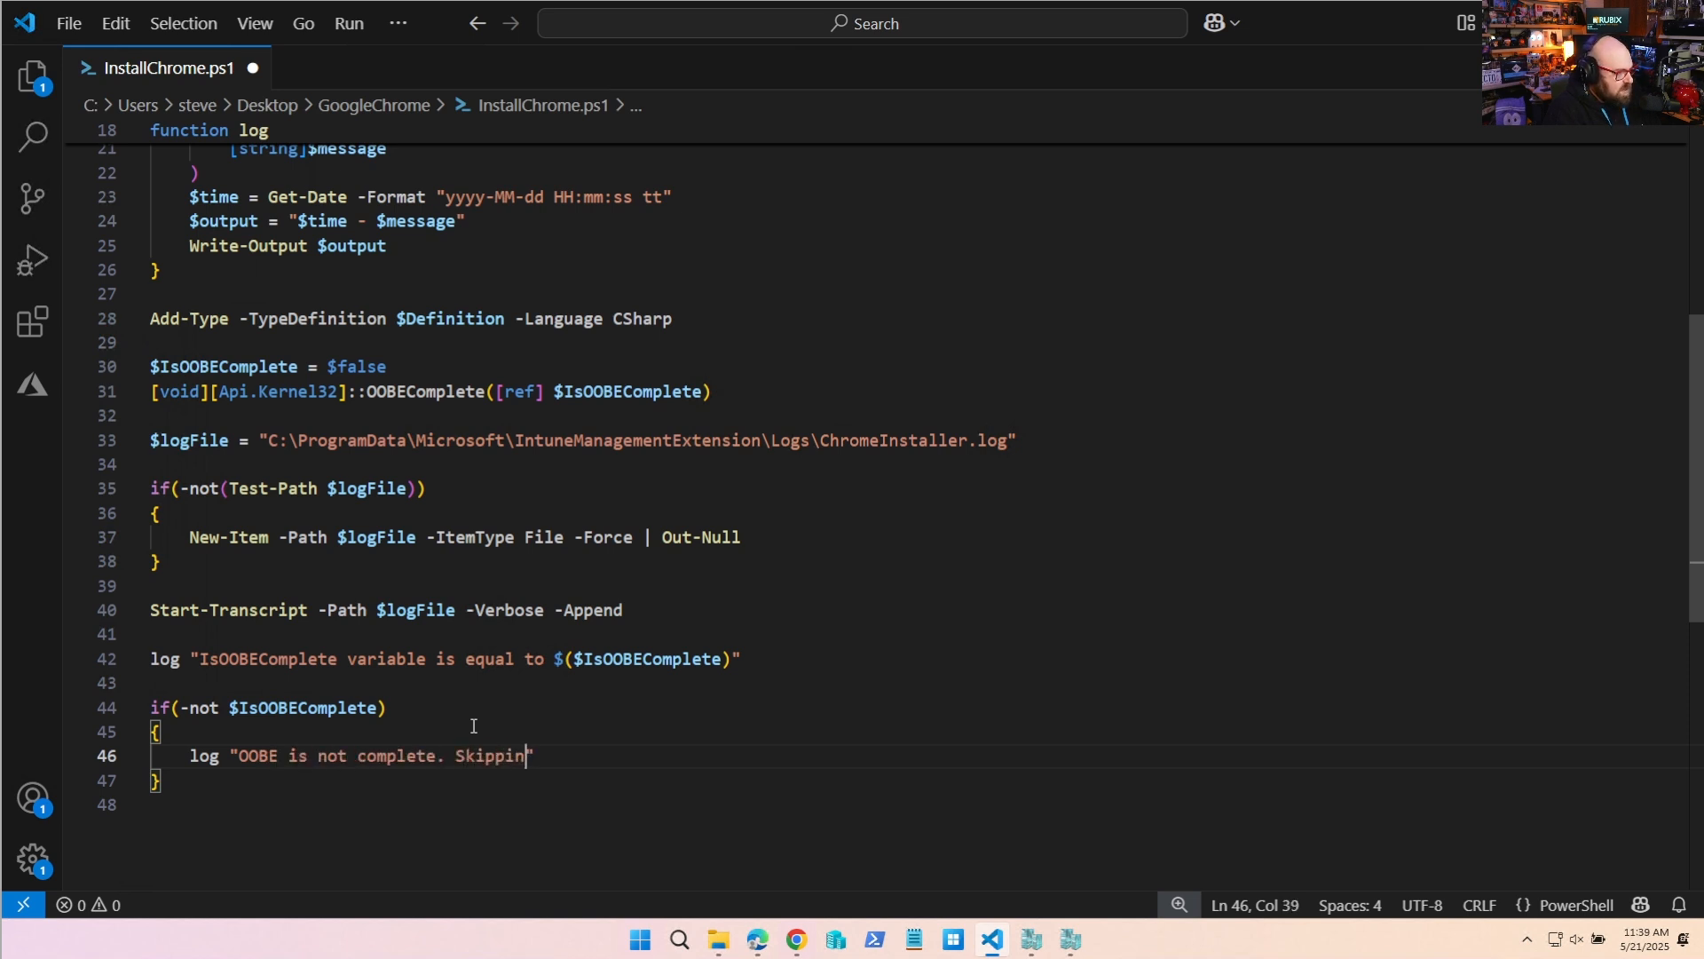
{"action": "type", "text": "g Chrome"}
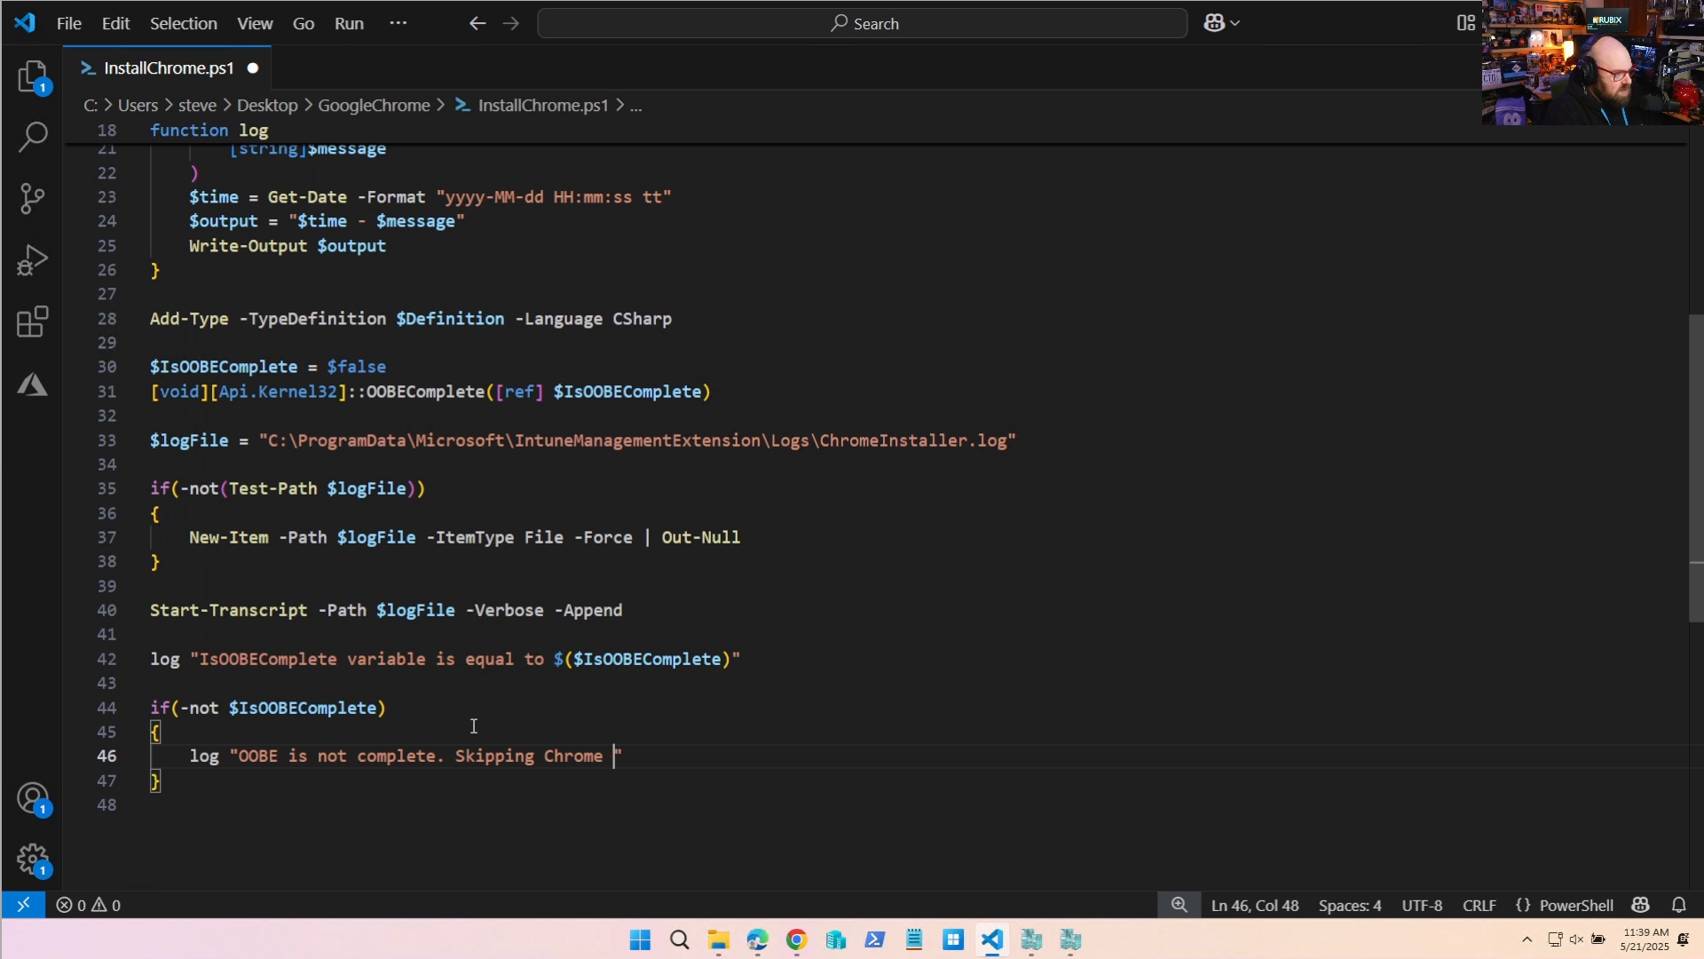
{"action": "type", "text": "install."}
{"action": "type", "text": "Exit 0 # Intune will retry la"}
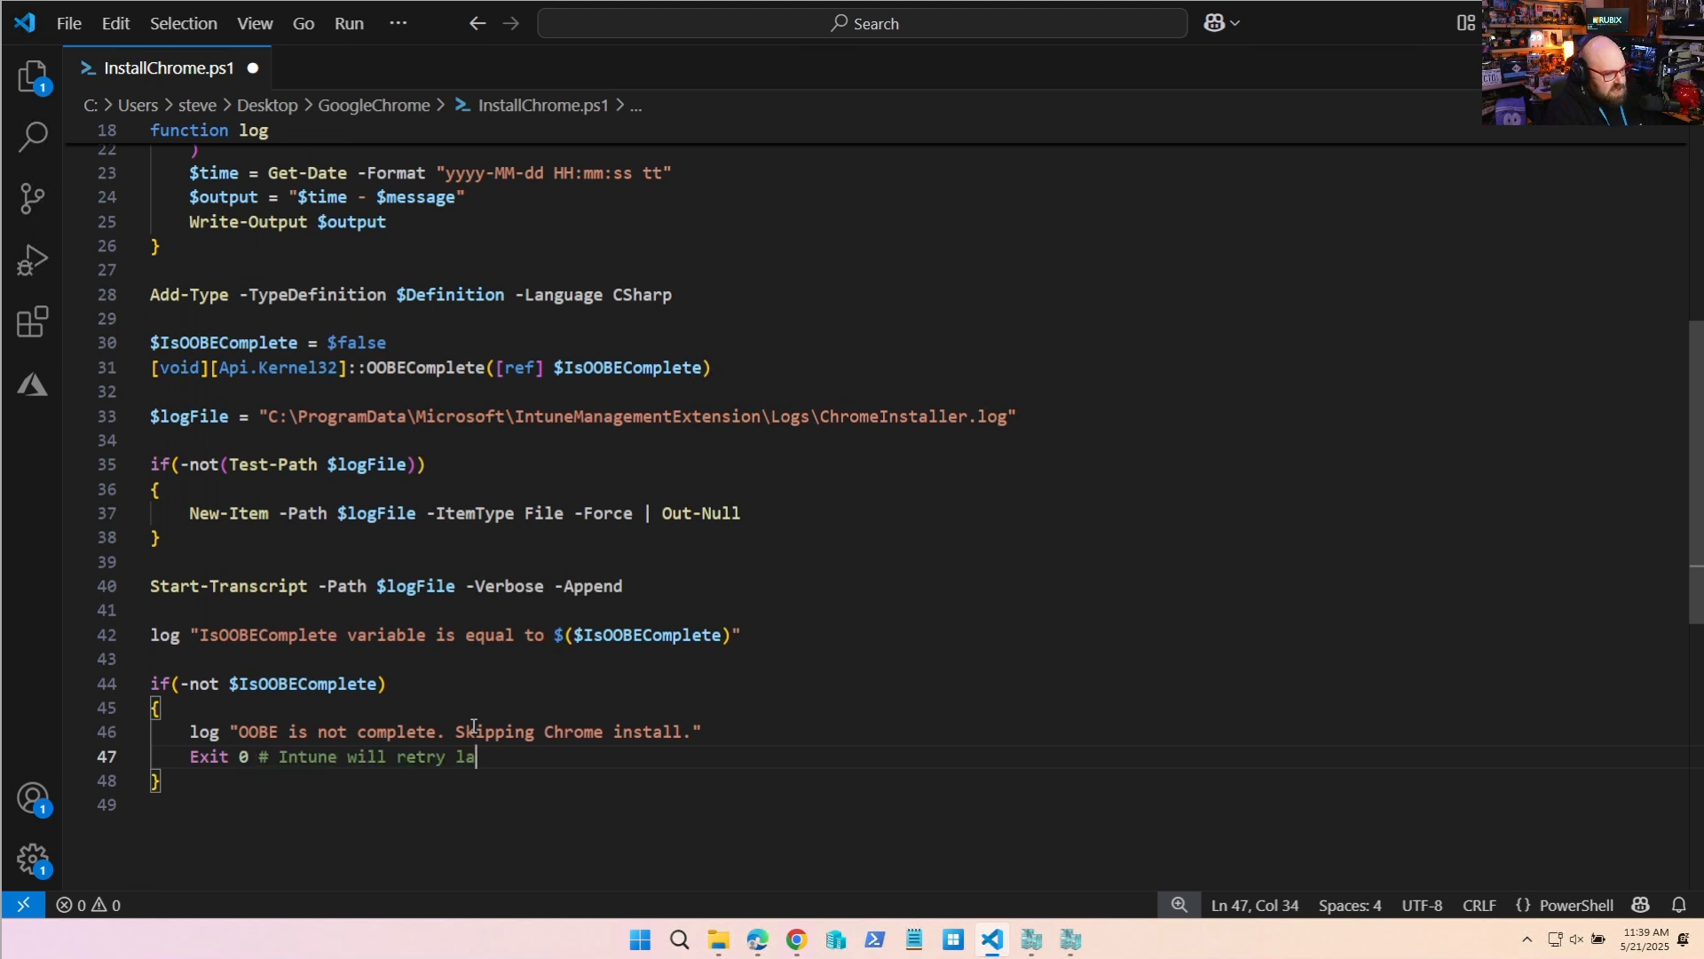
{"action": "type", "text": "ter"}
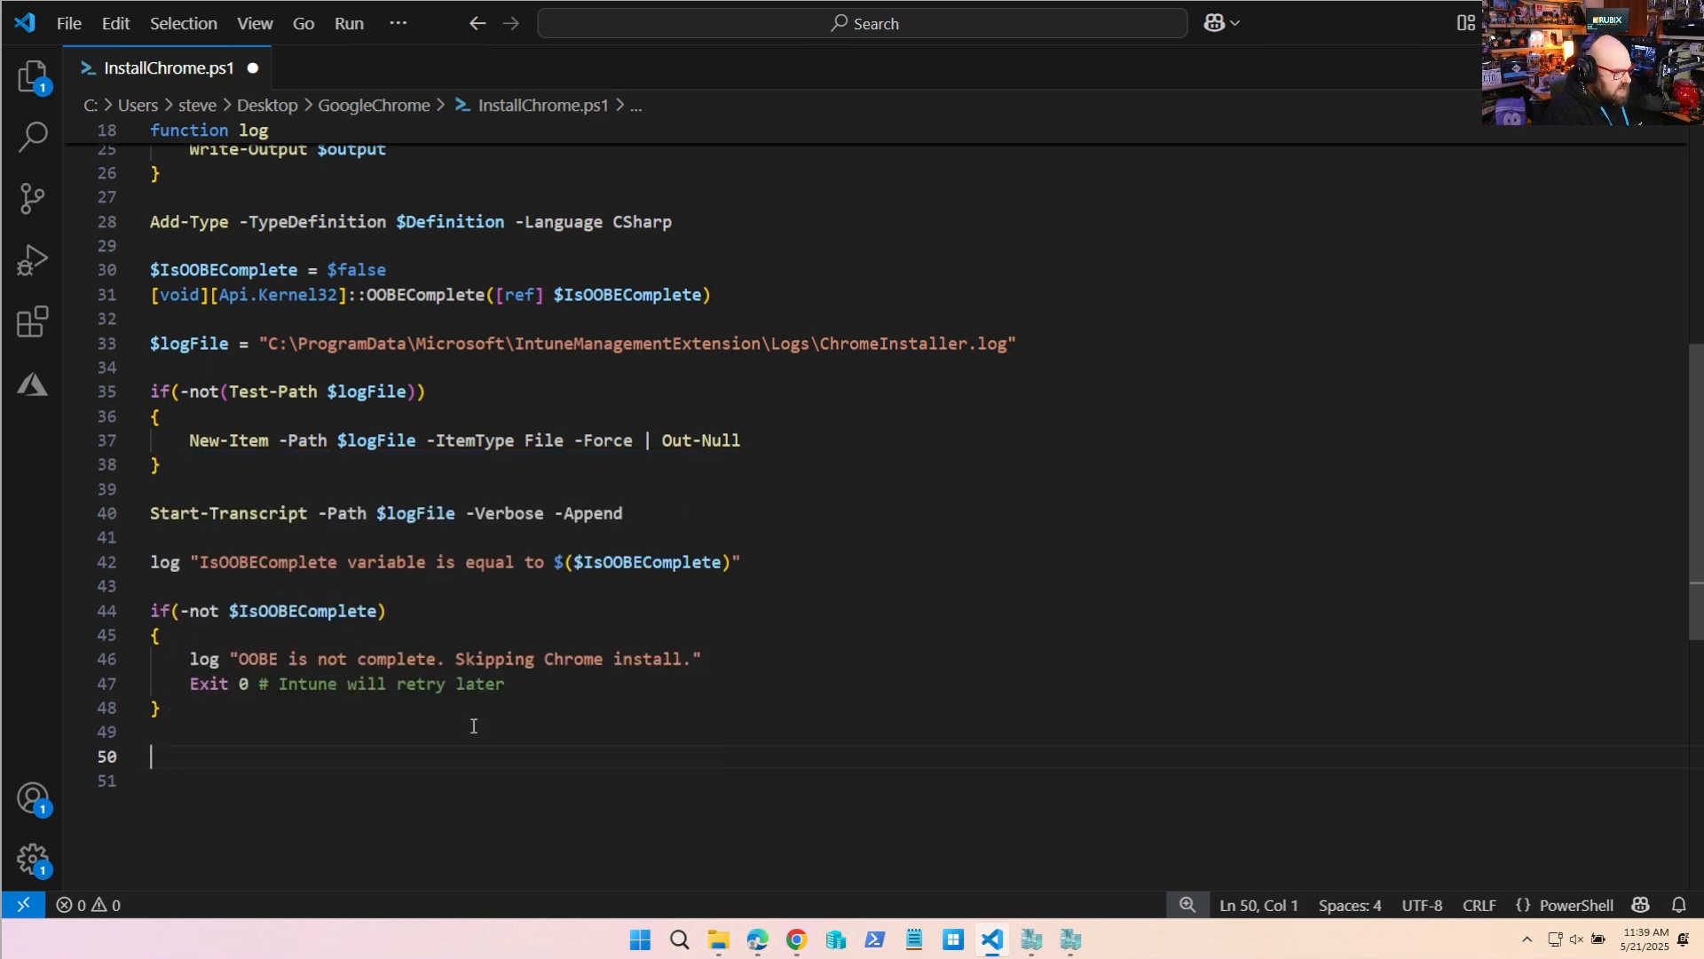
Log that OOBE is complete and start GoogleChromeStandaloneEnterprise64.msi from $PSScriptRoot.
{"action": "type", "text": "log \"OO"}
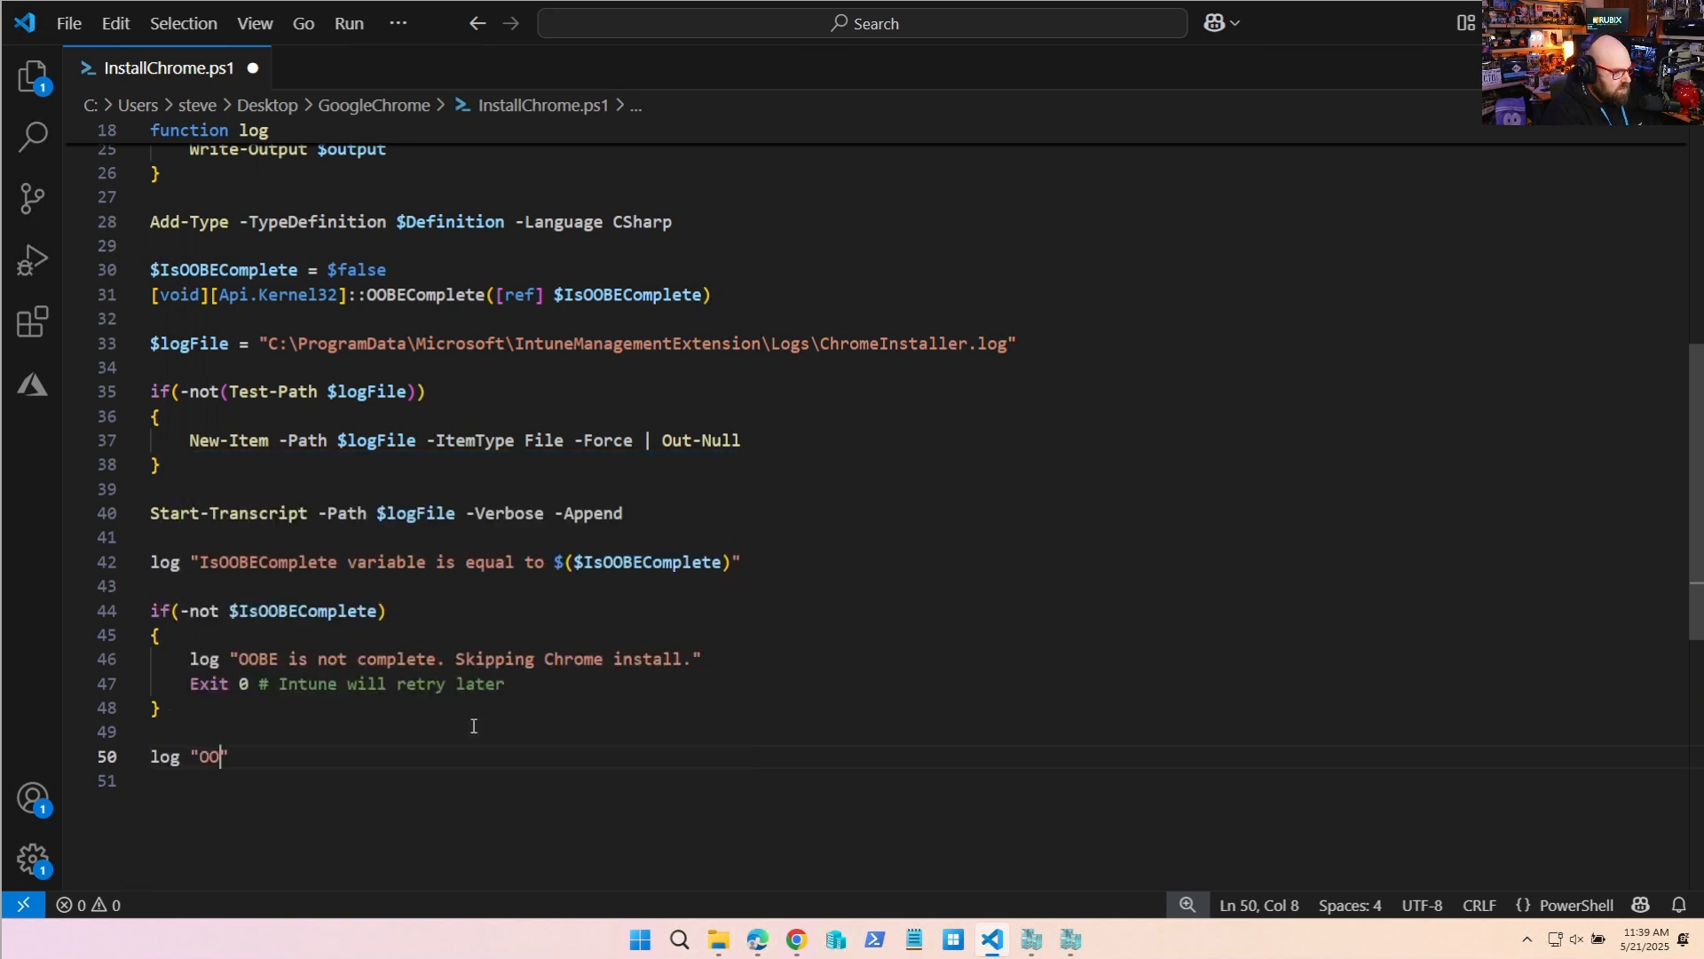
{"action": "type", "text": "BE complete. Installing"}
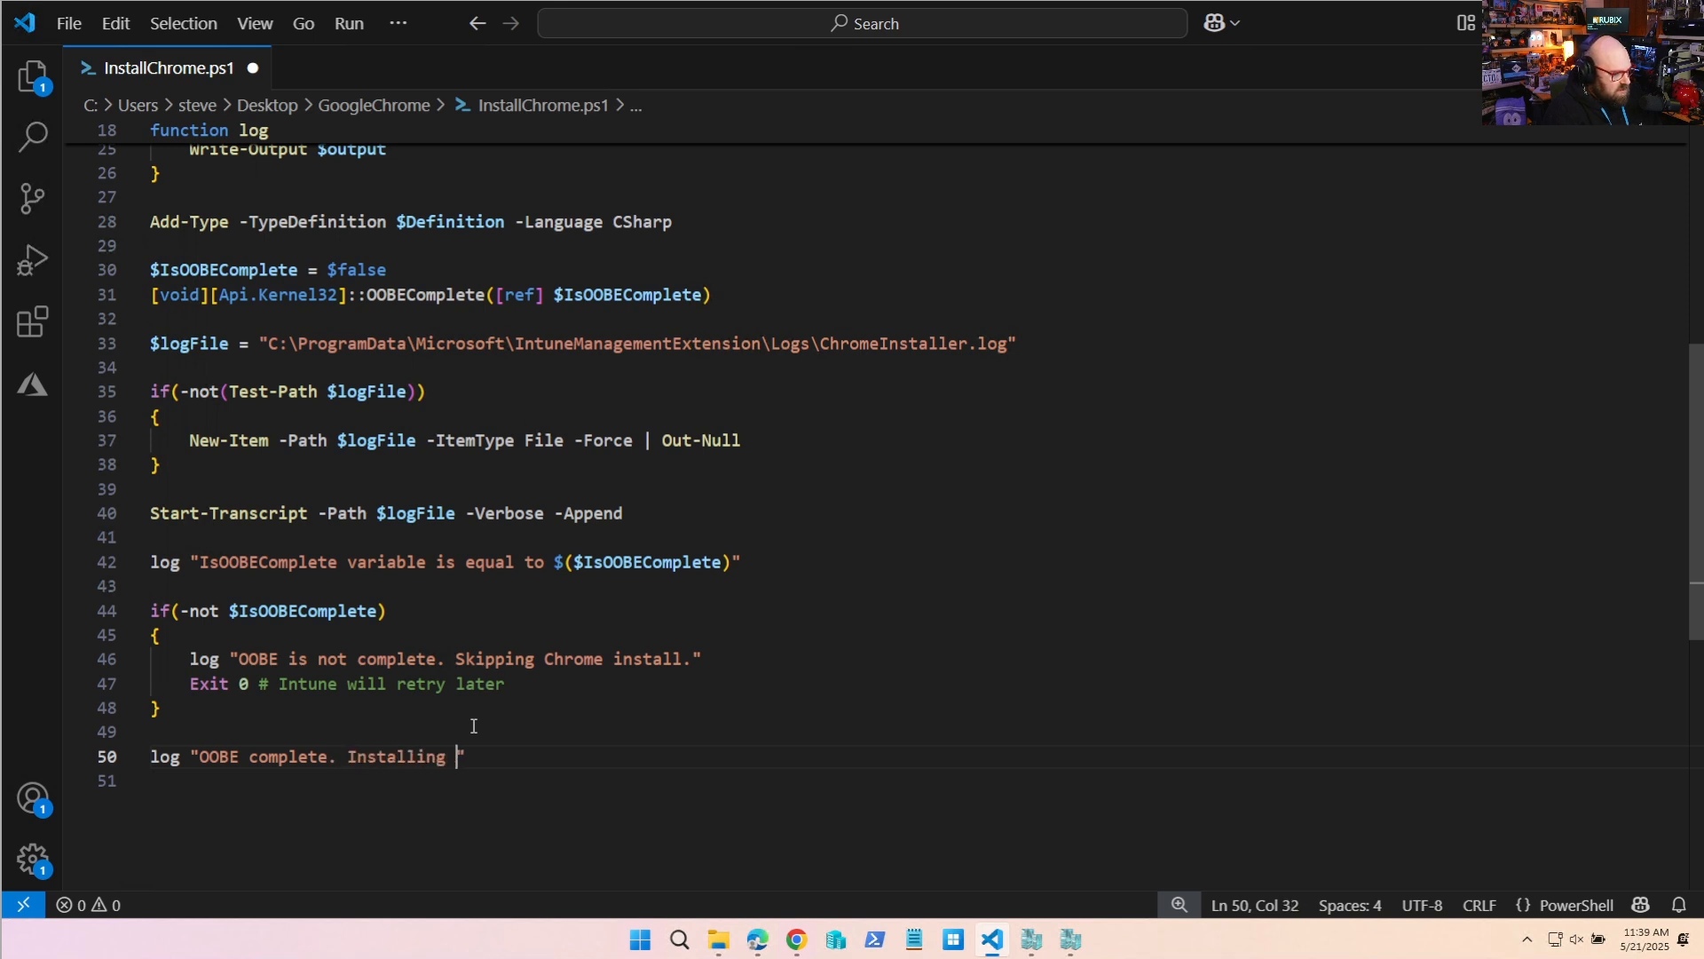
{"action": "type", "text": "Chrome."}
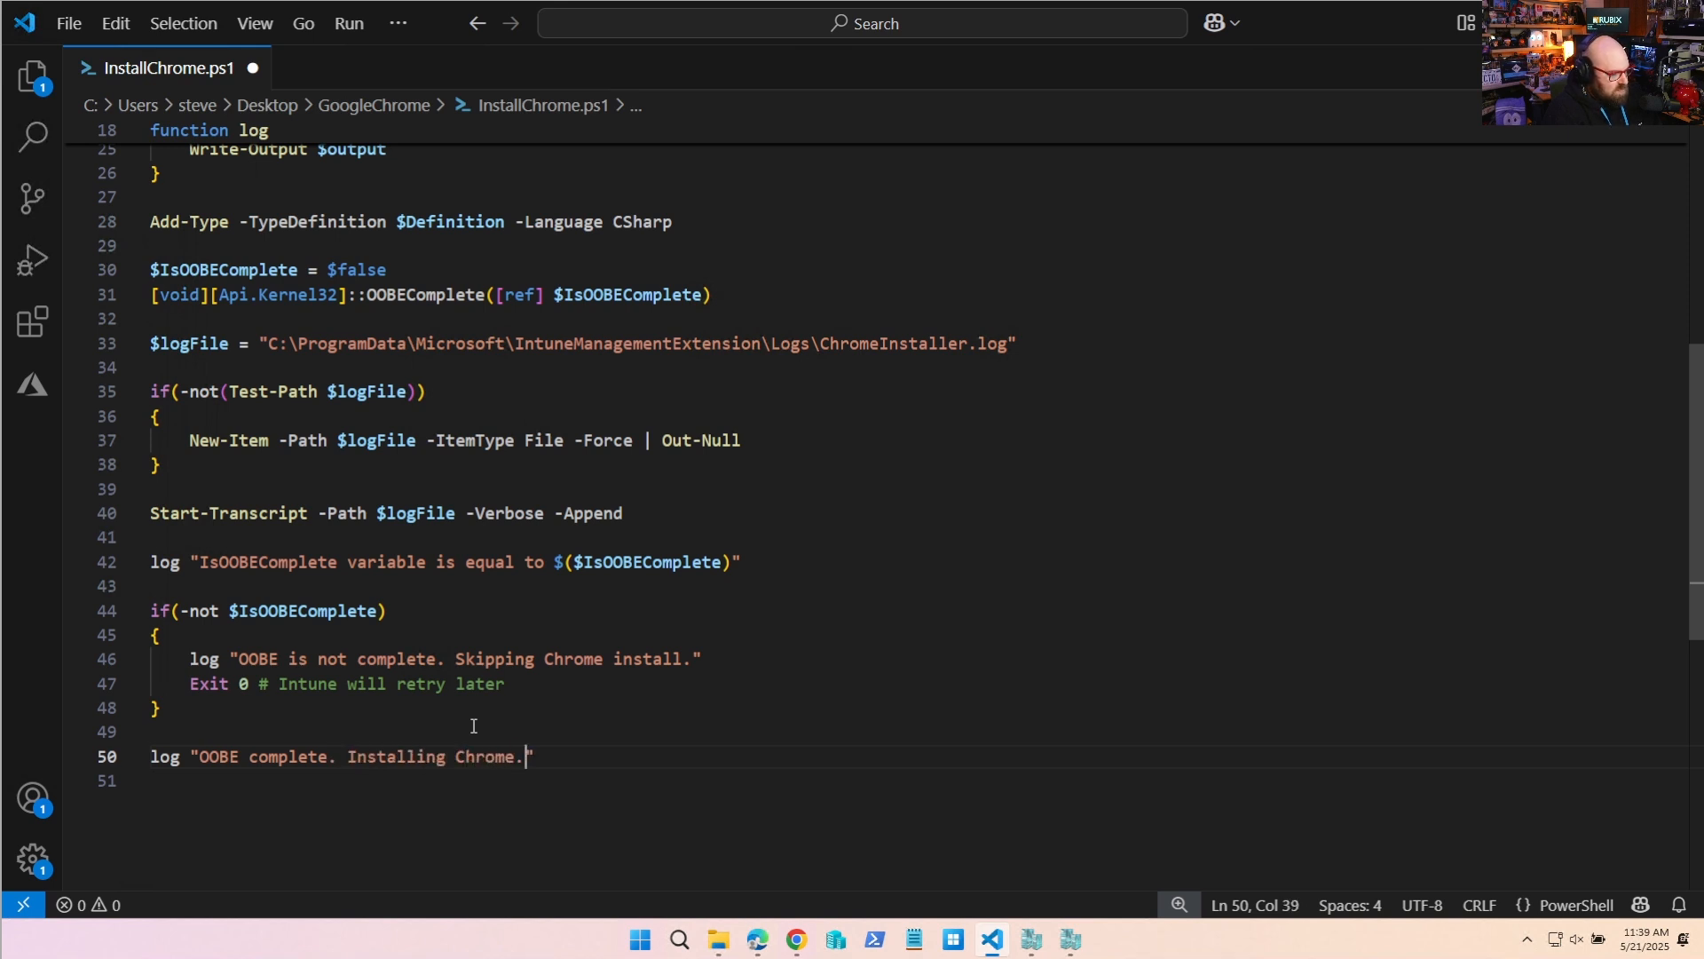
{"action": "type", "text": "..."}
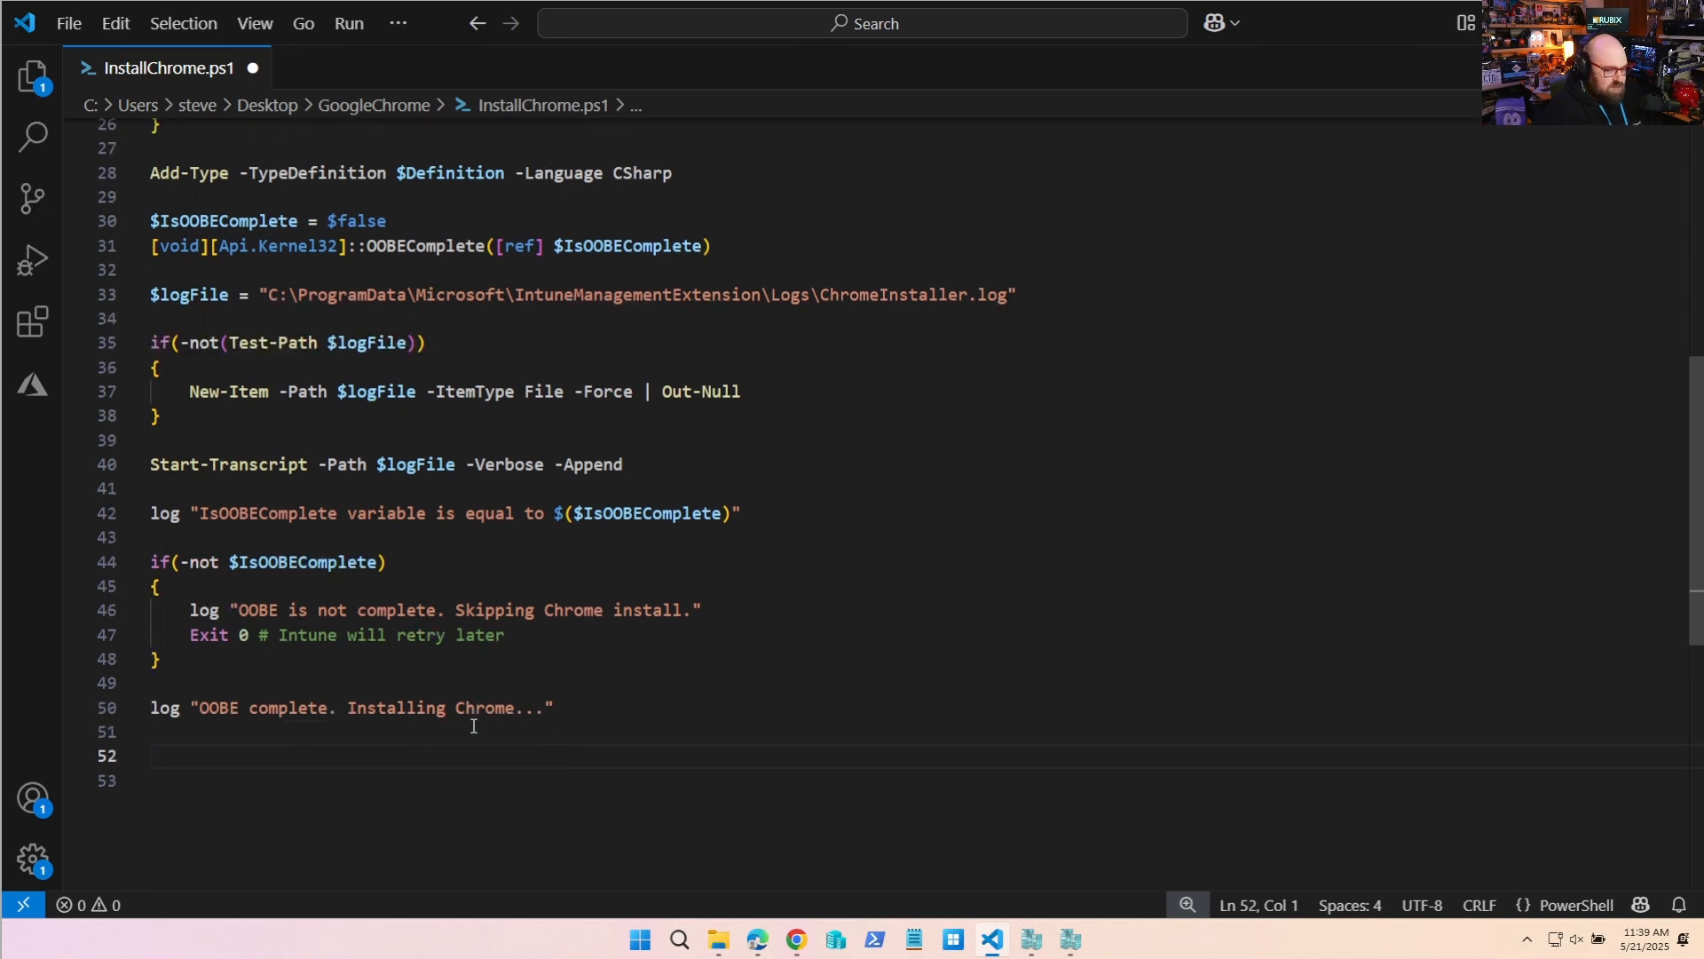
{"action": "type", "text": "Start-Process"}
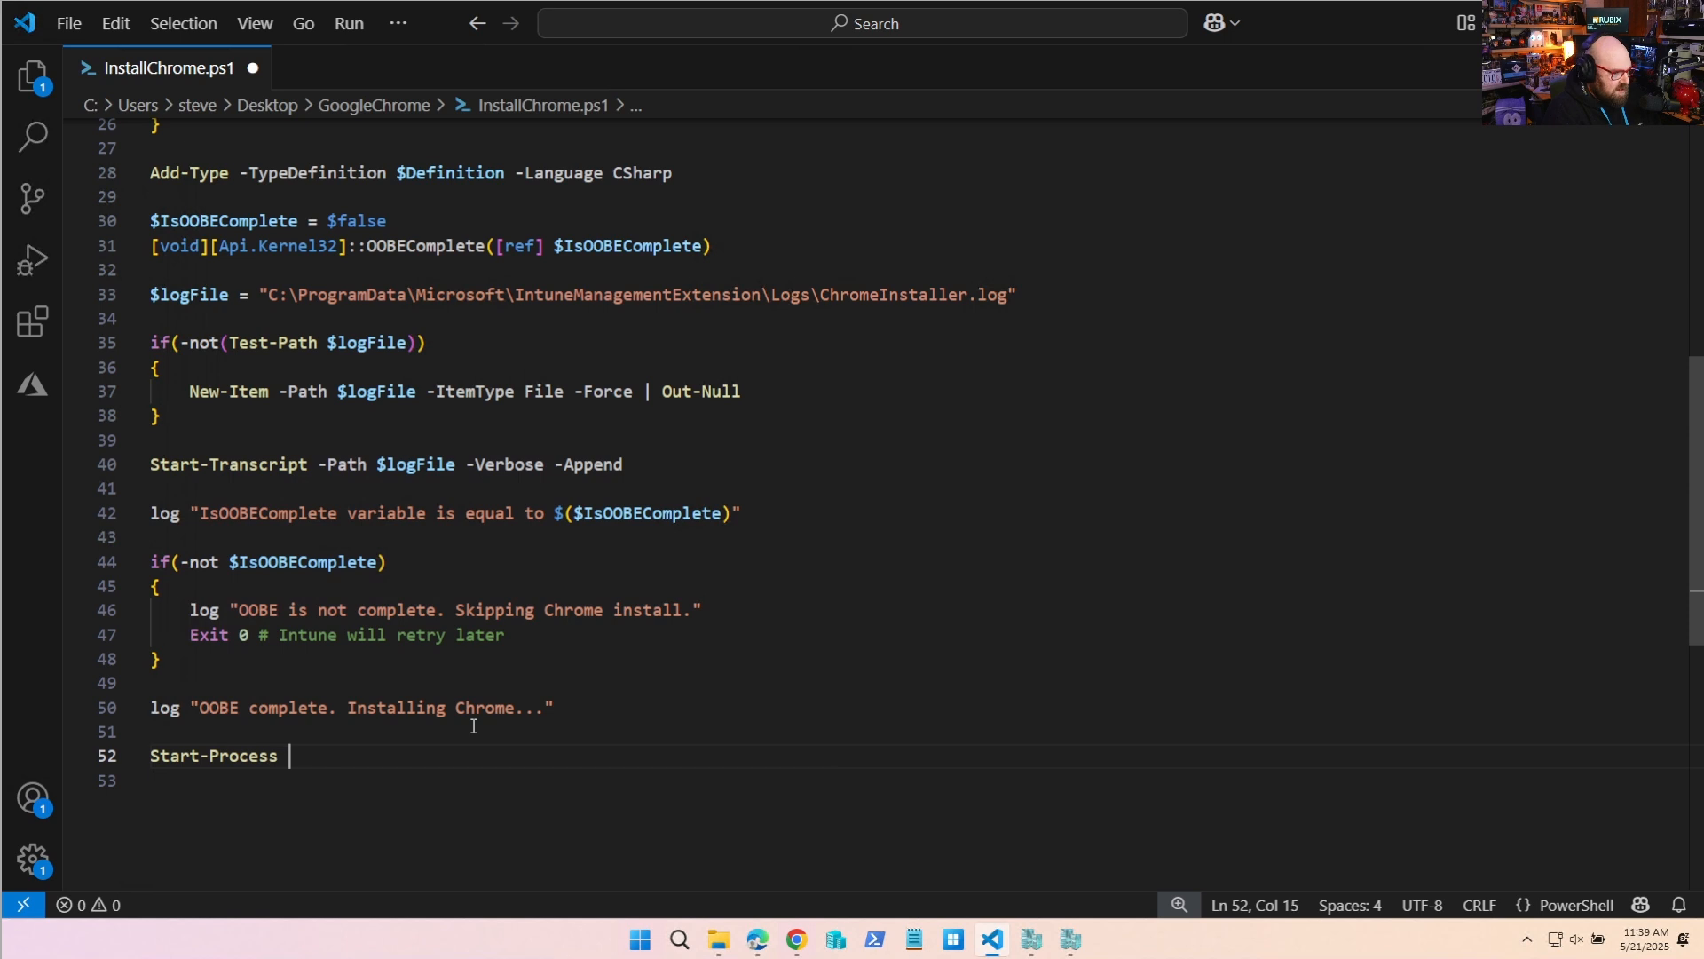
{"action": "type", "text": "-FilePath \"\""}
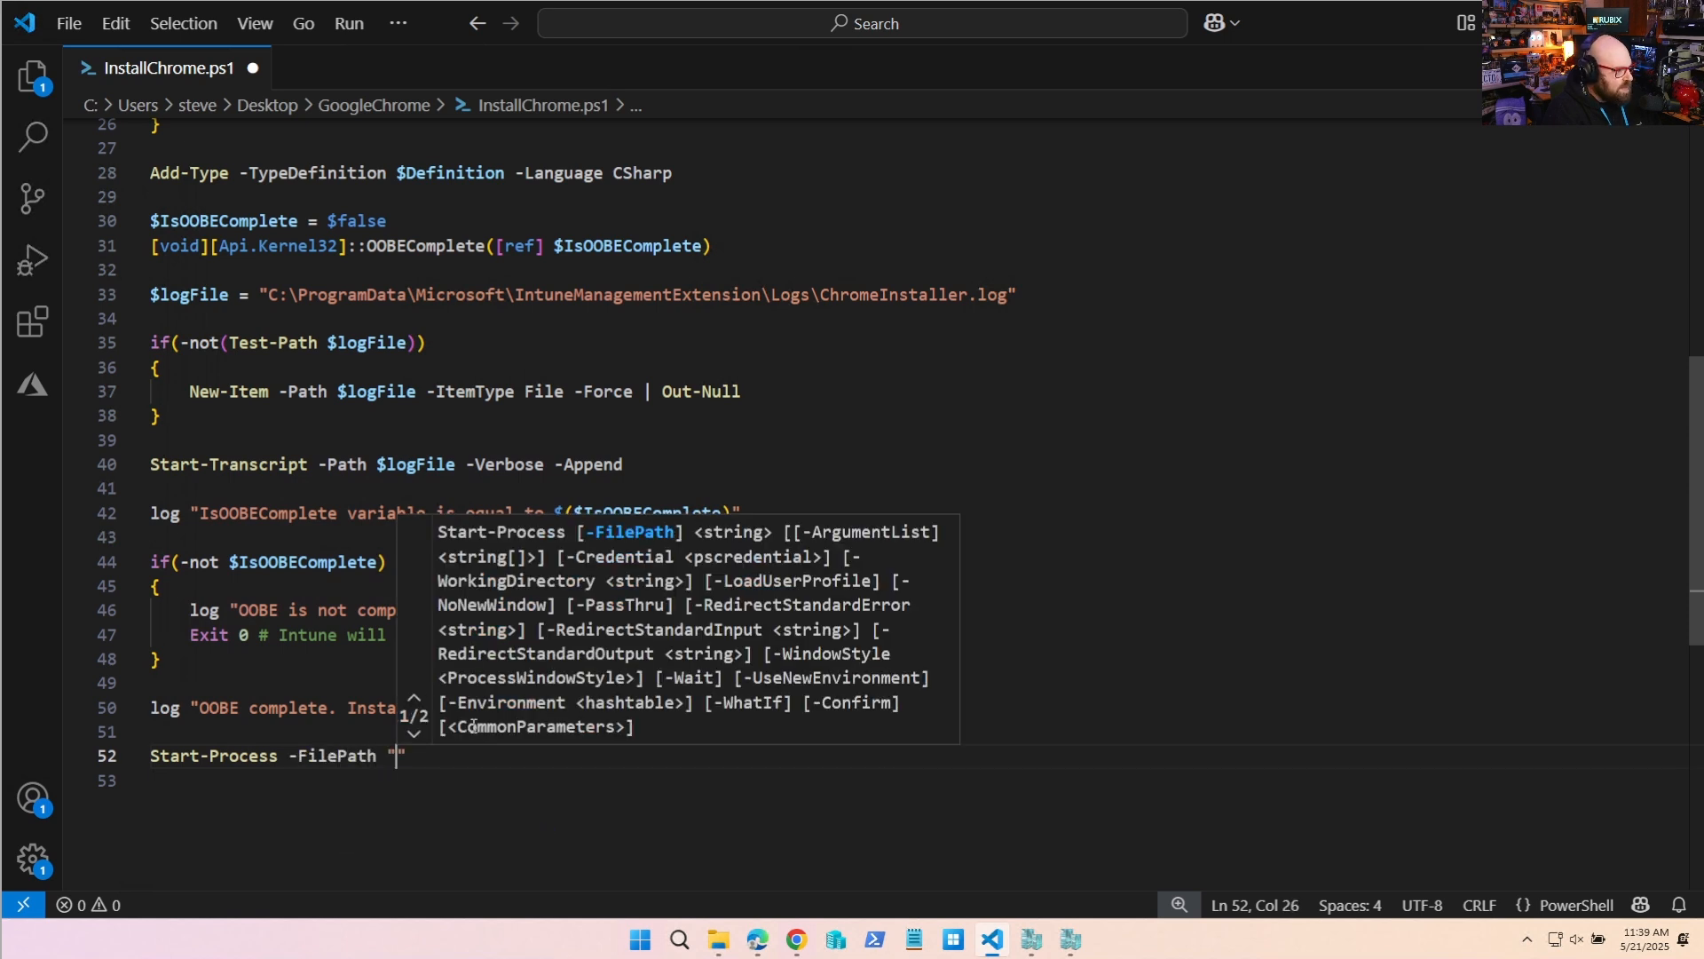
{"action": "type", "text": "$($psscr"}
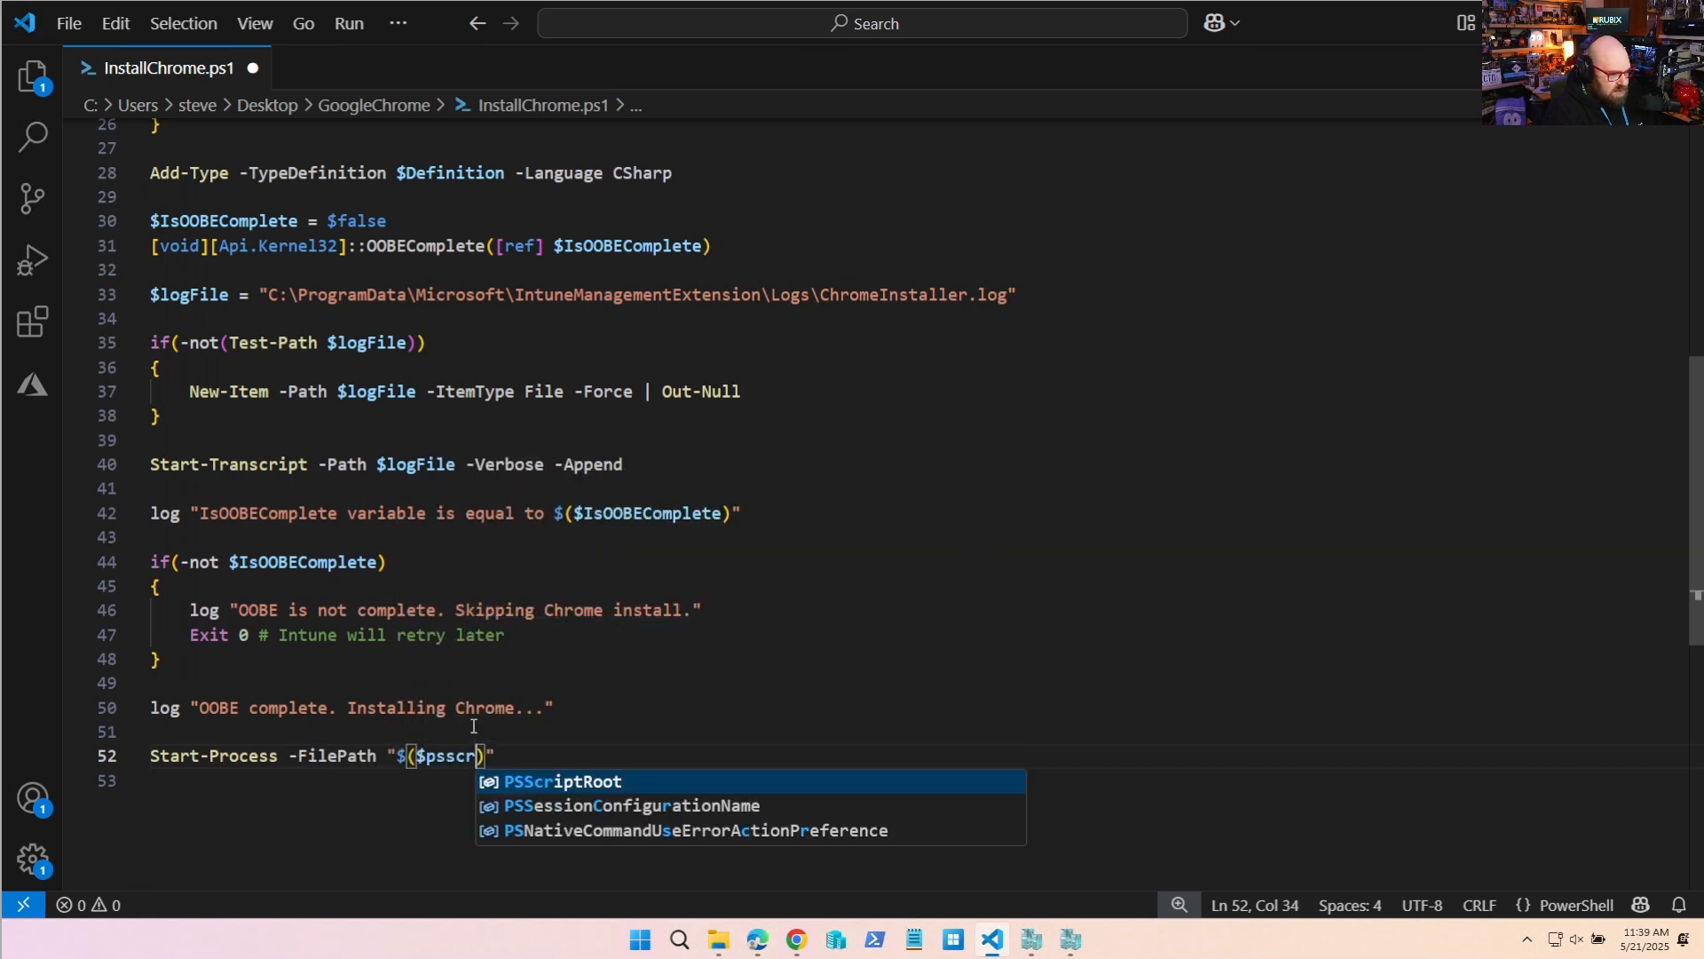
{"action": "type", "text": ")\\GoogleChromeStandaloneEnterprise64.msi"}
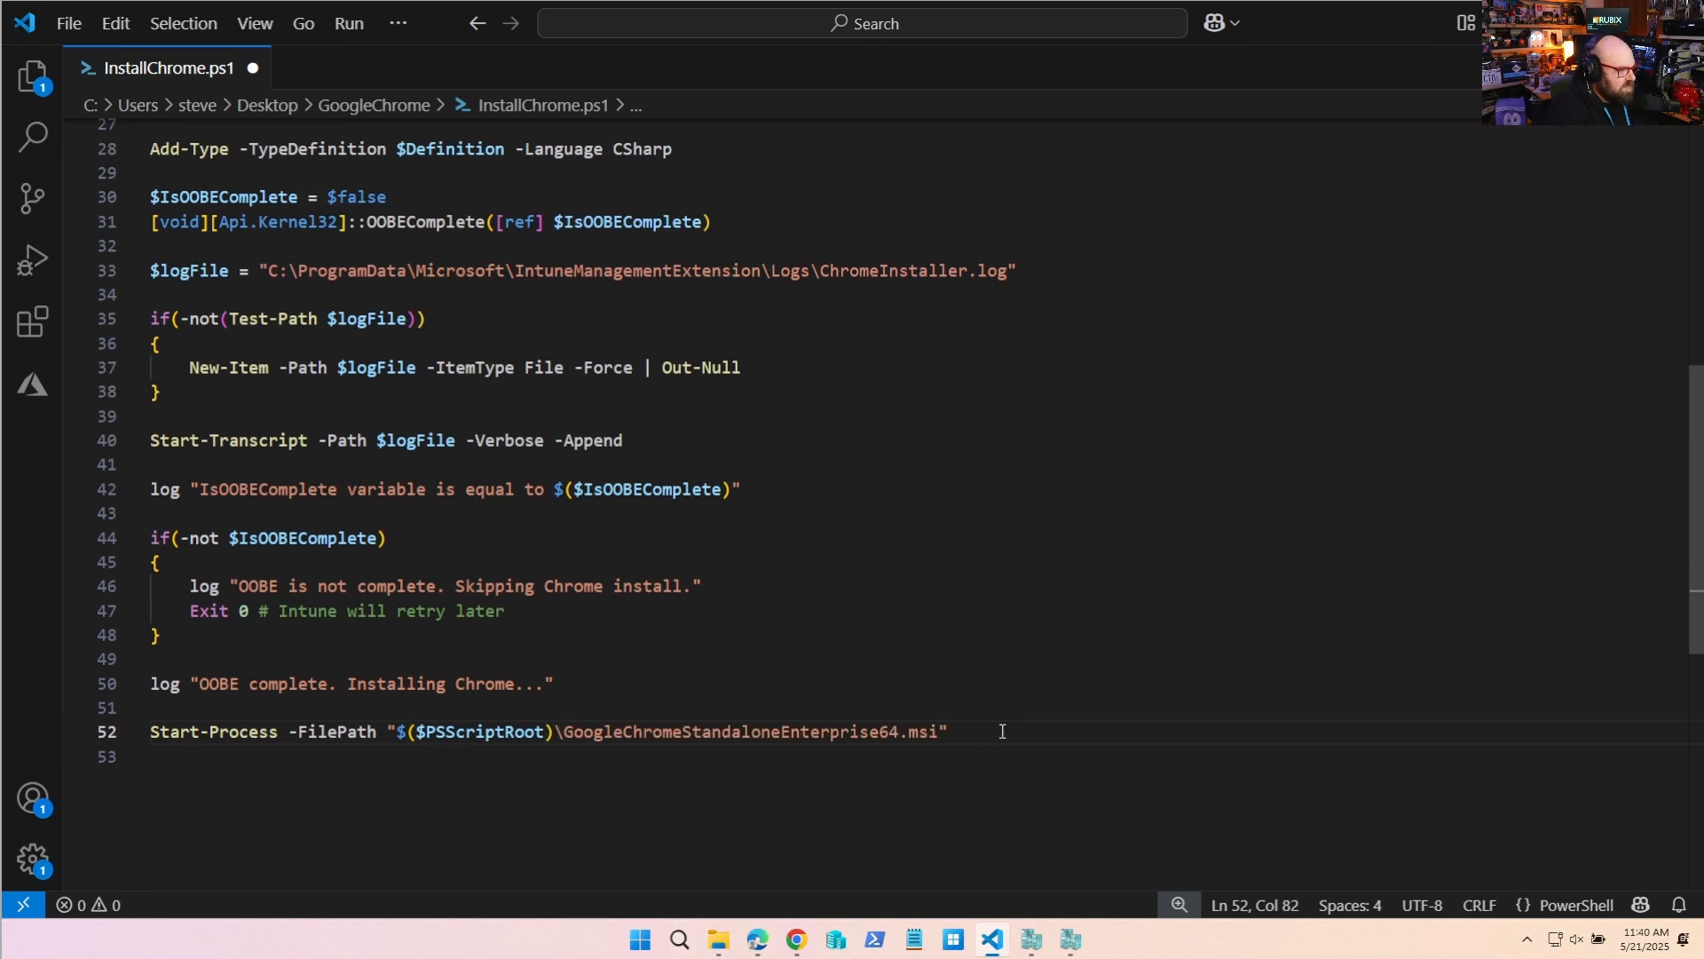
Pass /qn with -Wait -NoNewWindow, log 'Chrome installation completed.', and stop the transcript.
{"action": "type", "text": "-ArgumentList"}
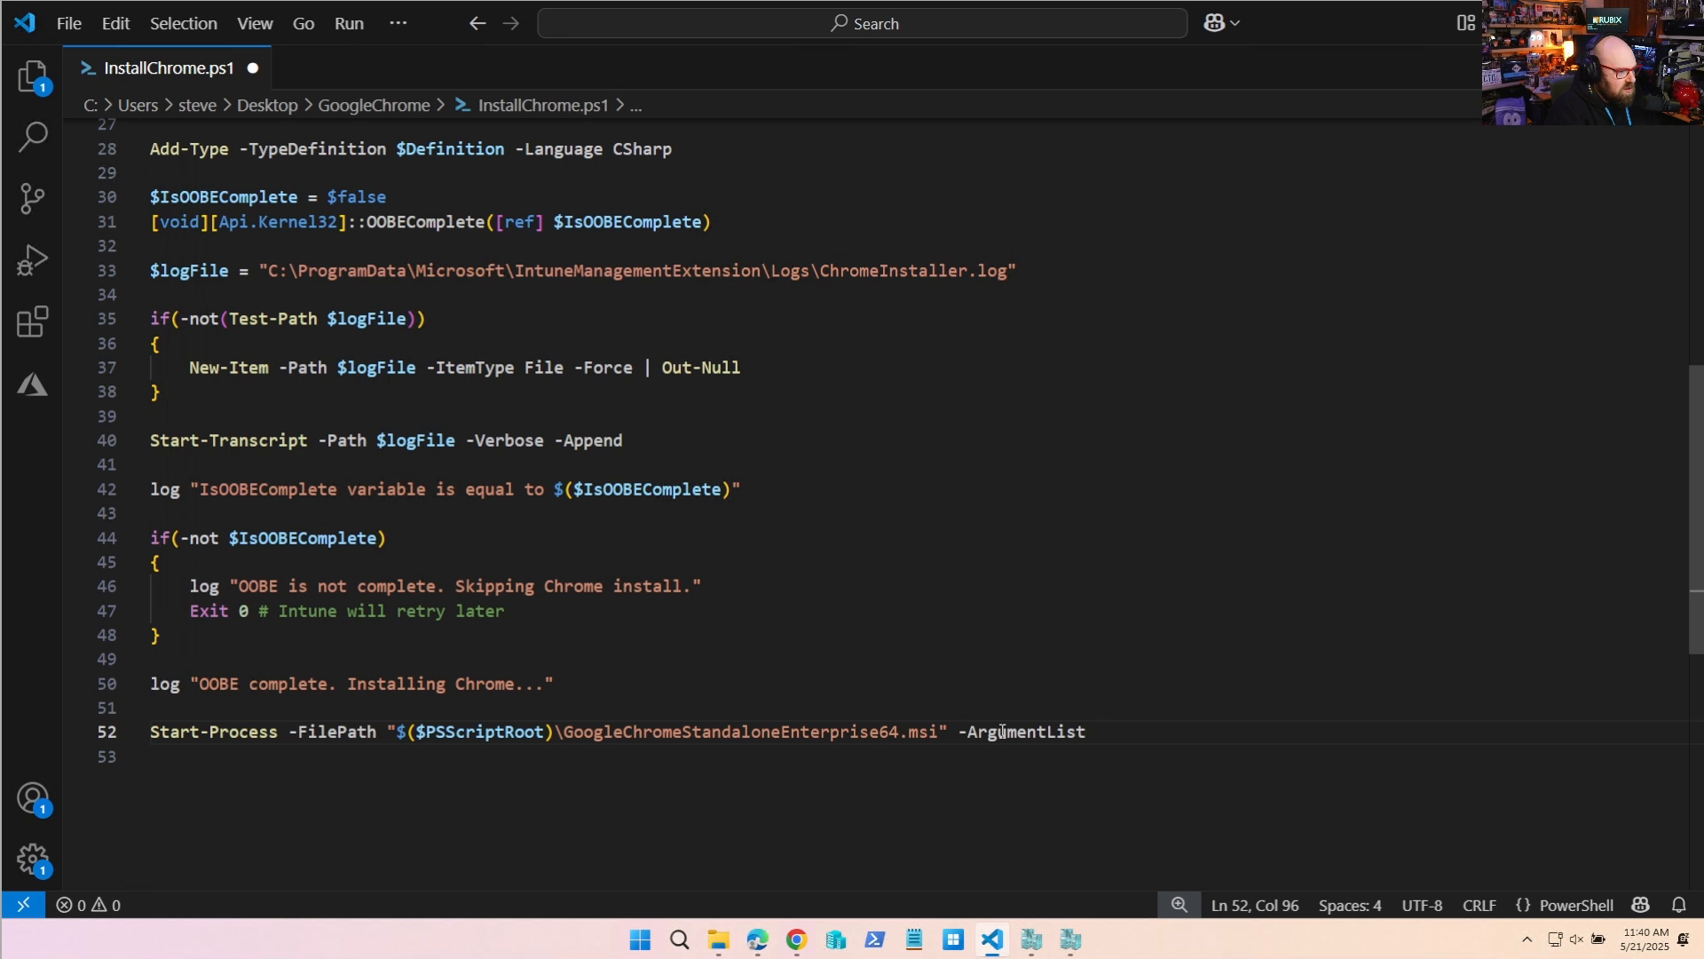
{"action": "type", "text": "\"/qn\""}
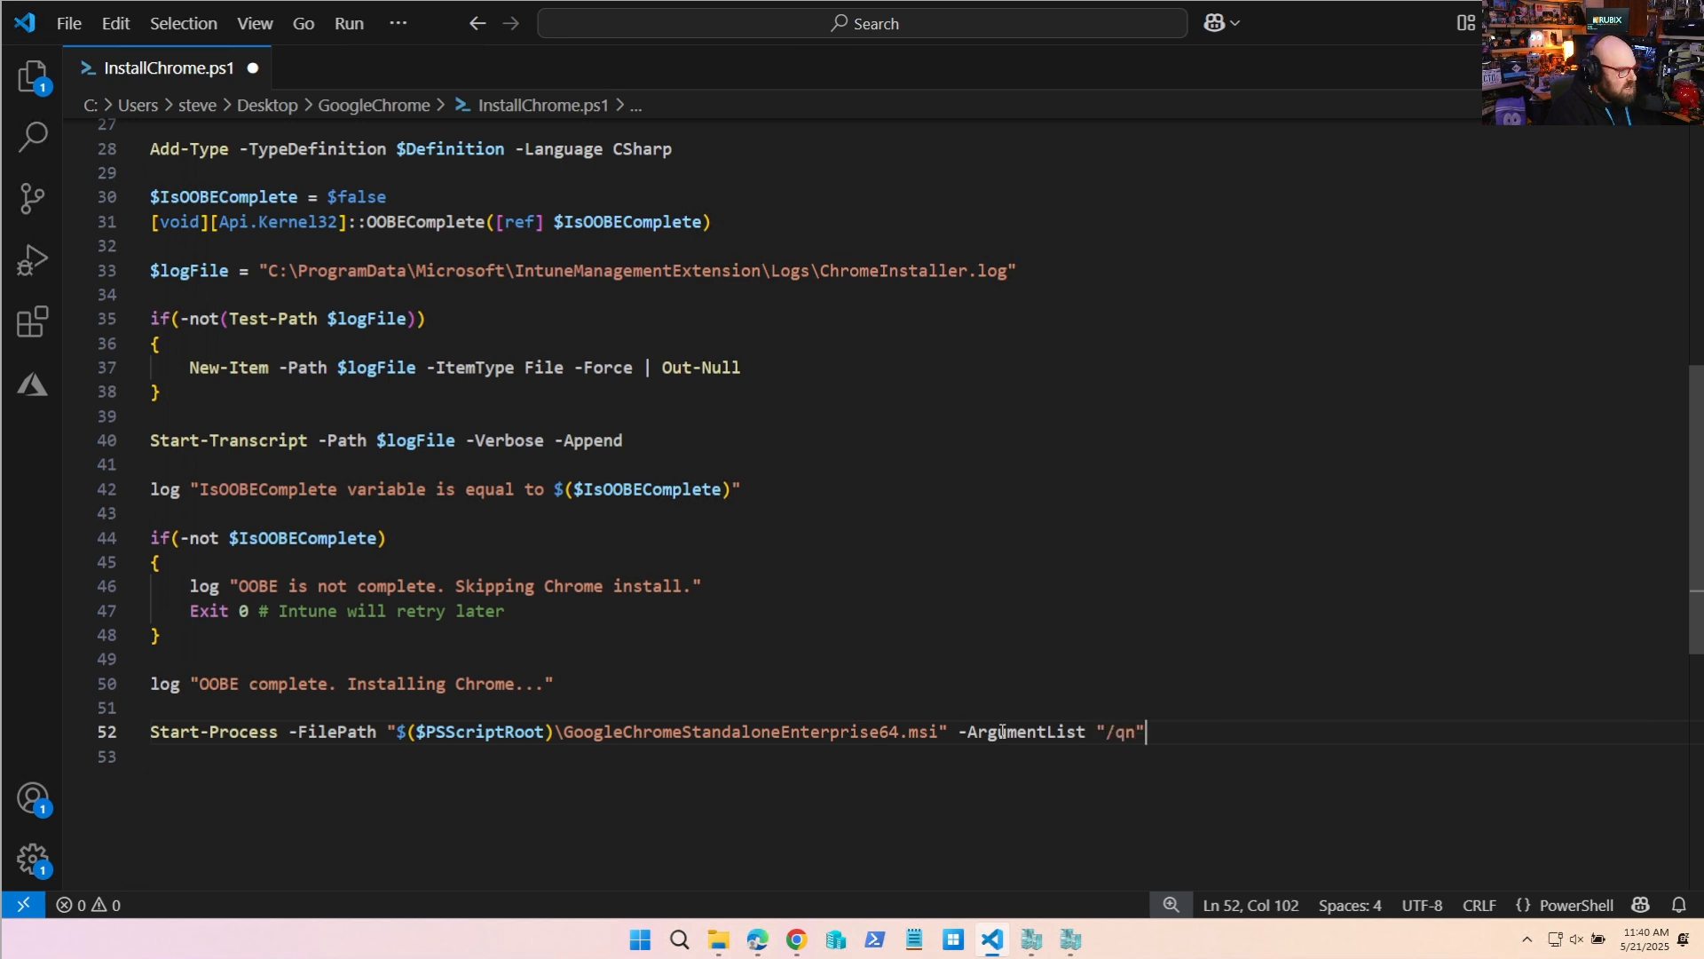
{"action": "type", "text": "-"}
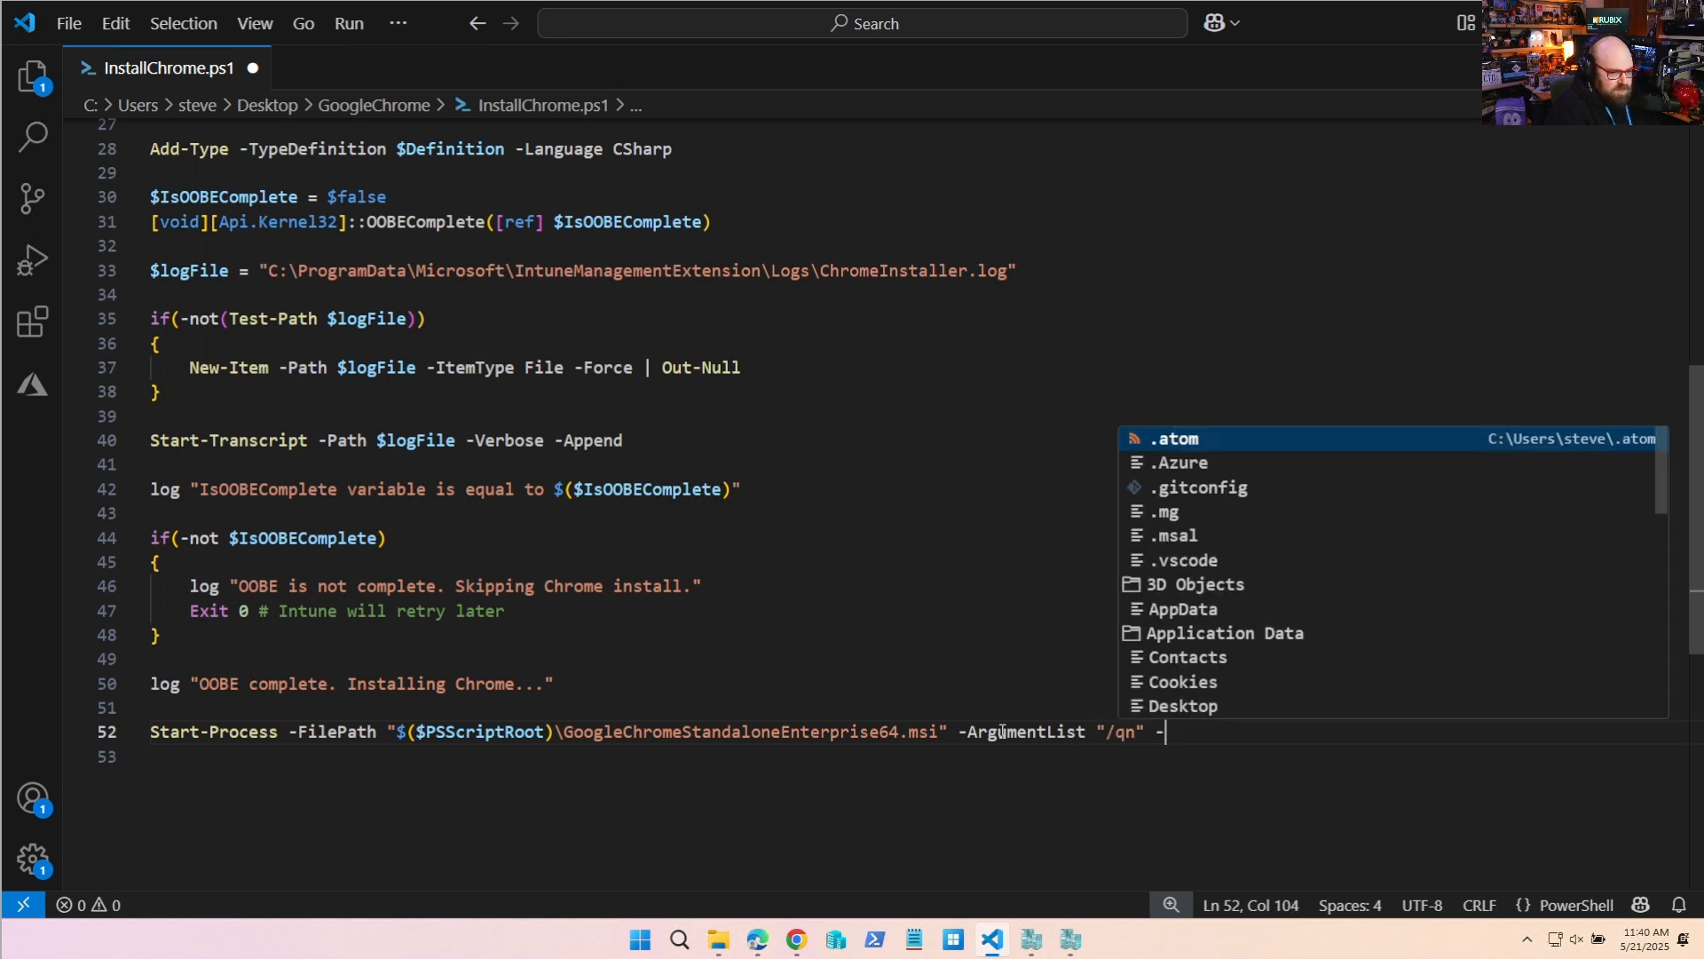
{"action": "type", "text": "Wait -NoN"}
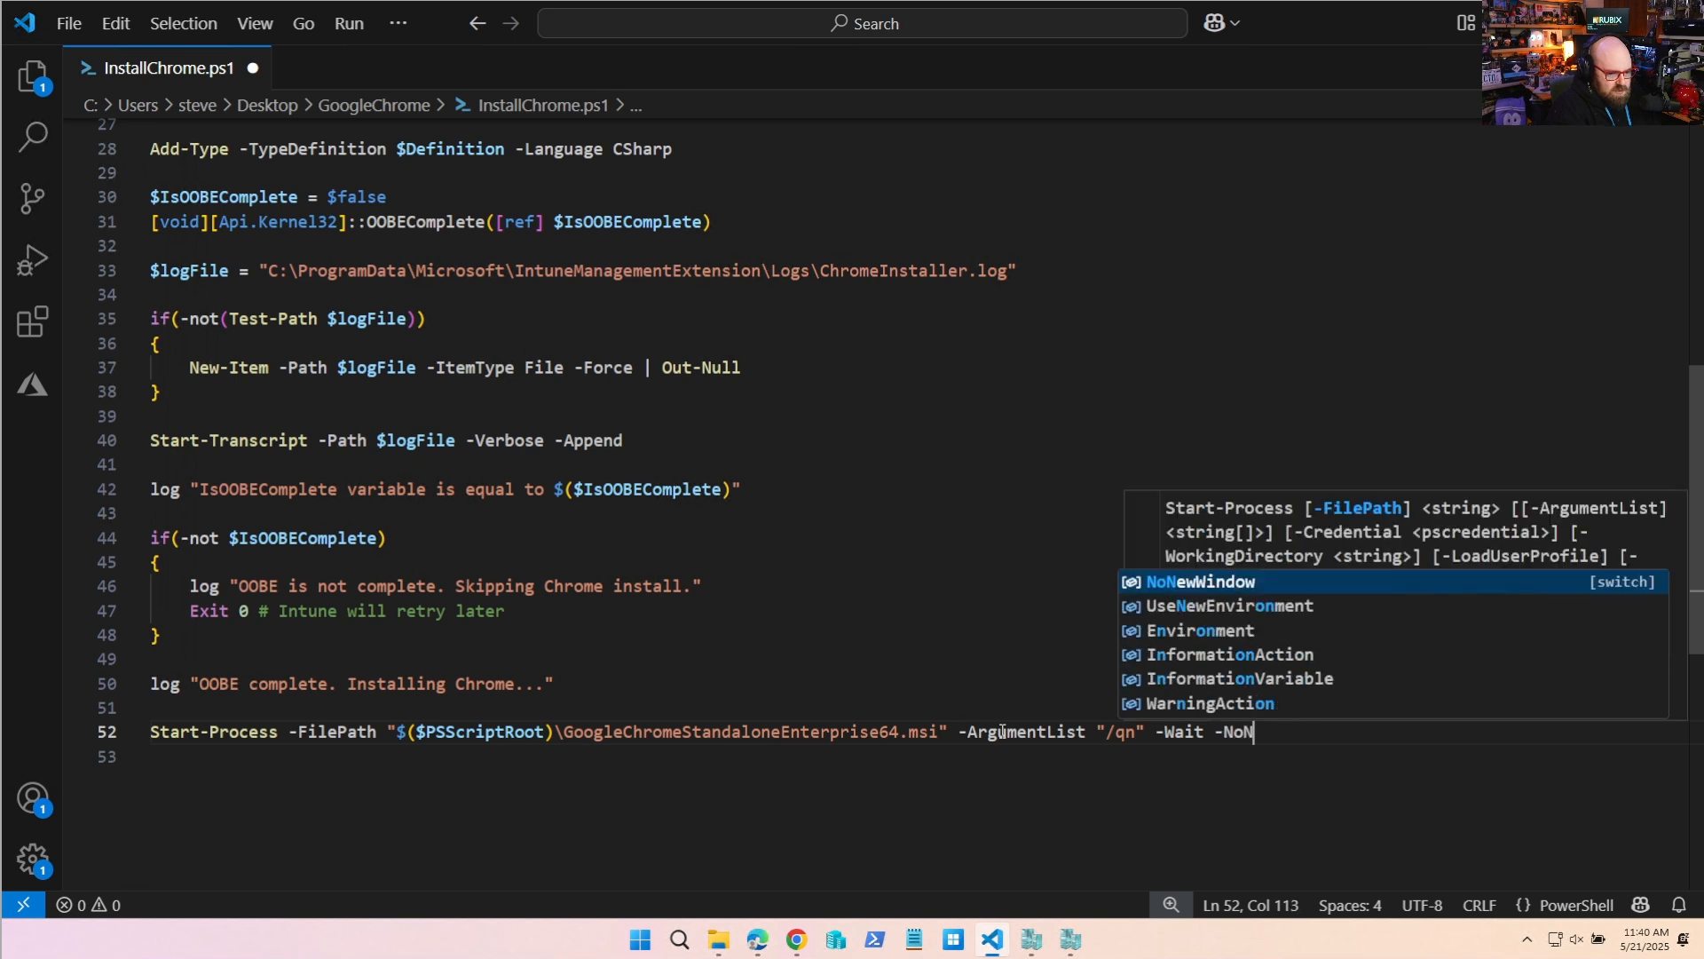
{"action": "type", "text": "ewWindow"}
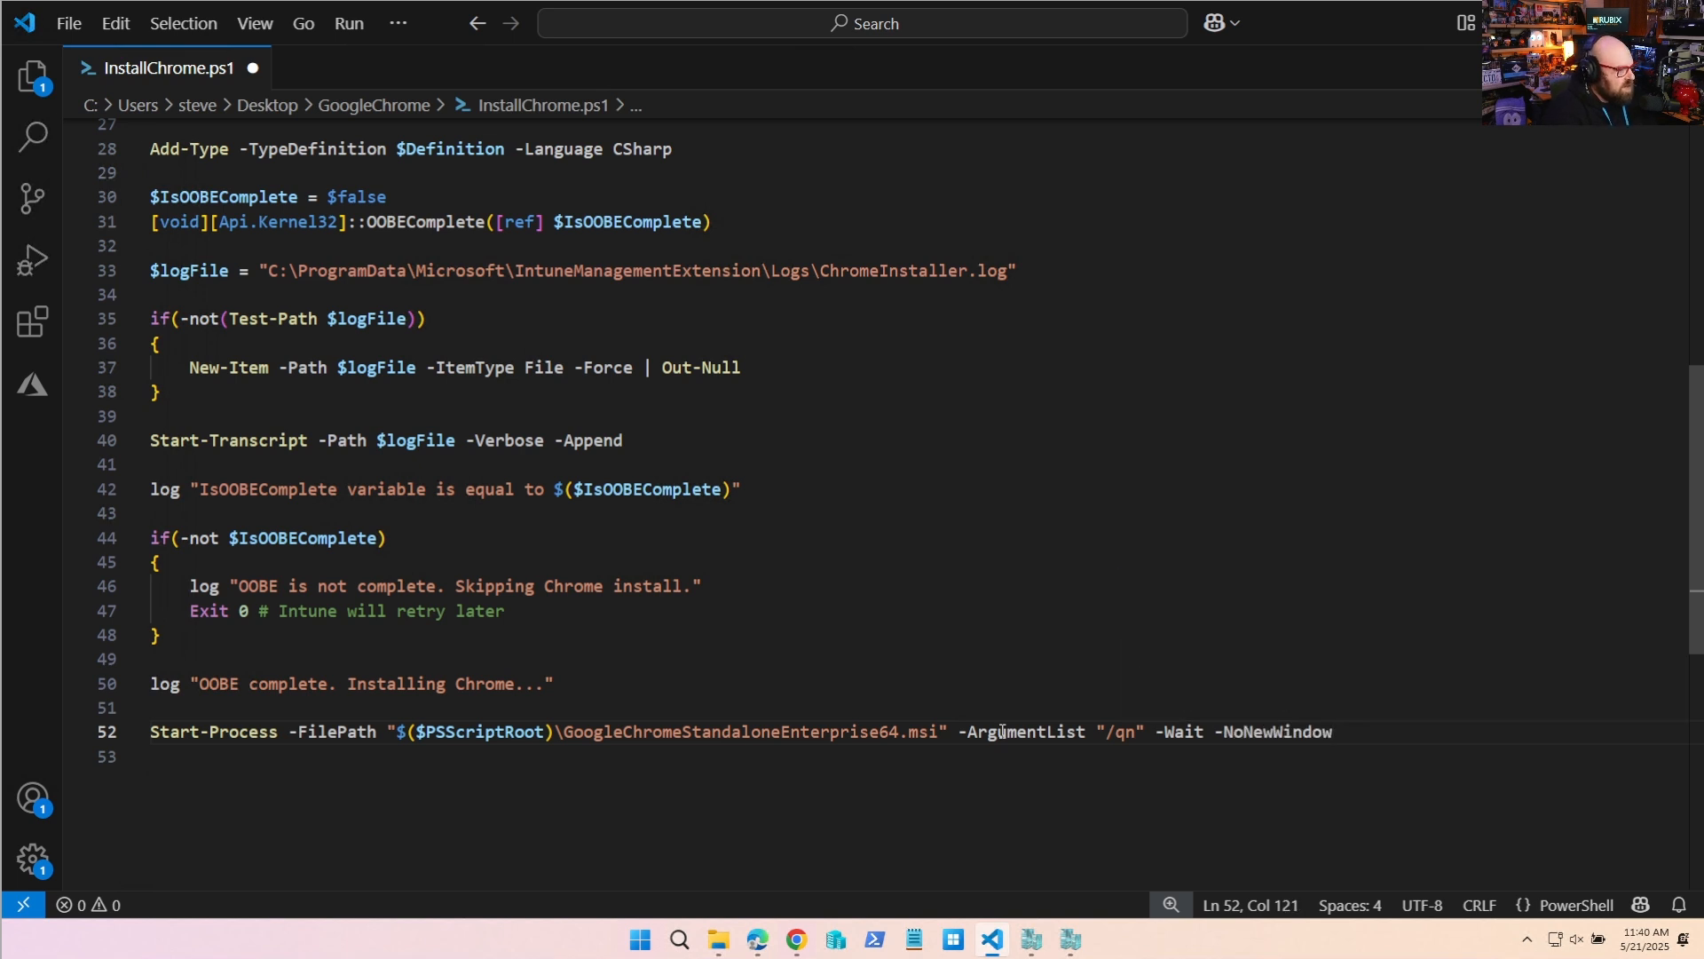
{"action": "type", "text": "1"}
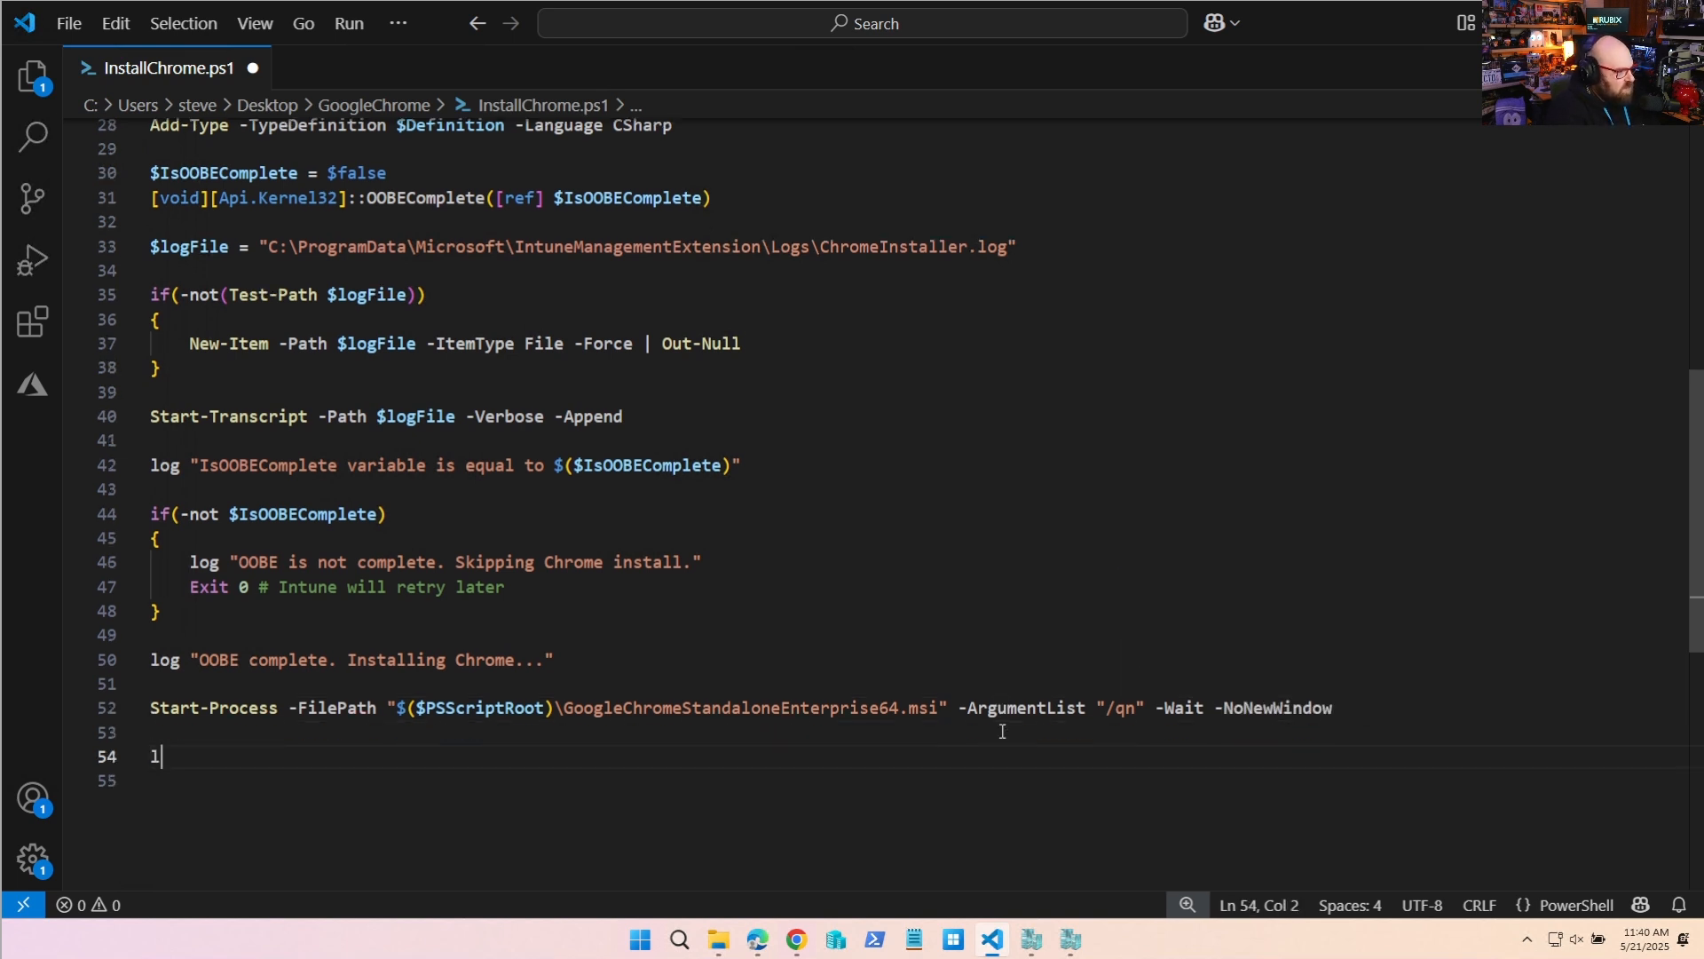
{"action": "type", "text": "log \"Ch"}
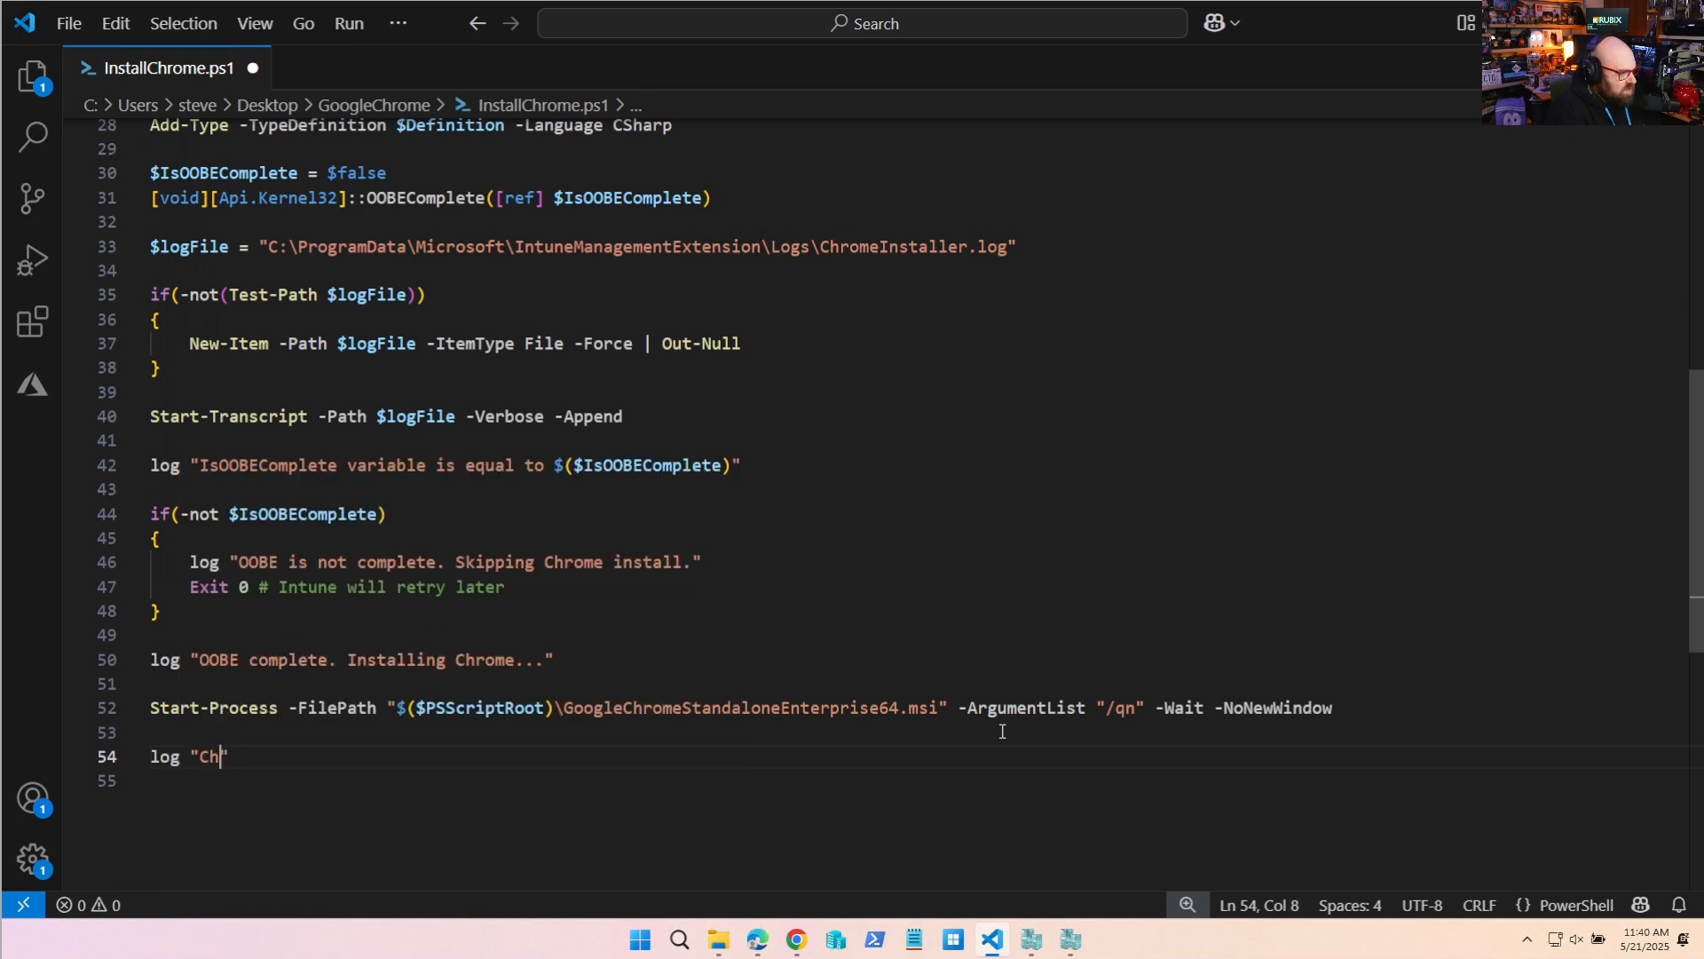
{"action": "type", "text": "rome installation c"}
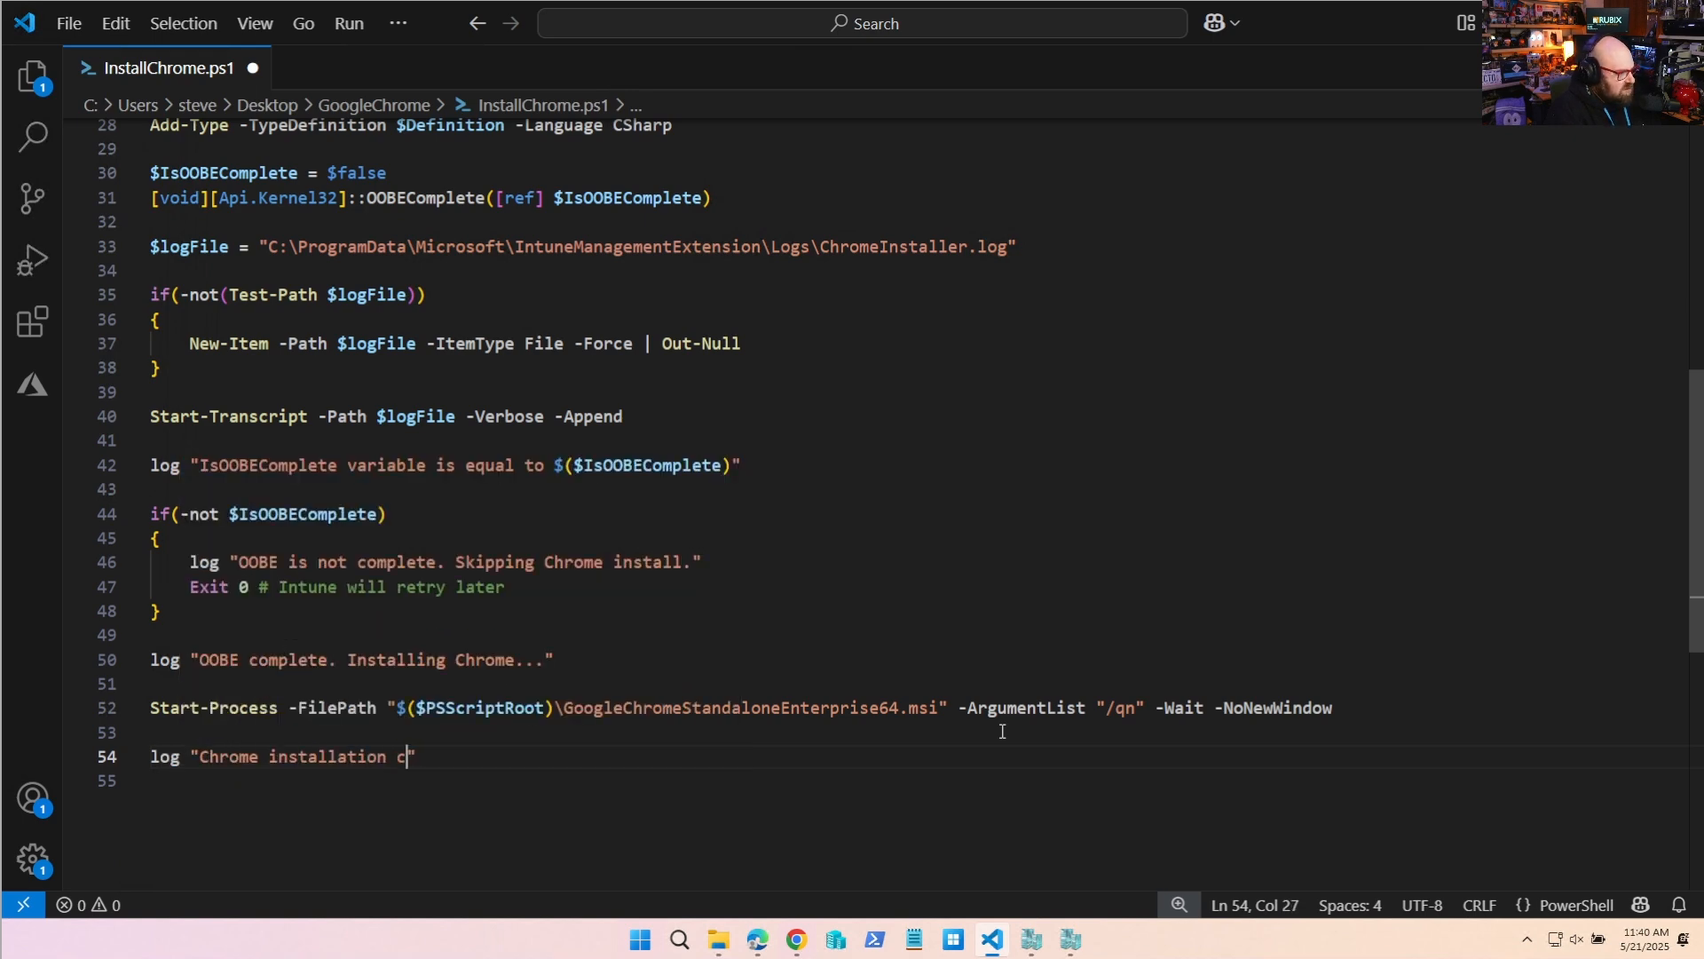
{"action": "type", "text": "ompleted.\""}
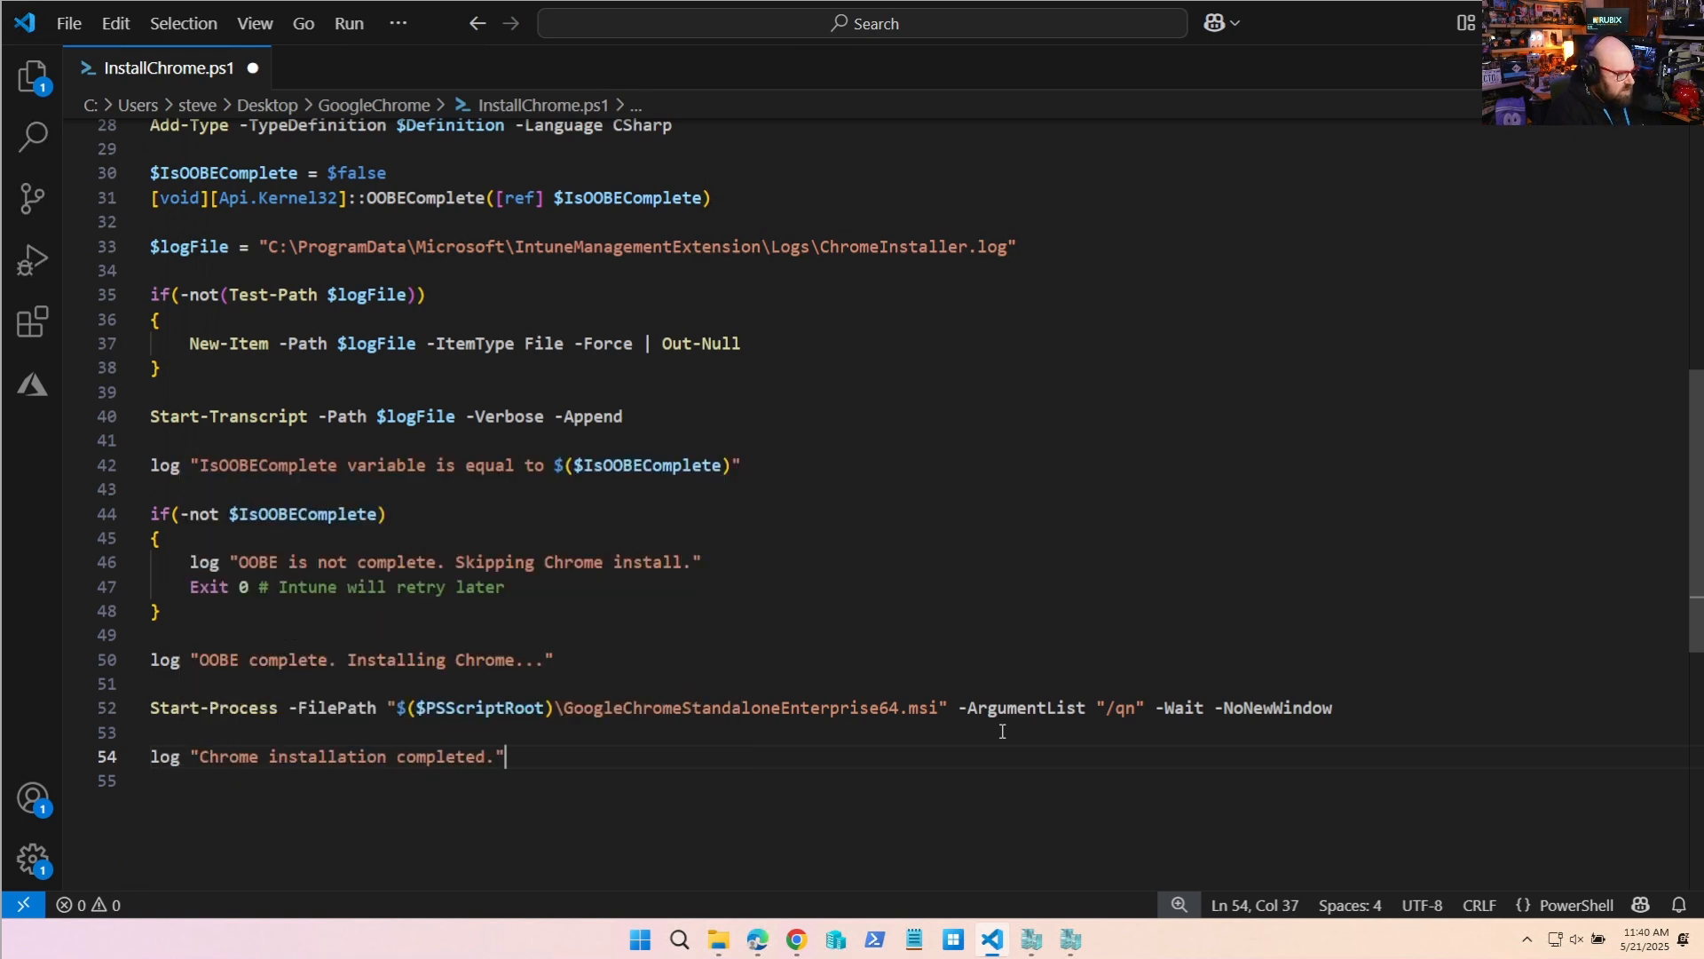
{"action": "type", "text": "Stop-T"}
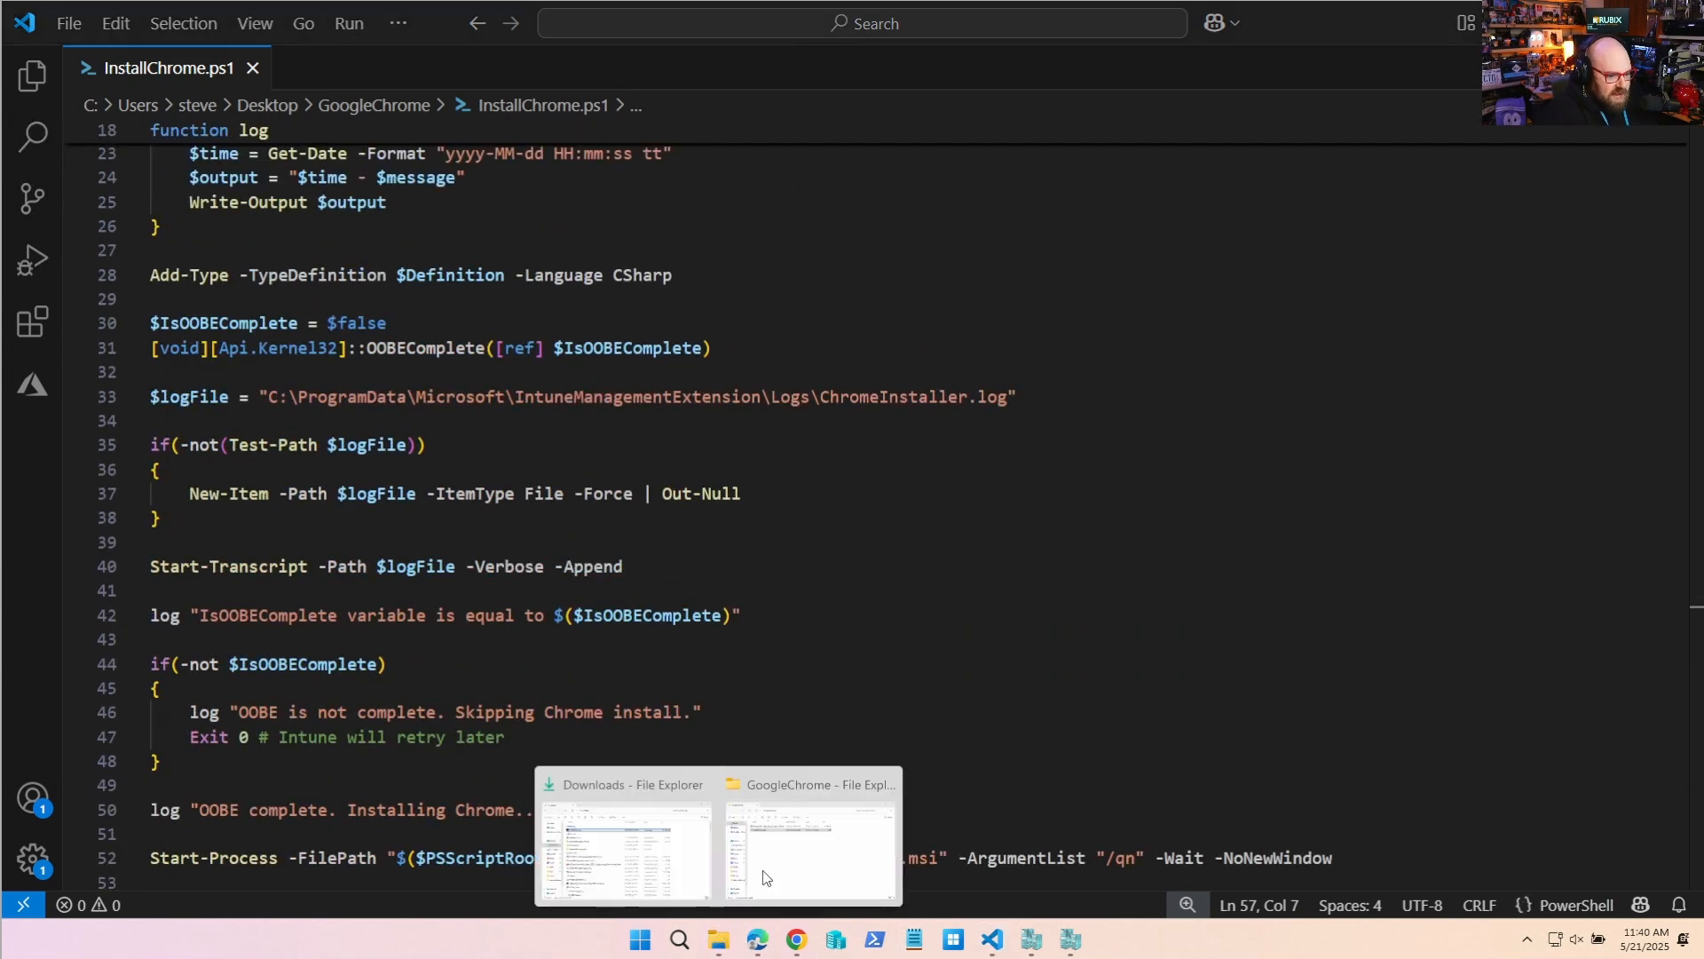
Save InstallChrome.ps1 and switch to the GoogleChrome File Explorer window.
{"action": "left_click", "coordinate": [809, 842]}
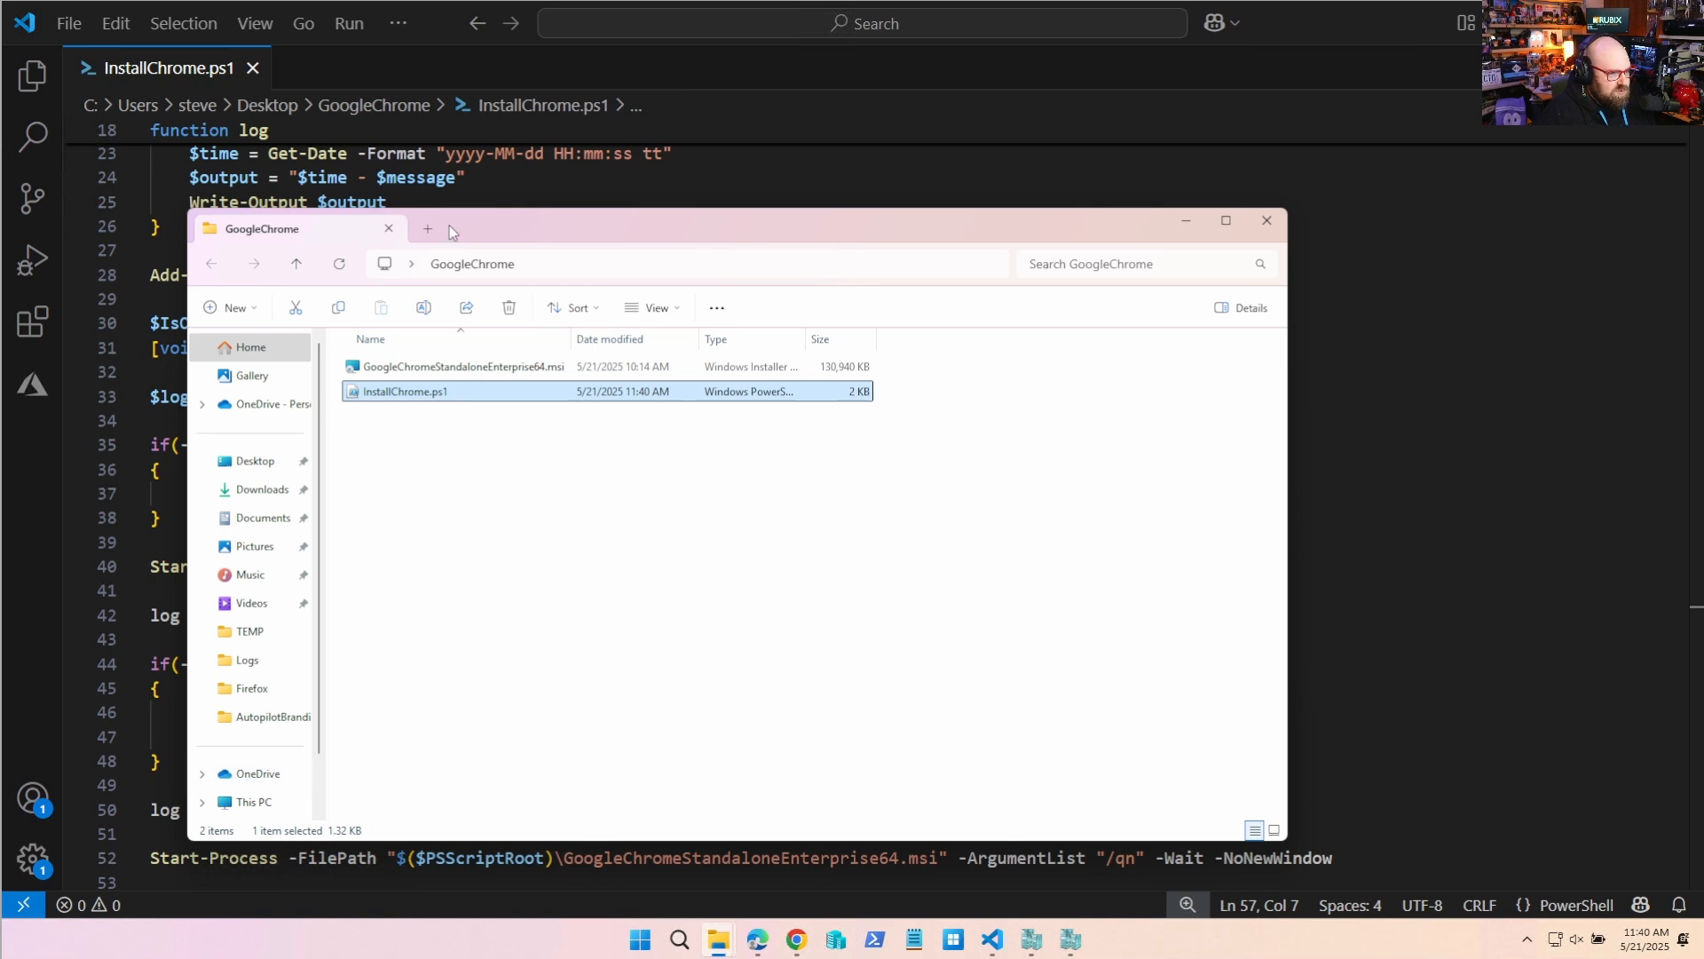
Copy IntuneWinAppUtil.exe from C:\Microsoft-Win32-Content-Prep-Tool-1.8.1 into GoogleChrome and run it as administrator.
{"action": "left_click", "coordinate": [426, 229]}
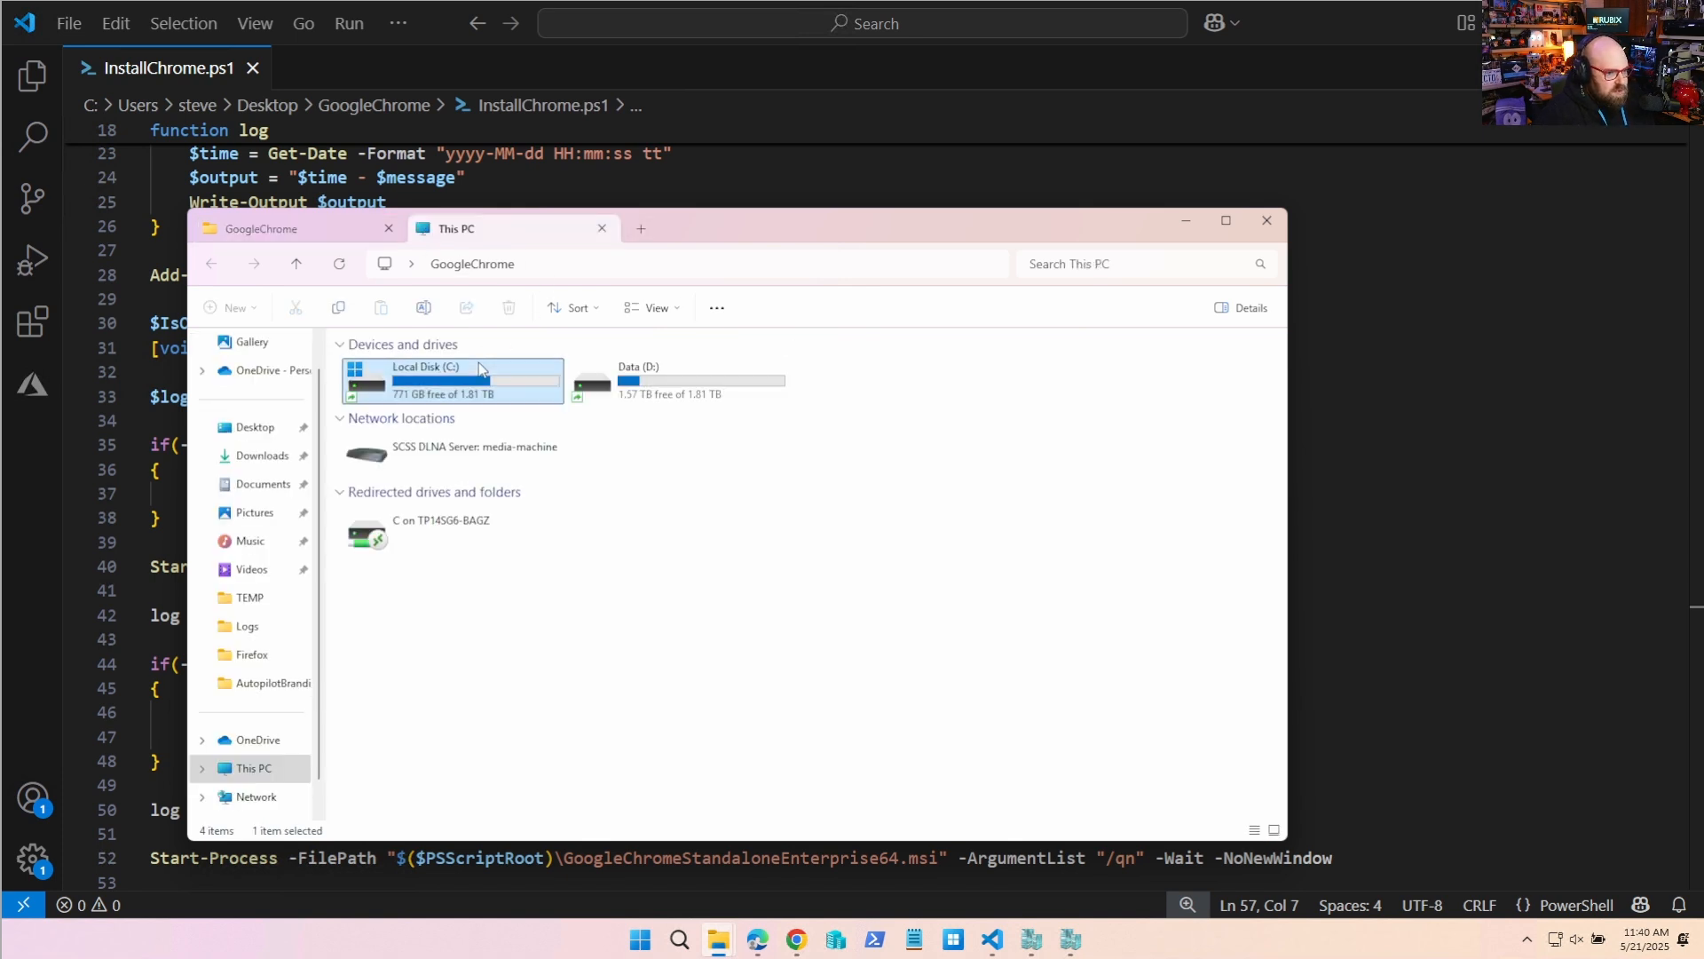
{"action": "double_click", "coordinate": [421, 379]}
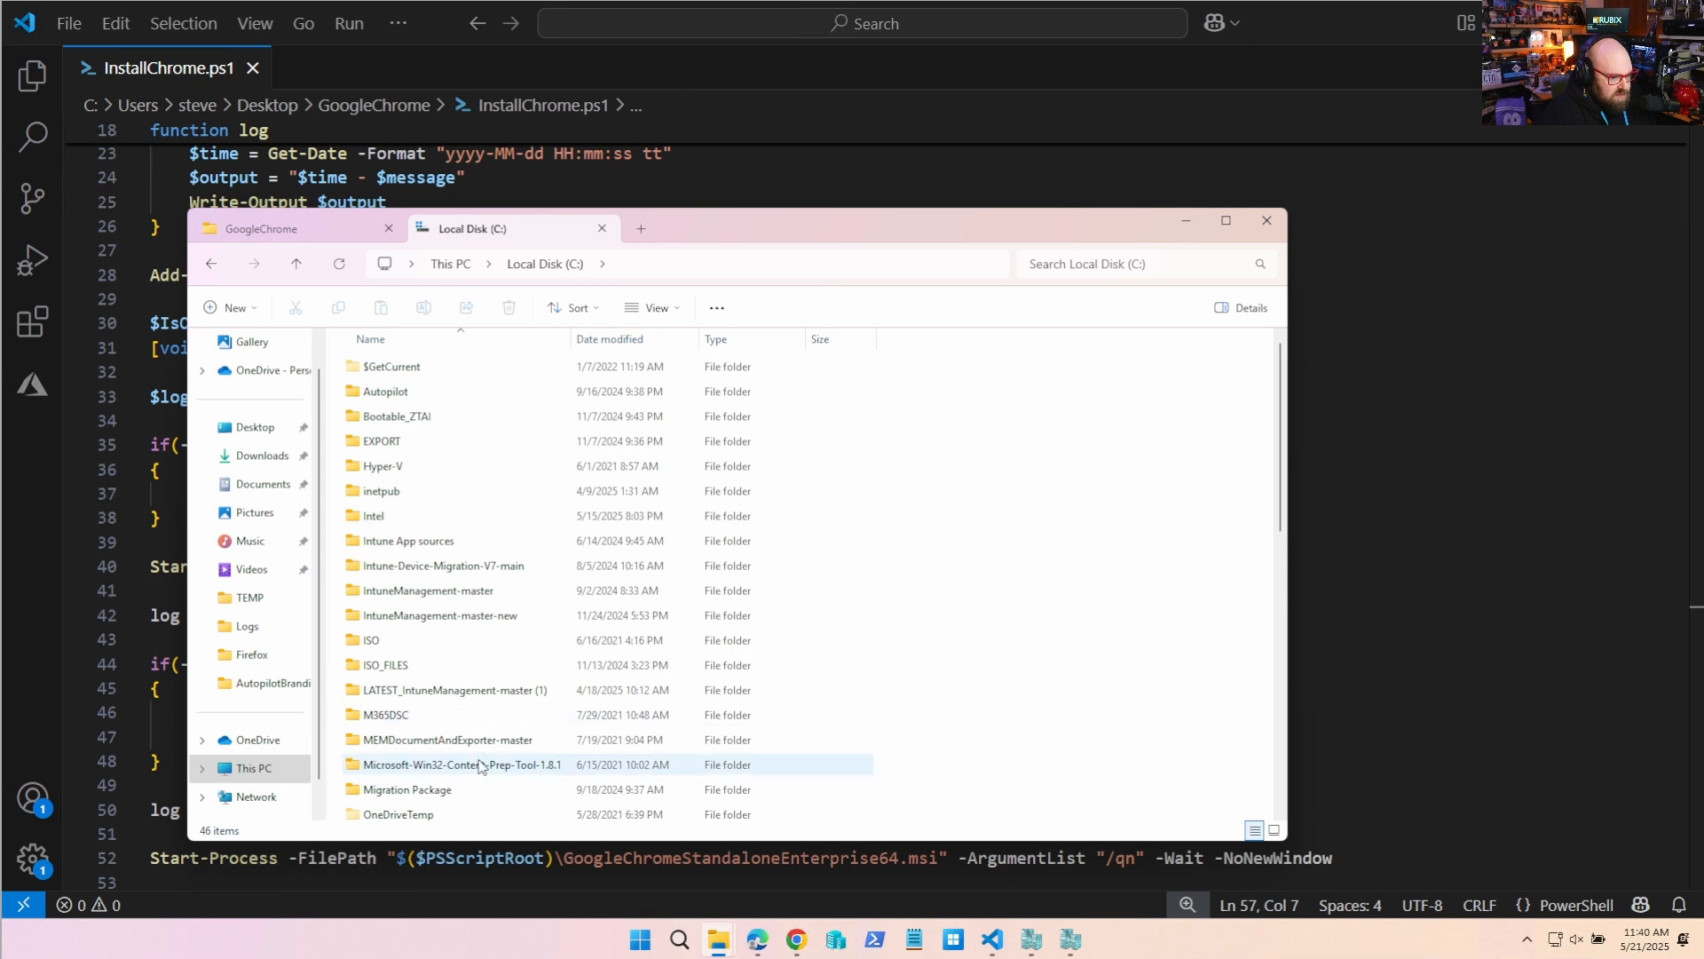
{"action": "double_click", "coordinate": [461, 764]}
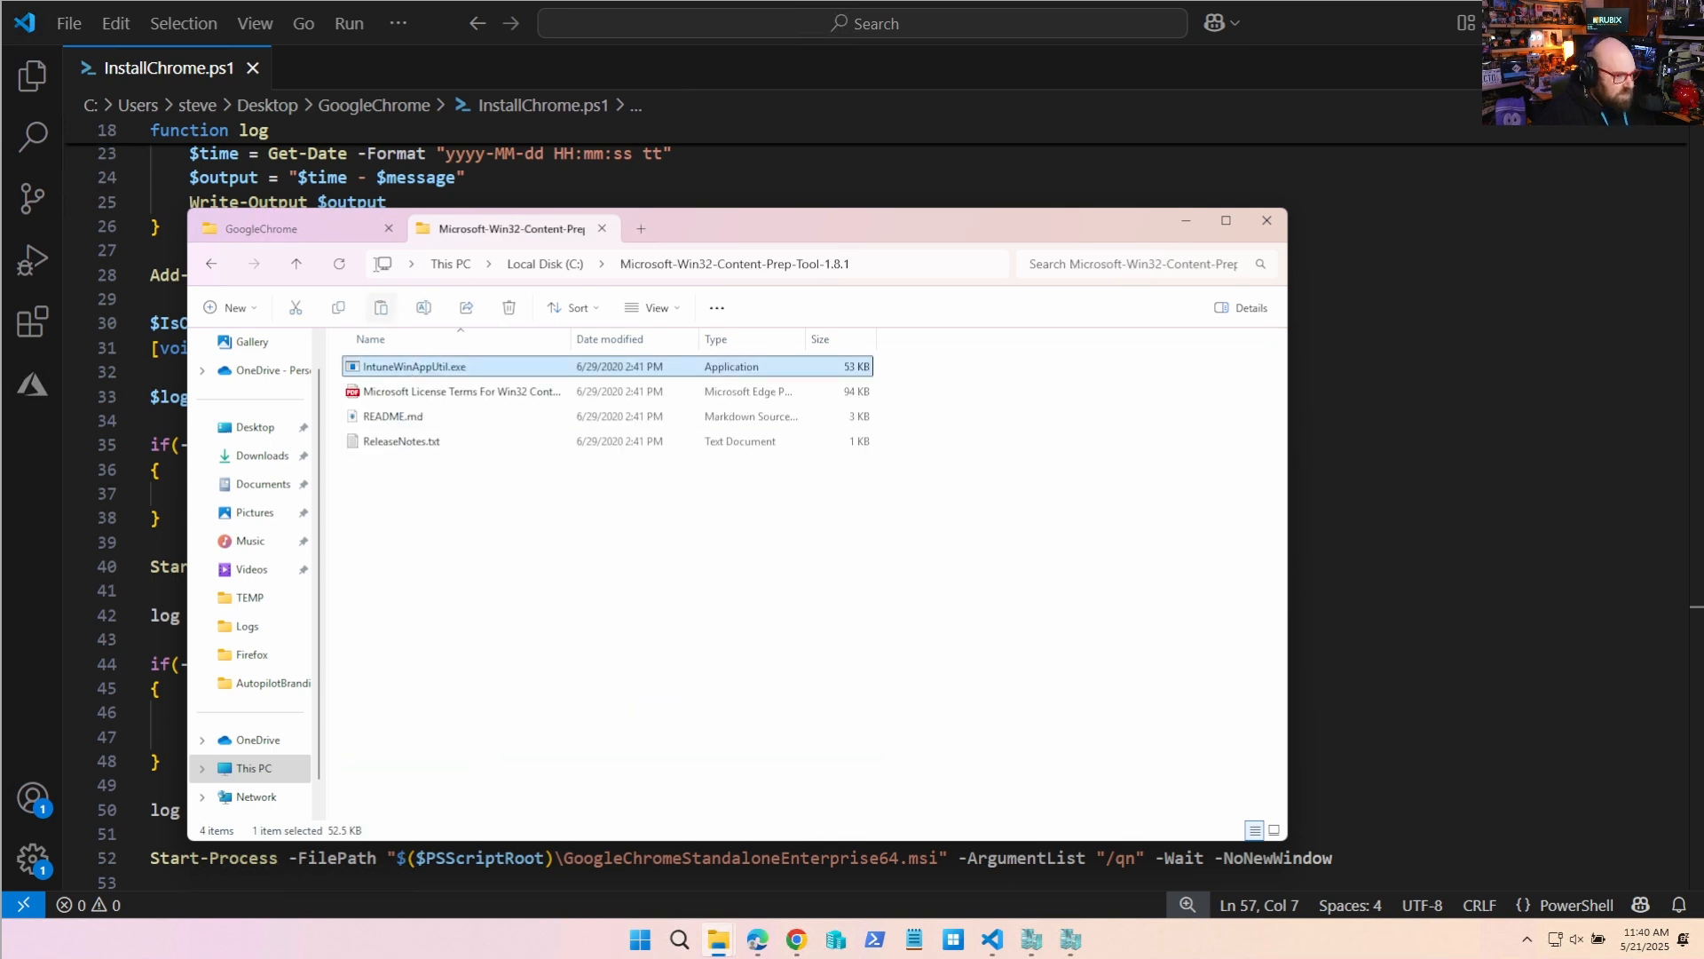
{"action": "left_click", "coordinate": [261, 228]}
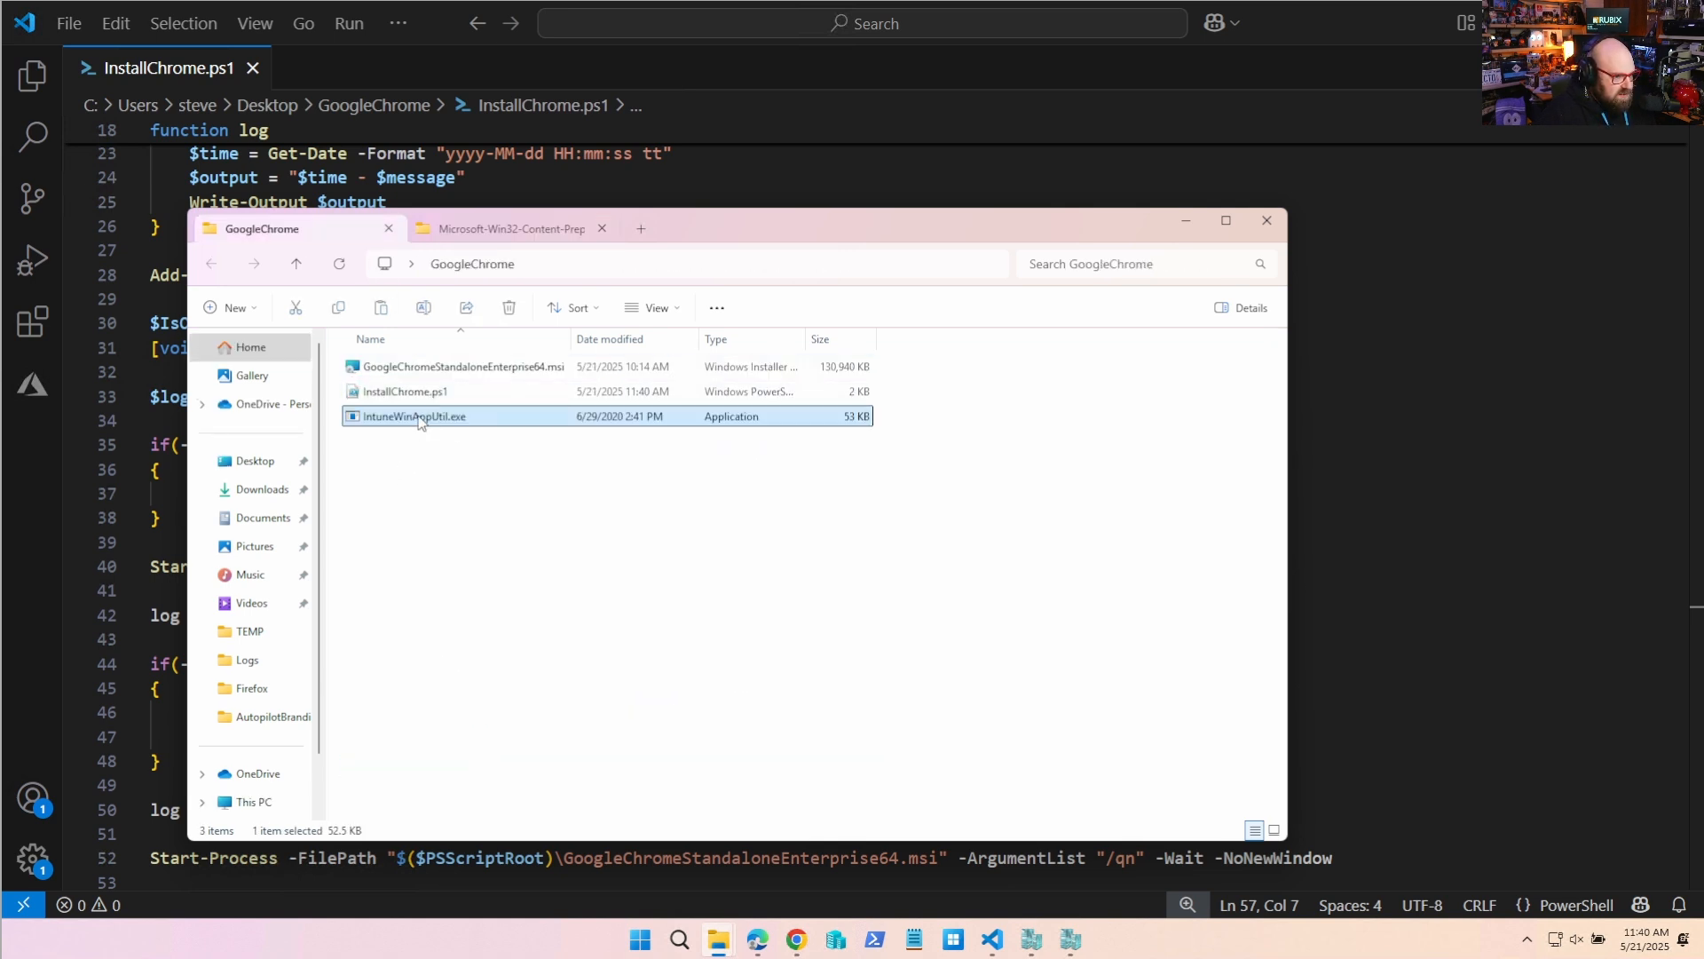
{"action": "right_click", "coordinate": [412, 416]}
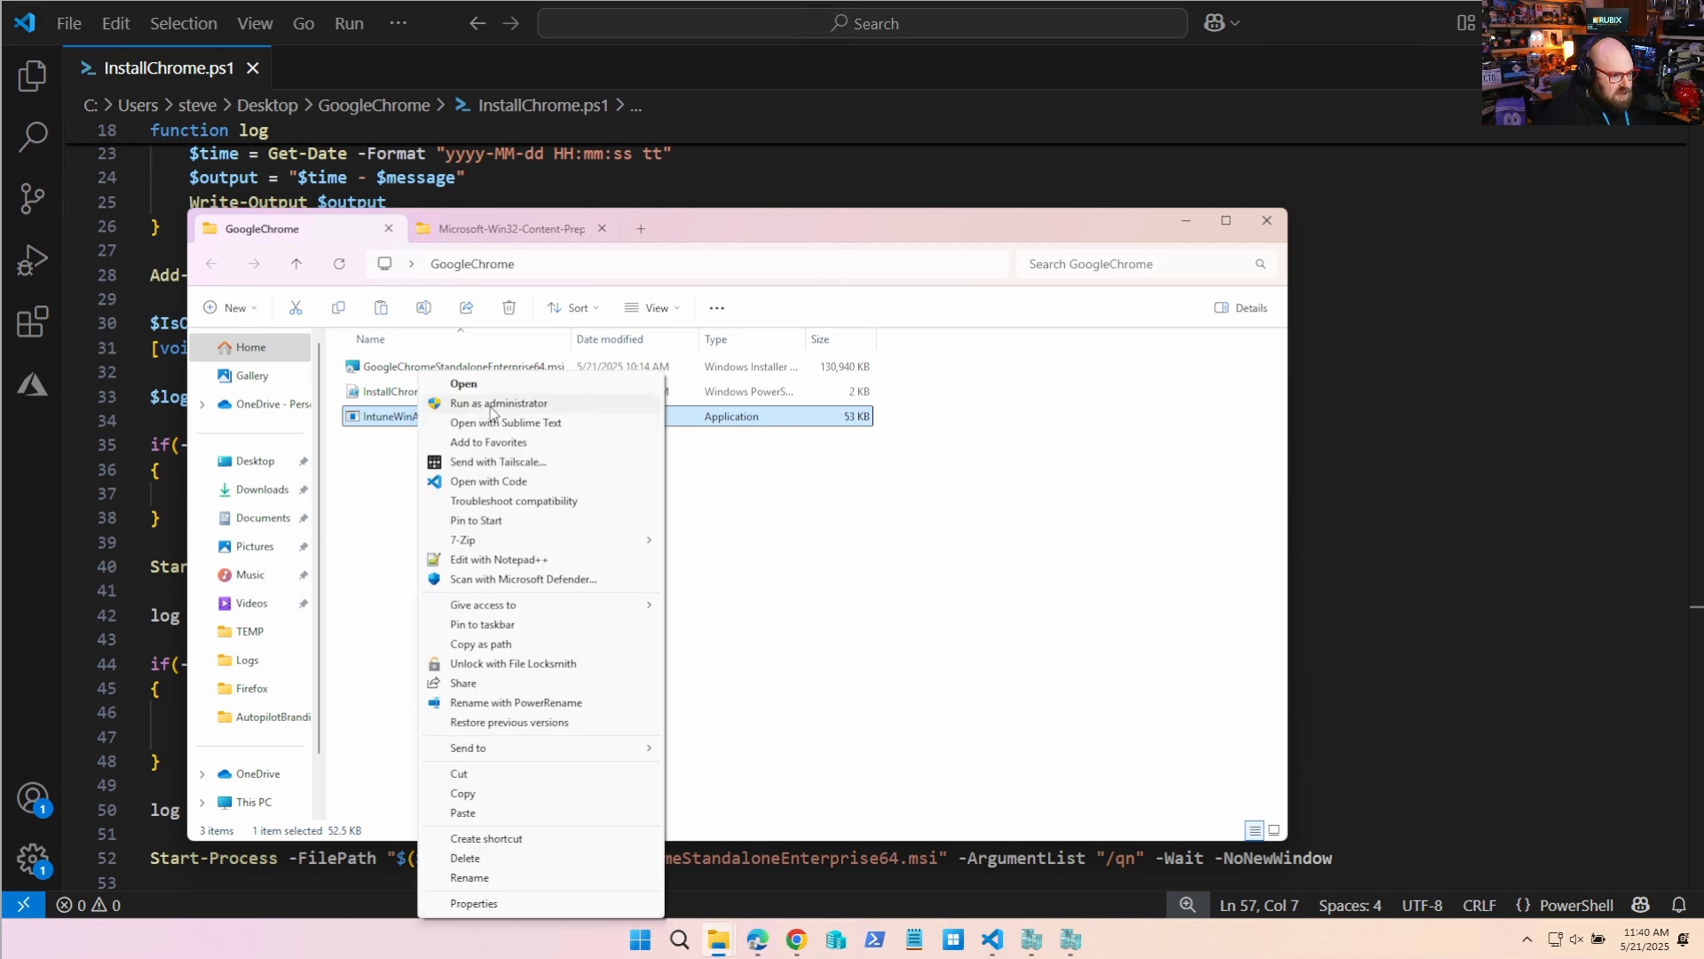
{"action": "left_click", "coordinate": [463, 383]}
{"action": "type", "text": ".\\"}
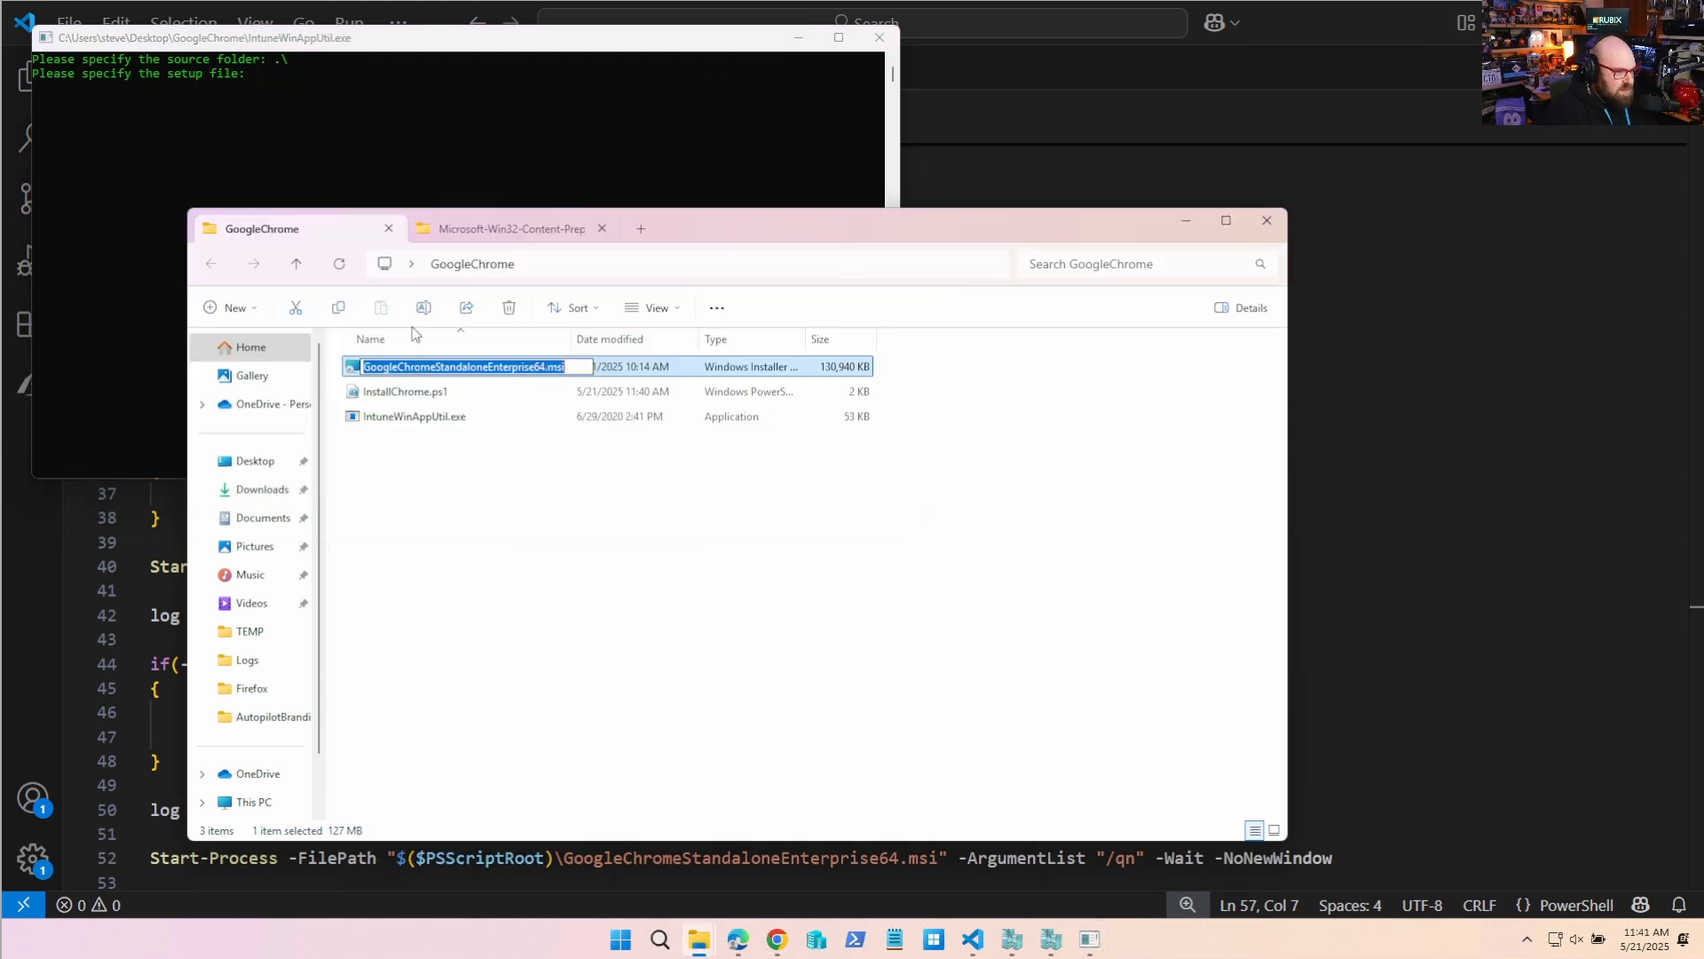
Package GoogleChromeStandaloneEnterprise64.msi with output folder .\ and no catalog folder (N).
{"action": "type", "text": "GoogleChromeStandaloneEnterprise64.msi"}
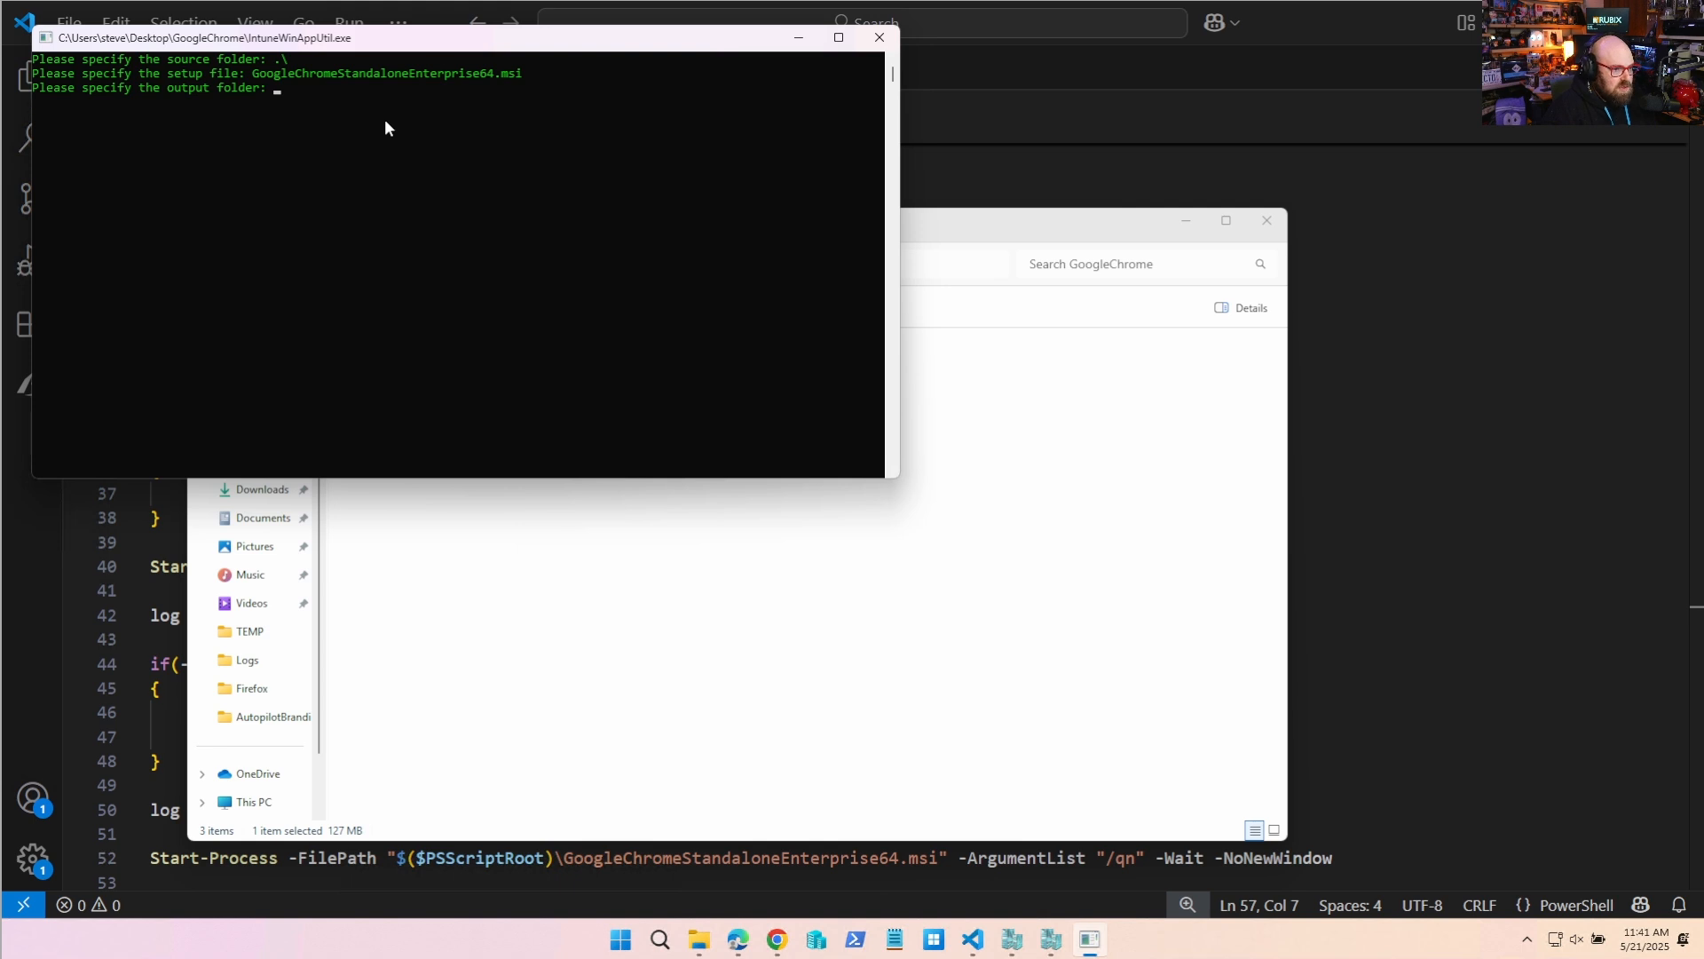
{"action": "key", "text": "enter"}
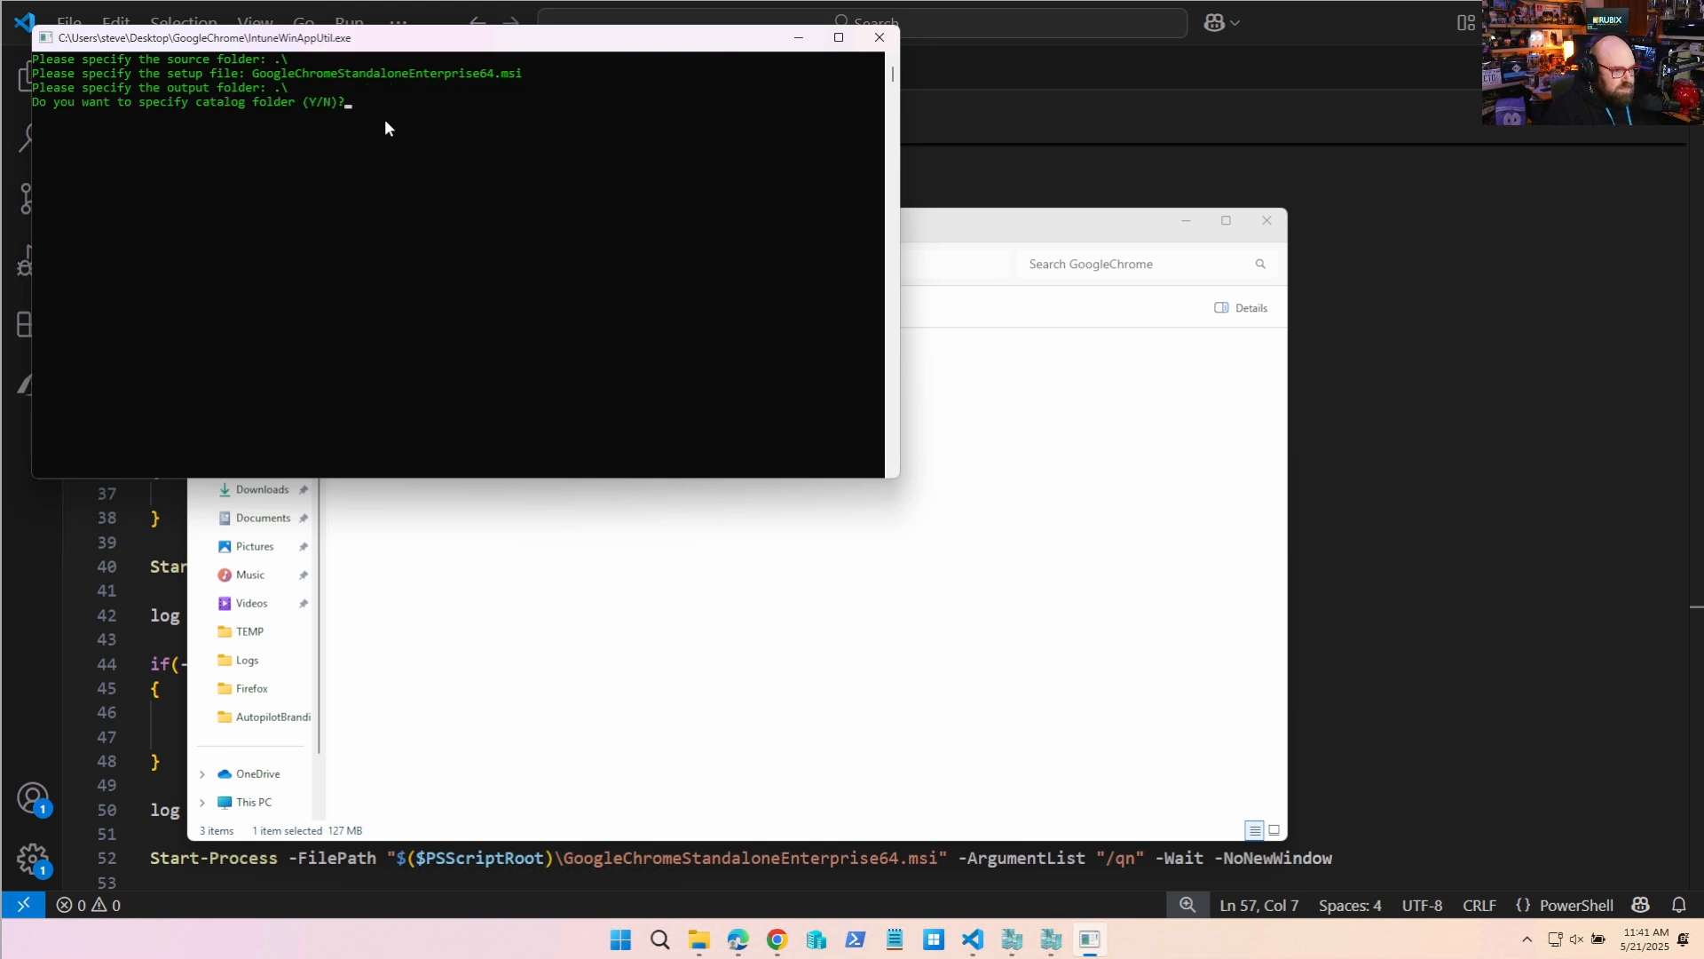
{"action": "type", "text": "n"}
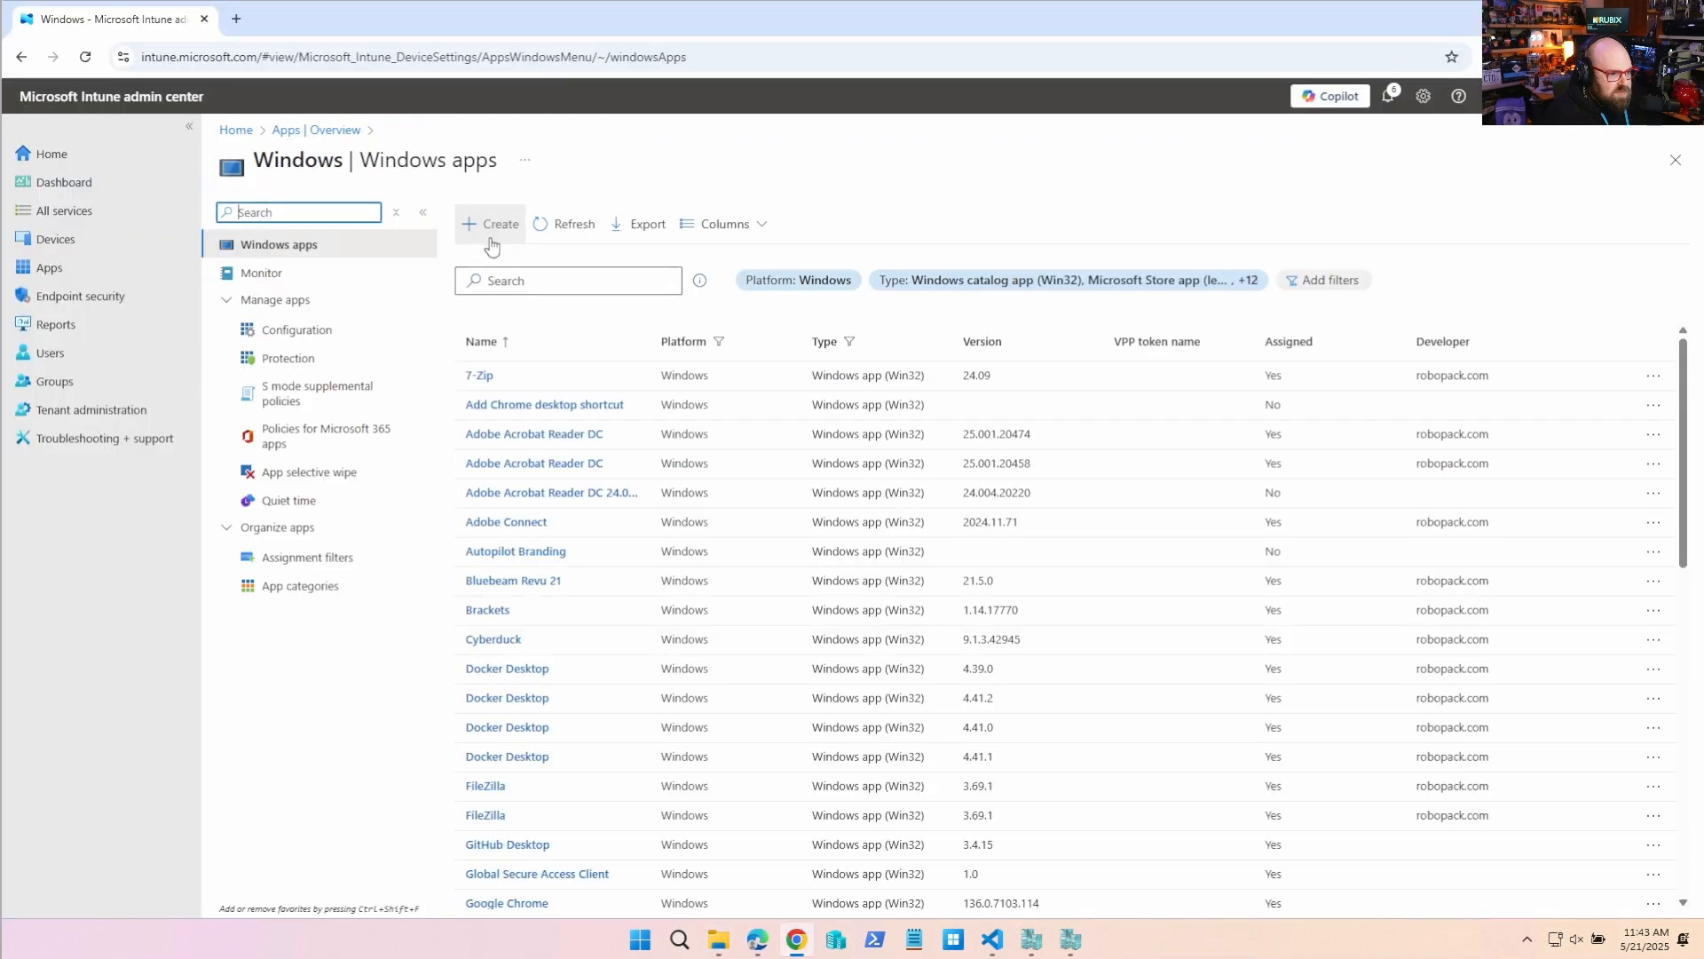
Add a Windows app (Win32) using the .intunewin package from Desktop\GoogleChrome.
{"action": "left_click", "coordinate": [490, 224]}
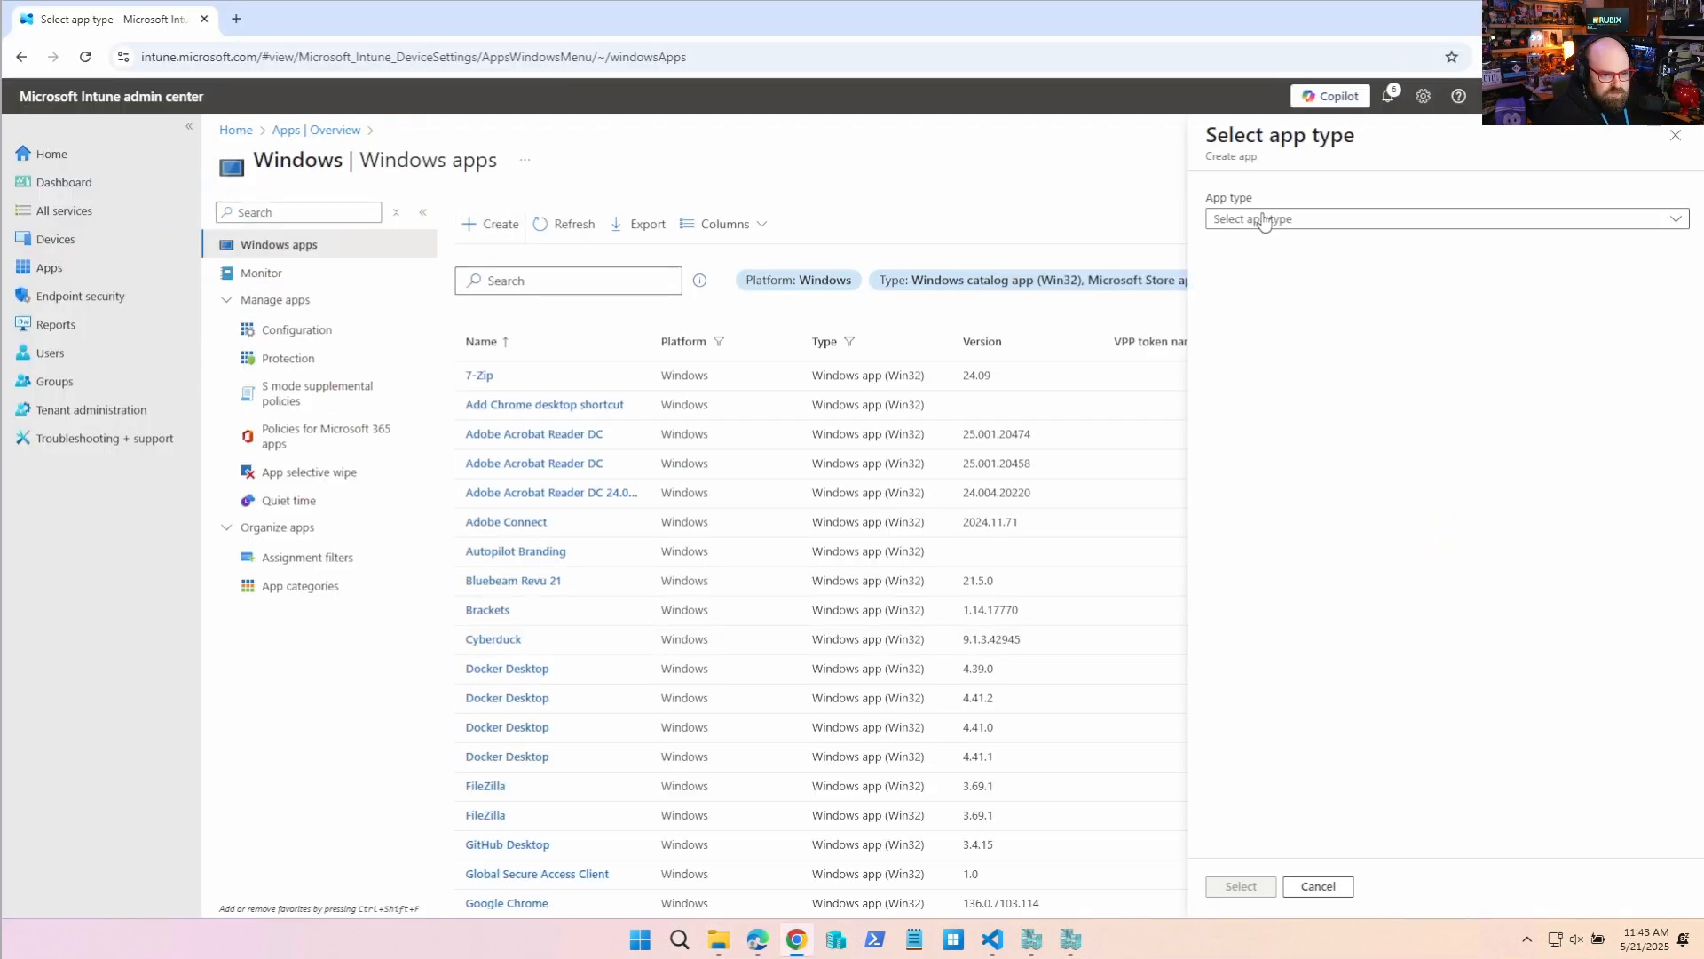
{"action": "left_click", "coordinate": [1443, 219]}
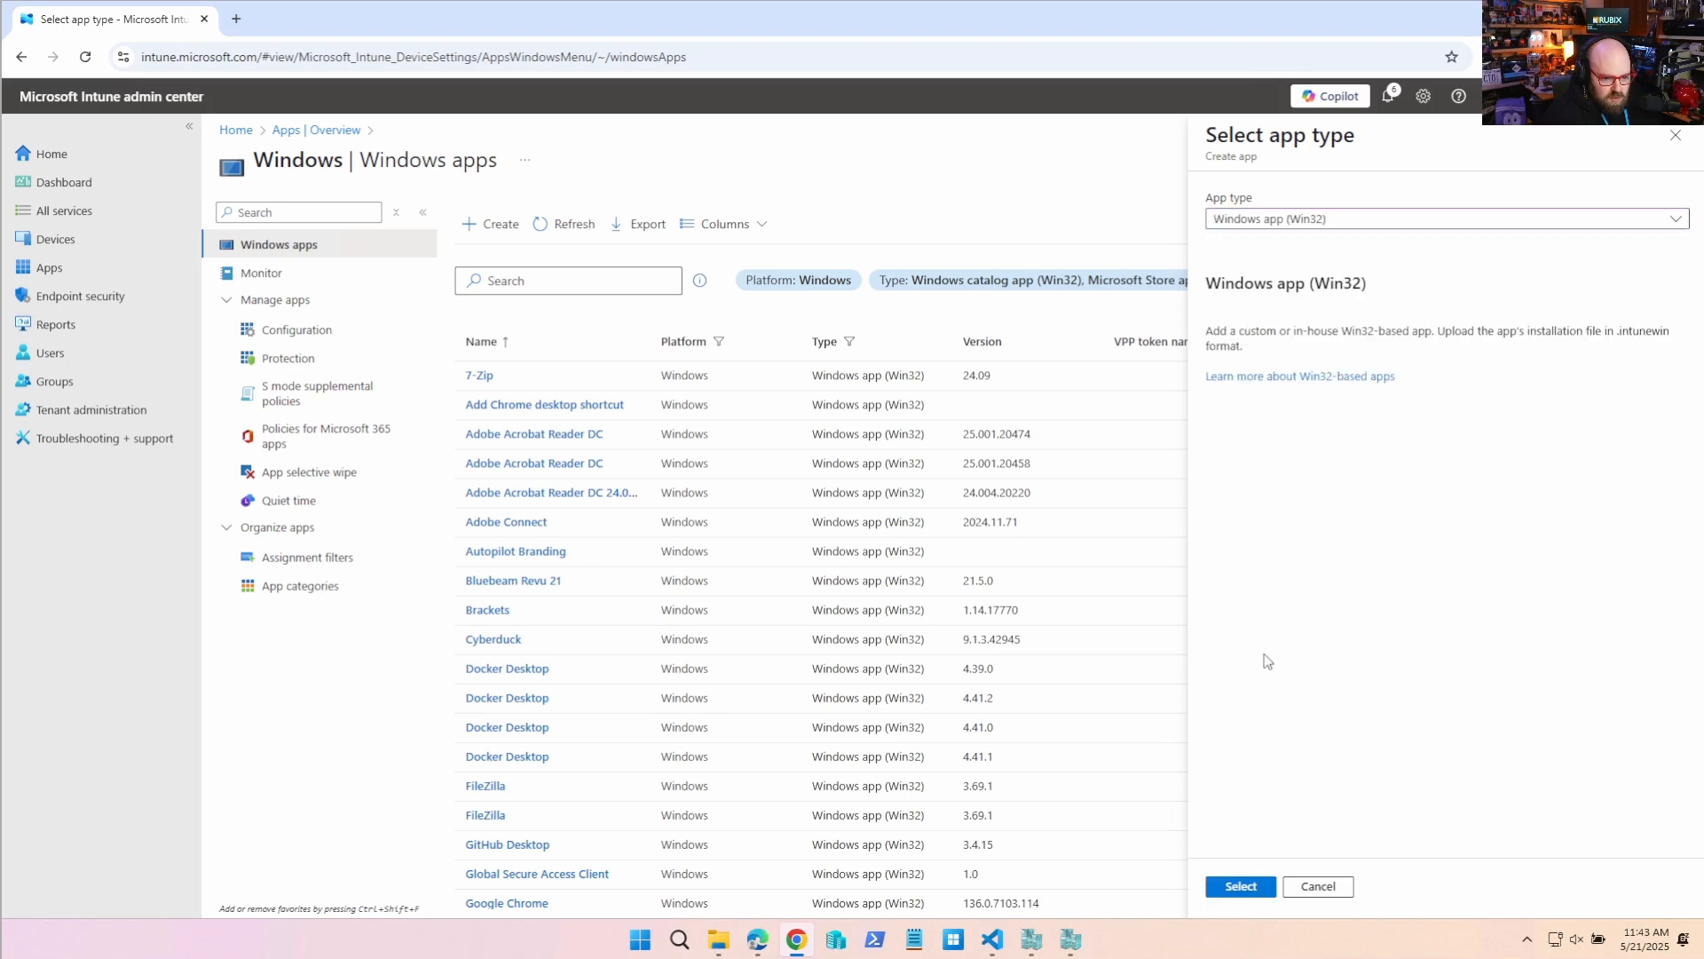
{"action": "left_click", "coordinate": [1240, 886]}
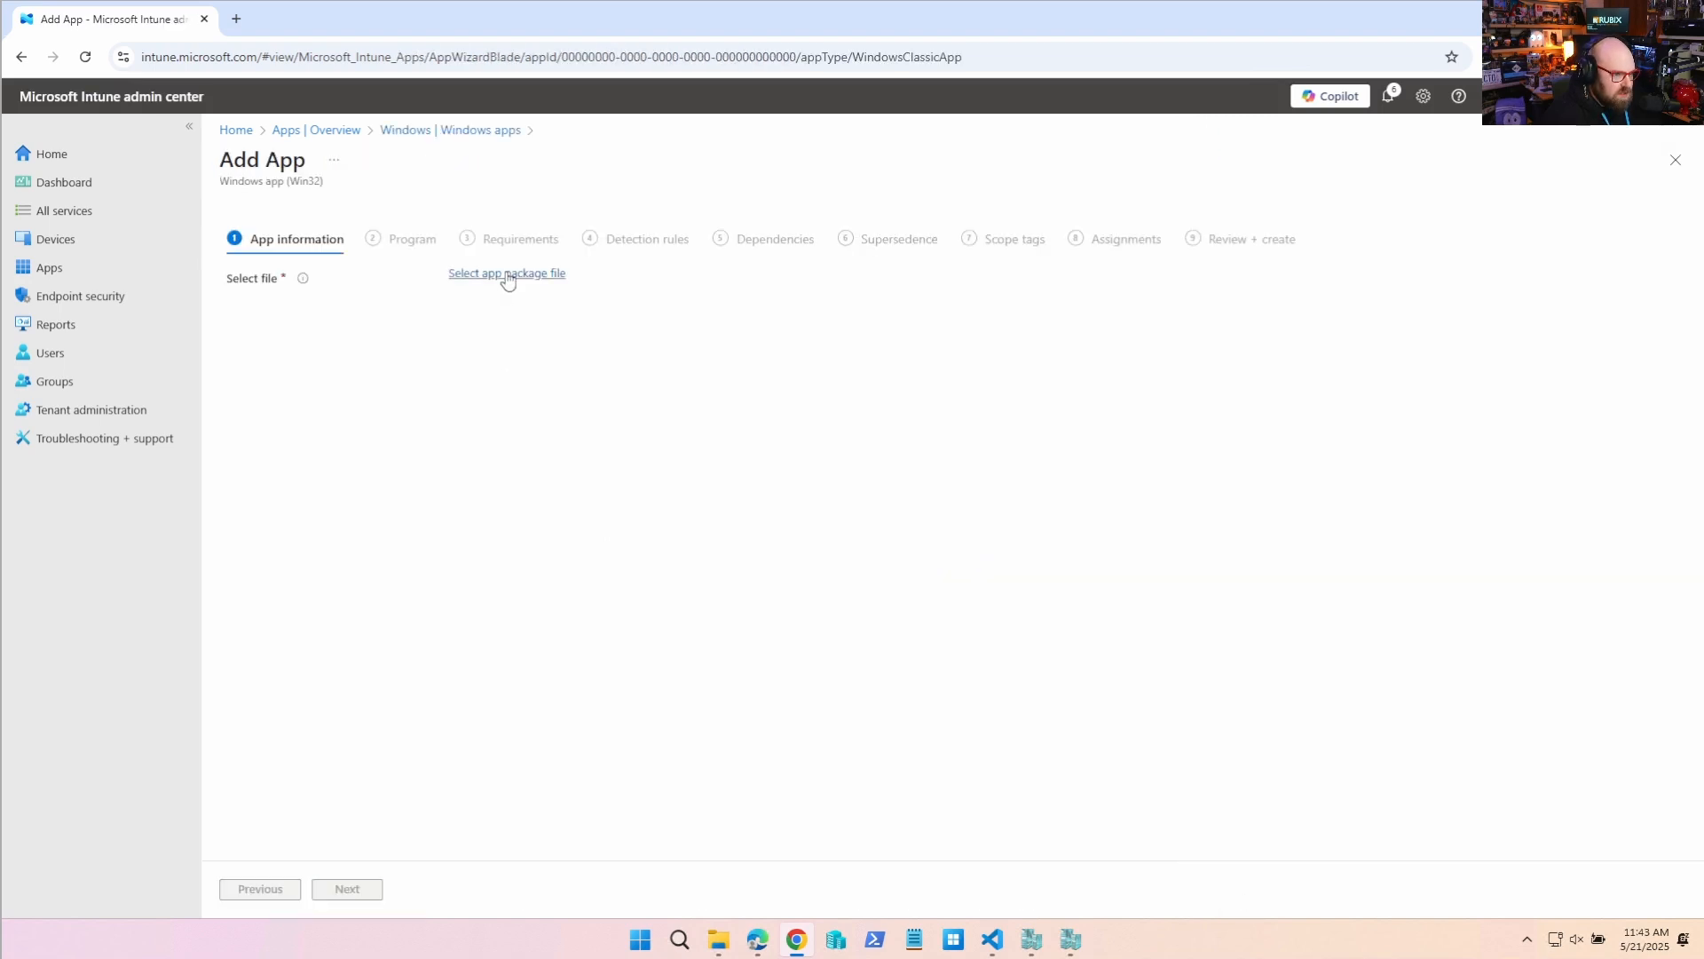
{"action": "left_click", "coordinate": [507, 273]}
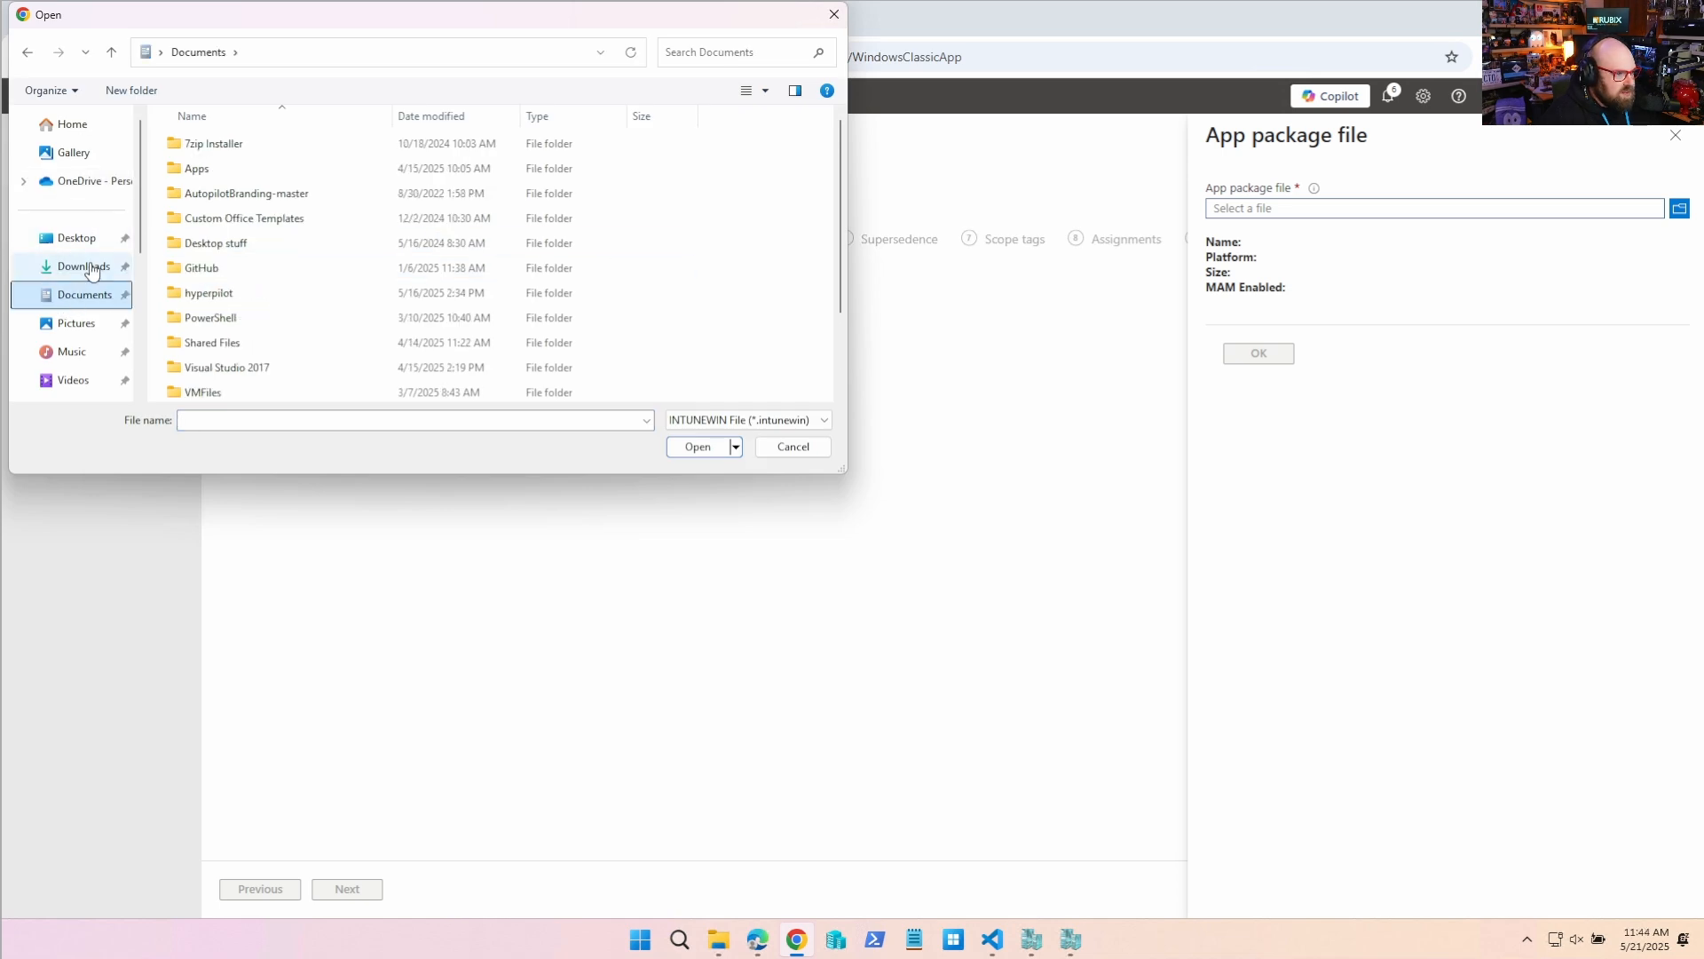
{"action": "left_click", "coordinate": [74, 237]}
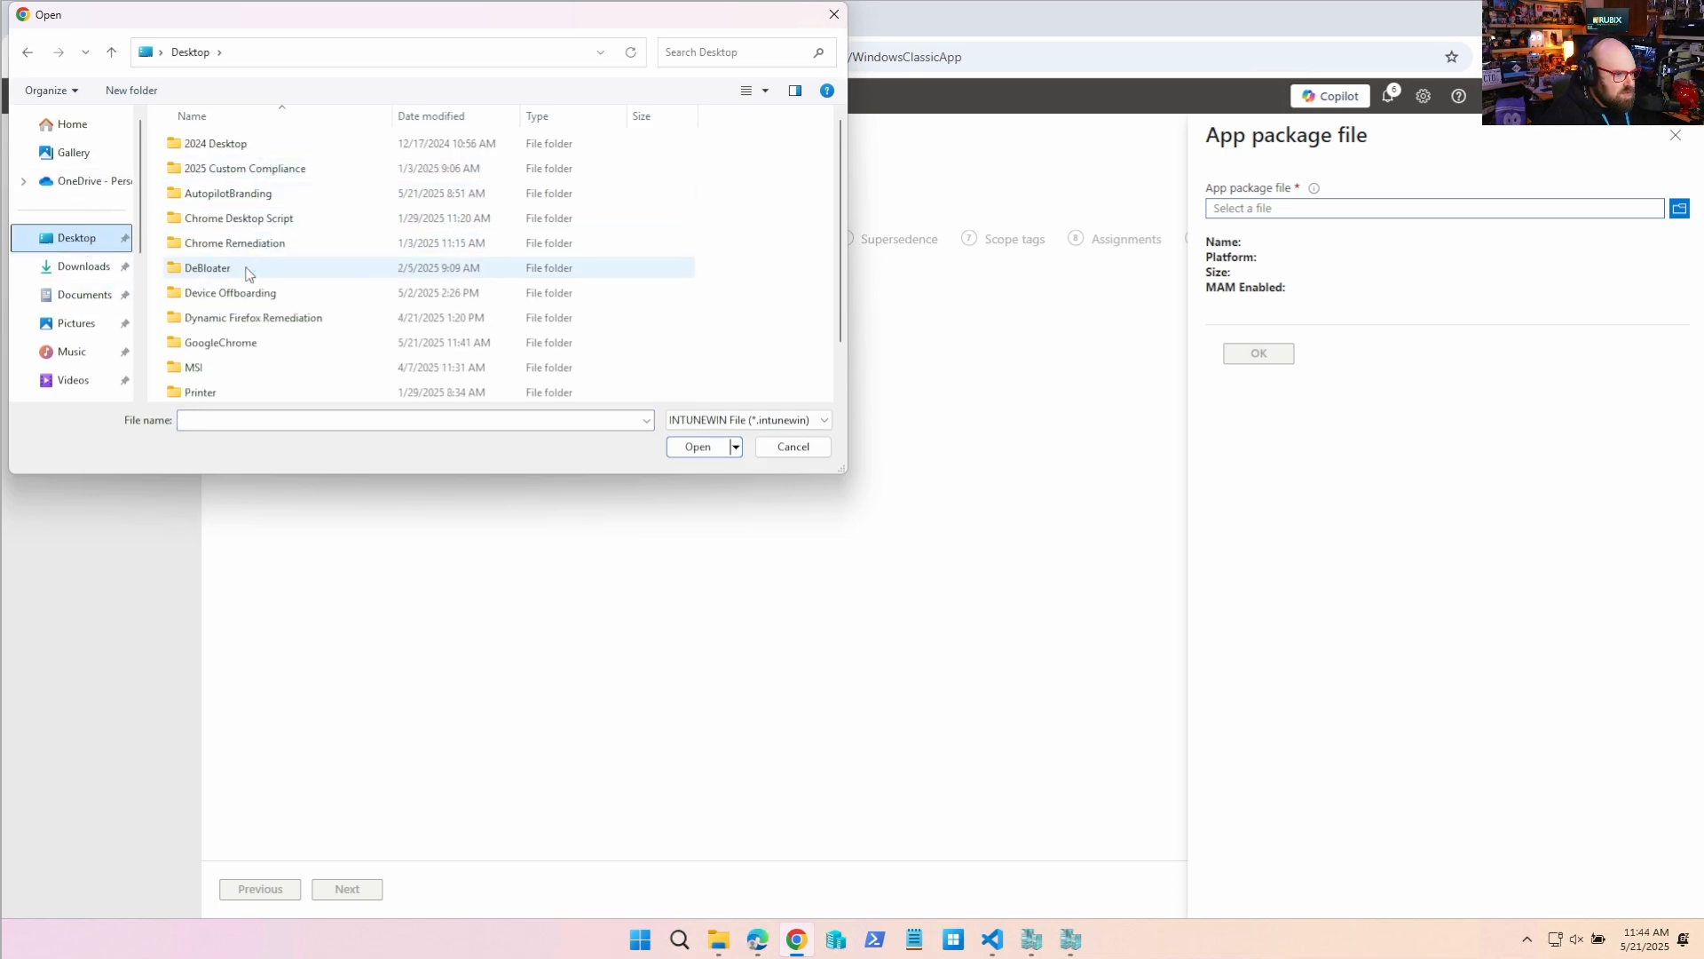
{"action": "left_click", "coordinate": [219, 343]}
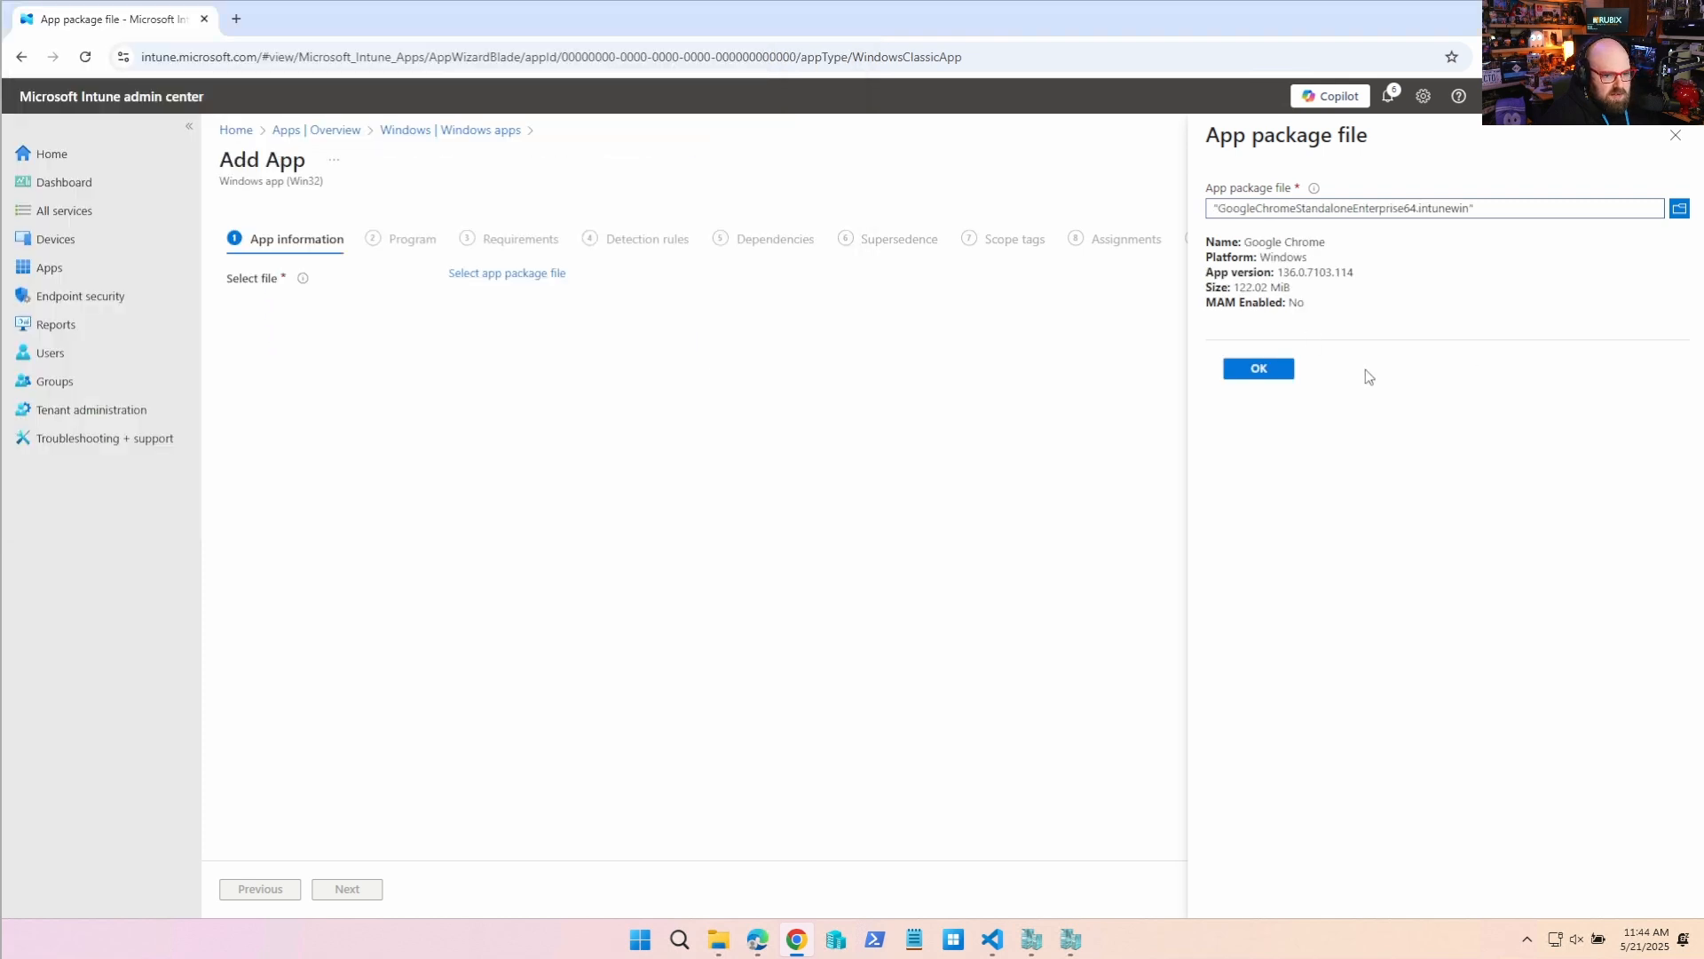
{"action": "left_click", "coordinate": [1258, 367]}
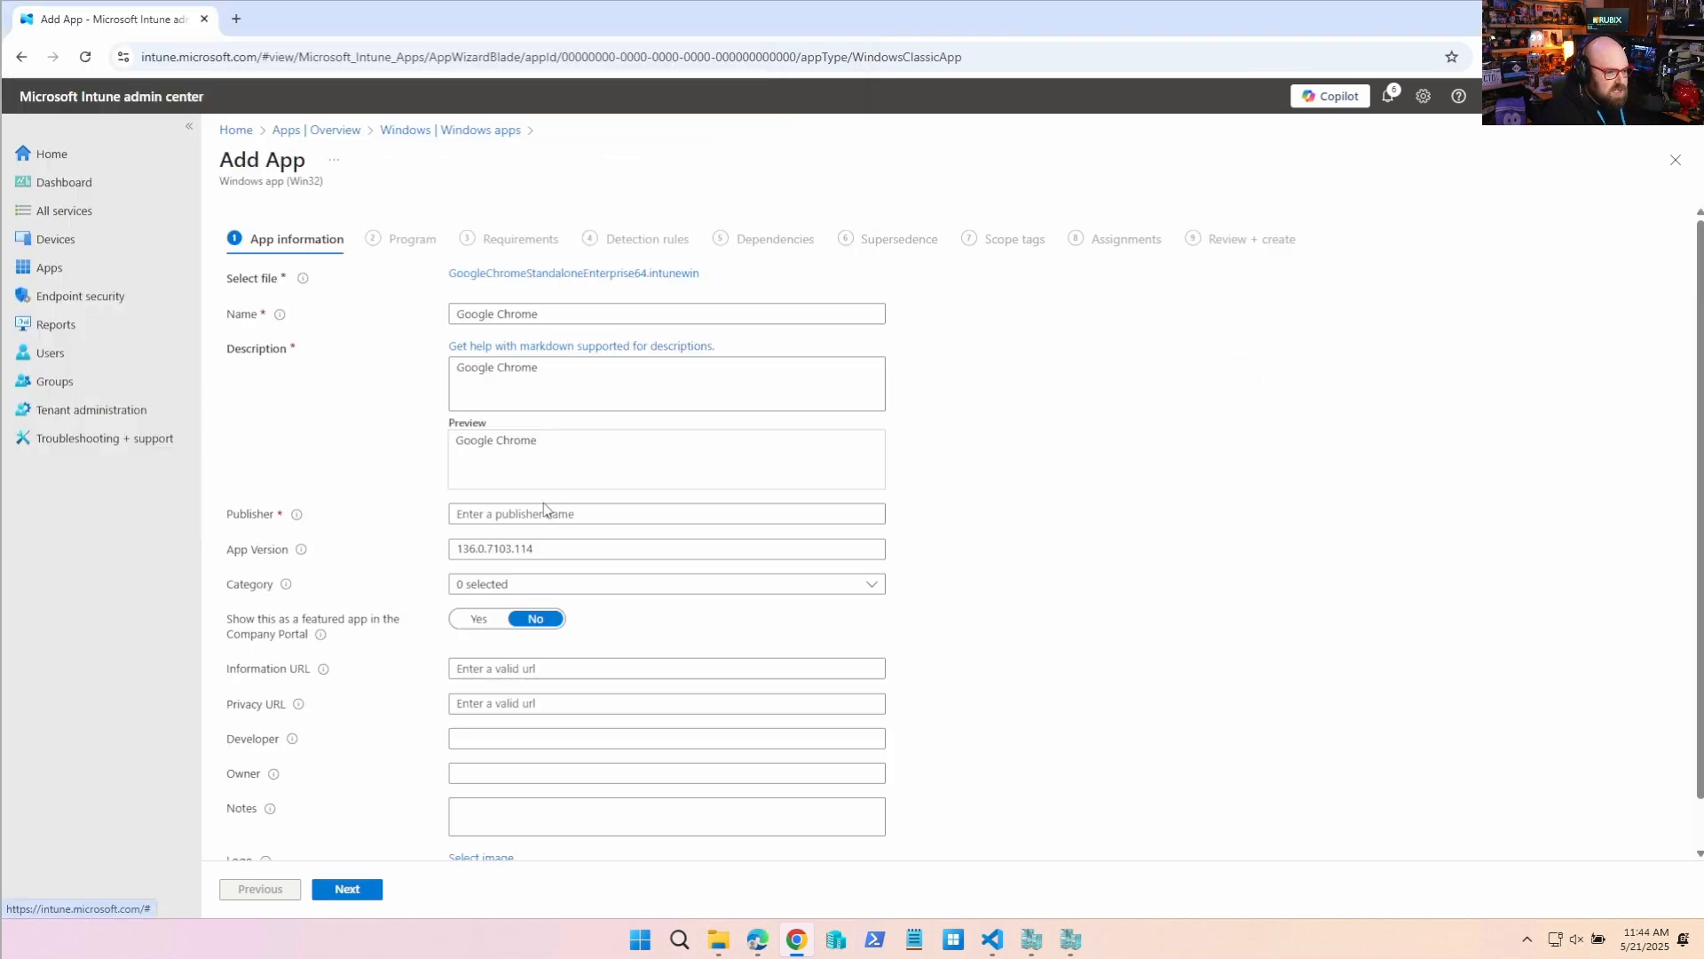
Set publisher to Google and install command 'powershell.exe -executionpolicy bypass .\InstallChrome.ps1'.
{"action": "type", "text": "Google"}
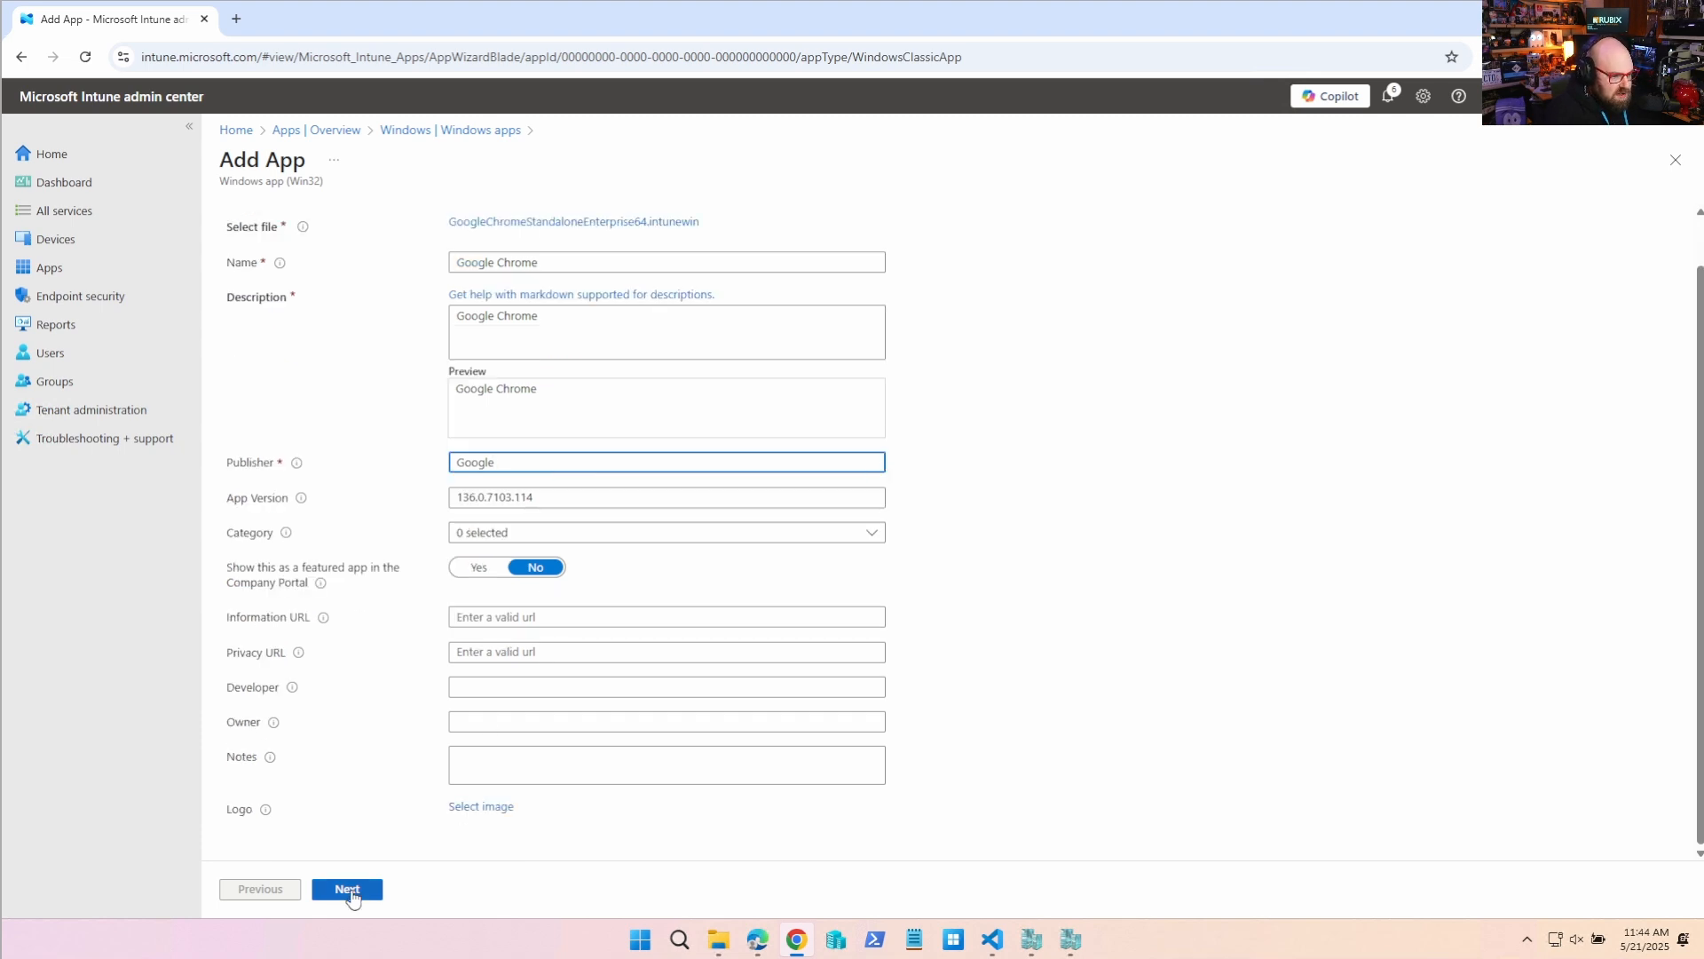
{"action": "left_click", "coordinate": [347, 887]}
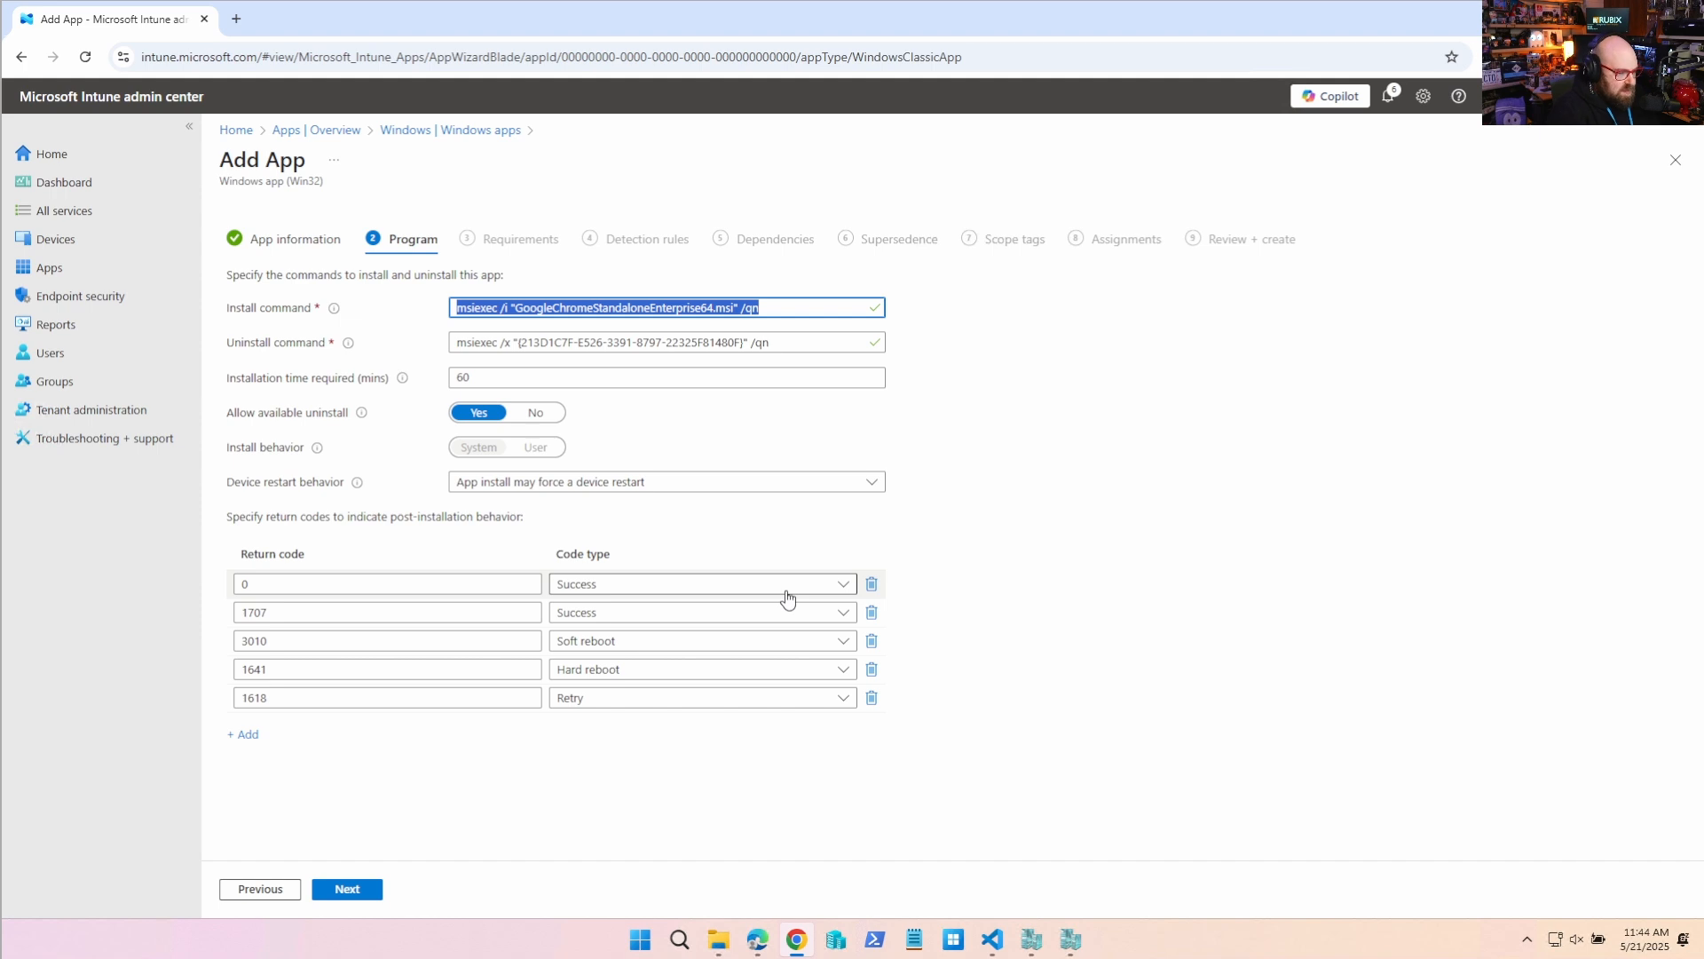
{"action": "type", "text": "powershell.exe -executionpolicy by"}
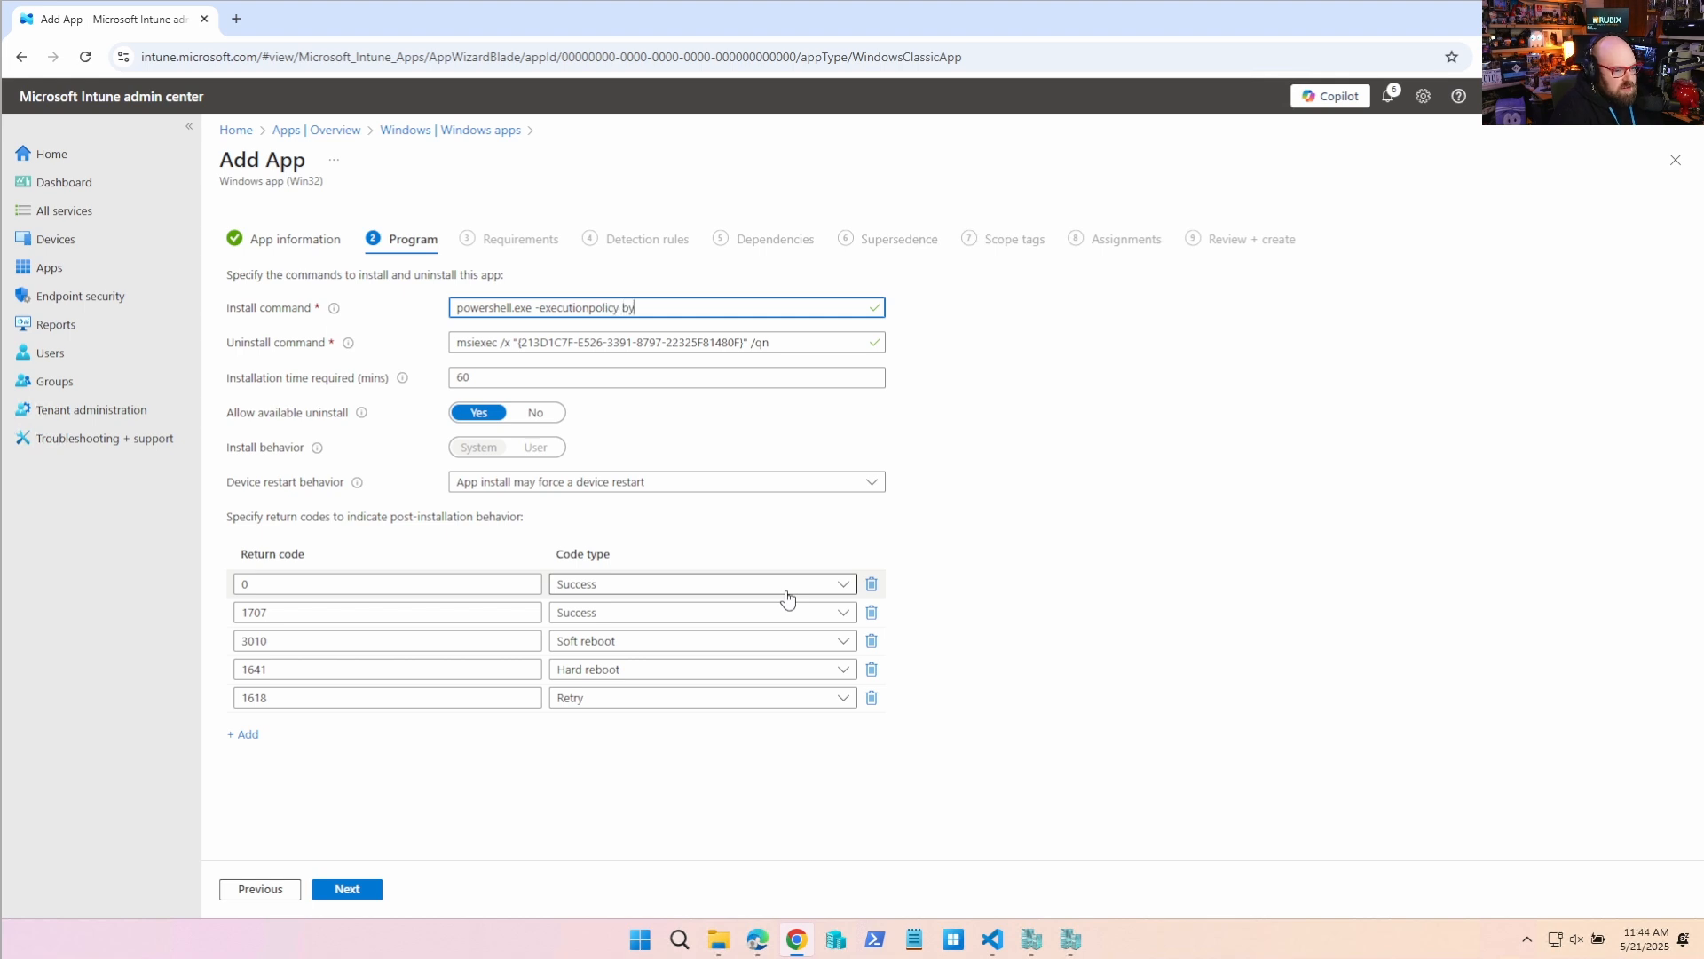
{"action": "type", "text": "pass .\\"}
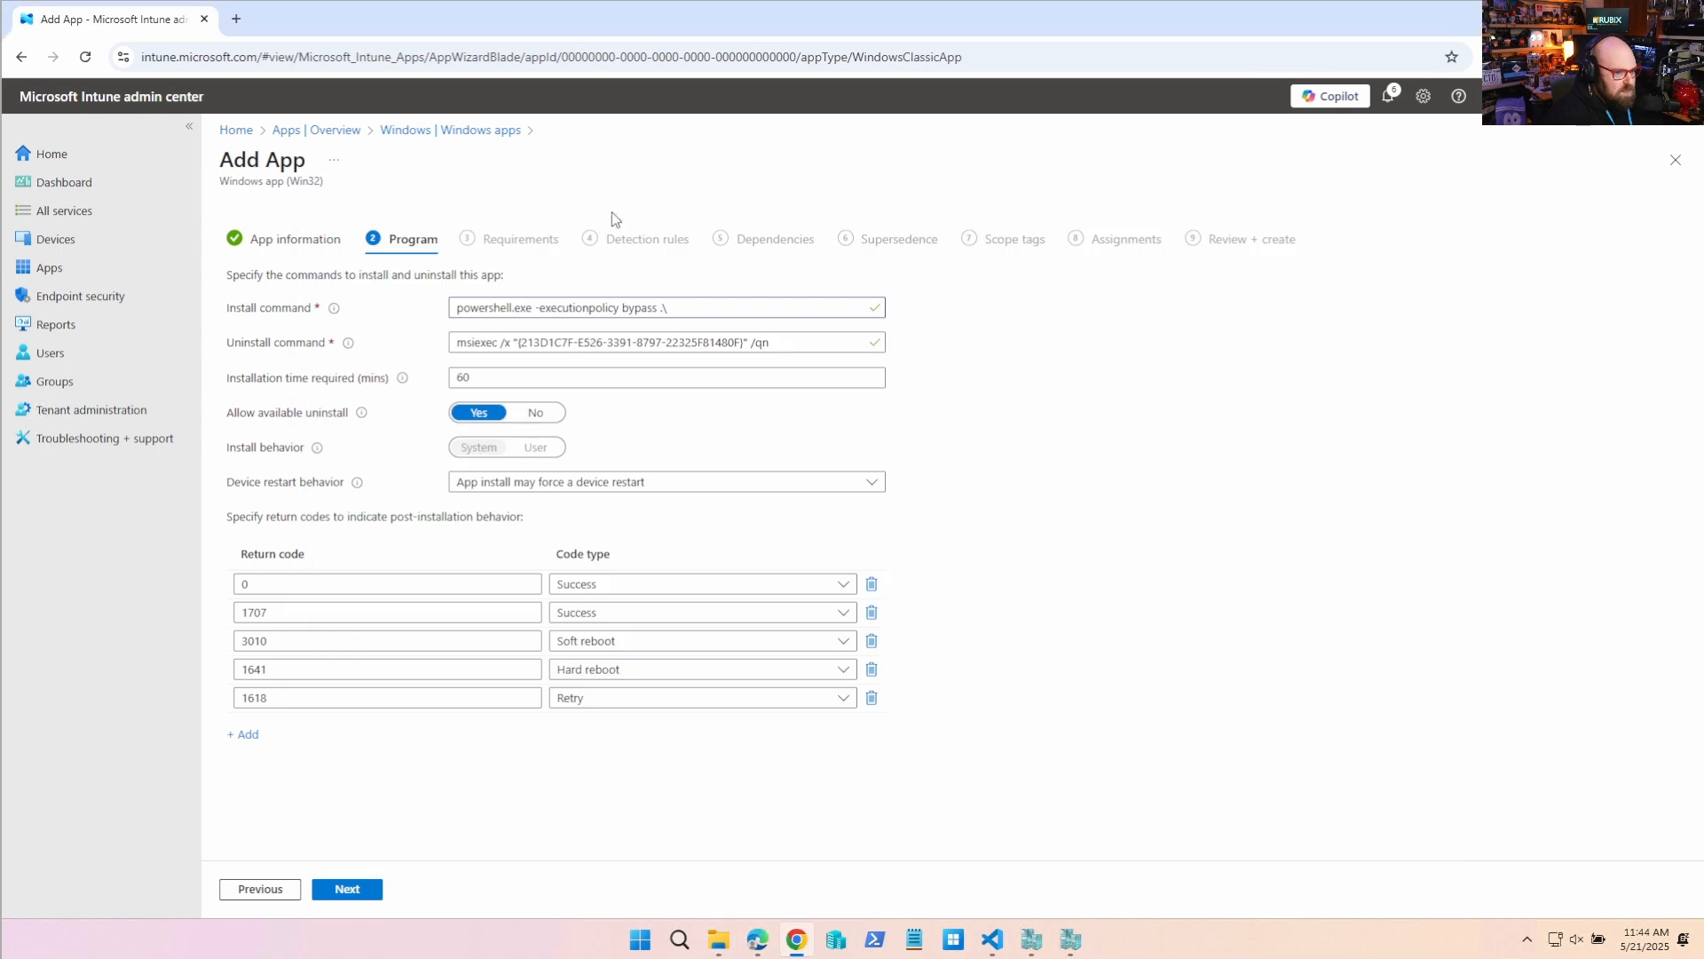
{"action": "type", "text": "InstallChrome.ps1"}
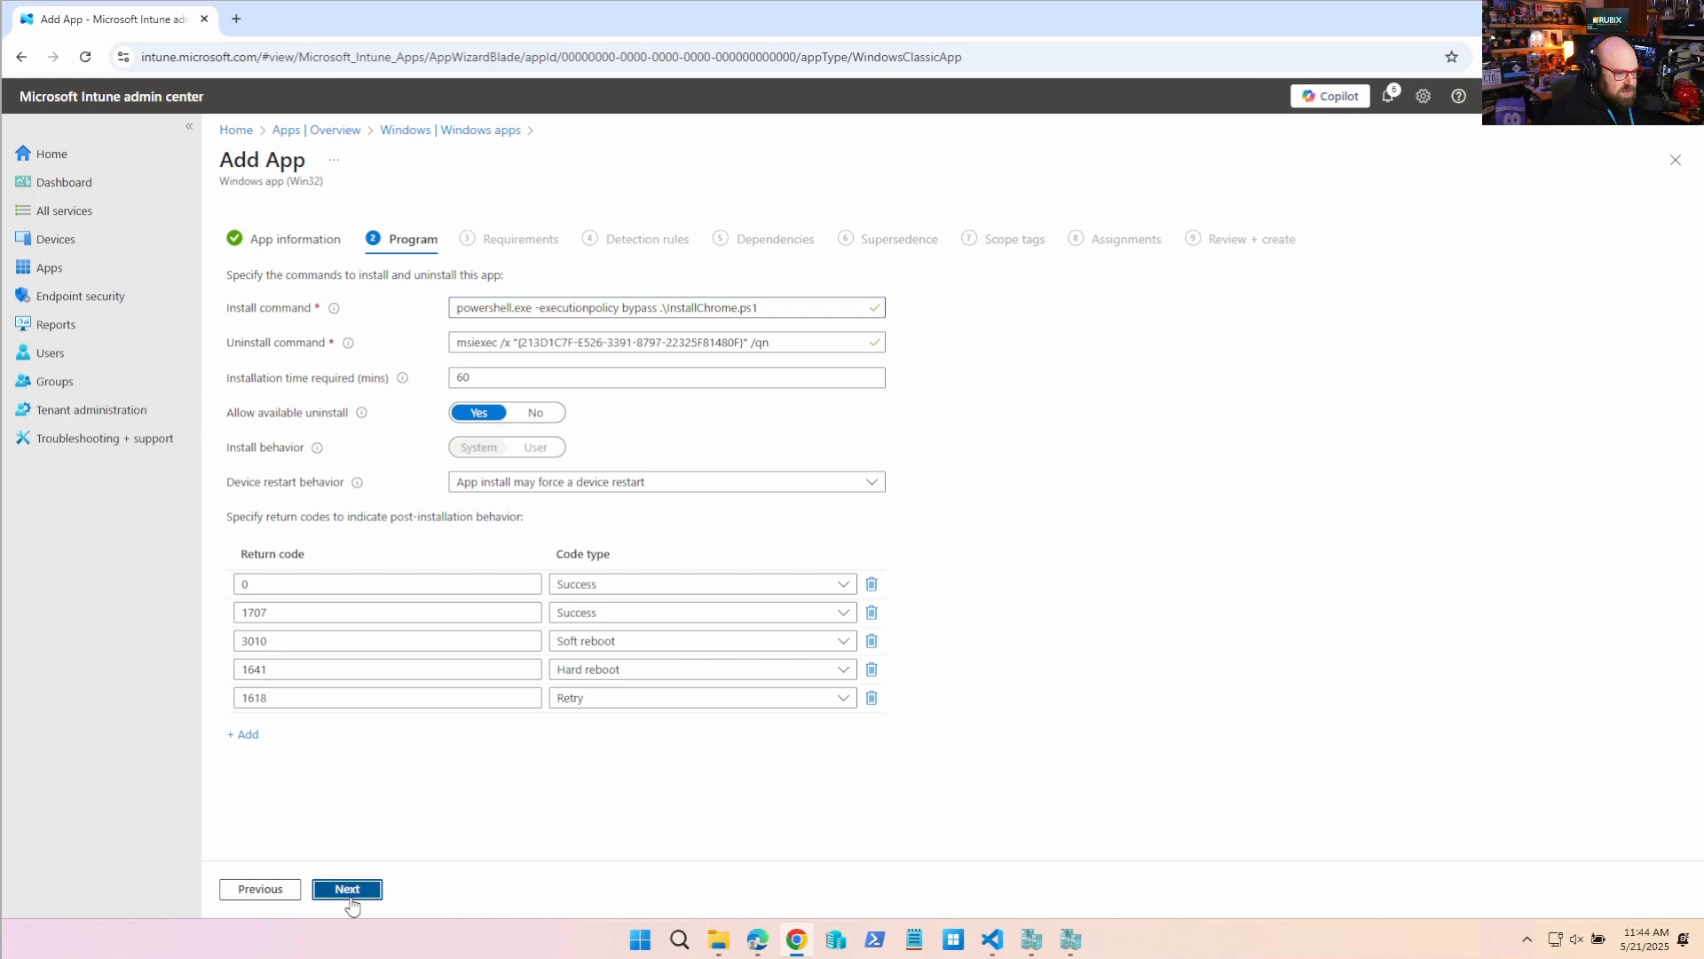
Skip requirements and add a manual MSI product code detection rule.
{"action": "left_click", "coordinate": [347, 887]}
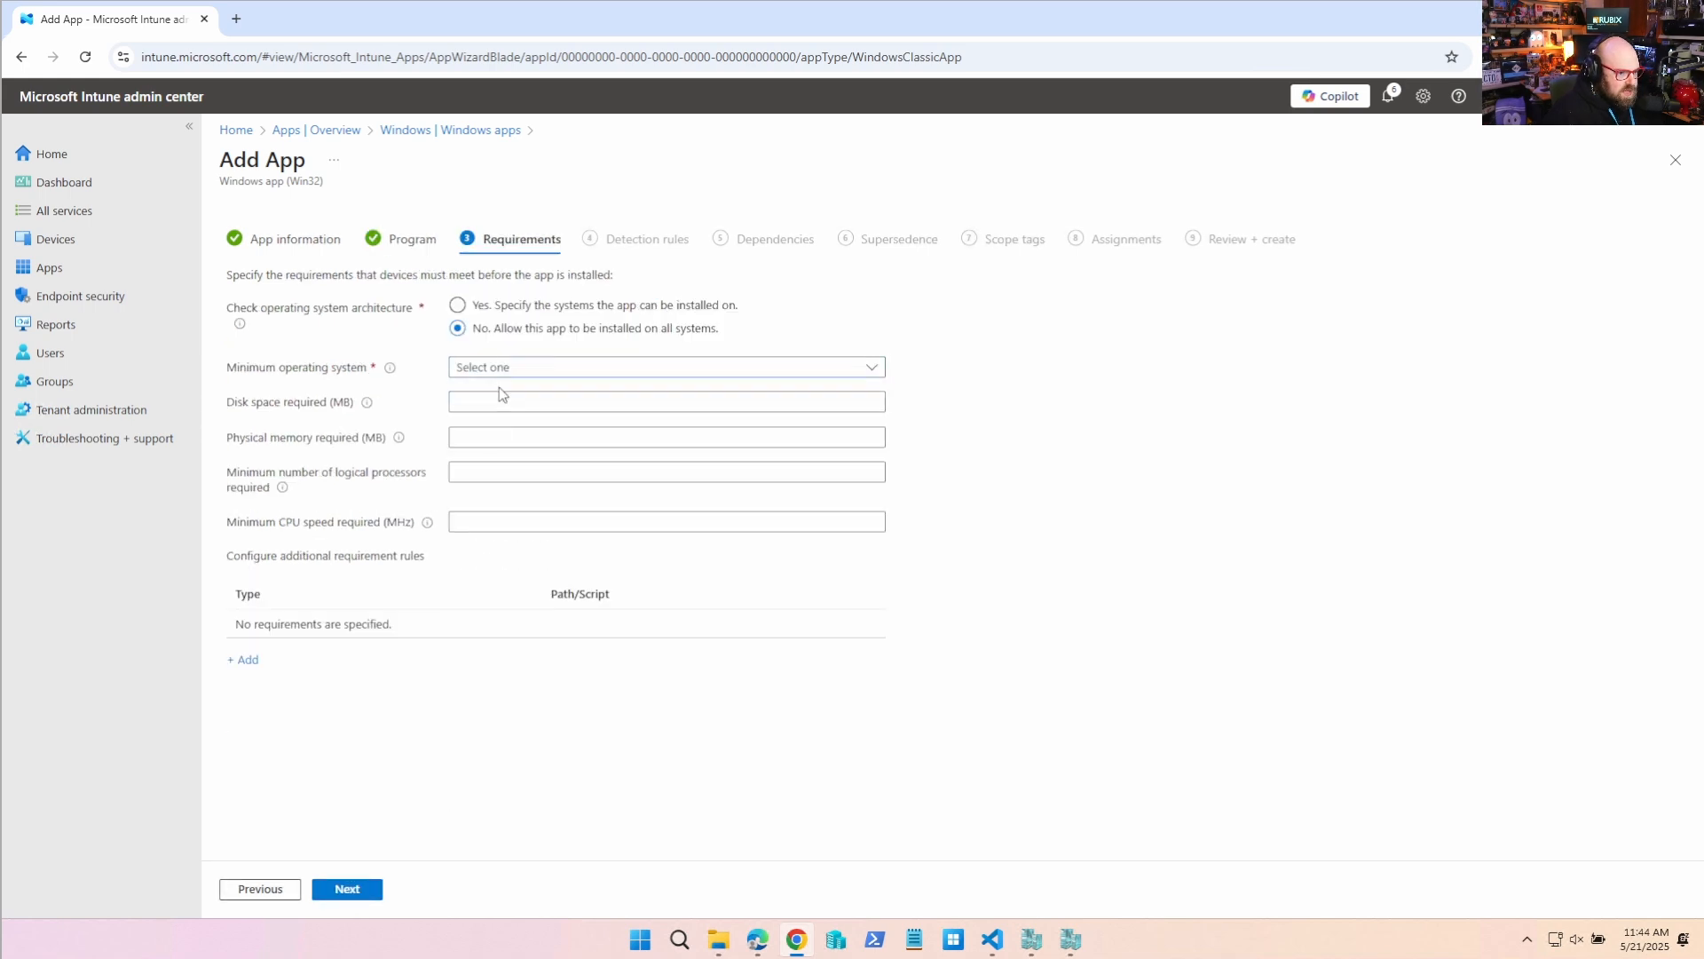
{"action": "left_click", "coordinate": [347, 888]}
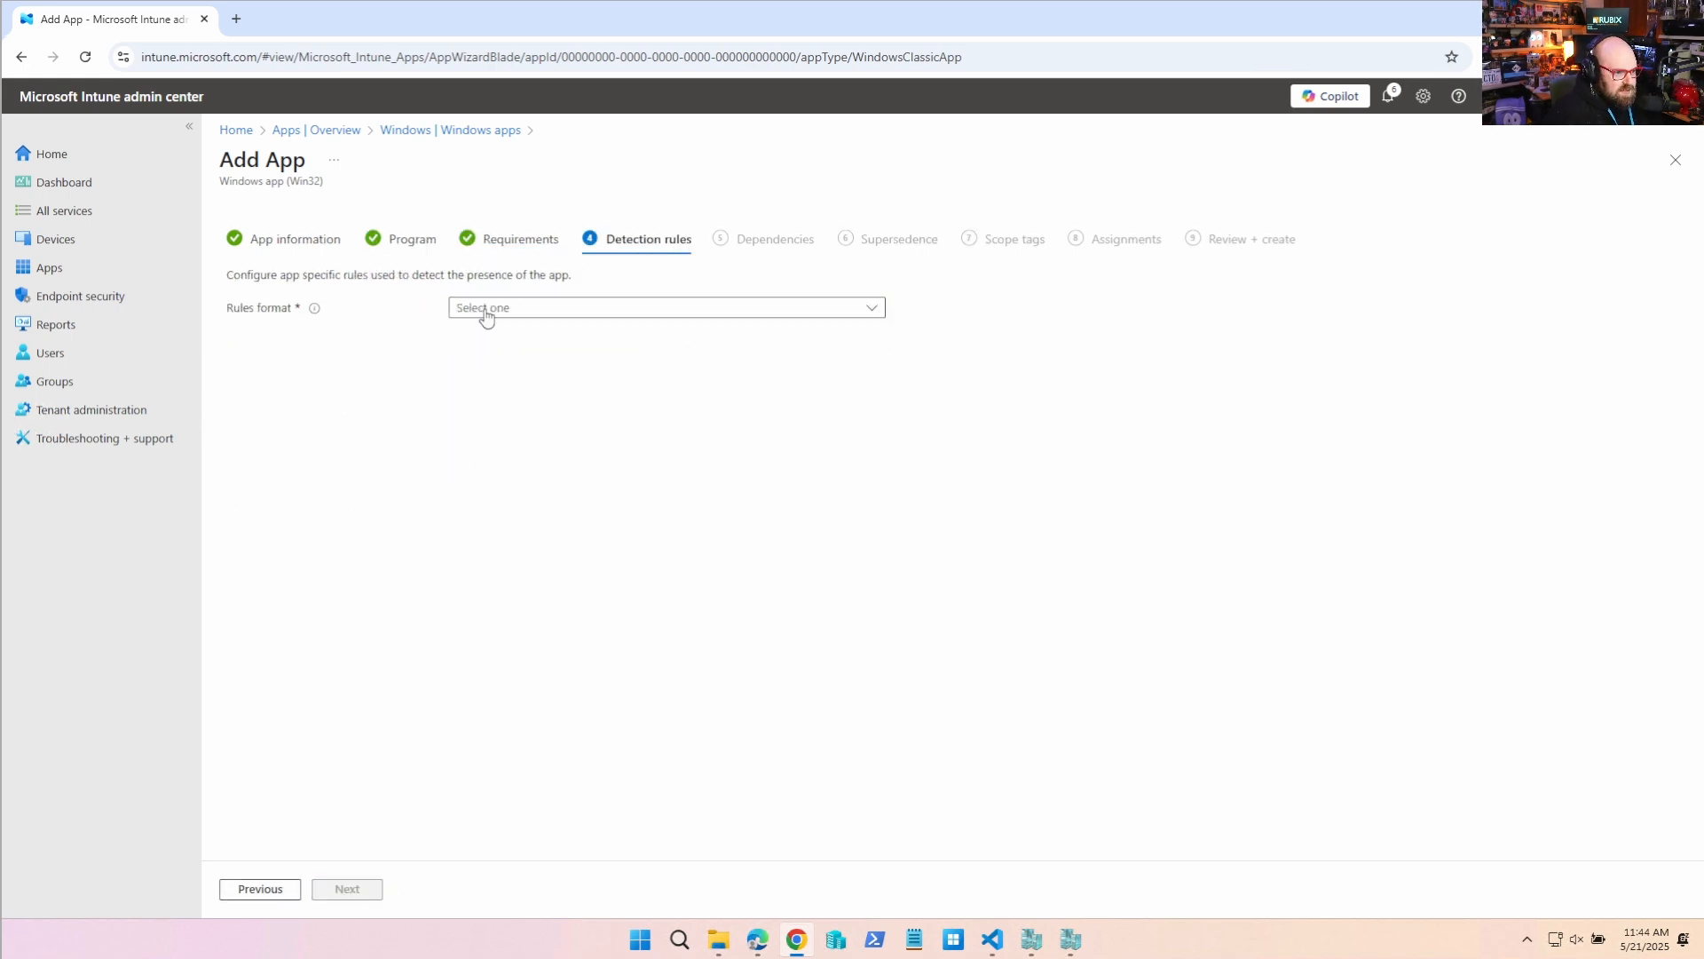
{"action": "left_click", "coordinate": [665, 306]}
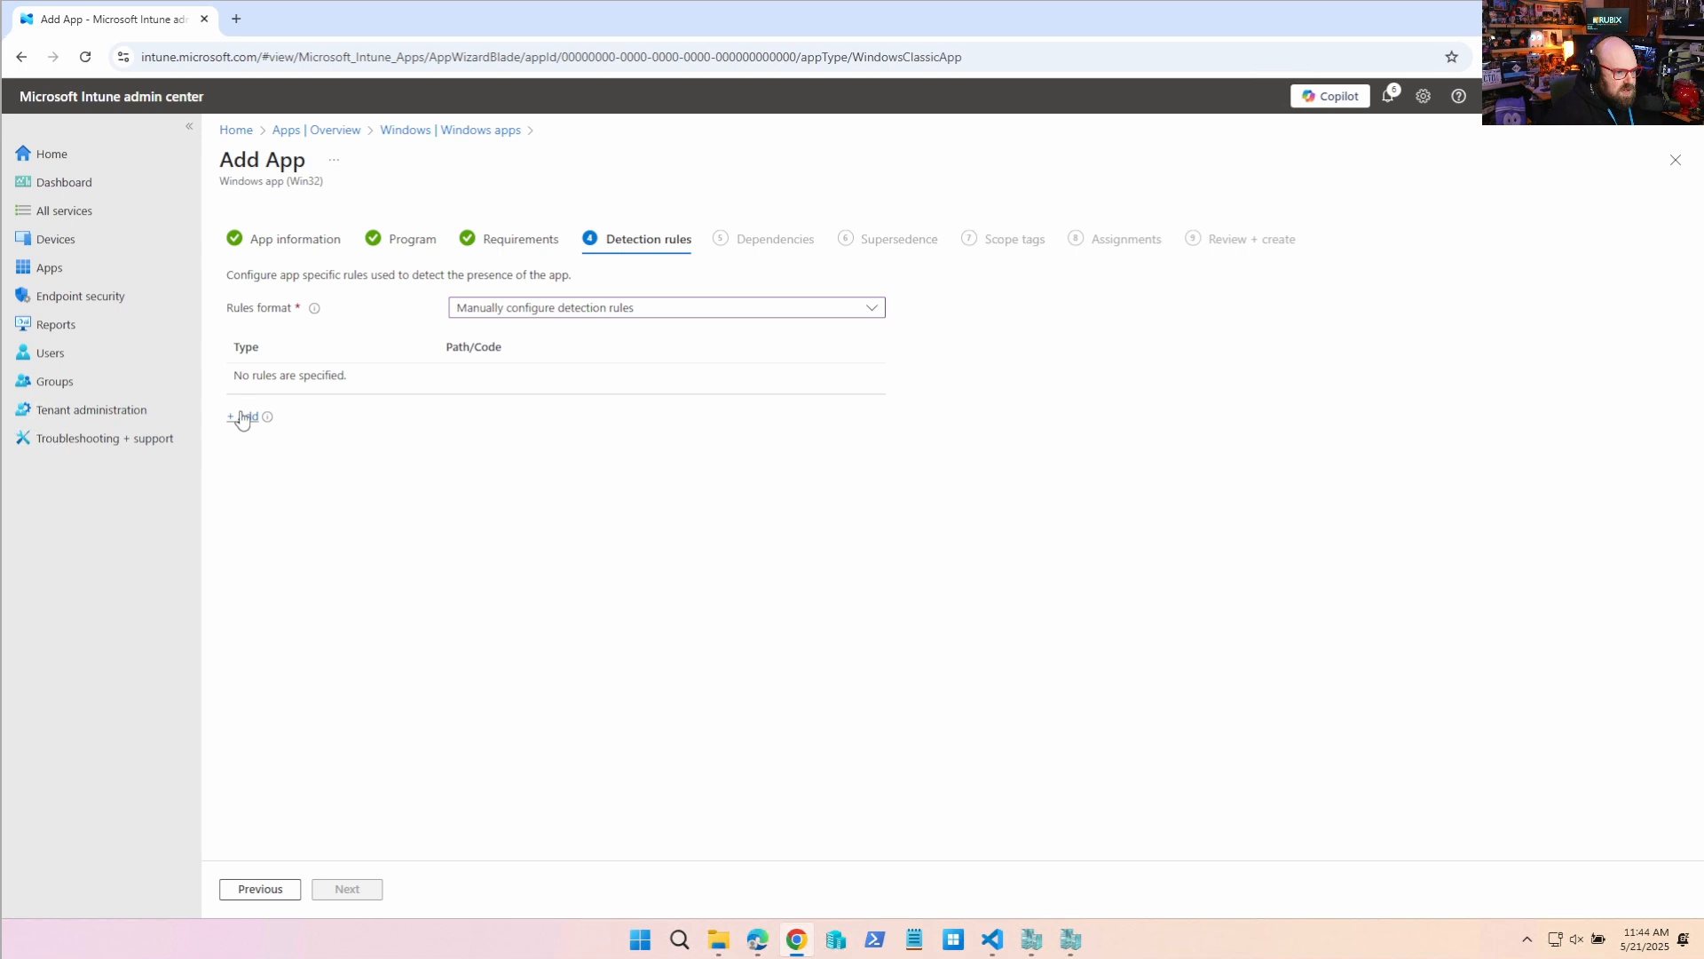
{"action": "left_click", "coordinate": [245, 417]}
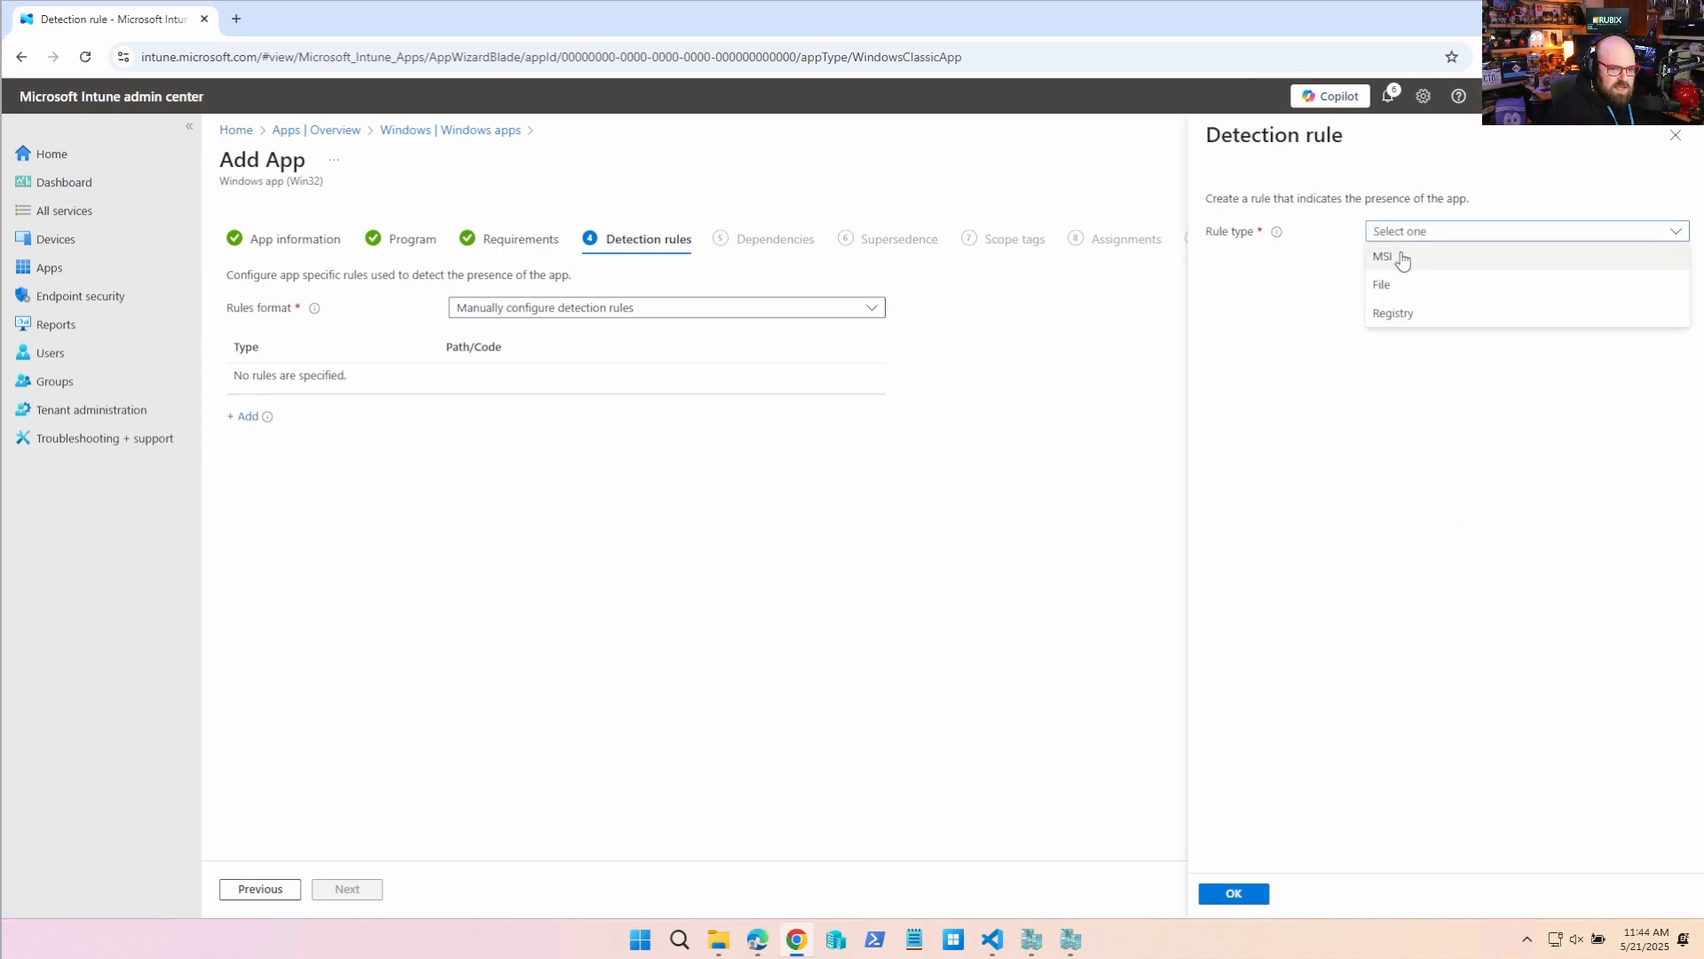
{"action": "left_click", "coordinate": [1233, 893]}
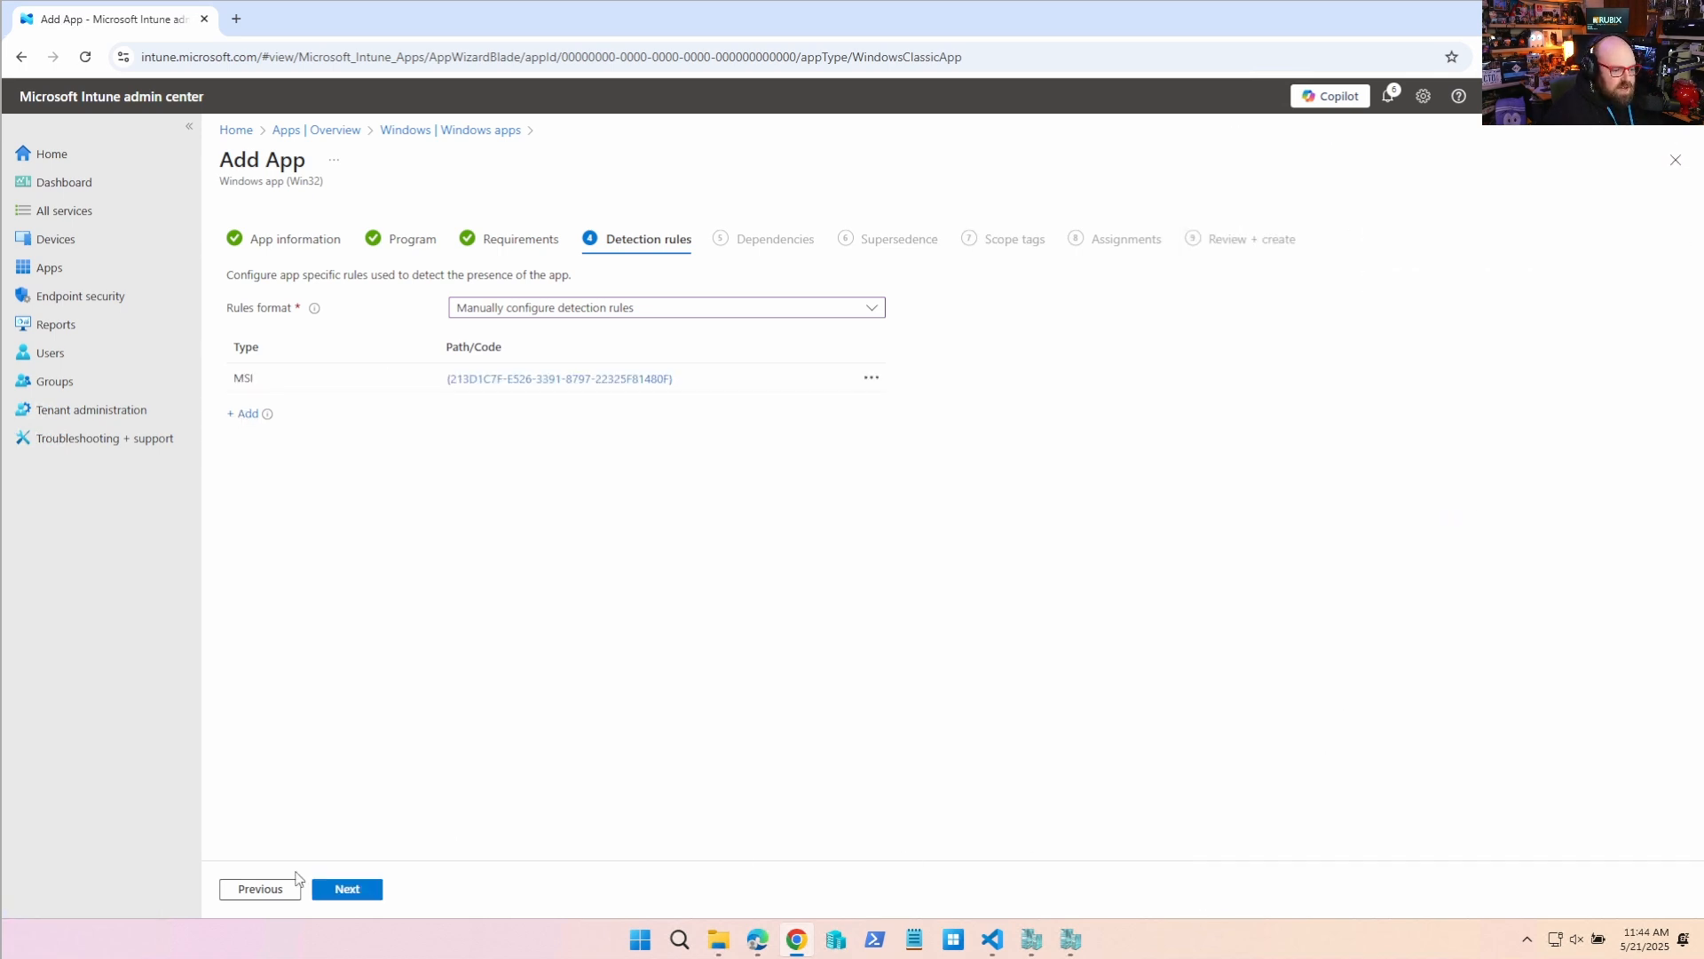
Require the app on all devices, then review and create the Google Chrome app.
{"action": "left_click", "coordinate": [347, 887]}
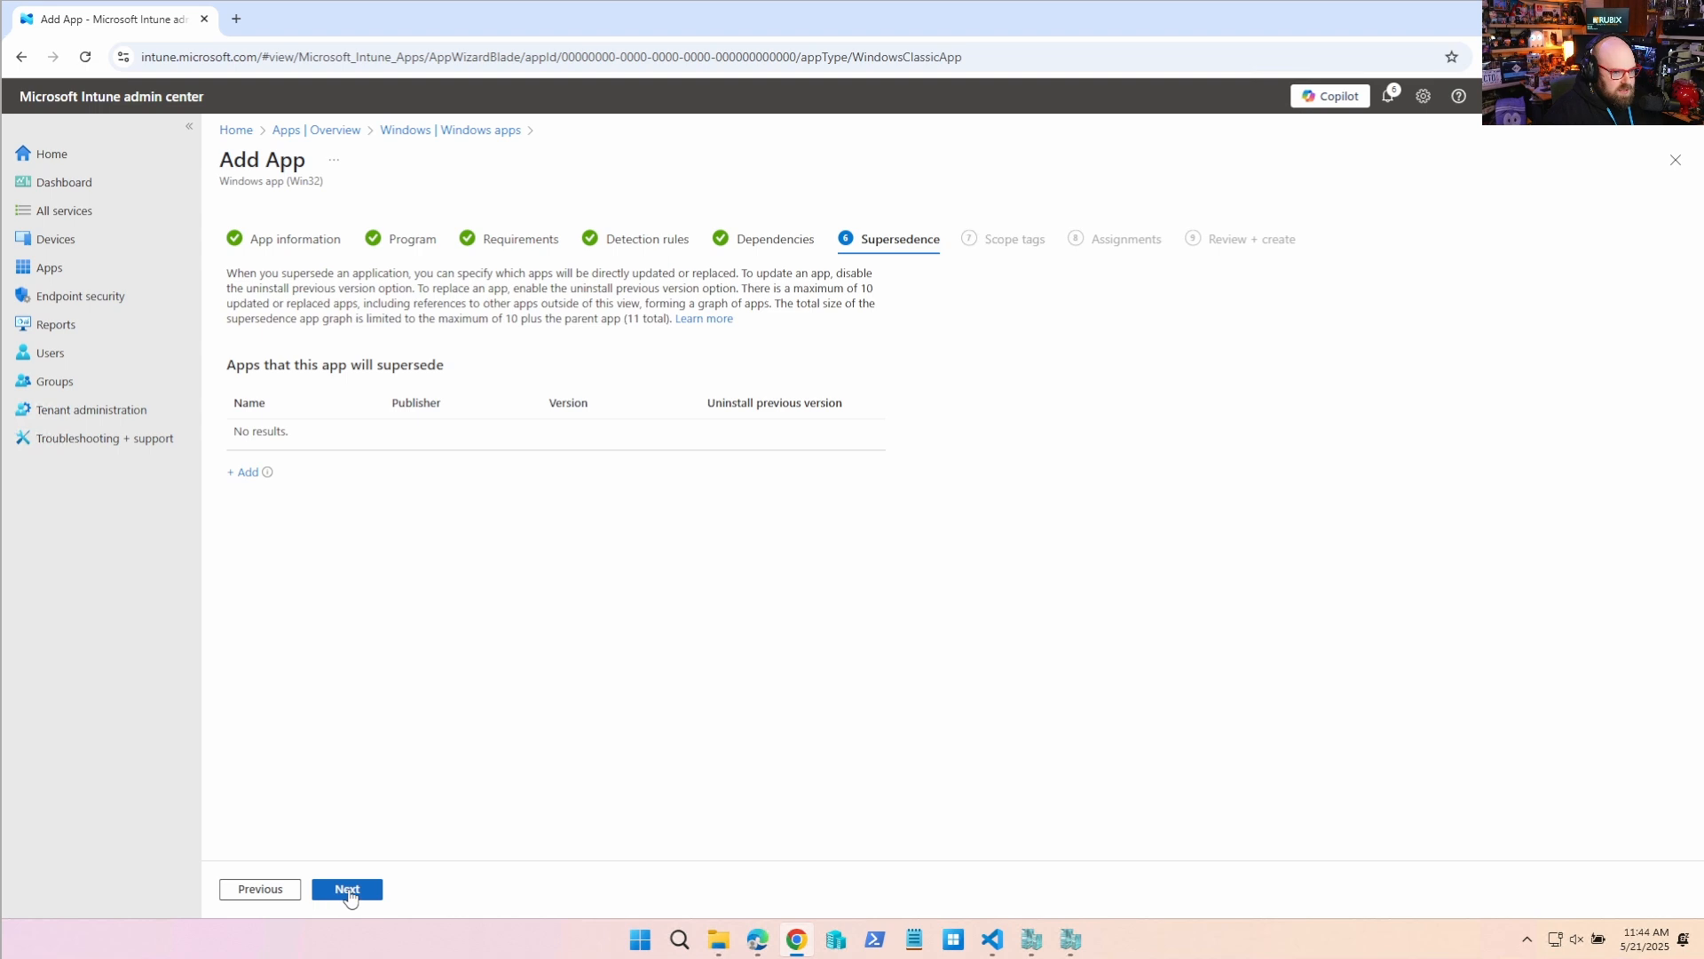
{"action": "left_click", "coordinate": [347, 888]}
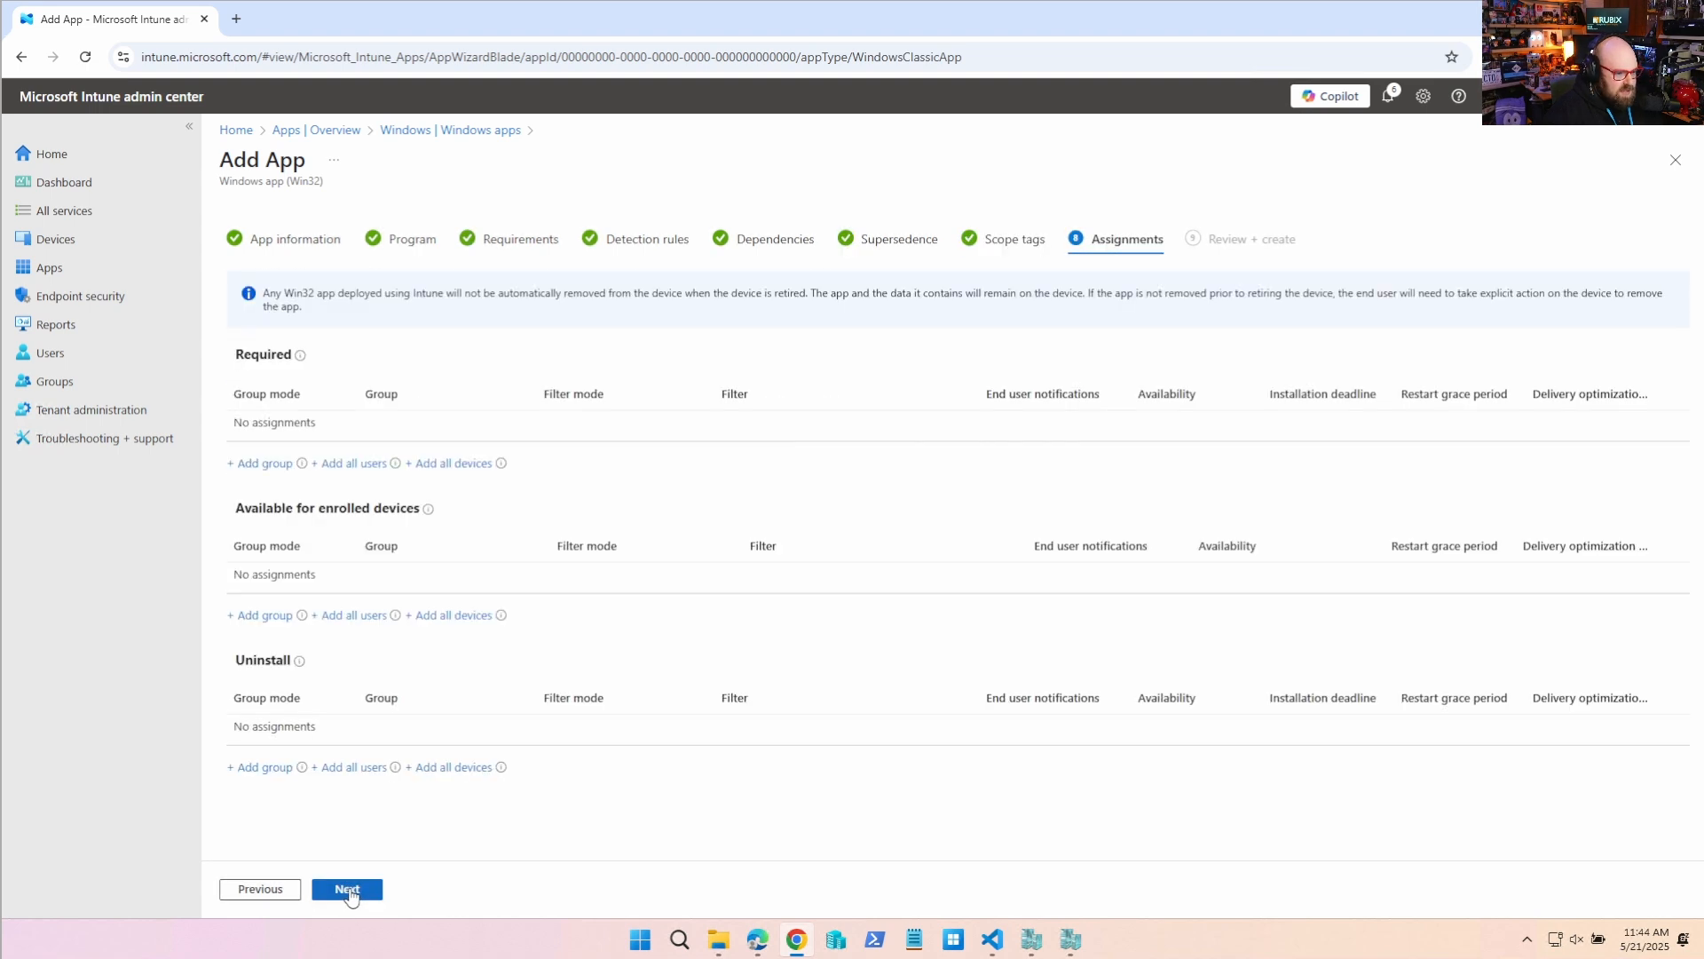
{"action": "left_click", "coordinate": [452, 462]}
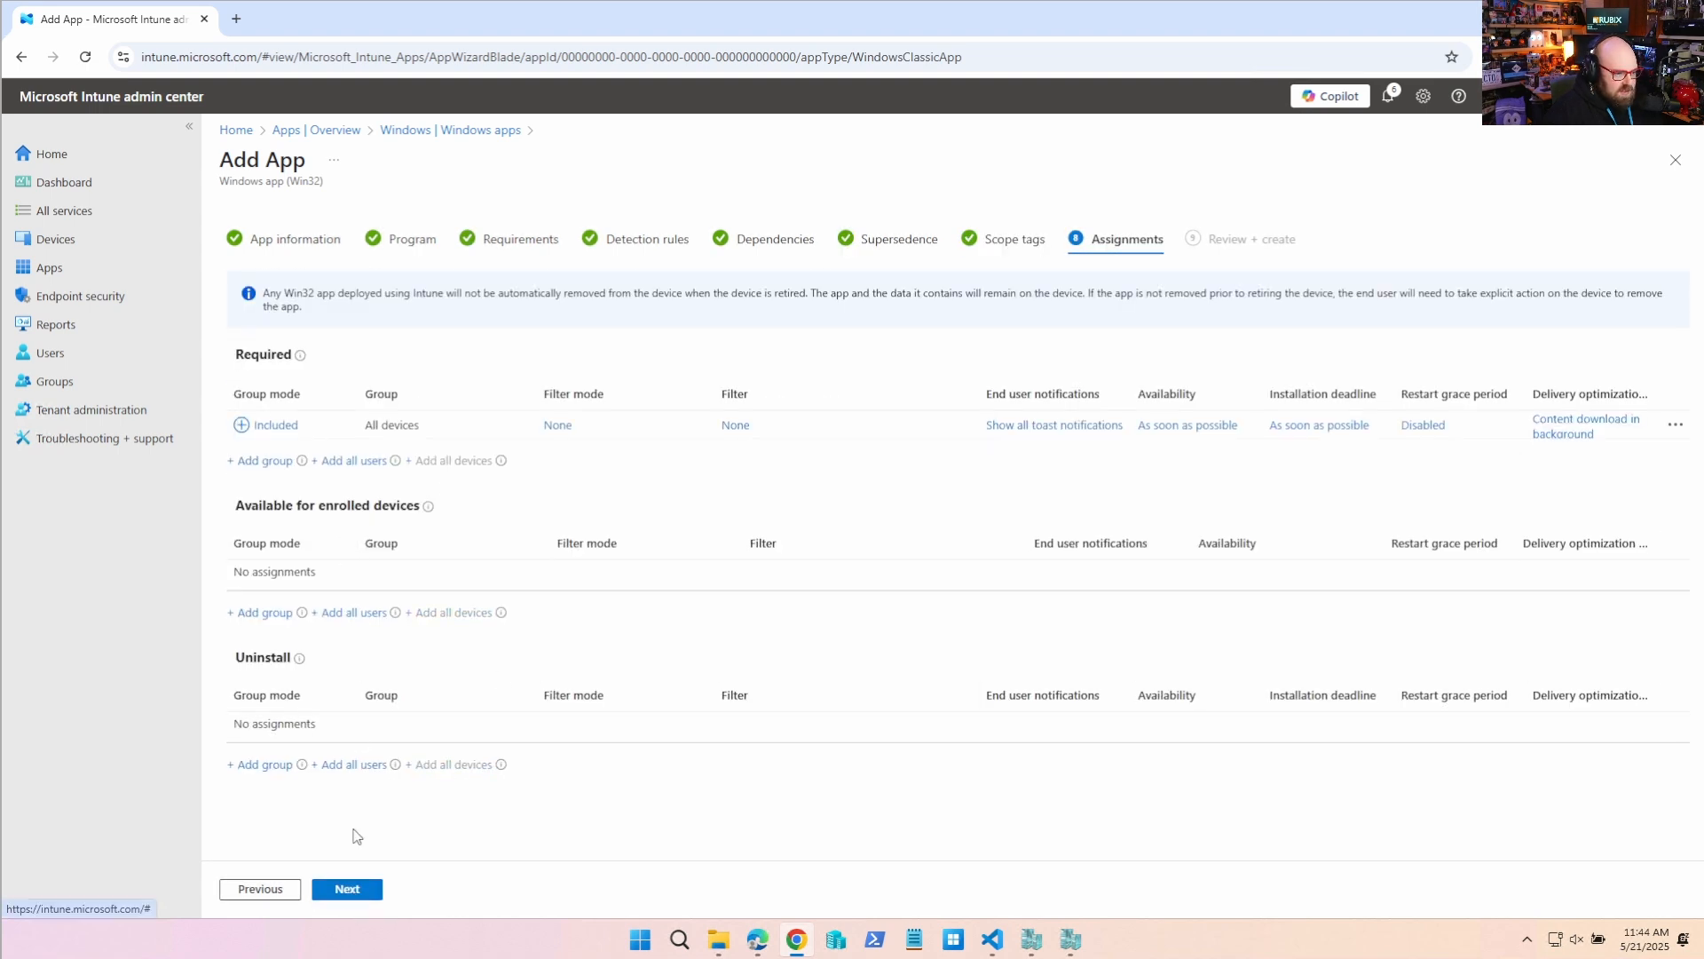
{"action": "left_click", "coordinate": [347, 887]}
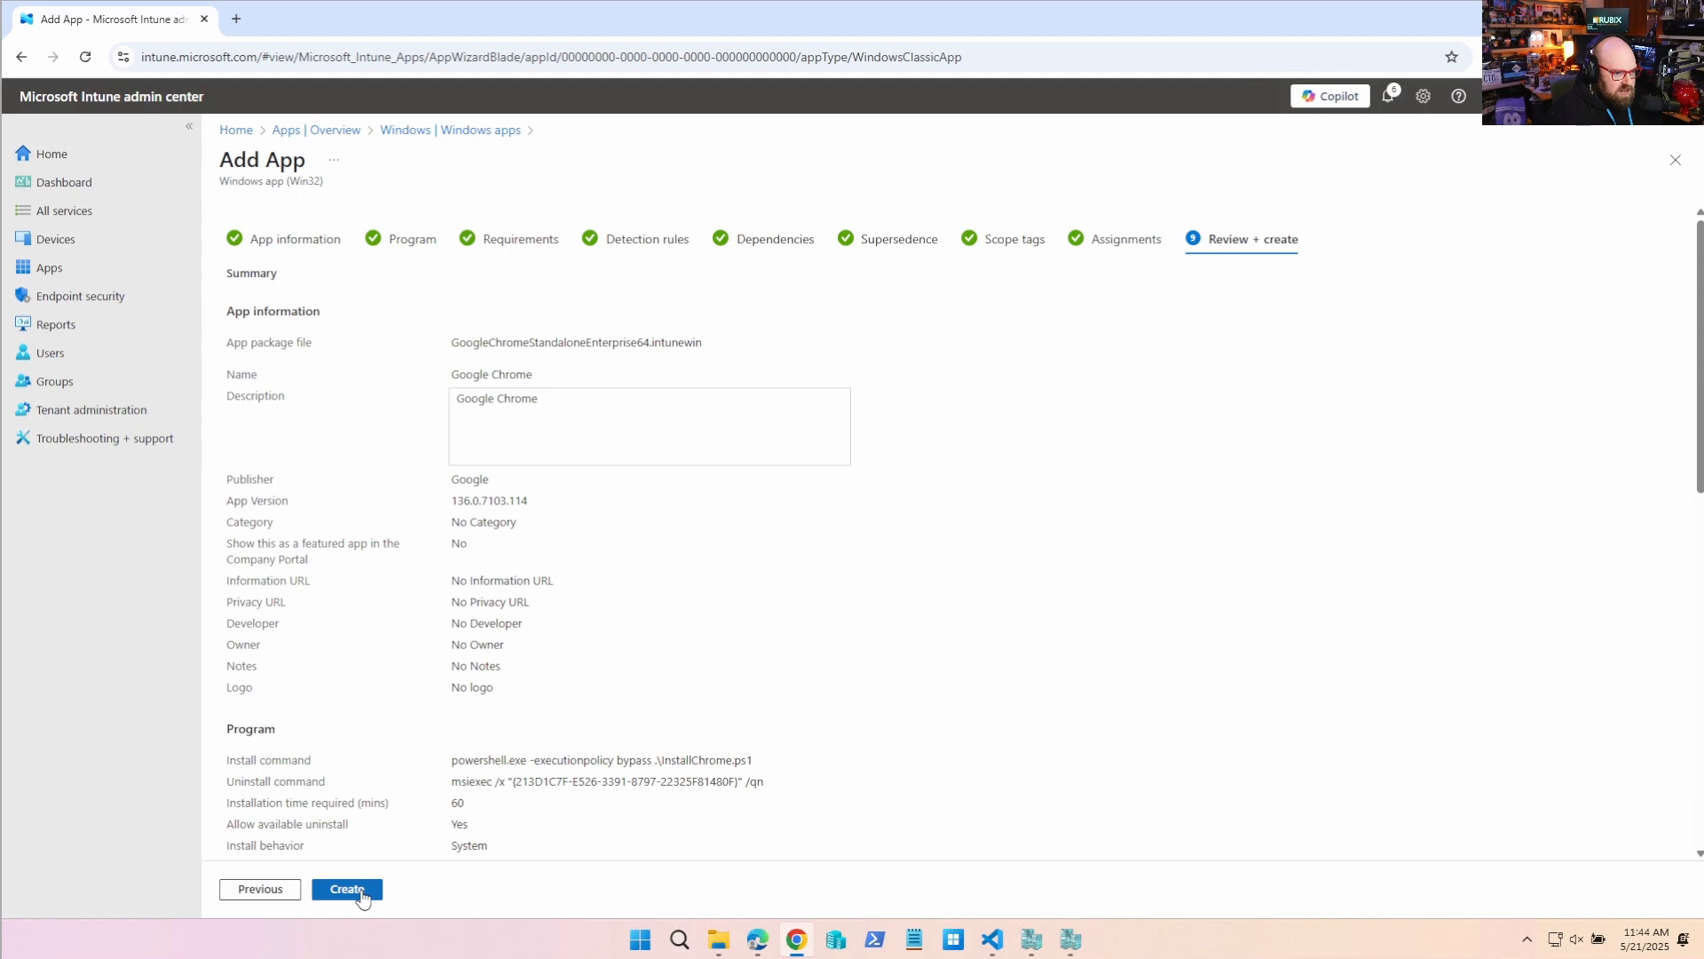
{"action": "left_click", "coordinate": [347, 889]}
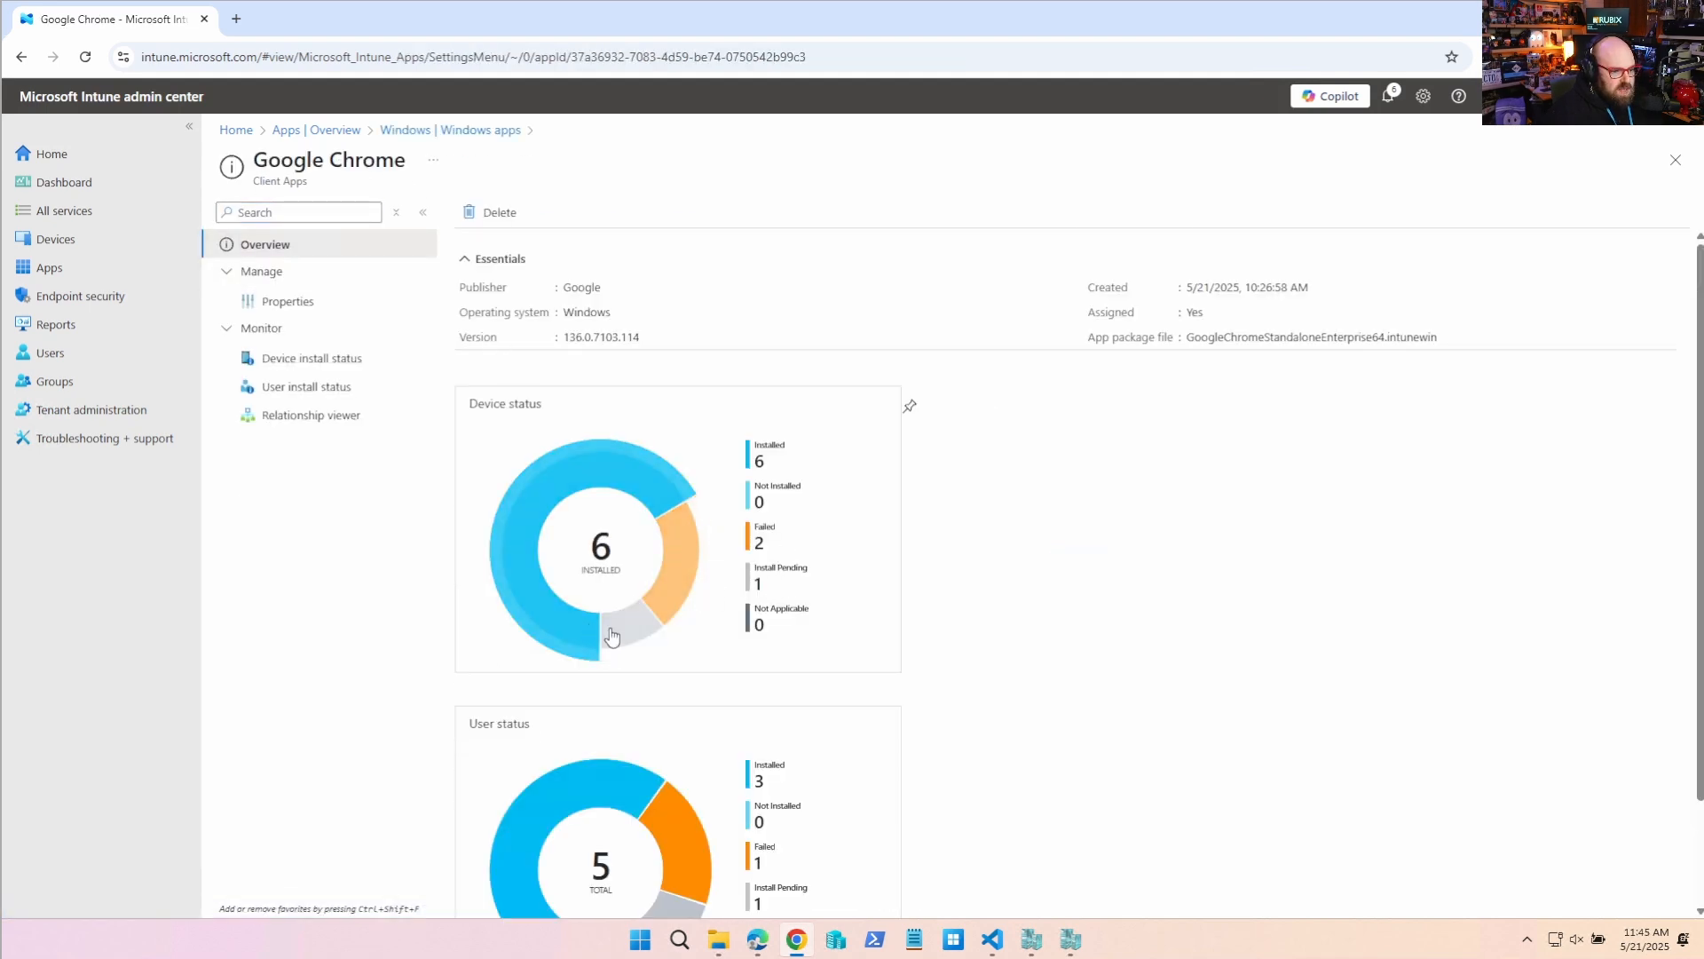
{"action": "left_click", "coordinate": [466, 259]}
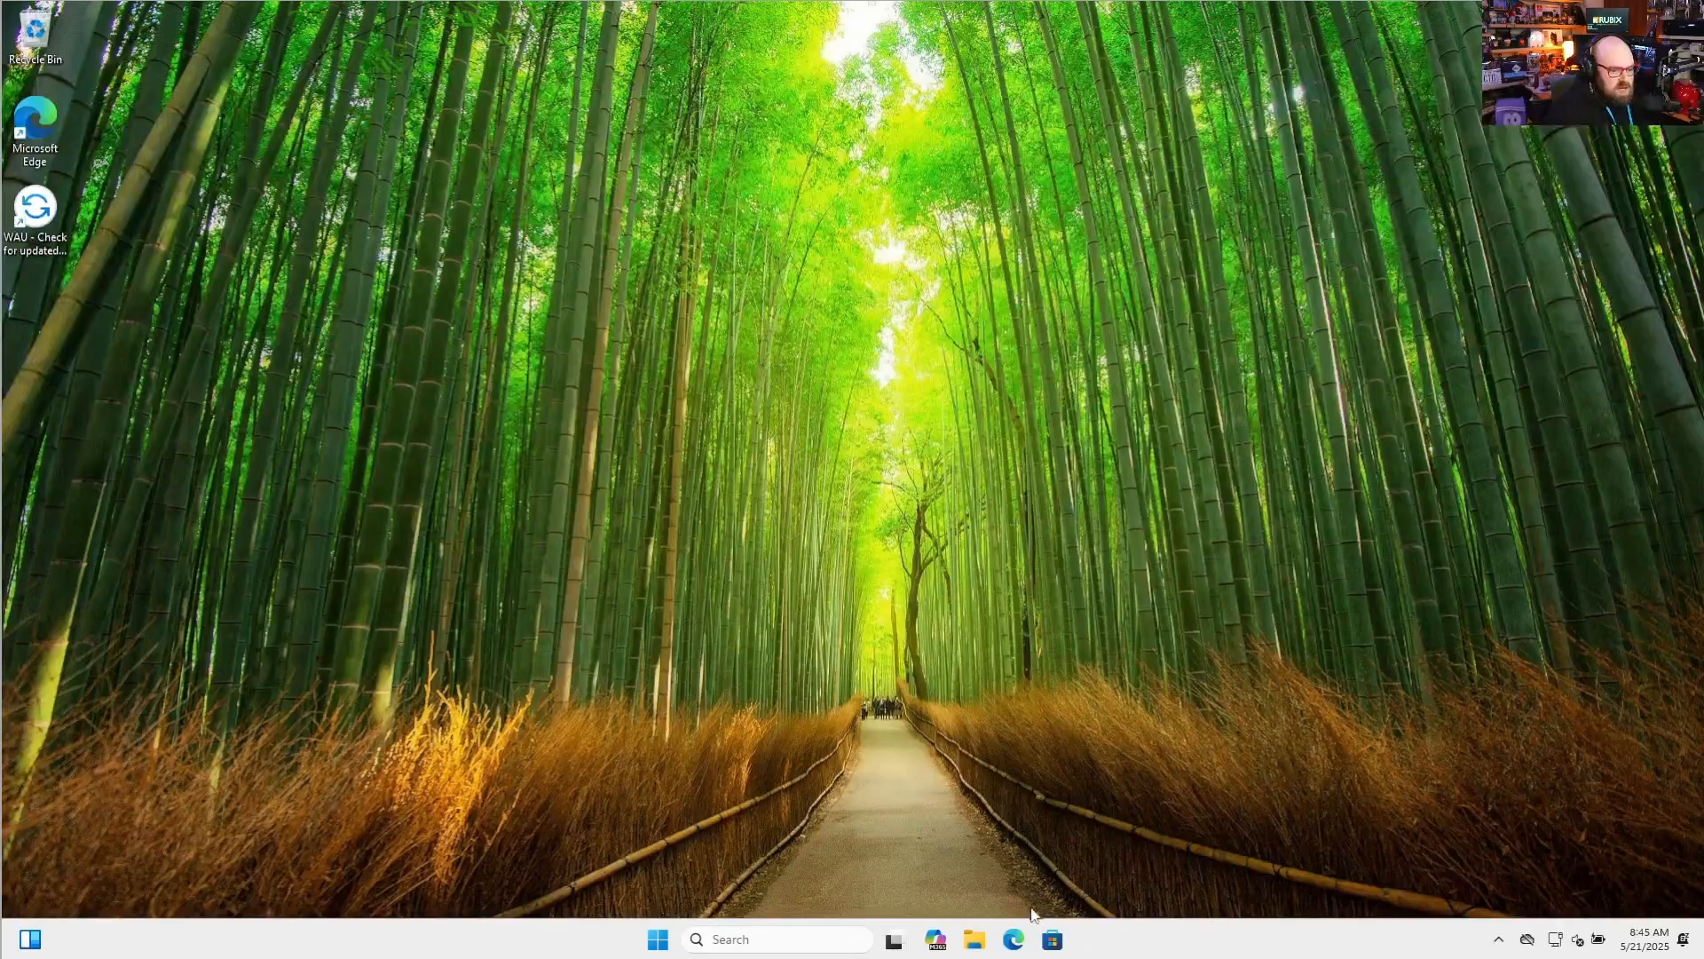
{"action": "mouse_move", "coordinate": [529, 592]}
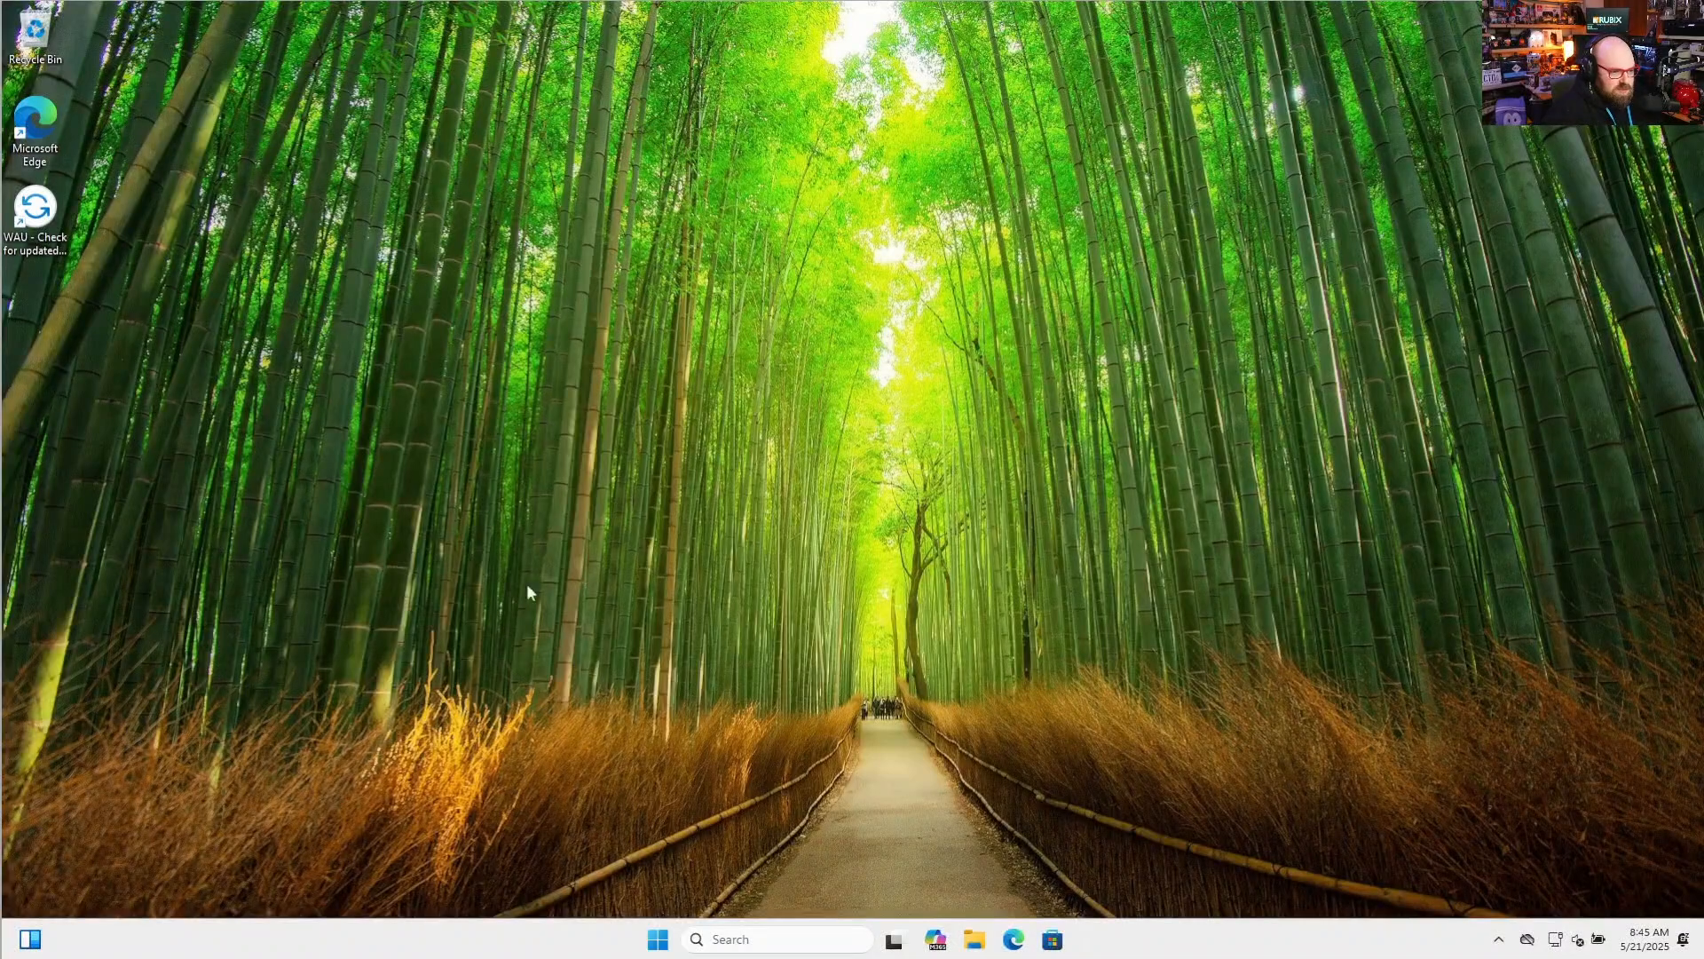
{"action": "mouse_move", "coordinate": [644, 947]}
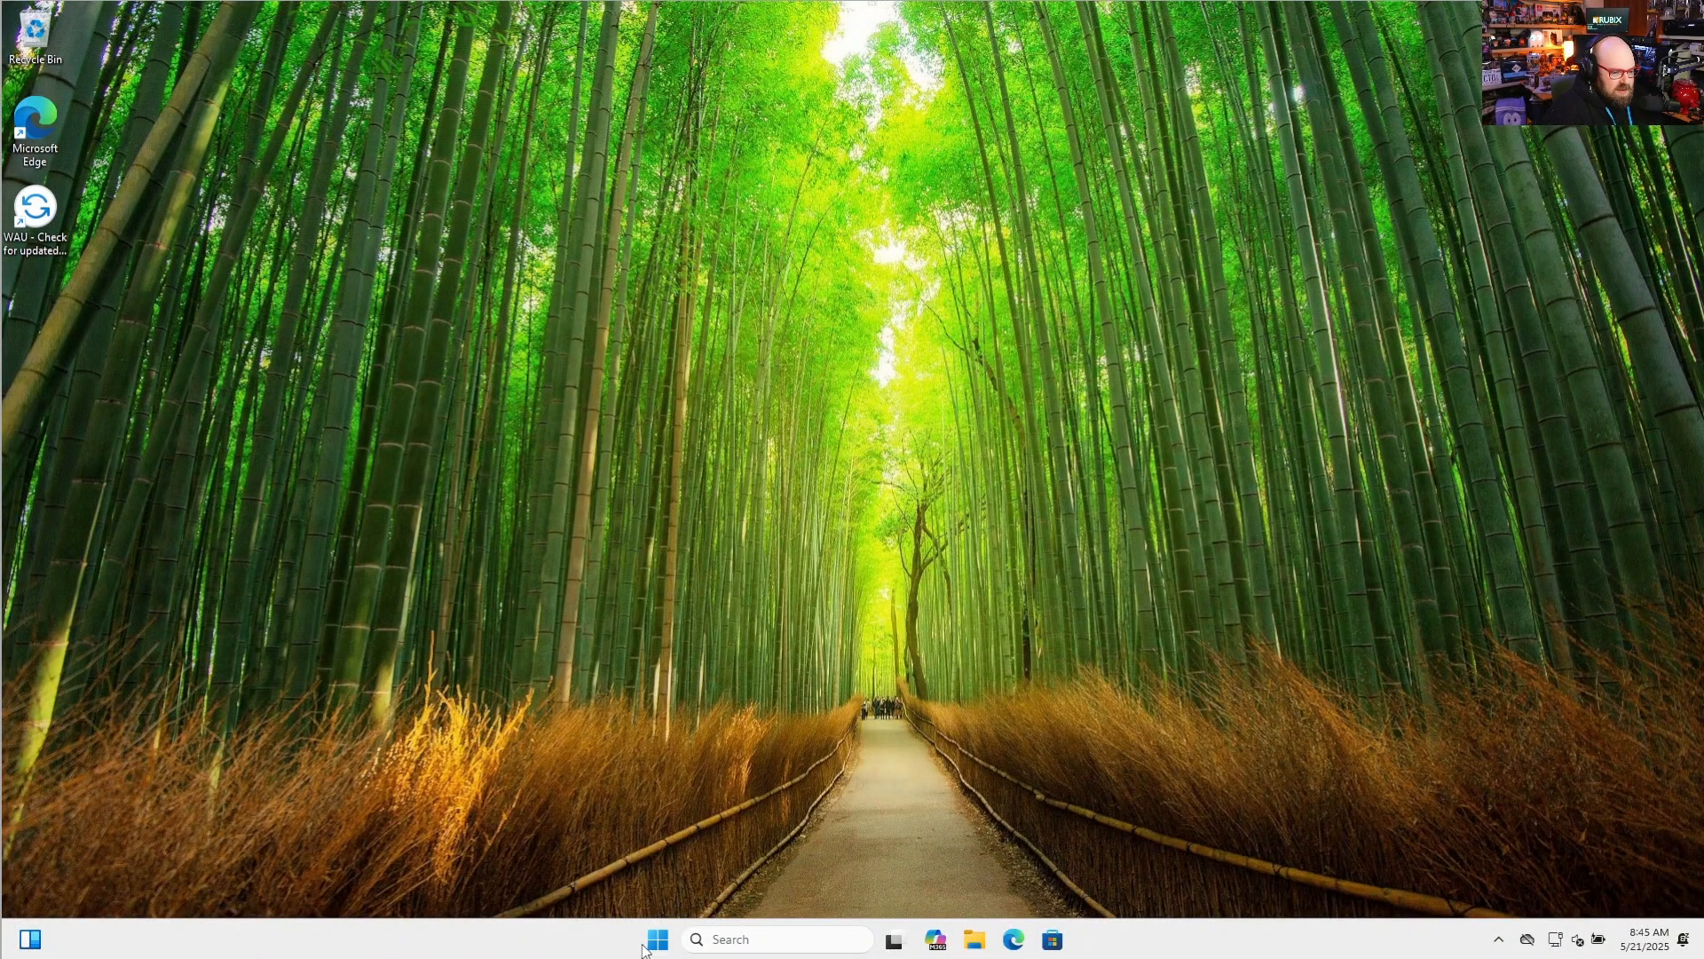
Browse File Explorer to C:\ProgramData\Microsoft\IntuneManagementExtension to reach the Logs folder.
{"action": "left_click", "coordinate": [655, 938]}
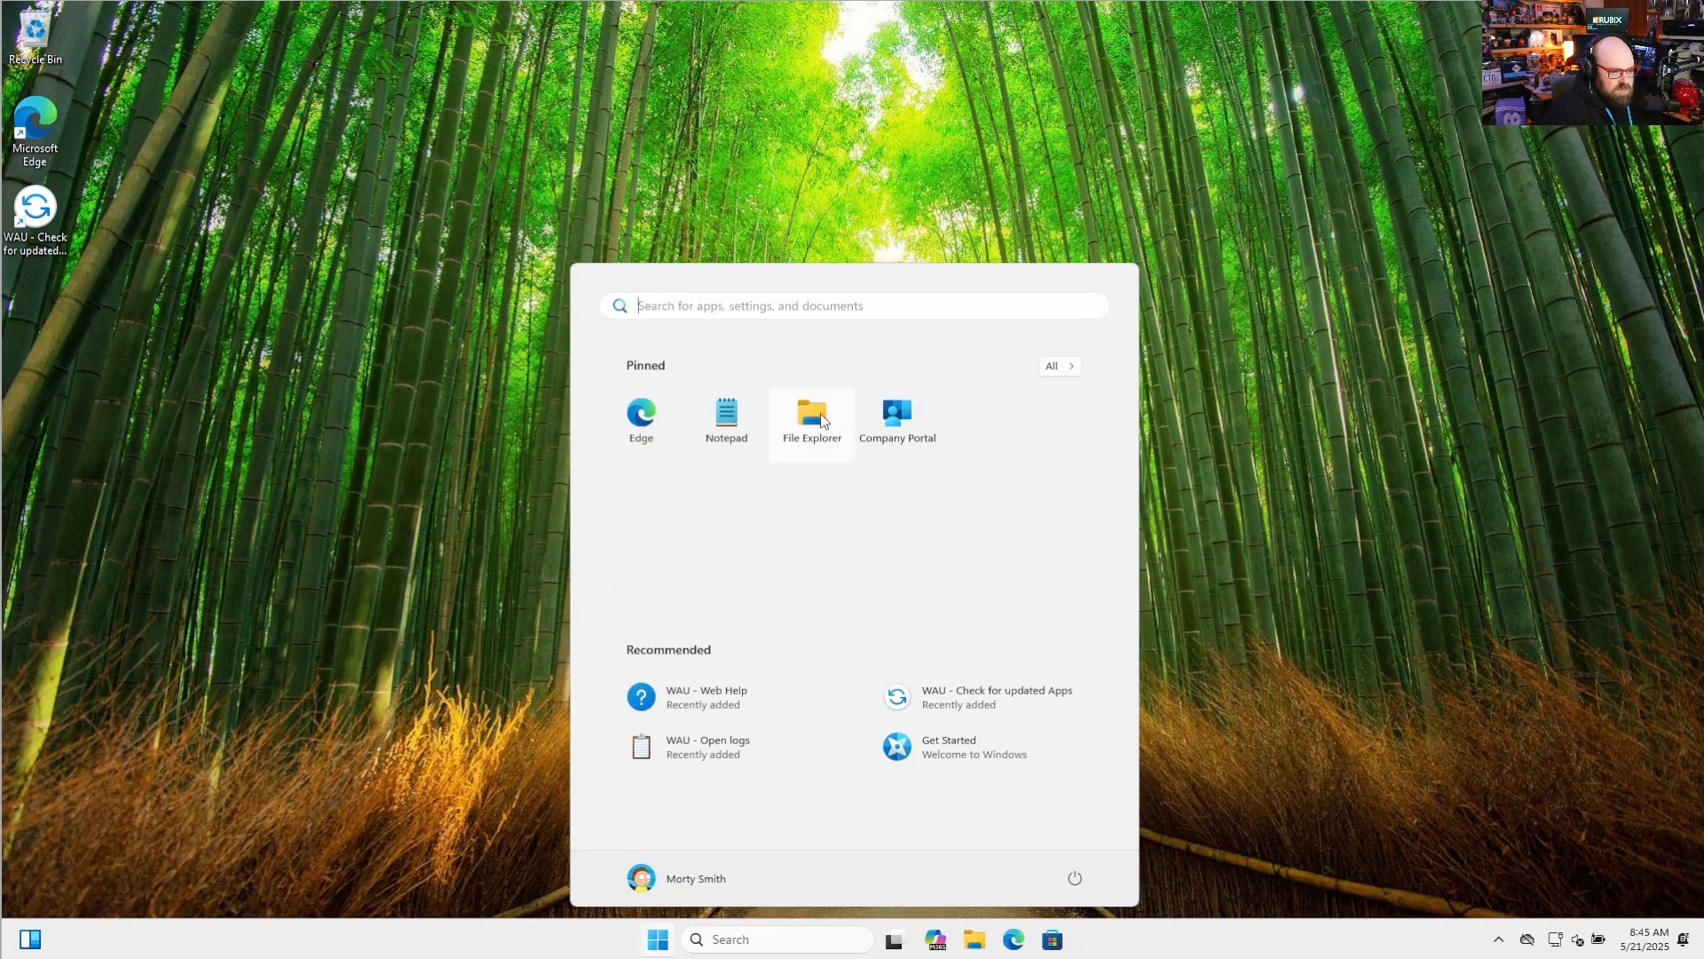
{"action": "left_click", "coordinate": [811, 421]}
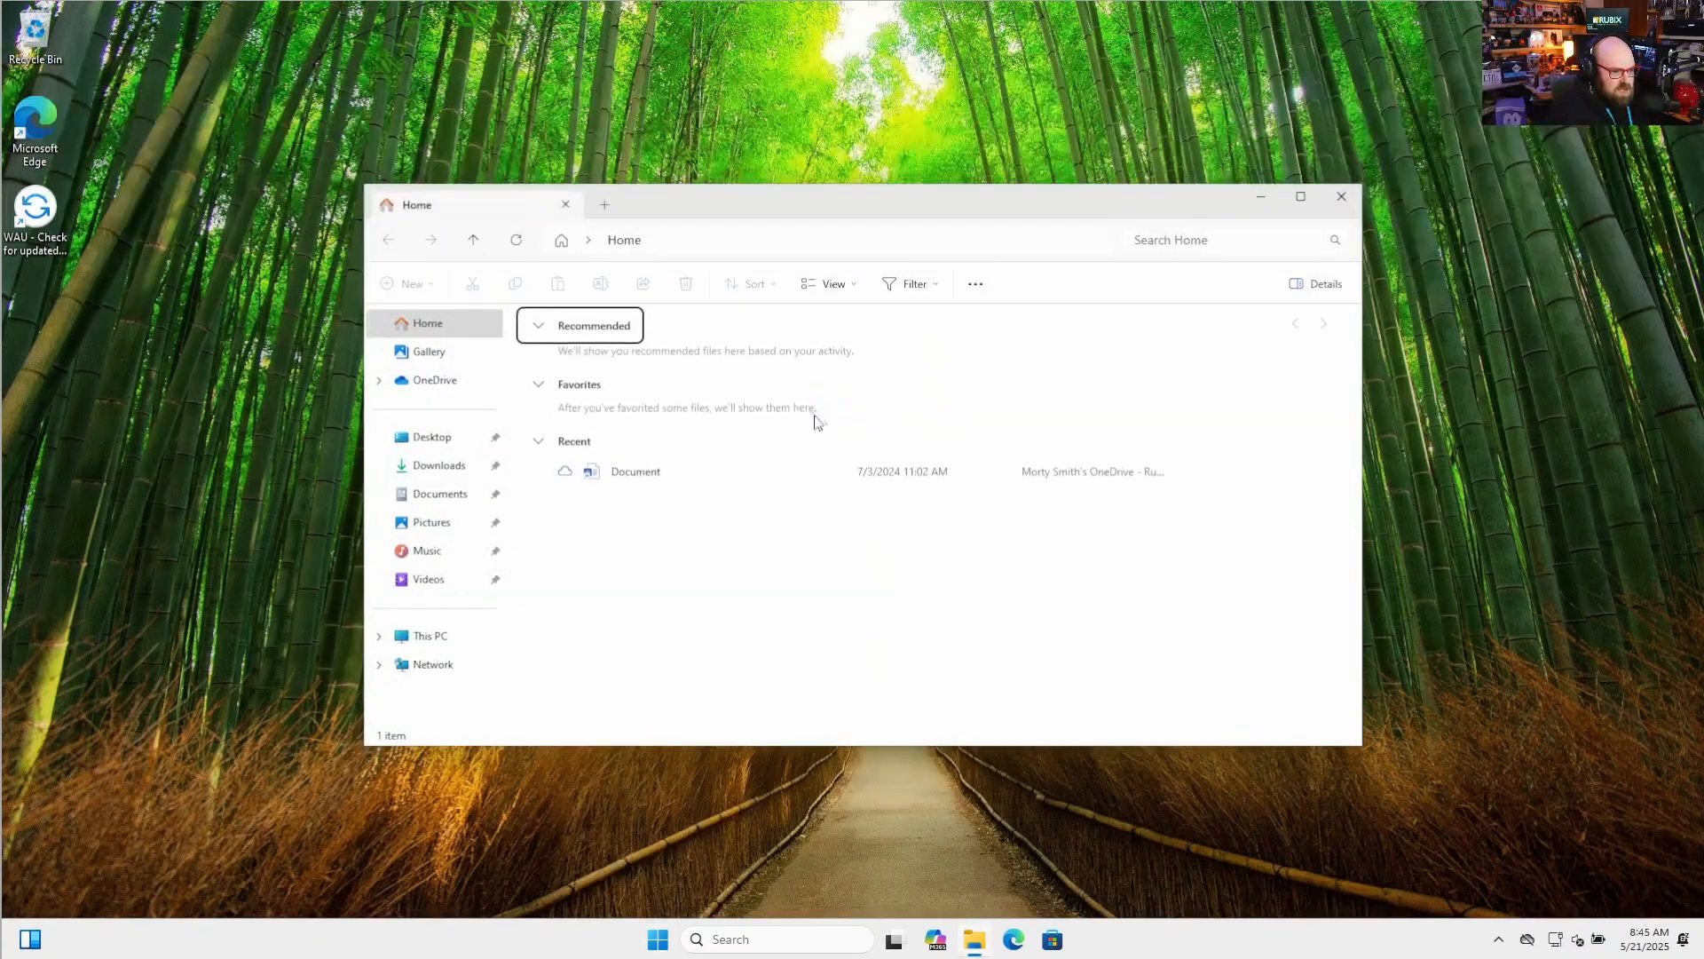
{"action": "type", "text": "C:\\ProgramData\\Microsoft\\IntuneManagementExtension"}
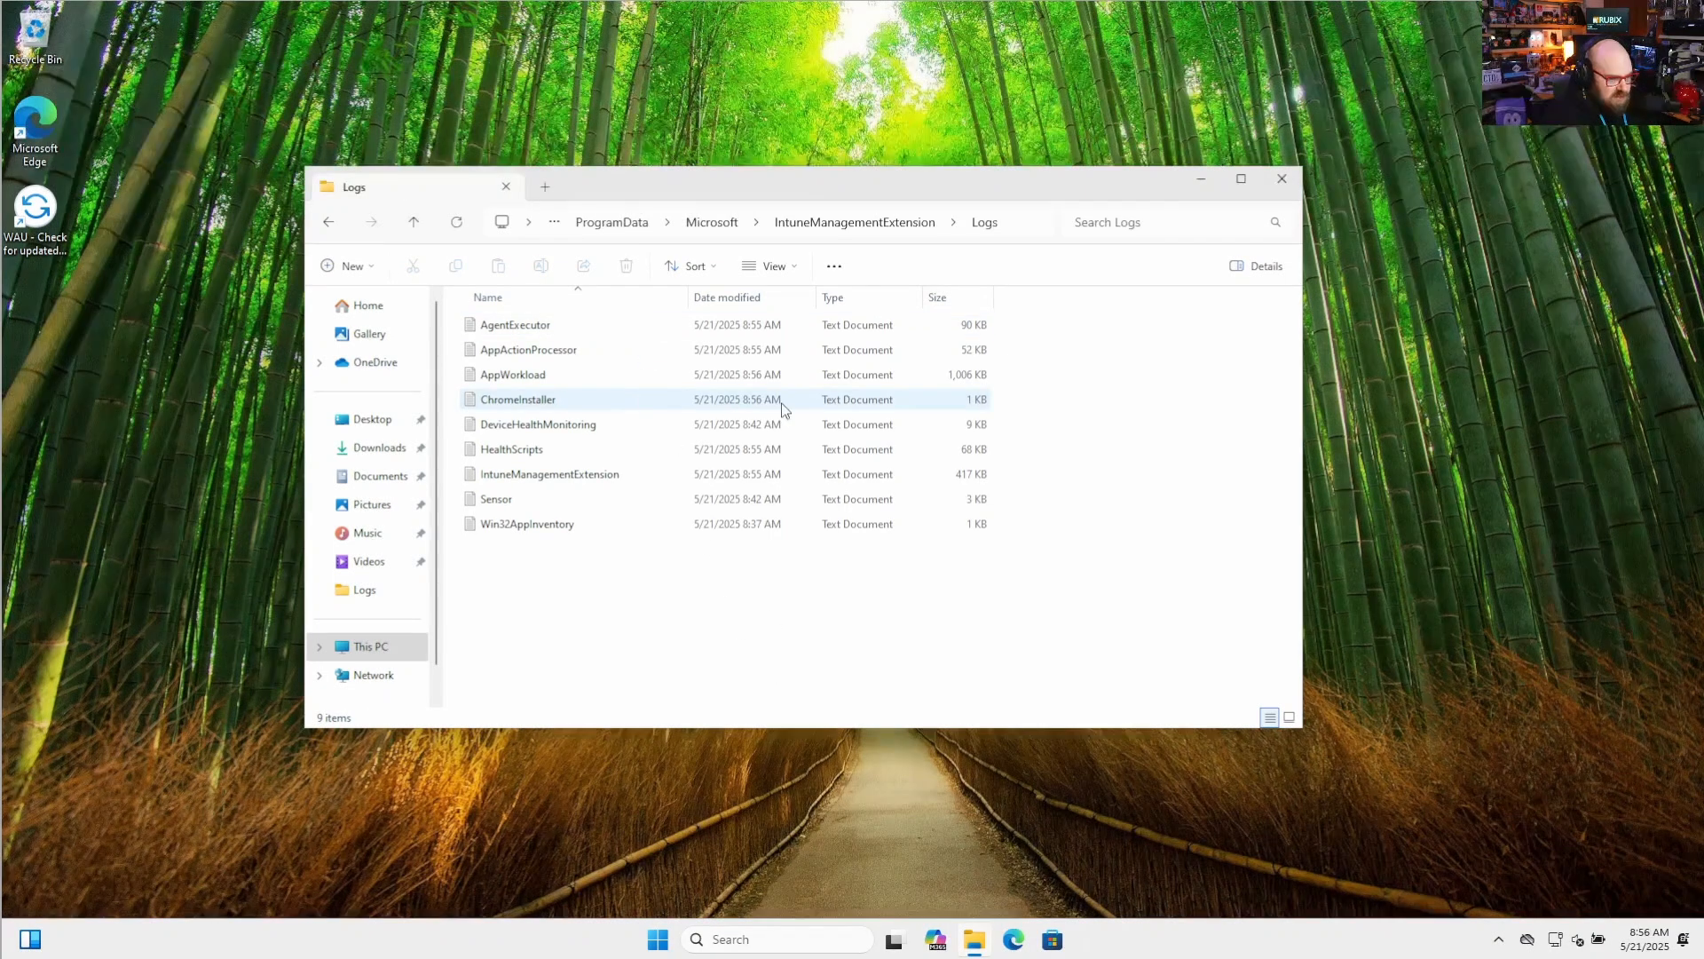
Open the ChromeInstaller log in Notepad, read the OOBE-skip message, and close it.
{"action": "double_click", "coordinate": [518, 398]}
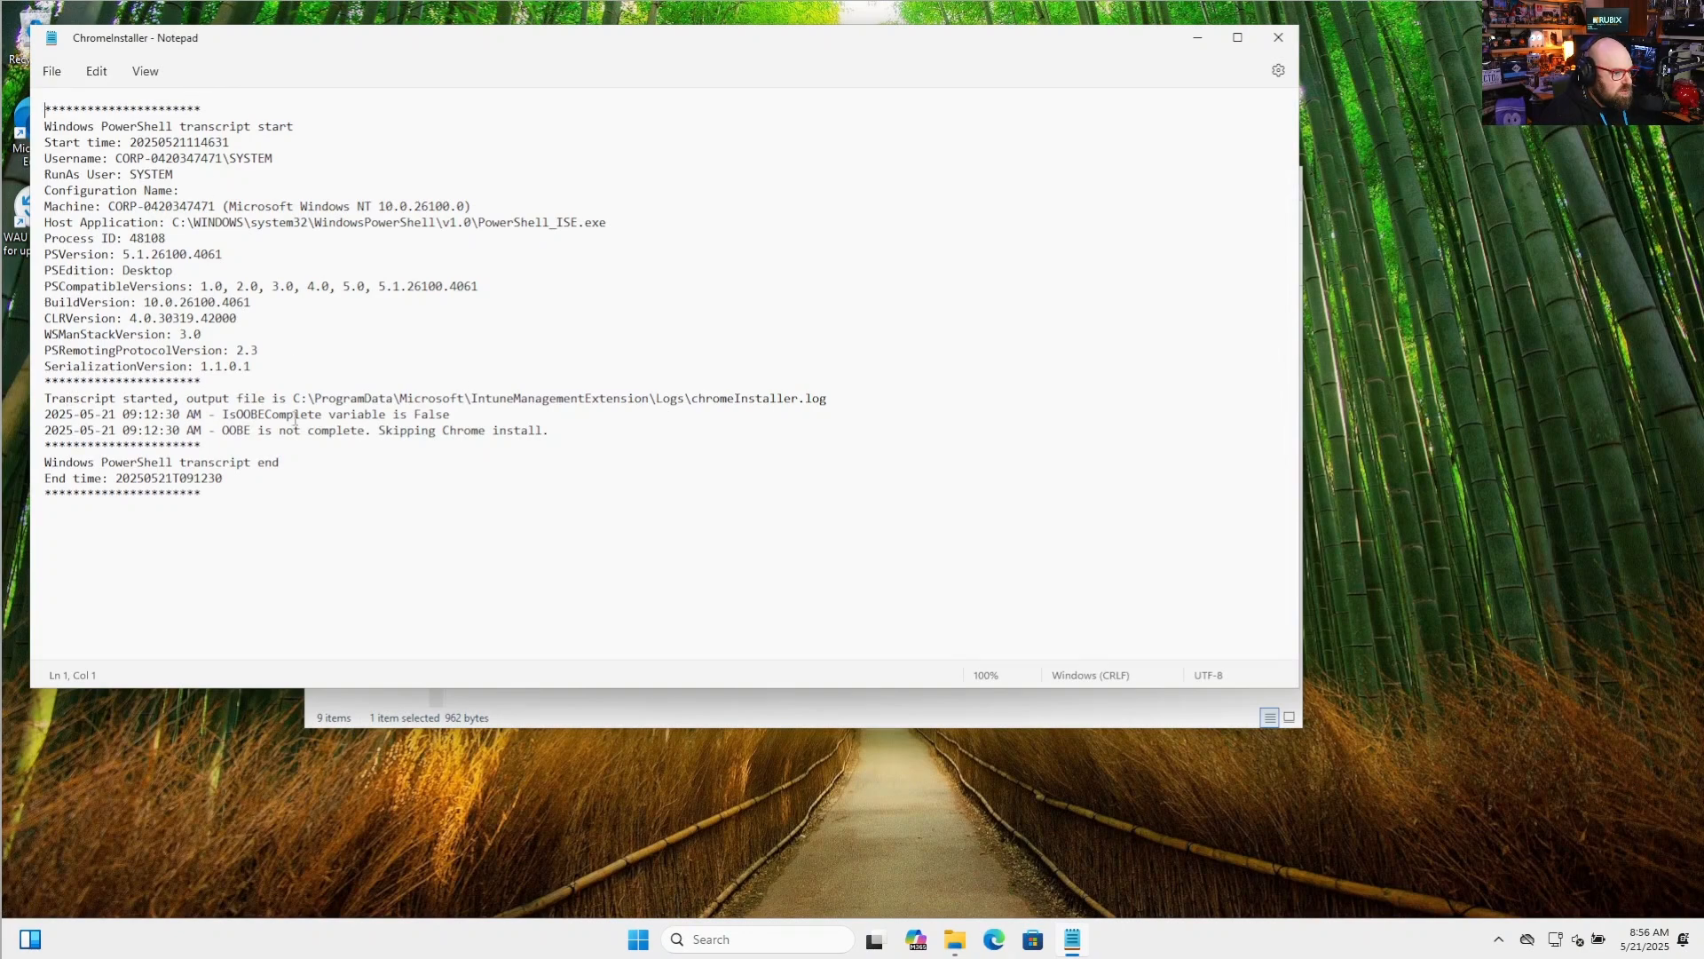
{"action": "mouse_move", "coordinate": [263, 435]}
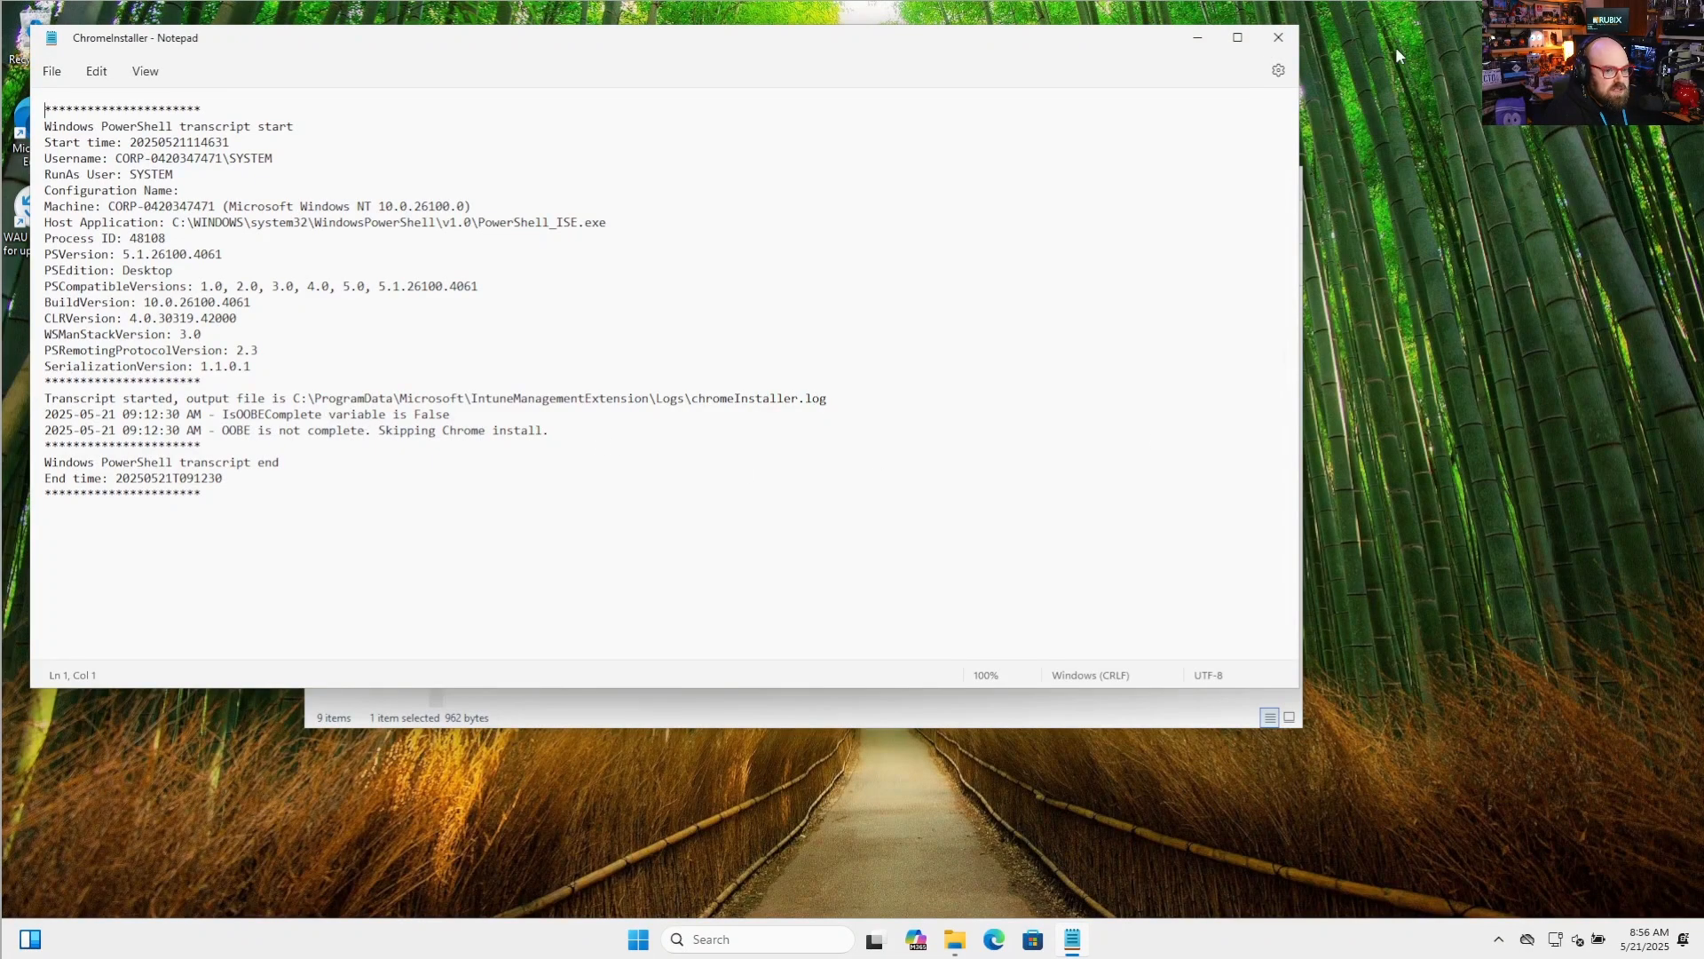
{"action": "left_click", "coordinate": [1279, 37]}
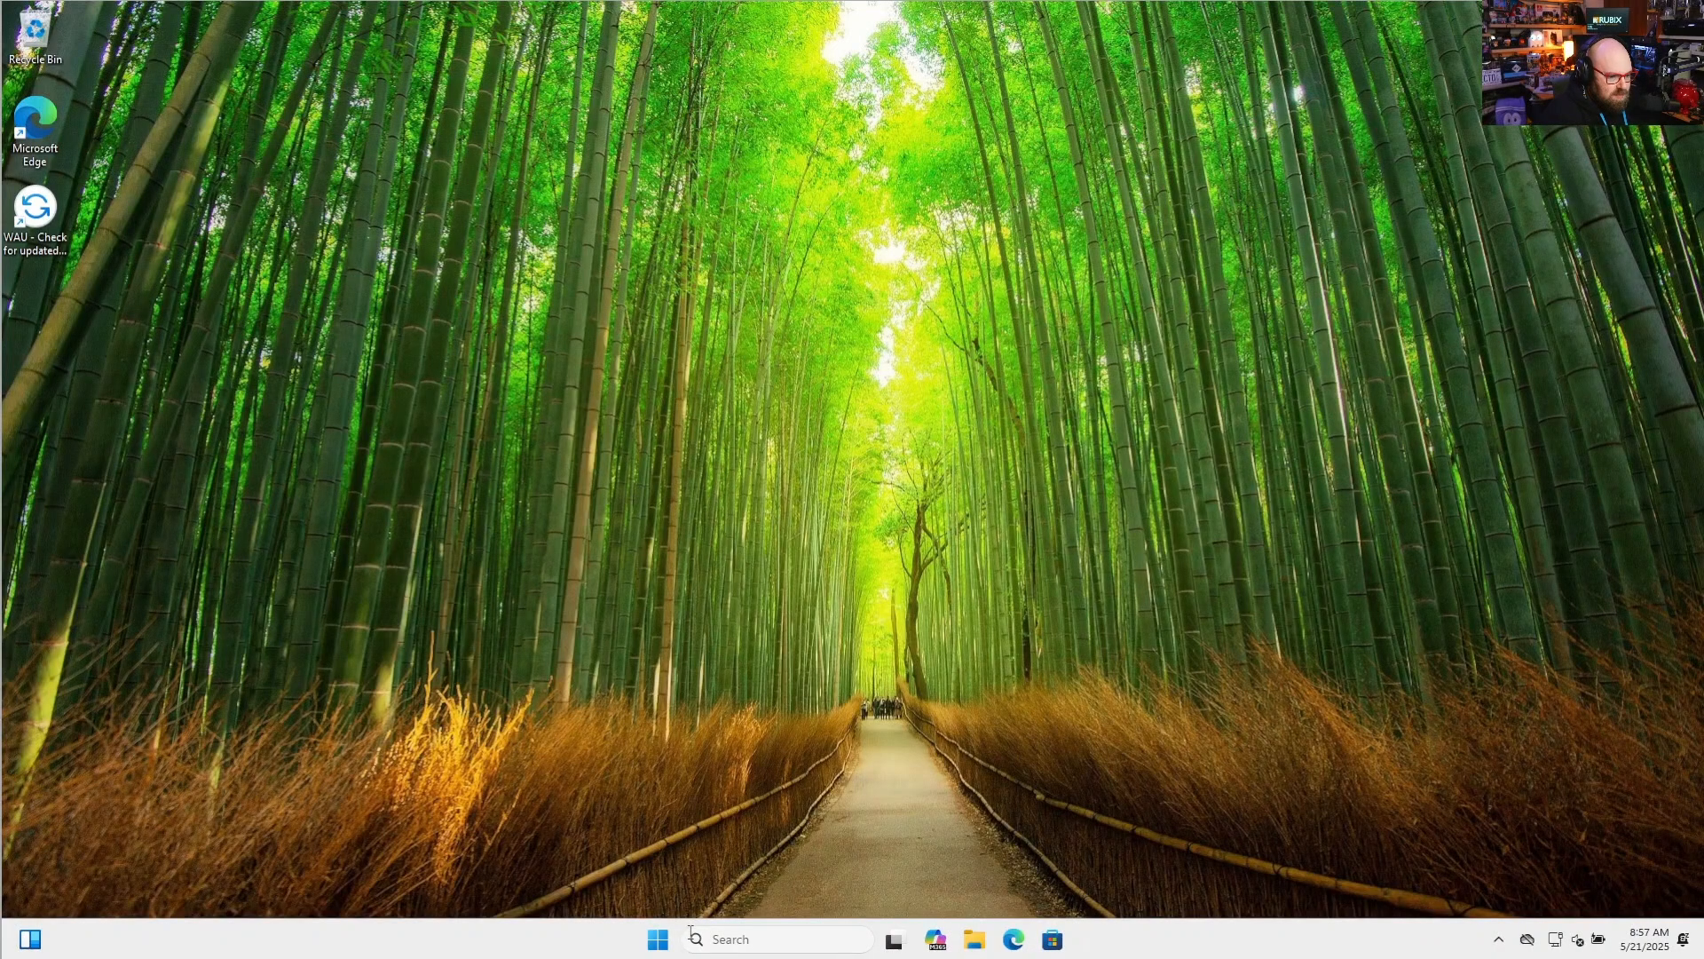
{"action": "left_click", "coordinate": [657, 939]}
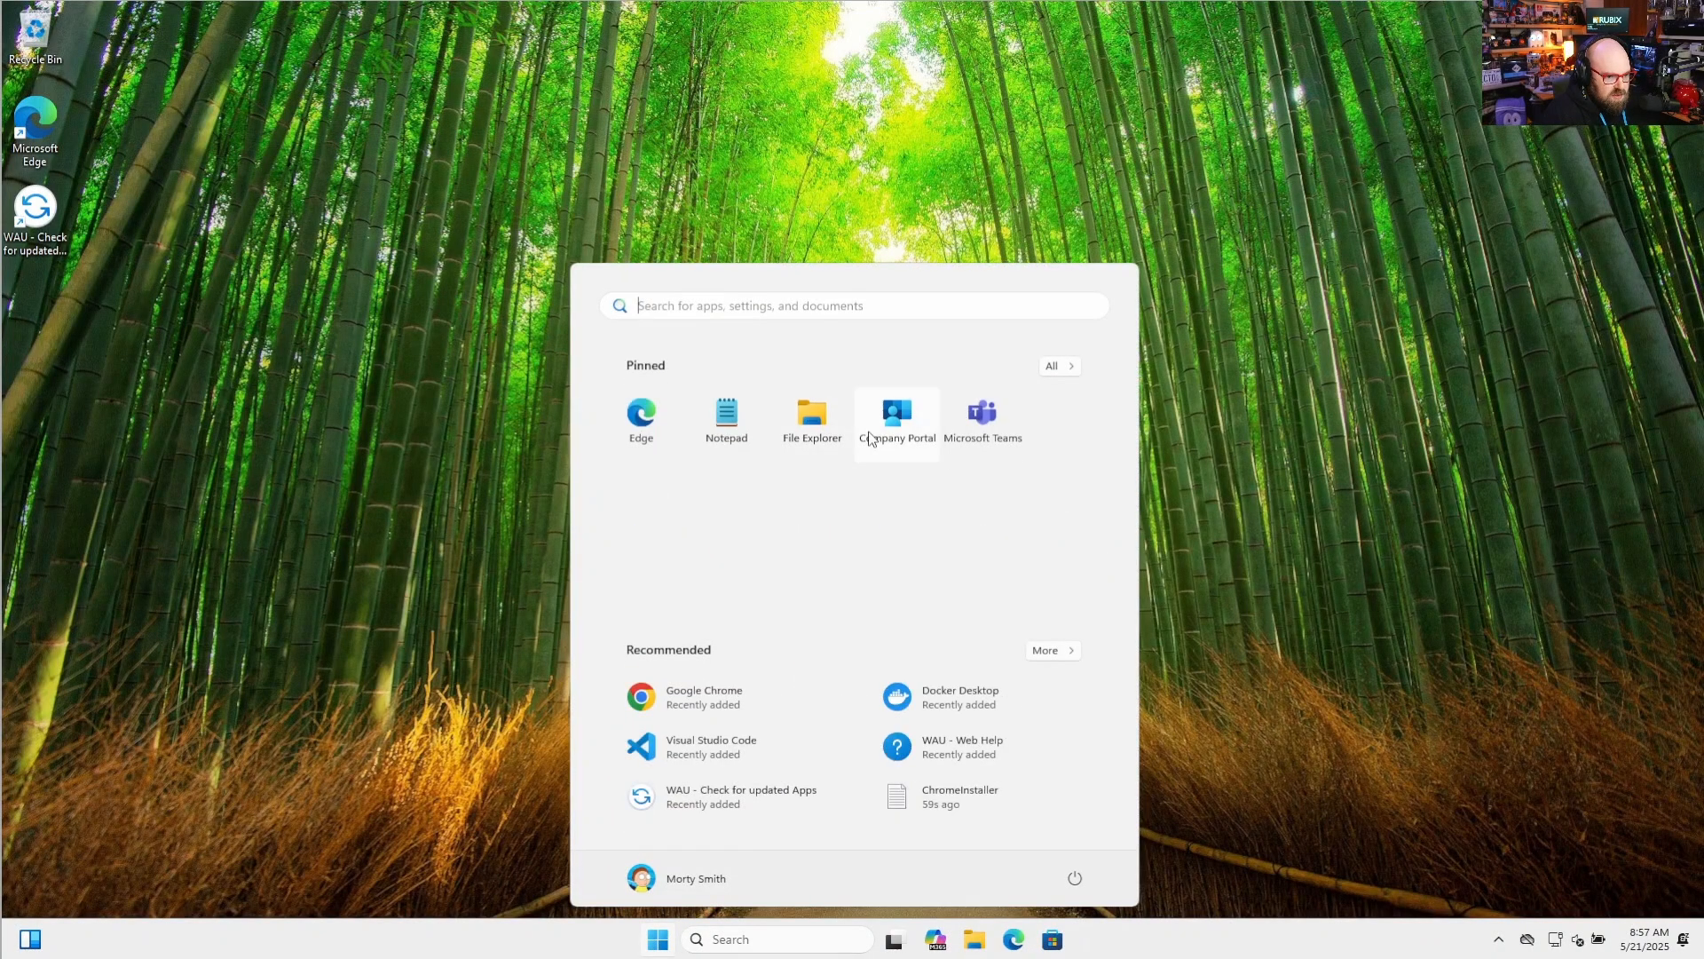
{"action": "left_click", "coordinate": [896, 420]}
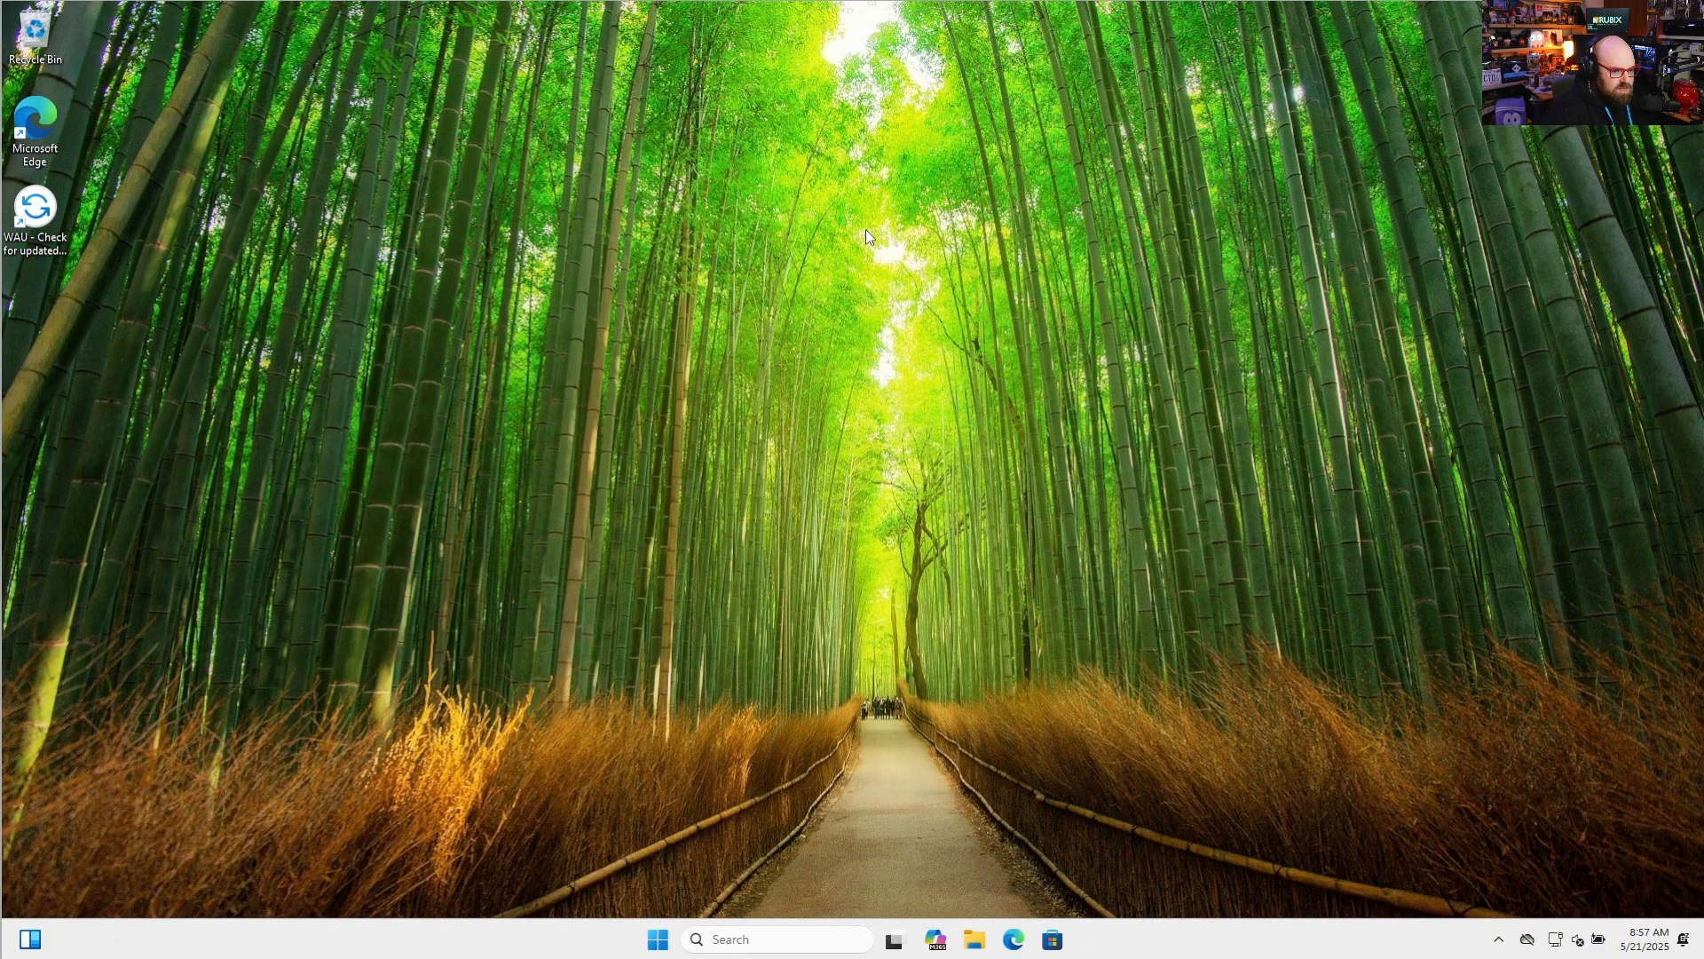
{"action": "mouse_move", "coordinate": [900, 372]}
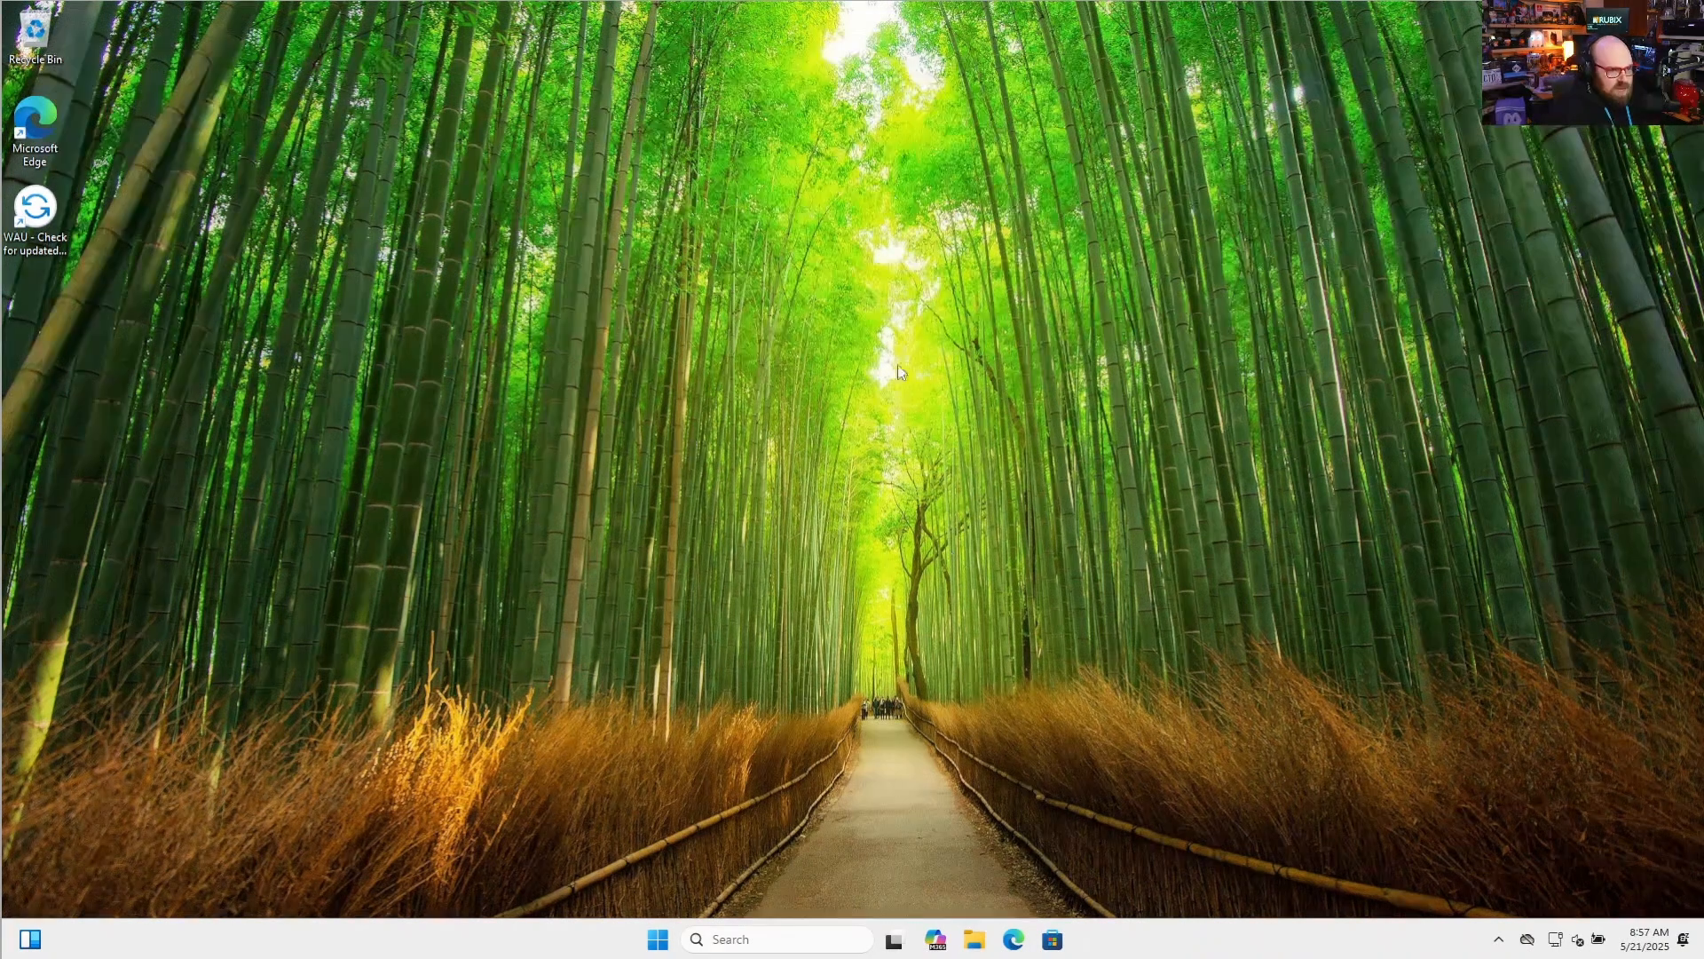
{"action": "mouse_move", "coordinate": [828, 217]}
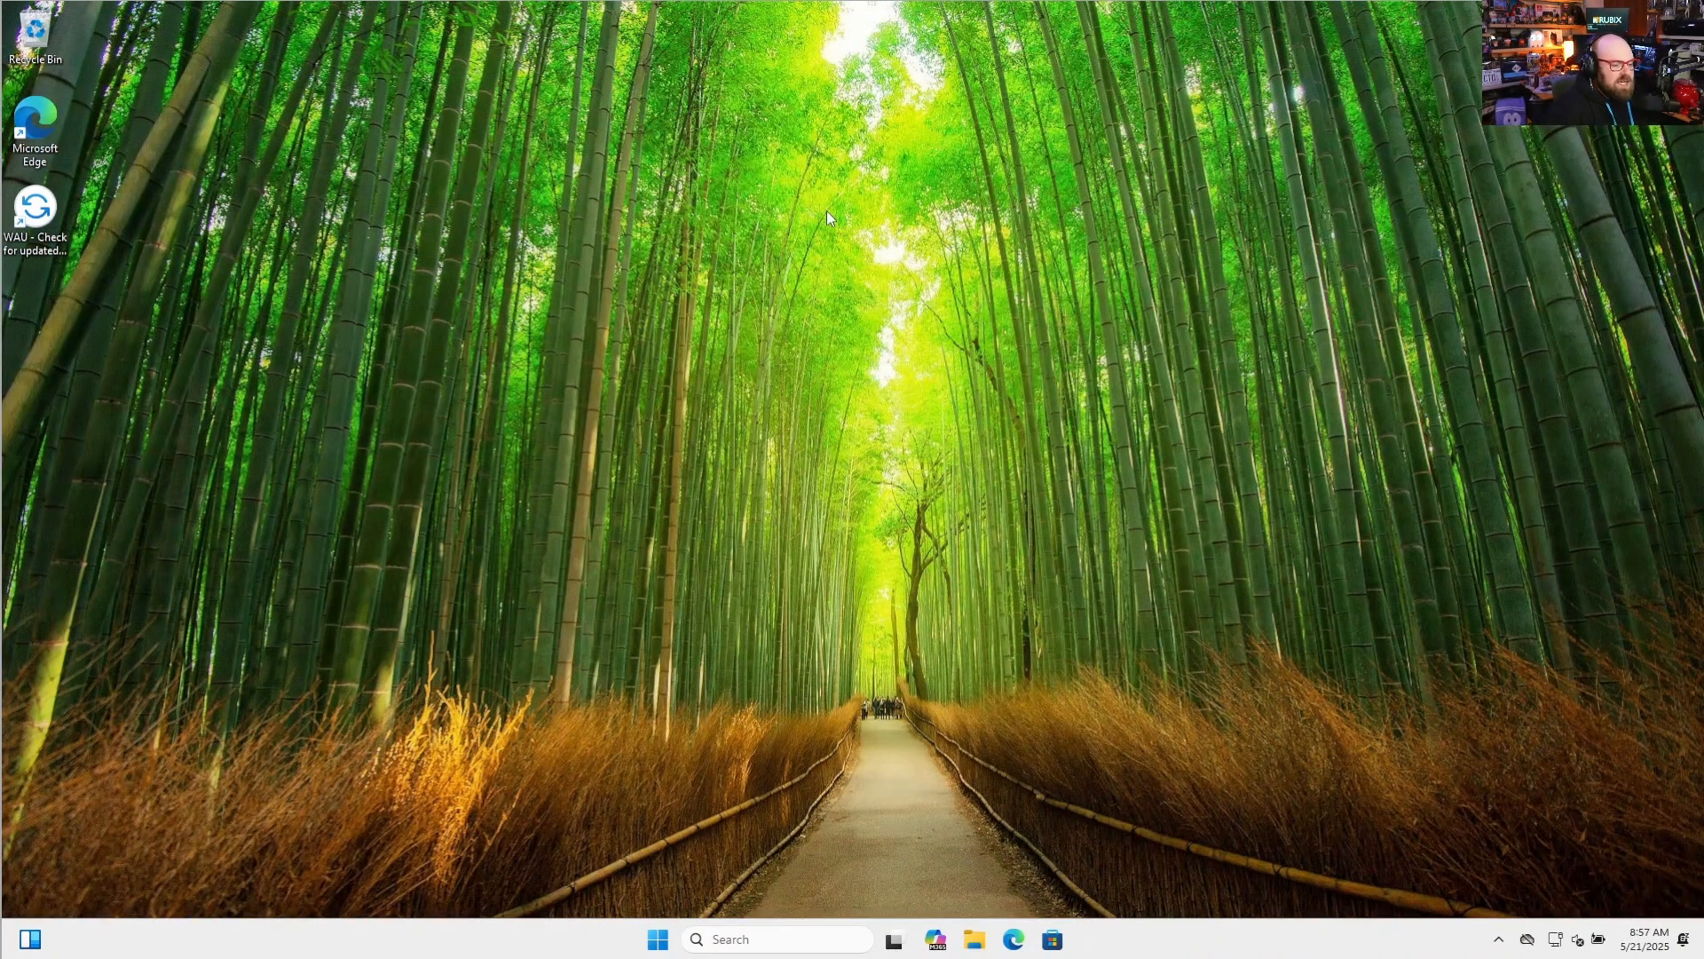
{"action": "mouse_move", "coordinate": [717, 155]}
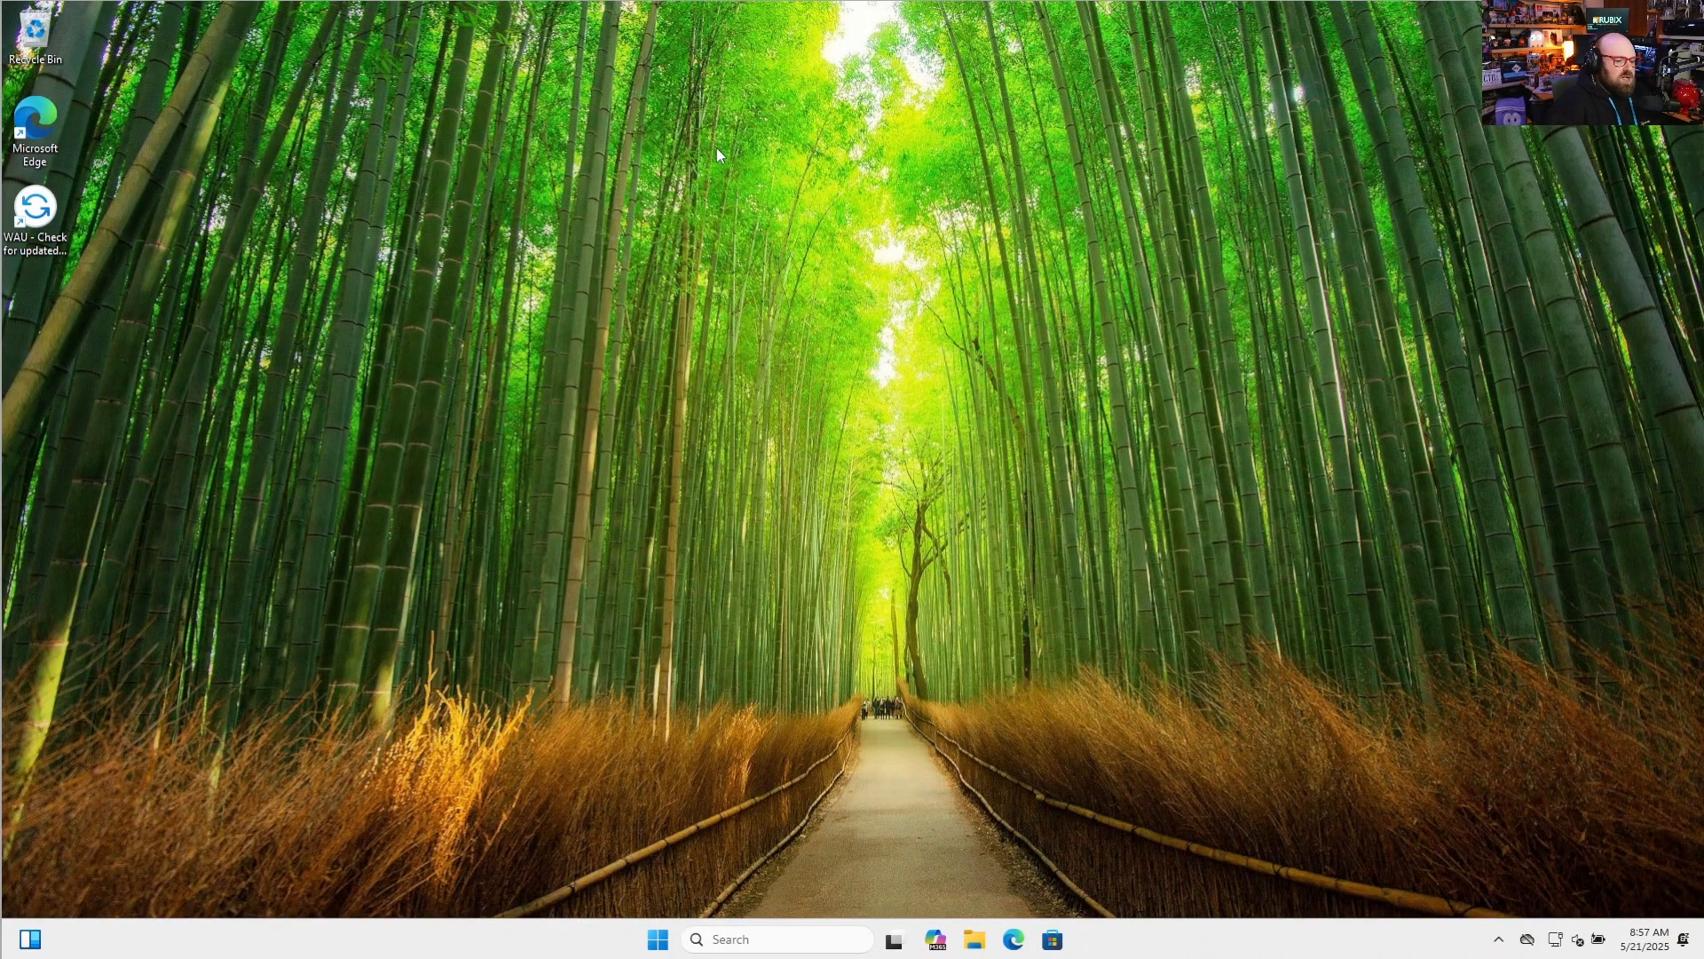